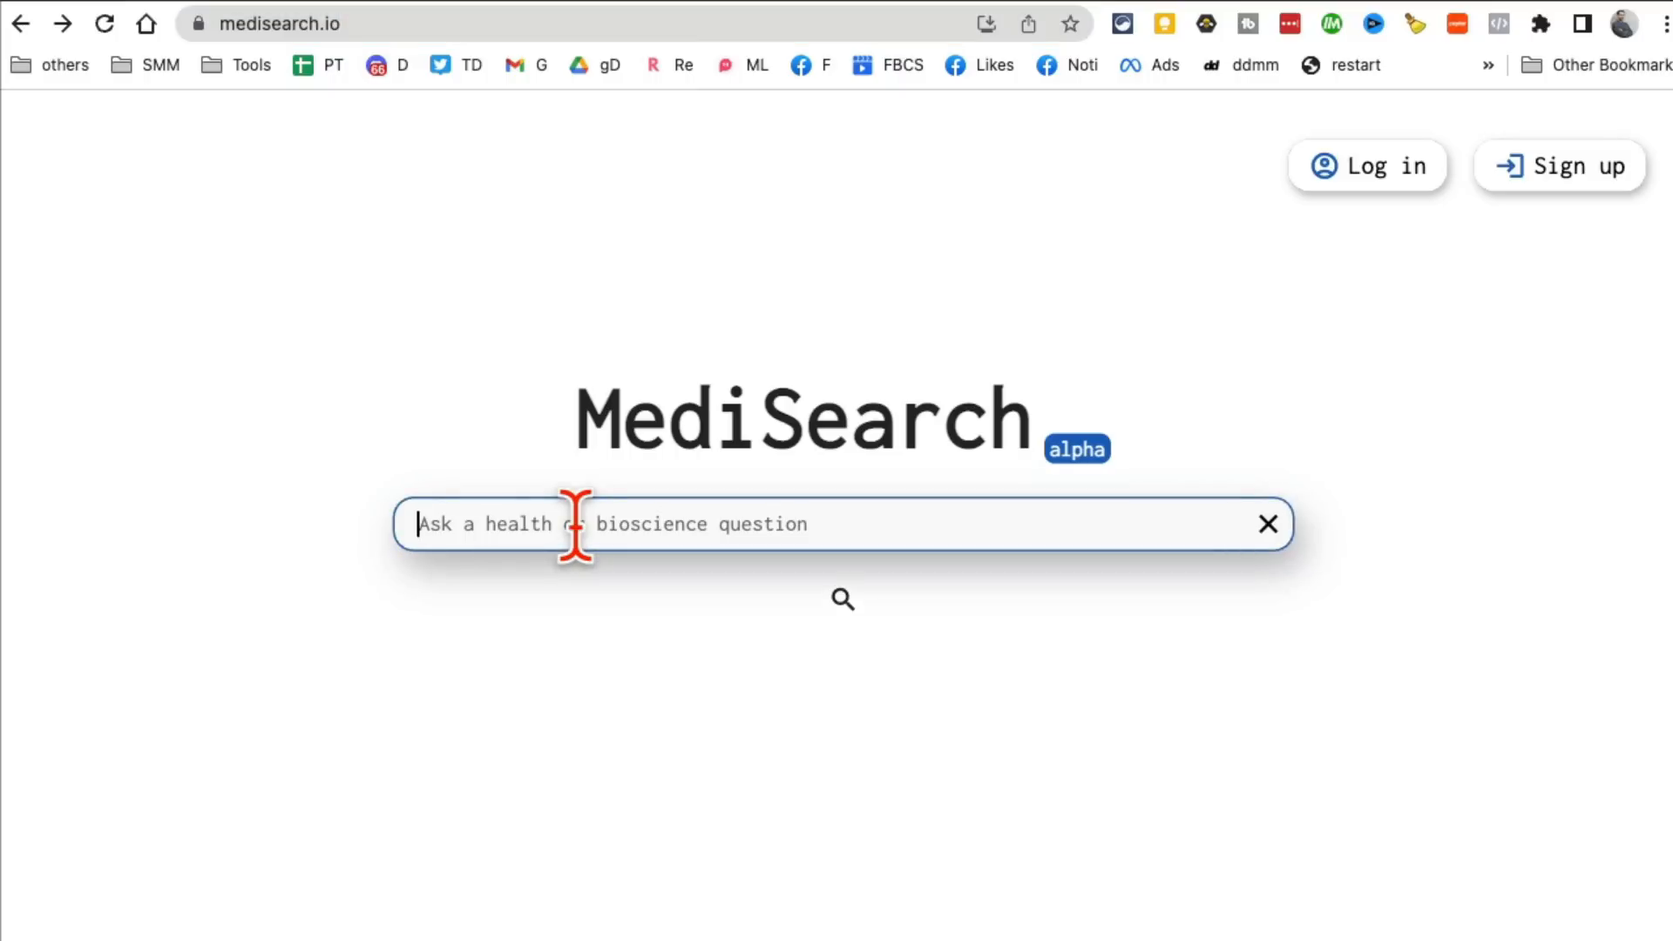
# Step: Search MediSearch for 'i have headaches ?' to get a cited answer on headache causes
pyautogui.write('i ha')
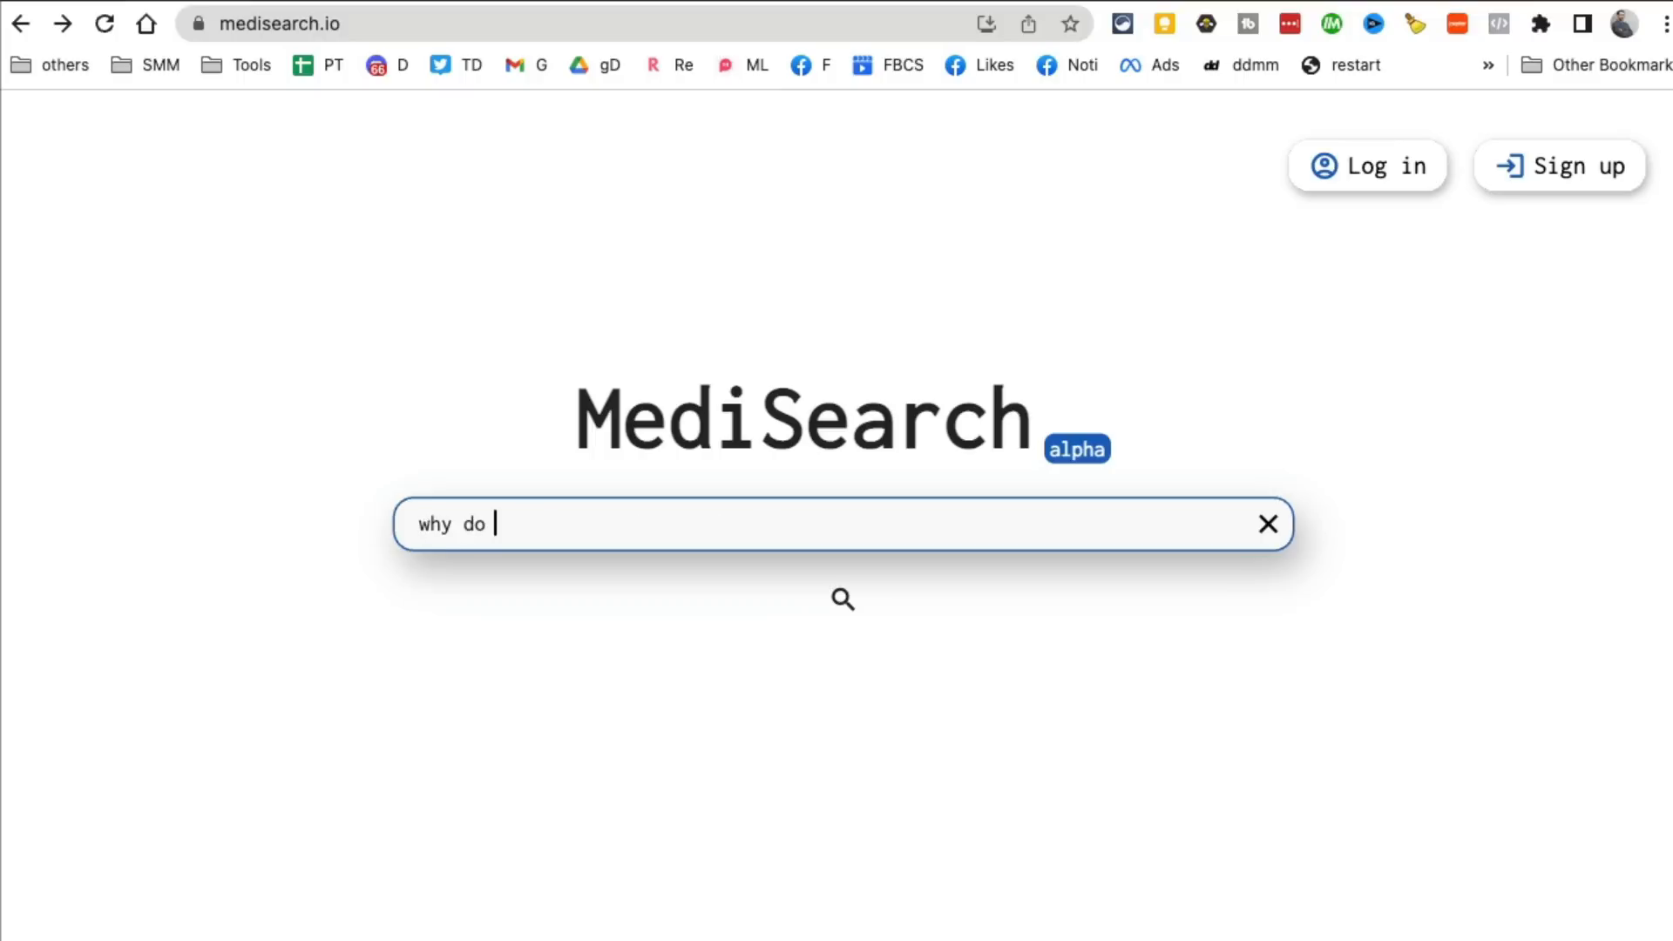
pyautogui.write('i have head')
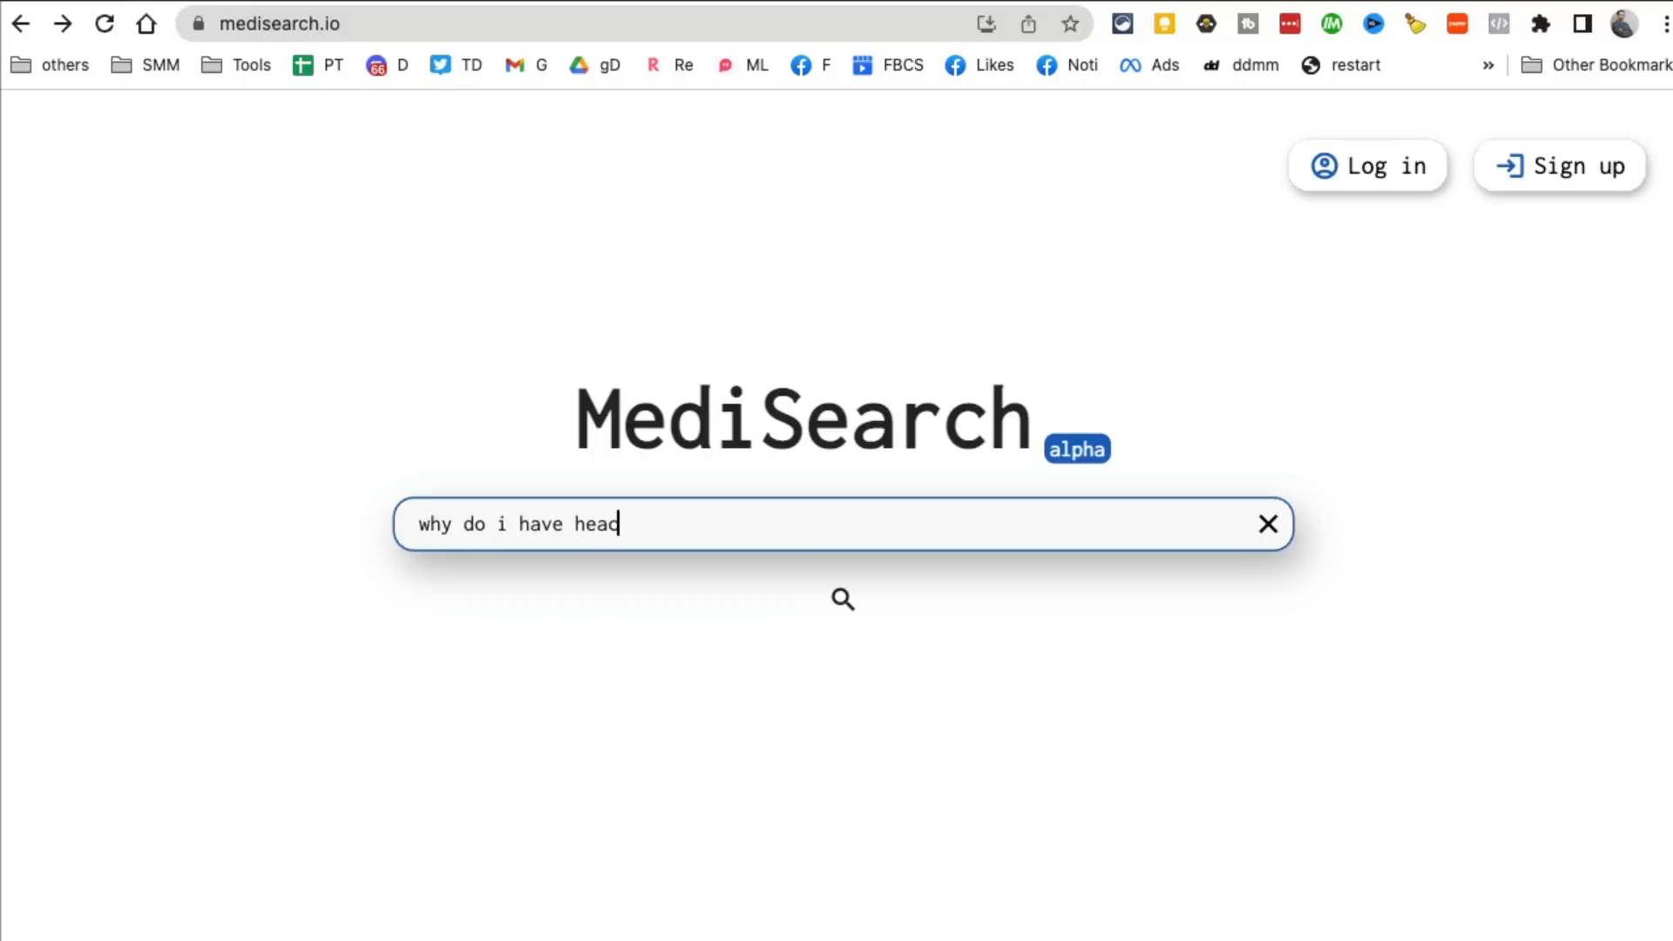
pyautogui.write('ches ?')
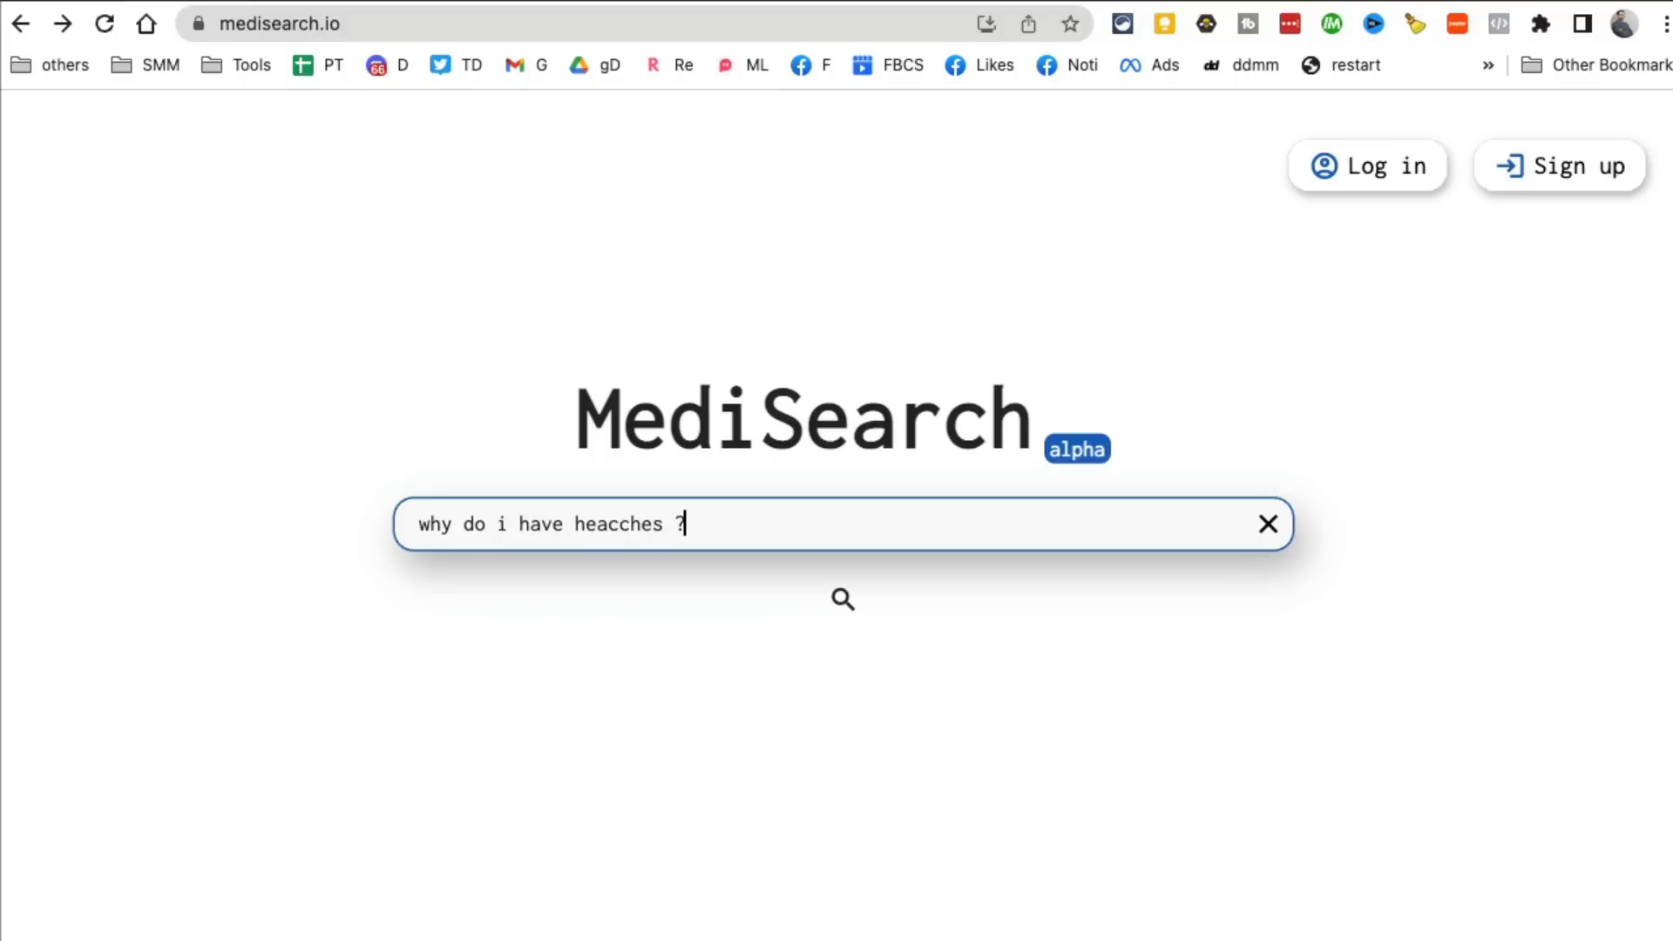
pyautogui.click(842, 597)
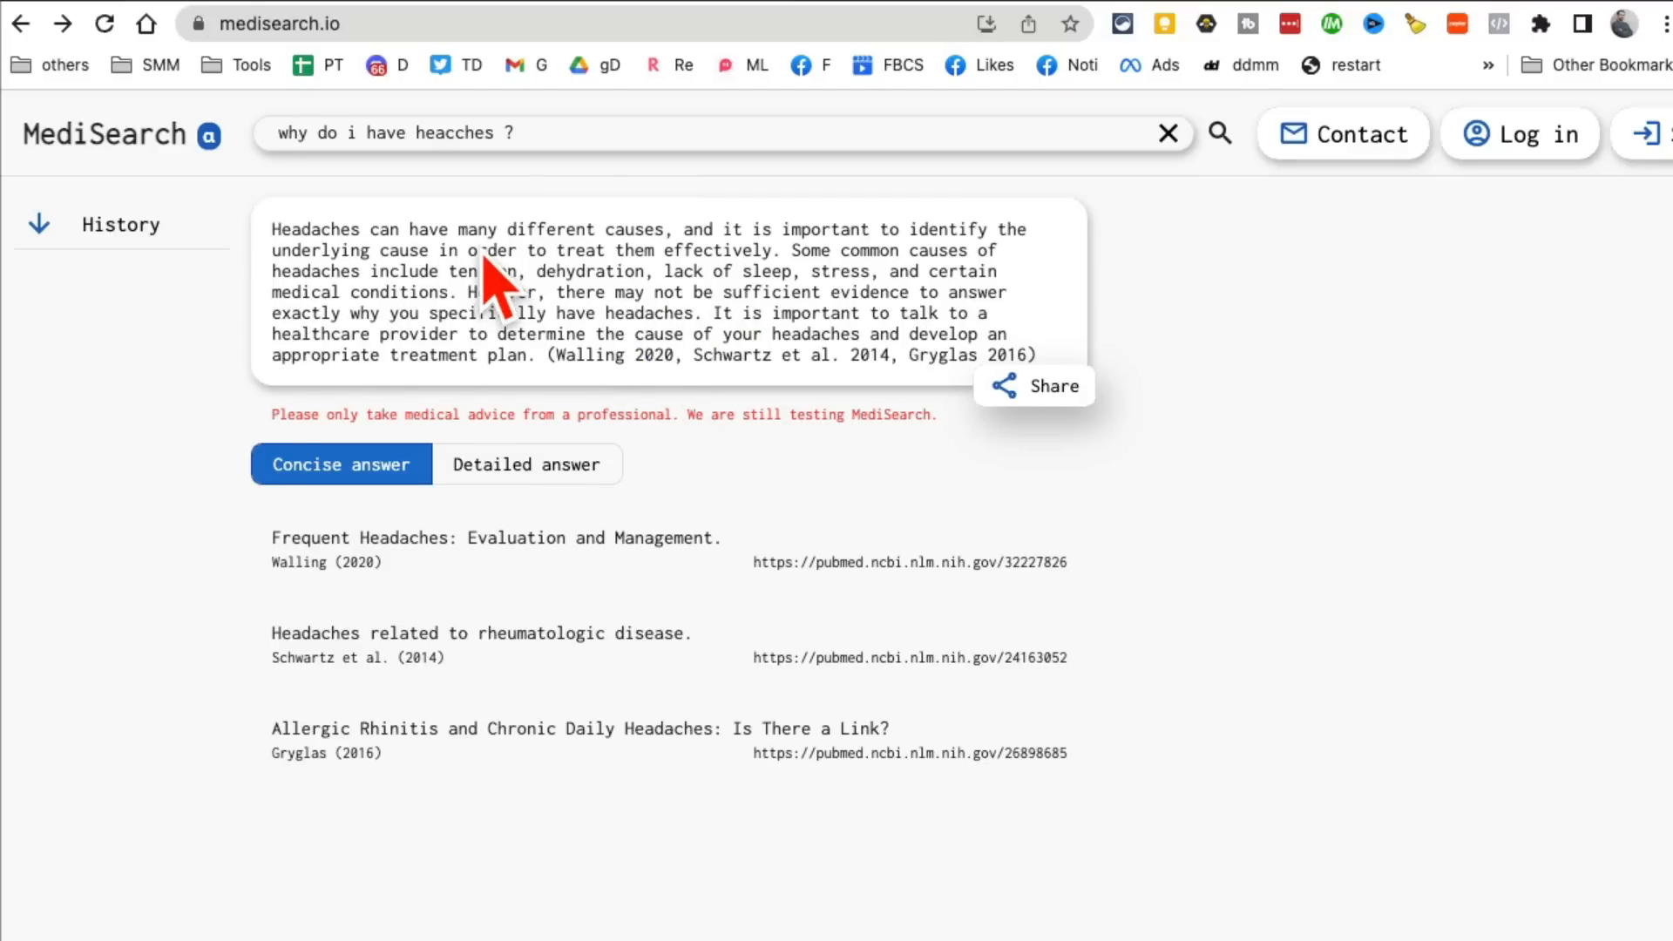
pyautogui.moveTo(814, 348)
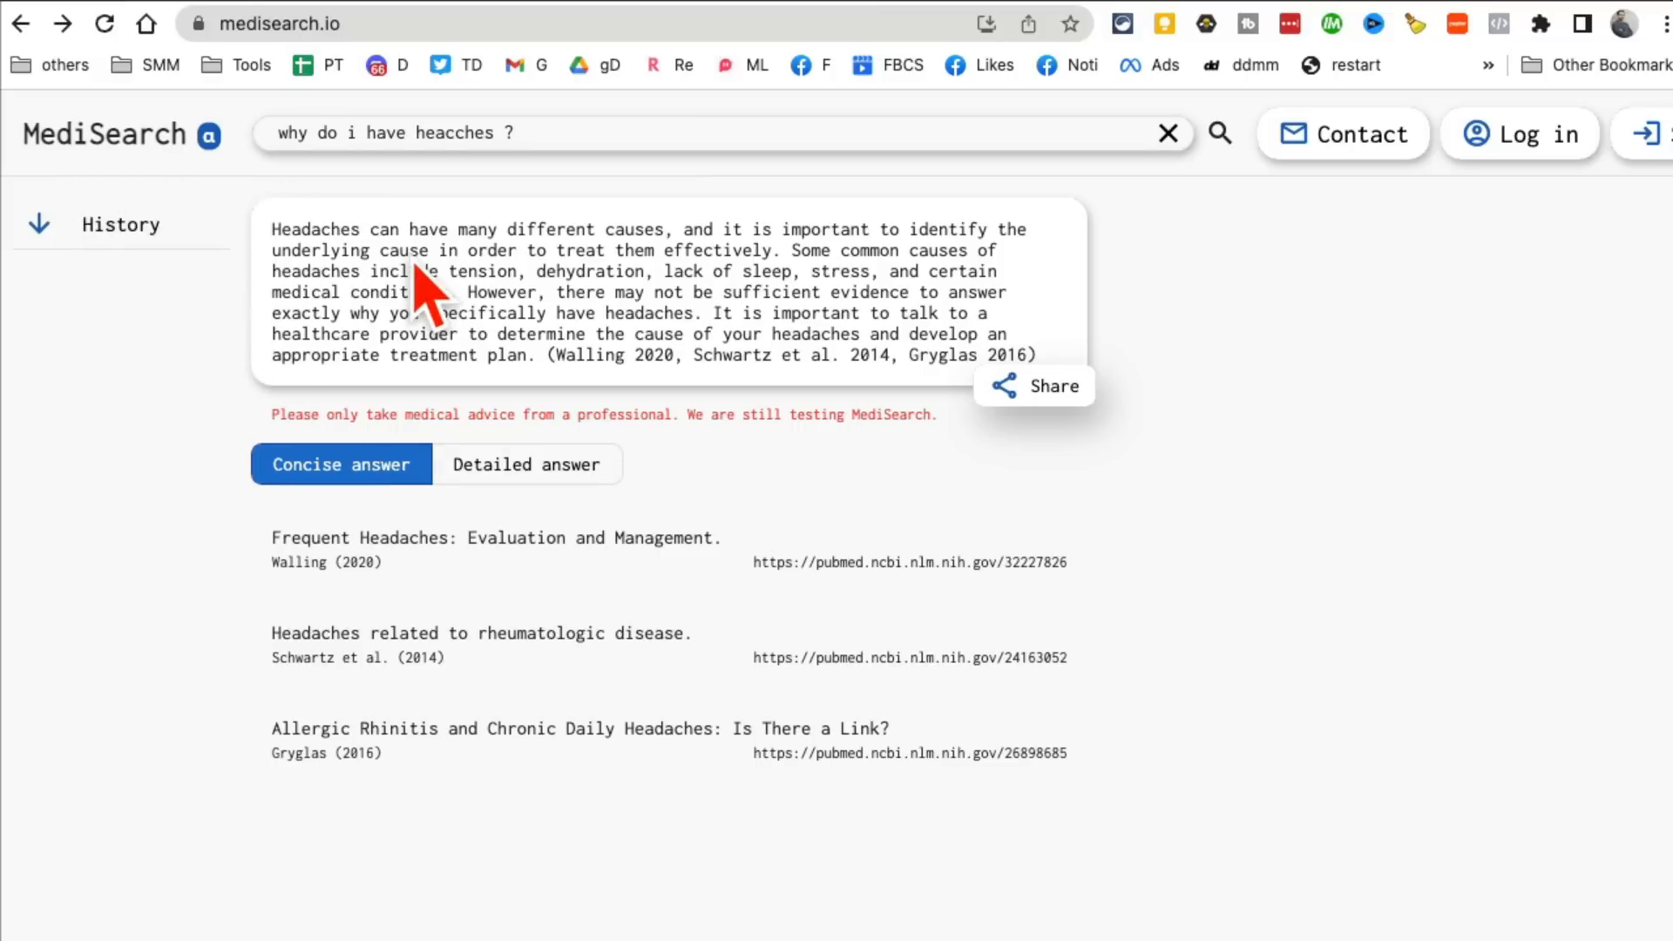
pyautogui.moveTo(191, 197)
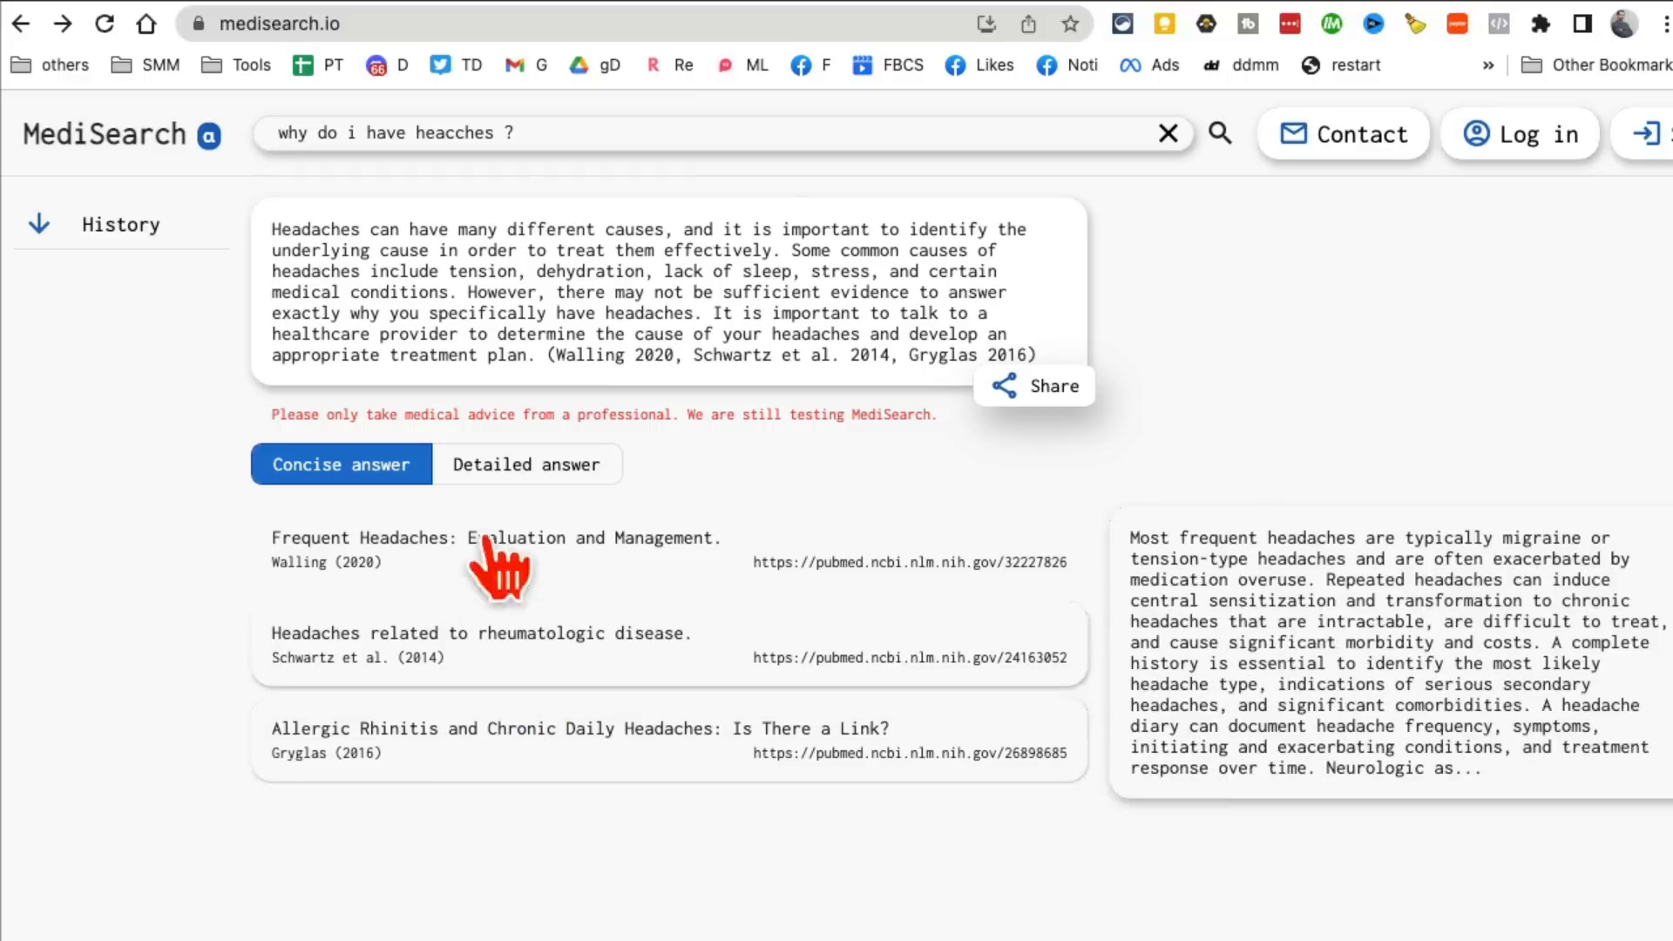
pyautogui.moveTo(425, 699)
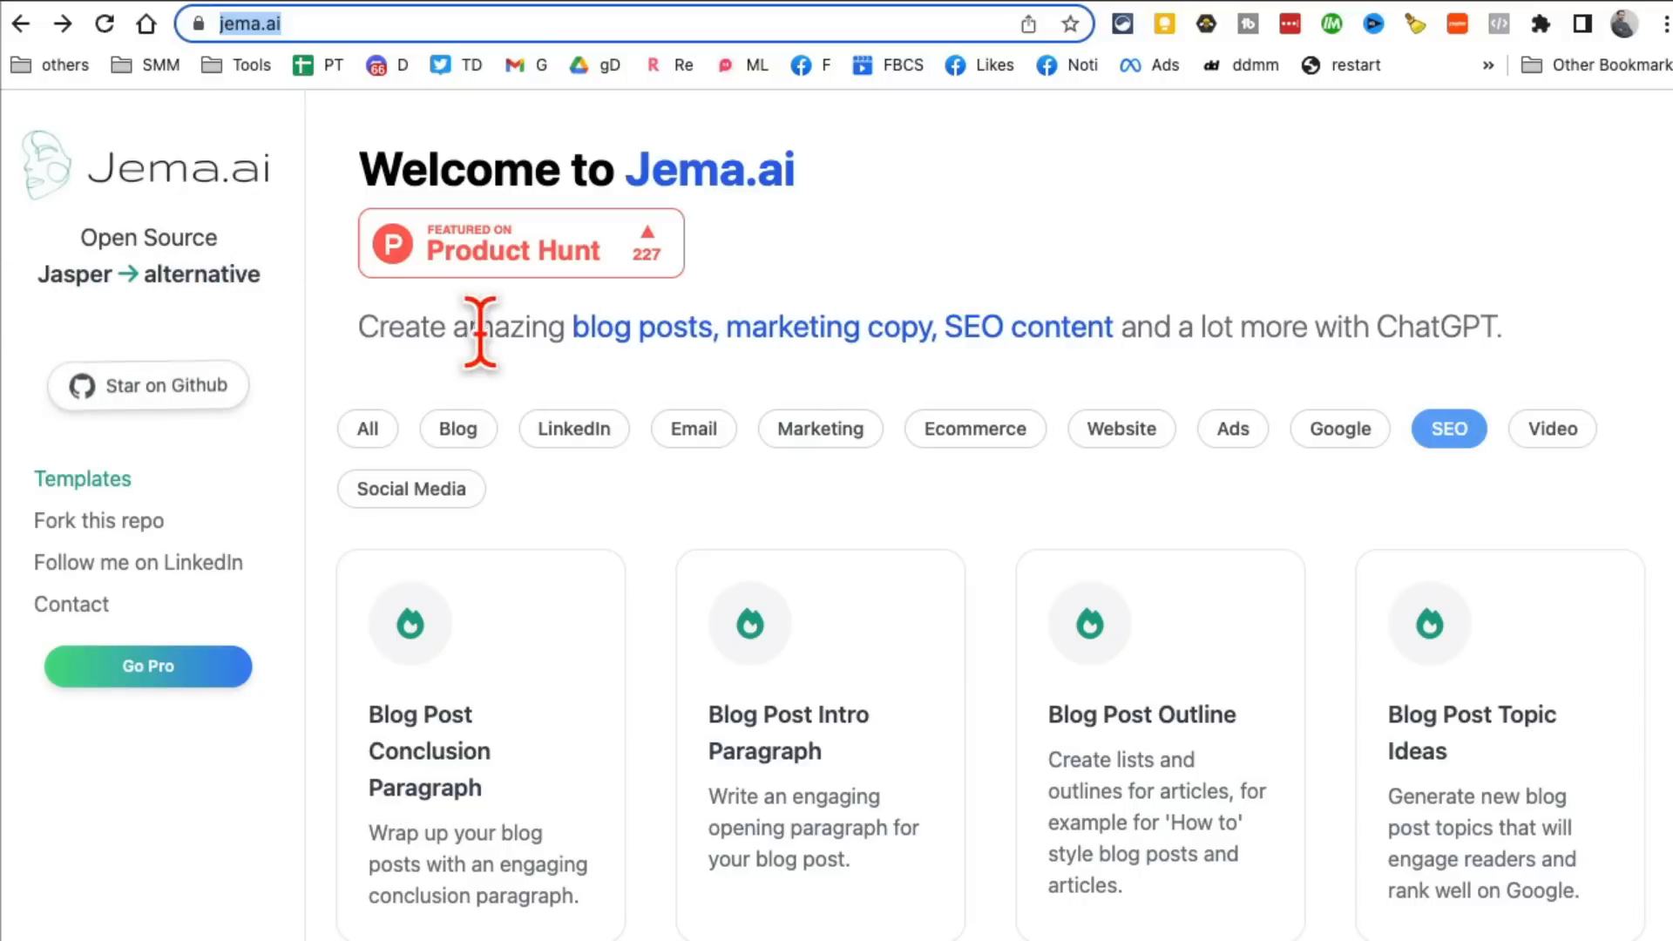
# Step: Filter templates by Website then Marketing and open the Email Subject Lines template
pyautogui.moveTo(474, 326); pyautogui.dragTo(826, 326)
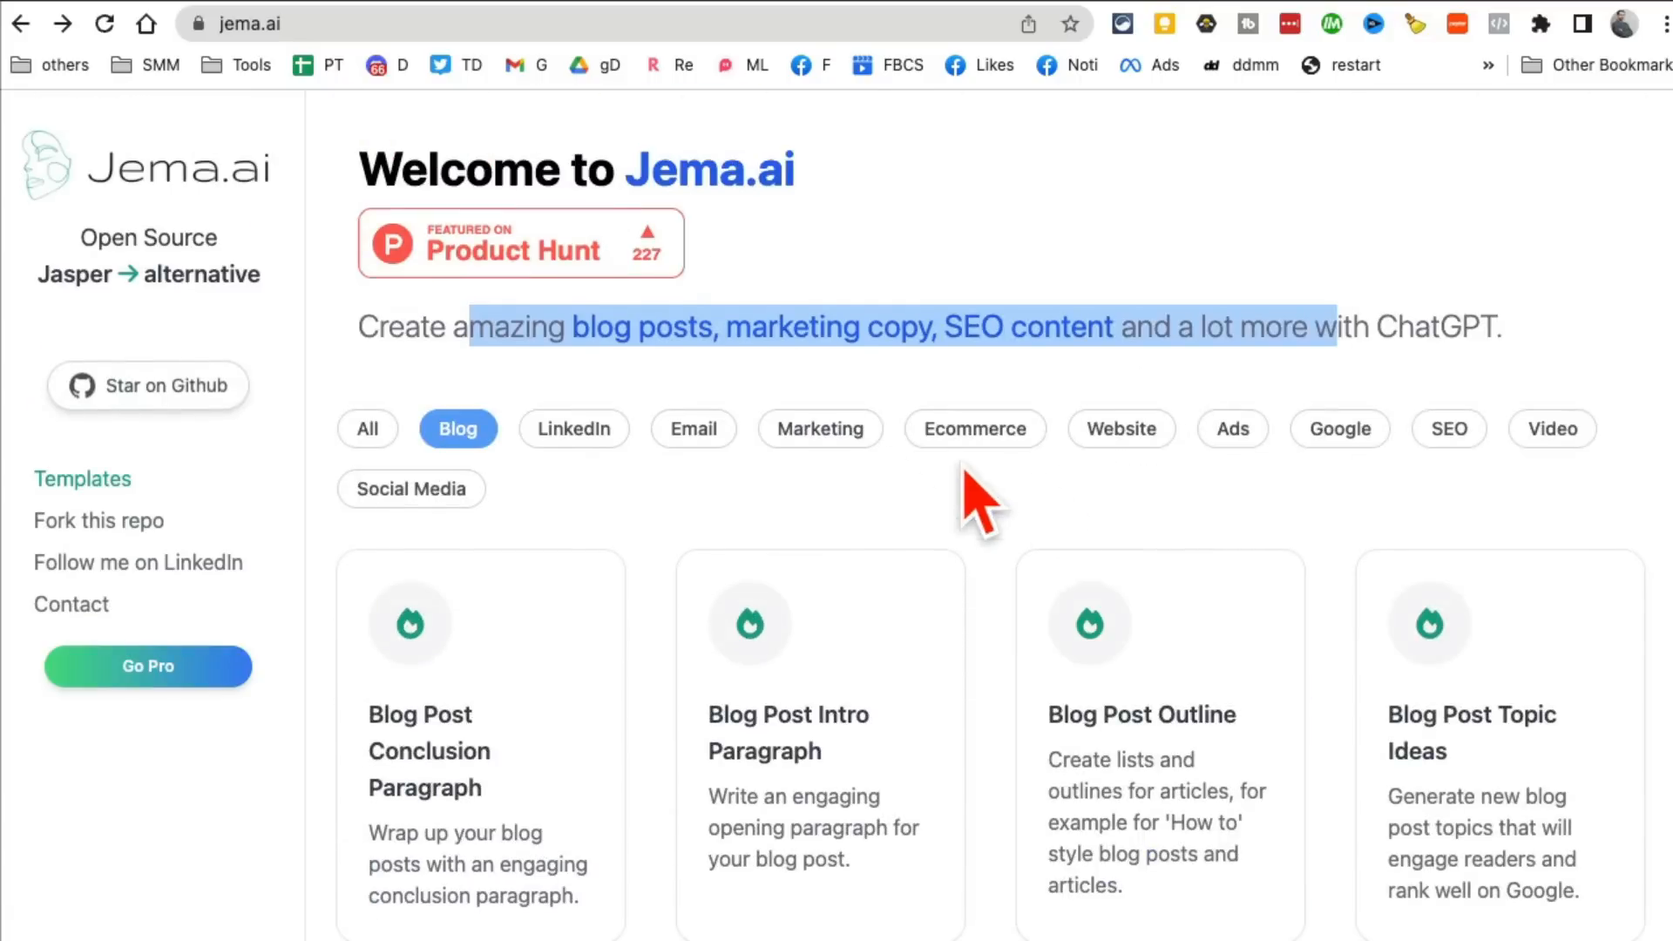
pyautogui.click(1121, 429)
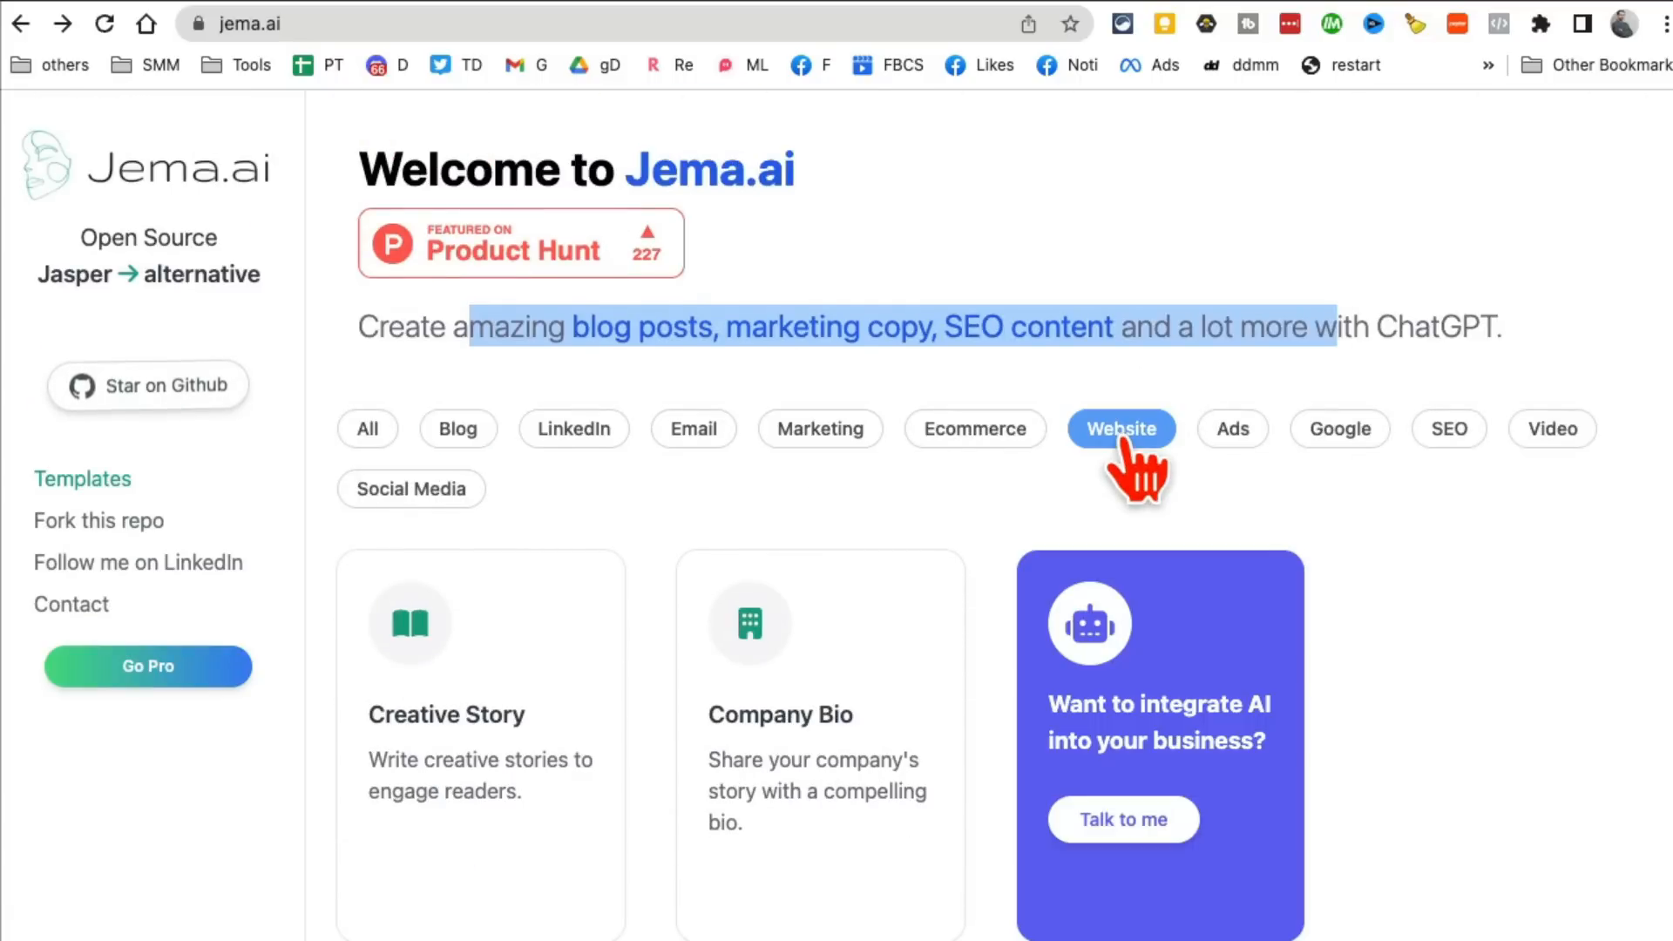
pyautogui.click(819, 429)
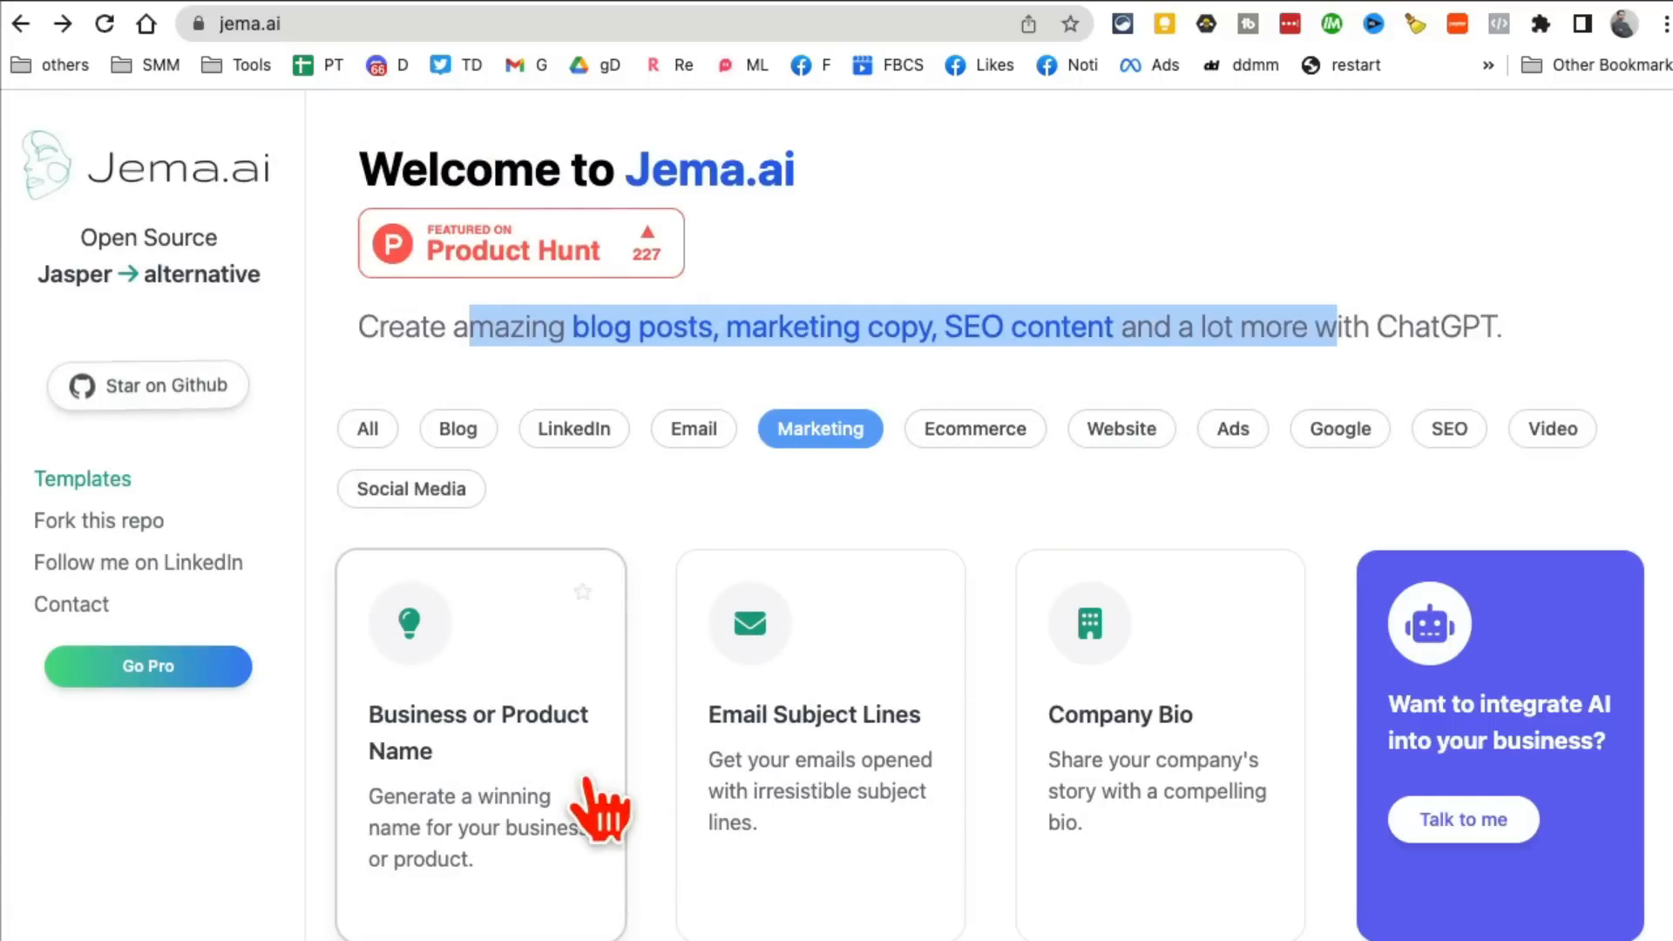
pyautogui.click(818, 714)
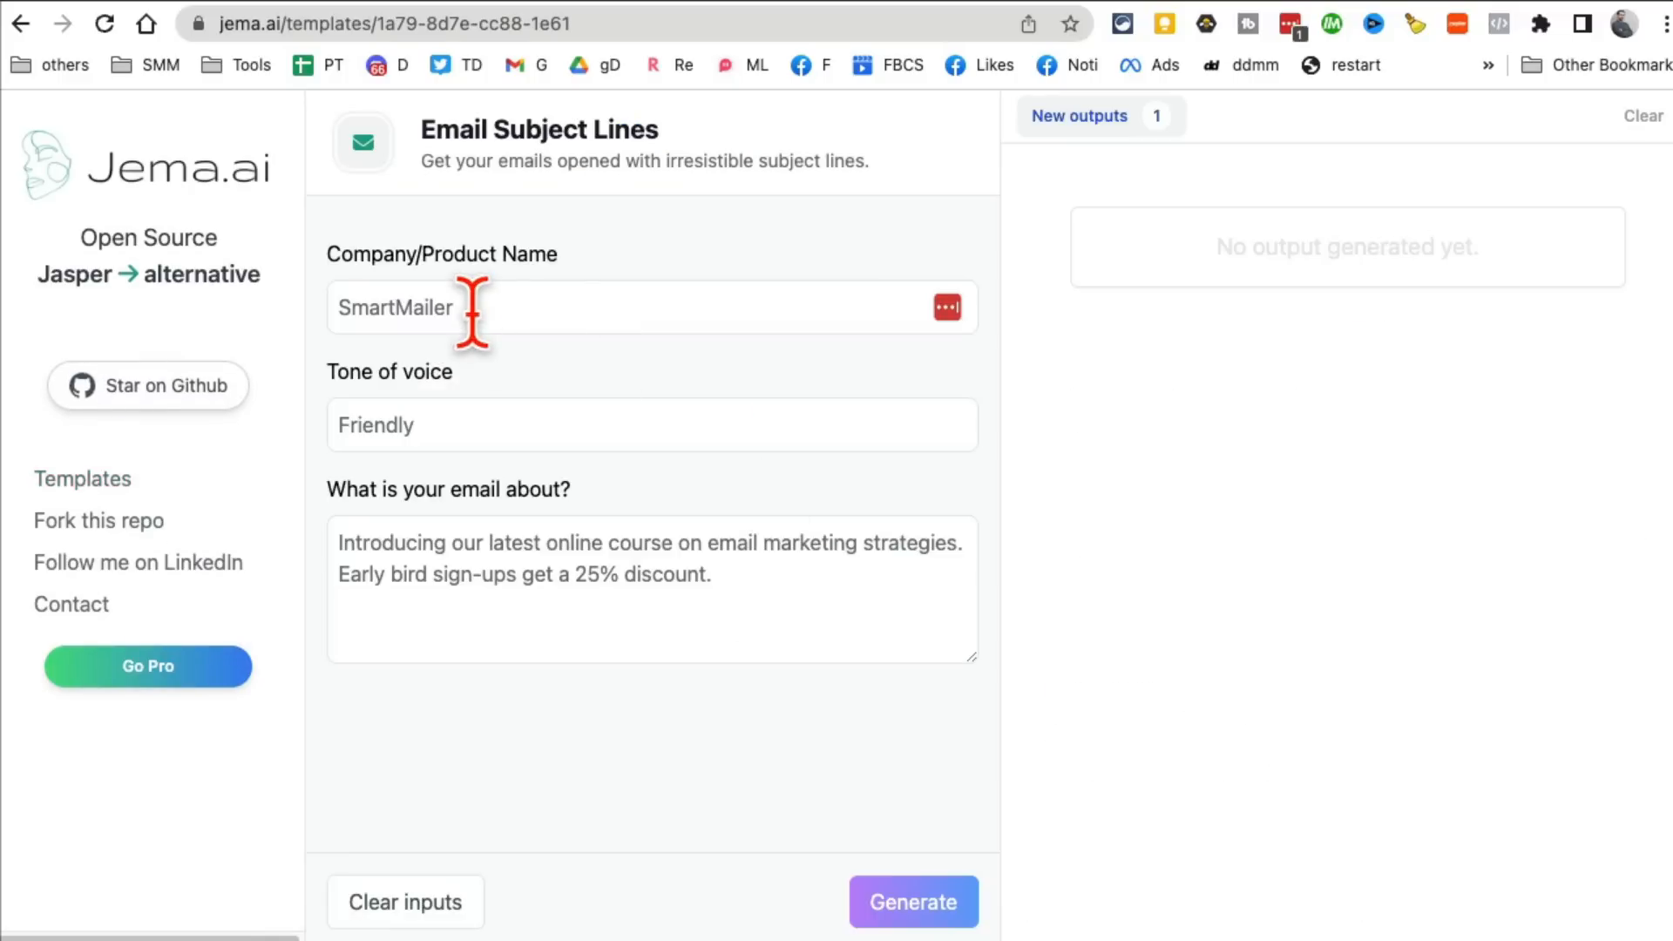
# Step: Enter product '50 led tv' and describe the 50" LED TV sale inviting shoppers to the store
pyautogui.click(650, 307)
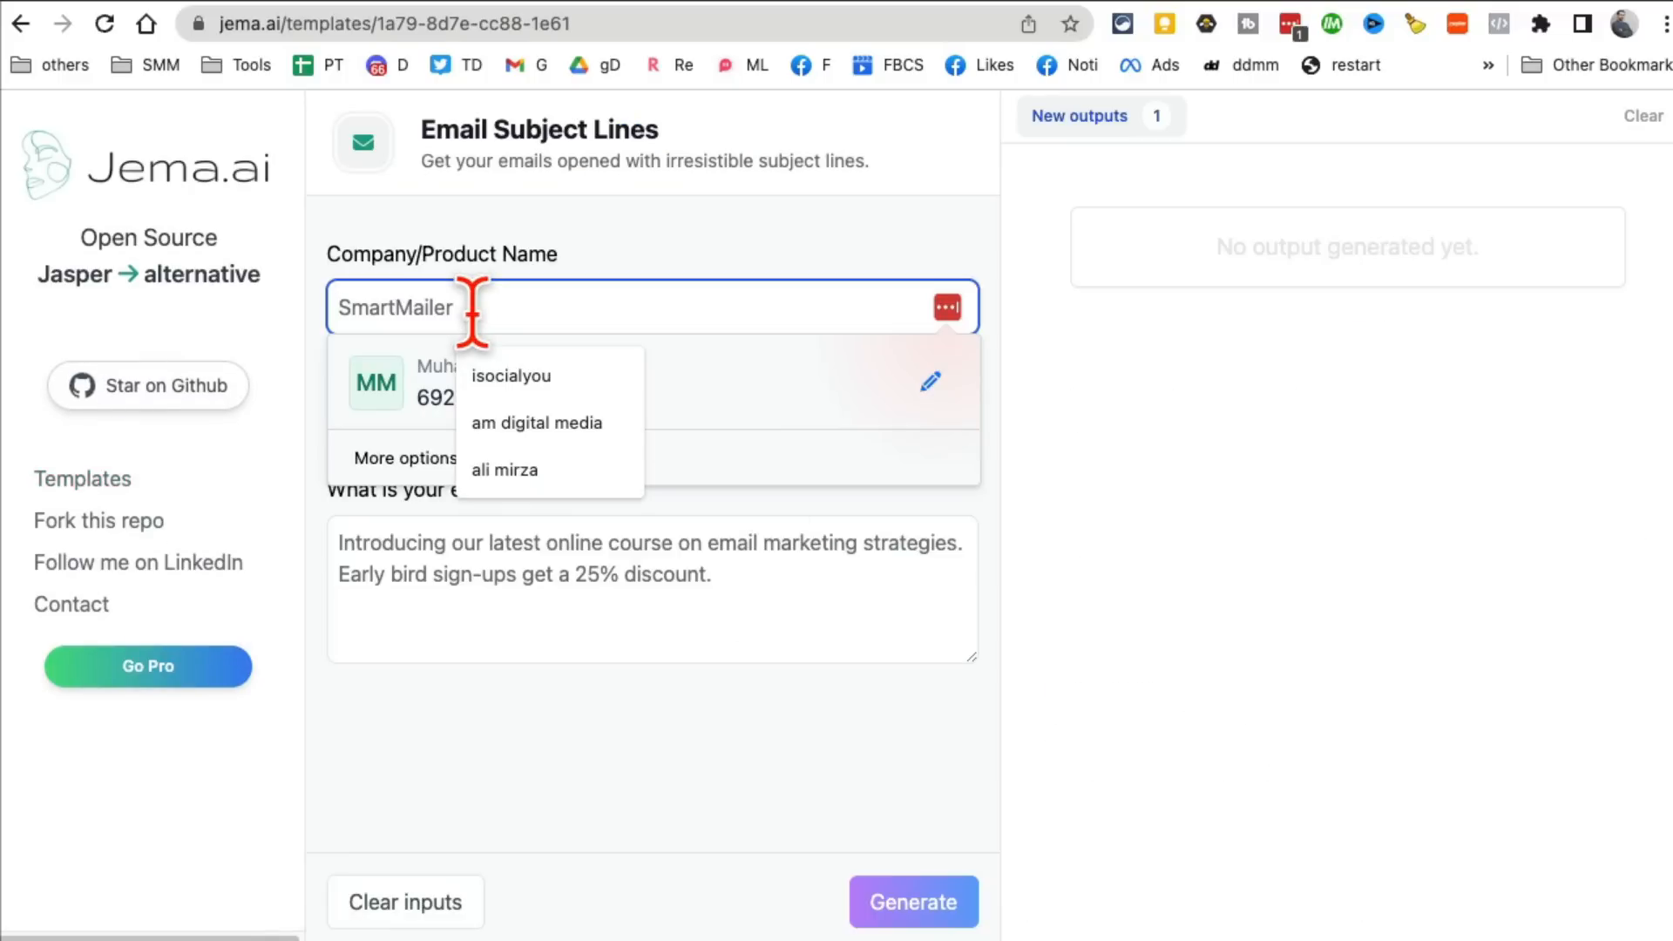
pyautogui.write('50"')
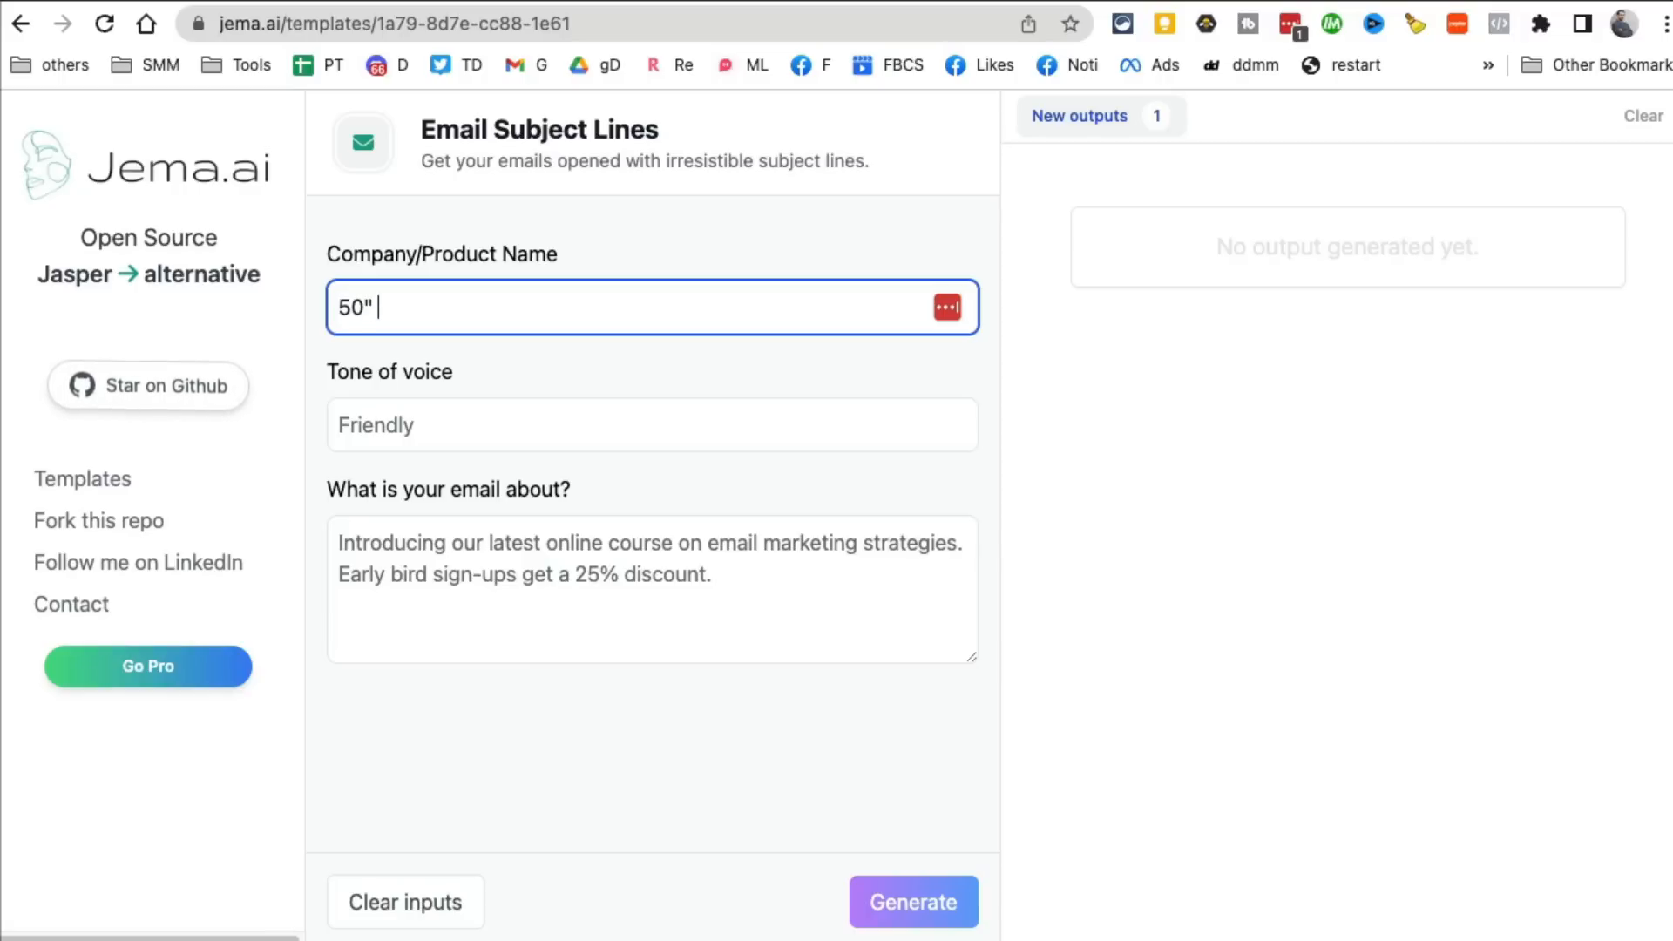
pyautogui.write('led tv')
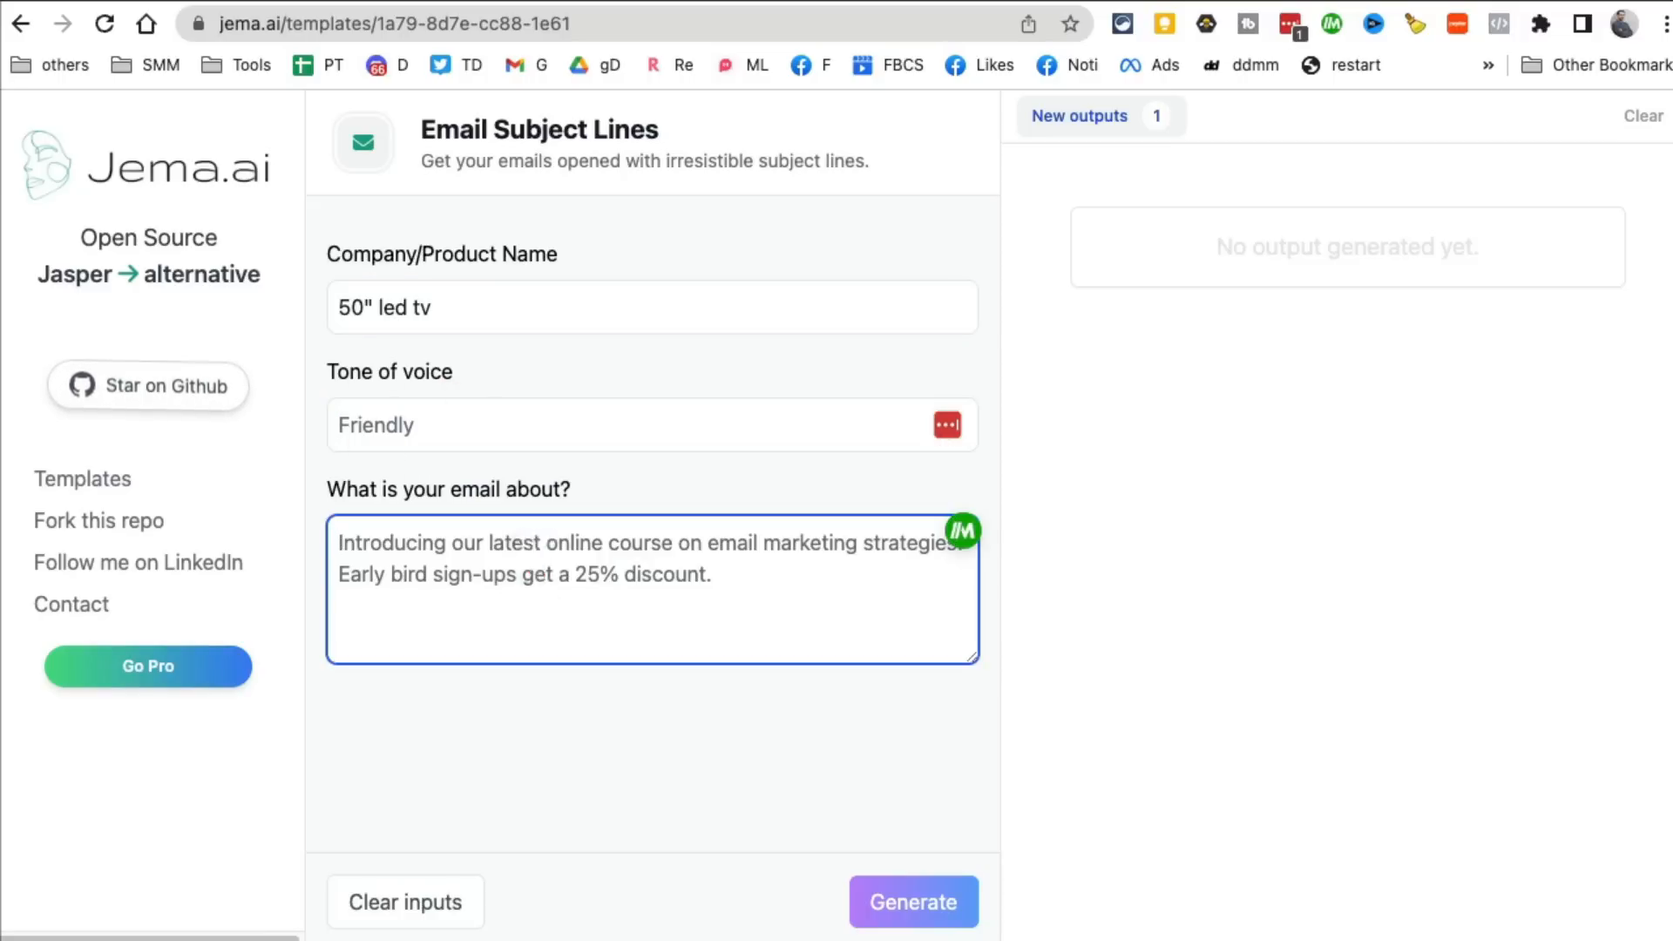
pyautogui.write('our 50" LED TV is on s')
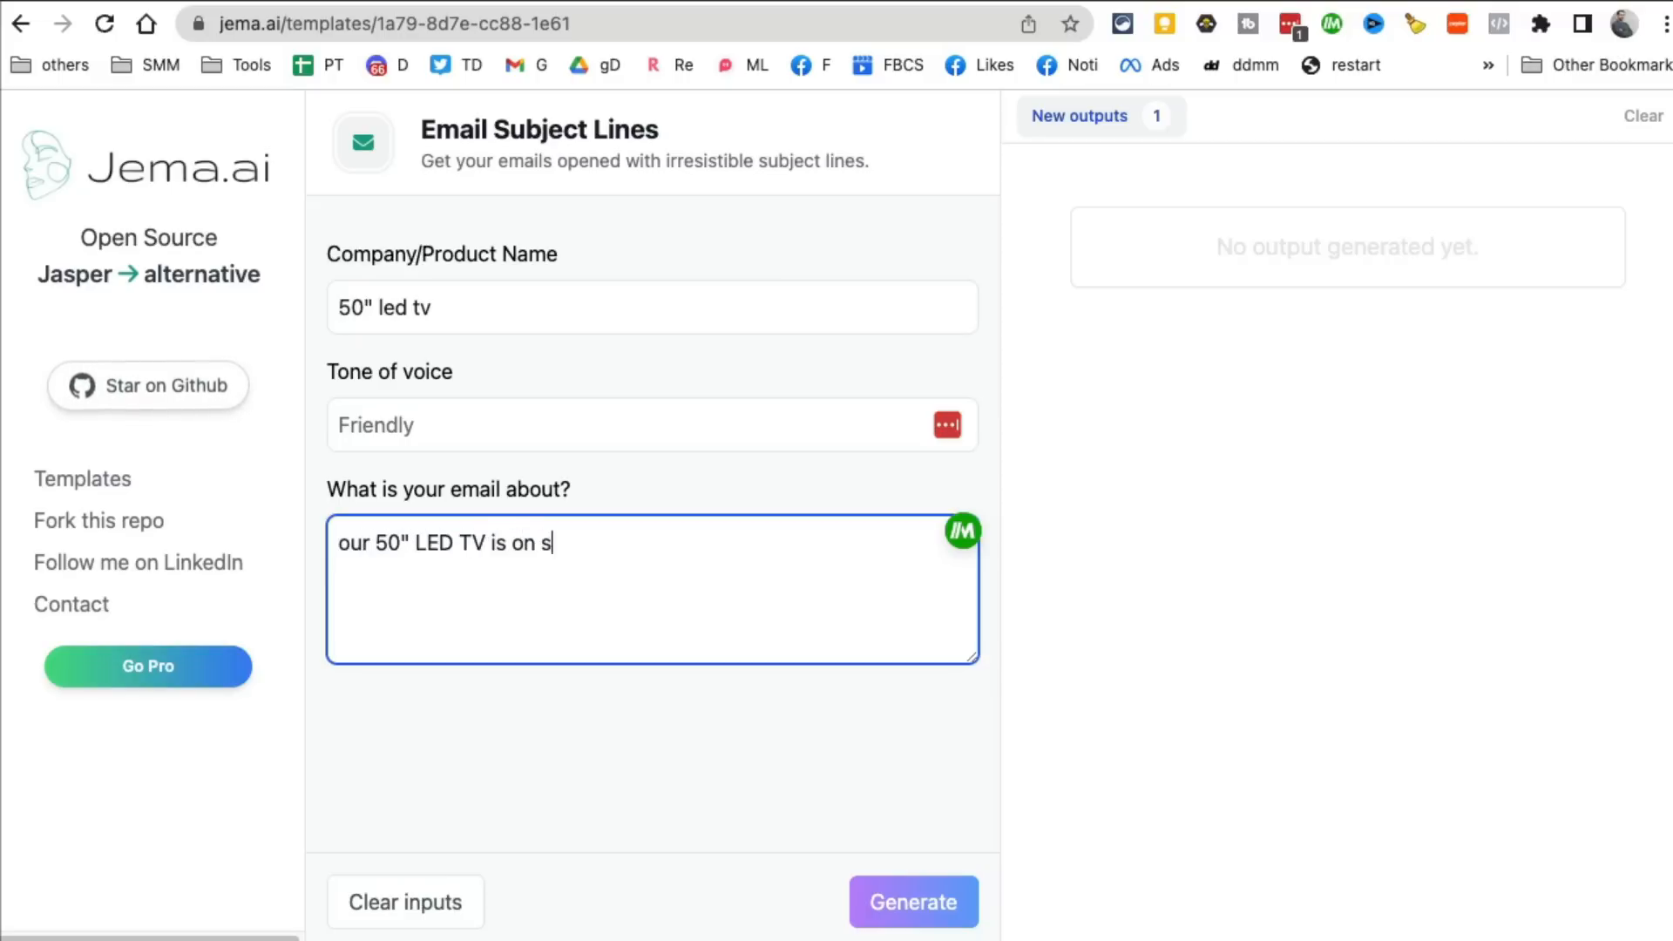
pyautogui.write('ale. stop by')
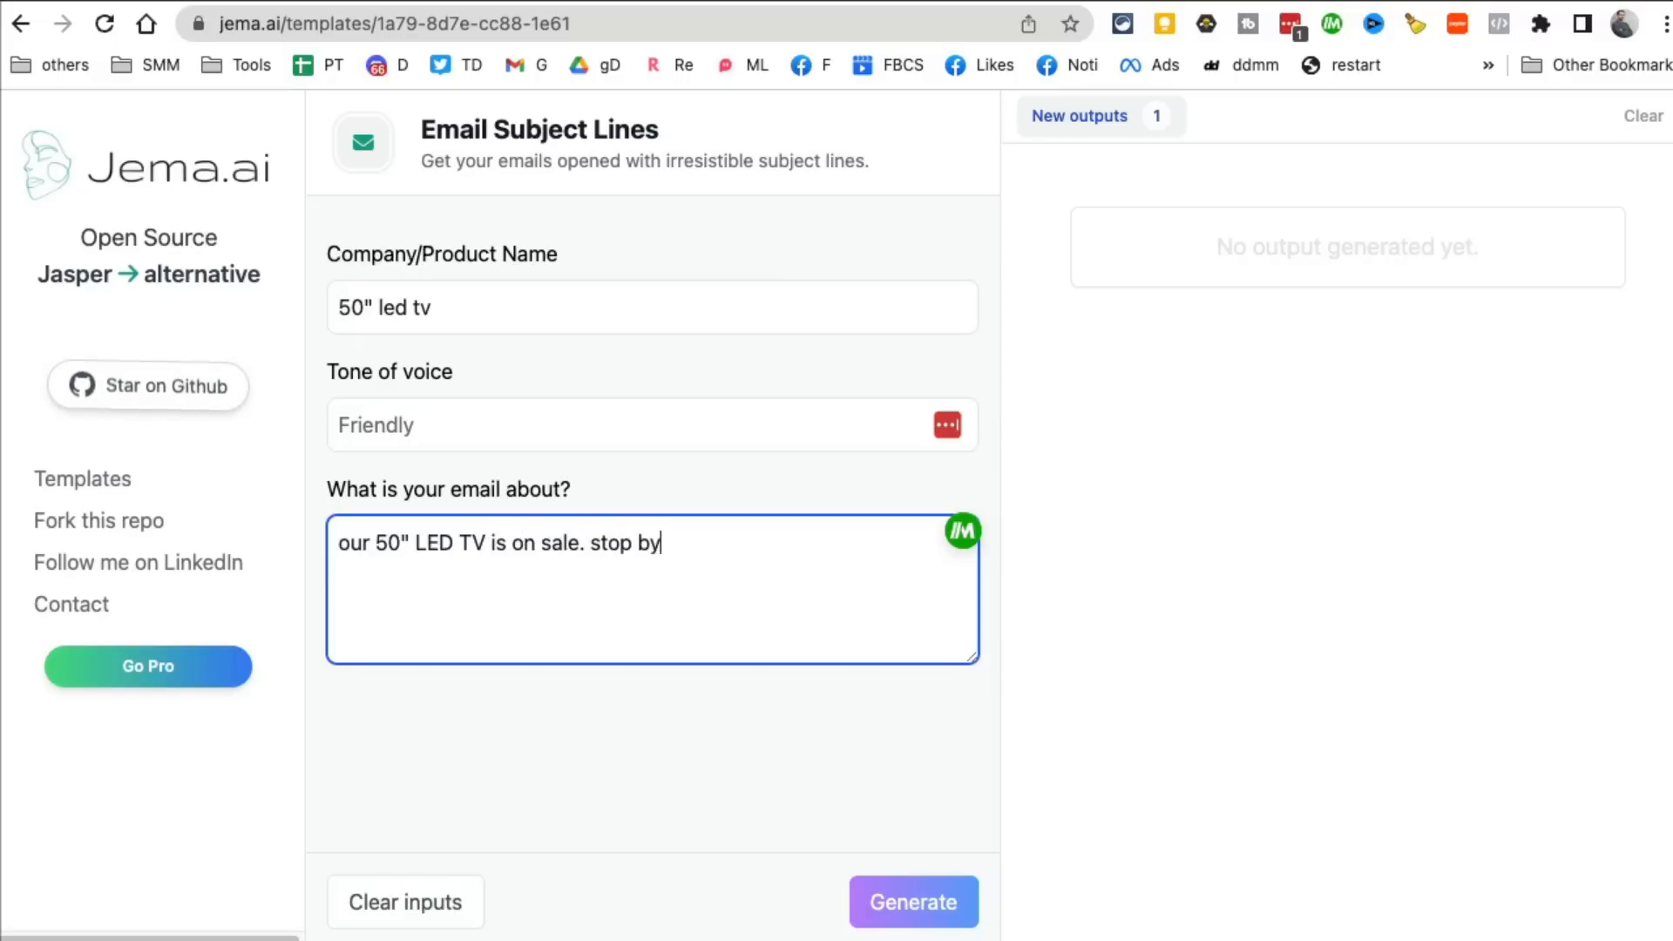
pyautogui.write('the store to save big')
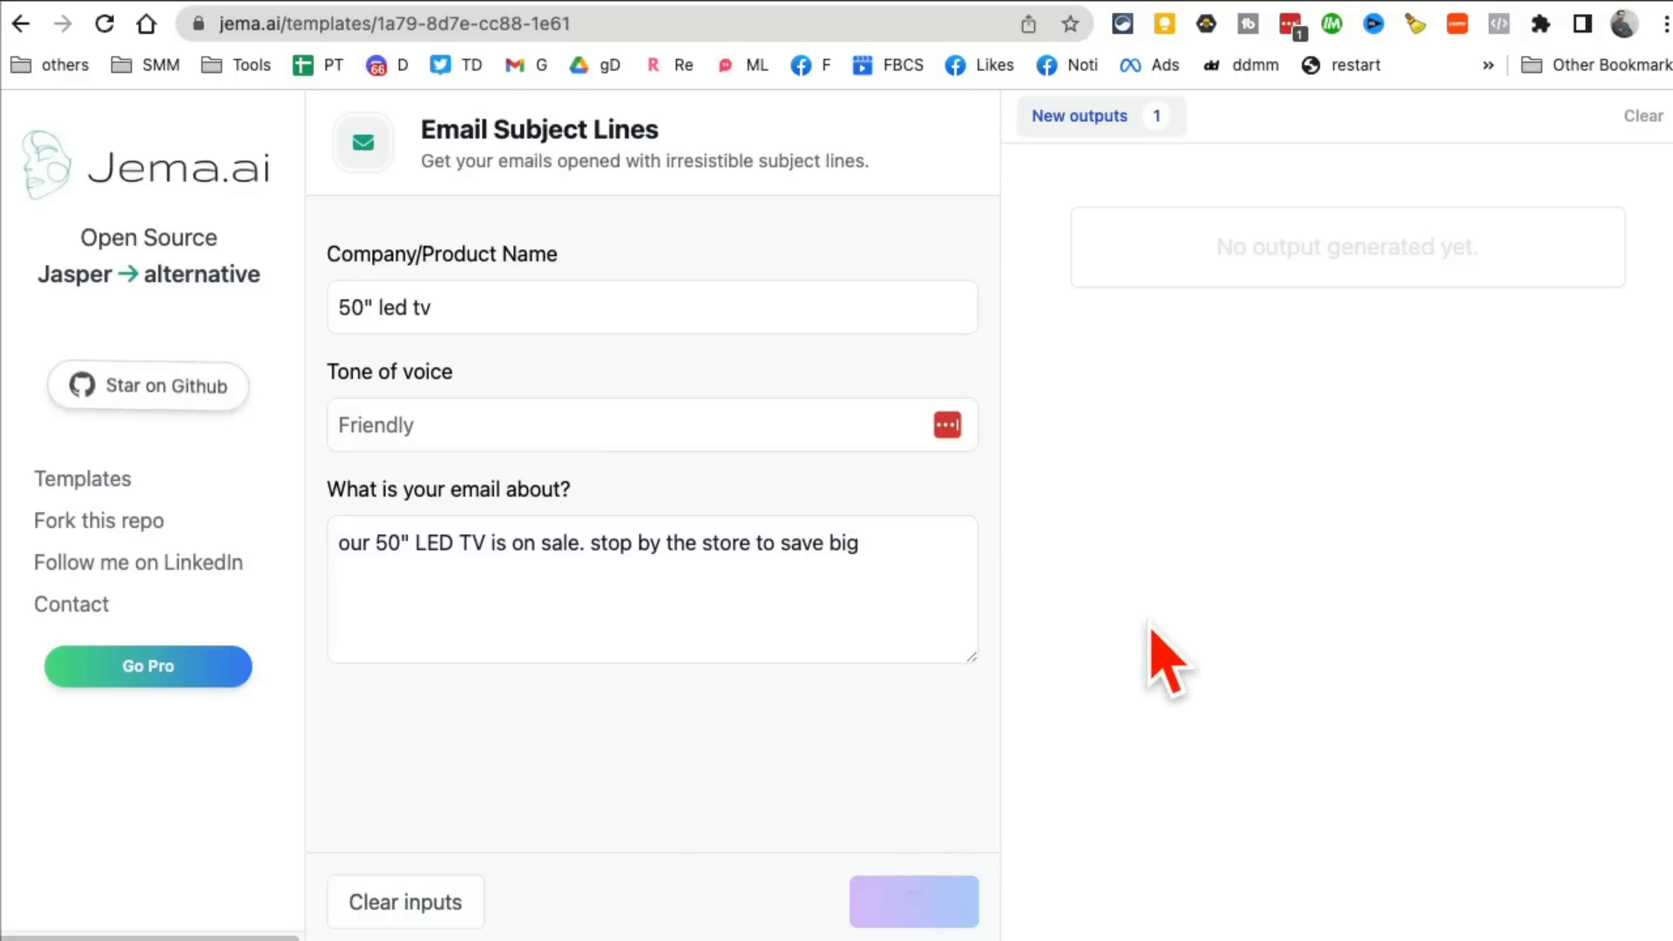
pyautogui.moveTo(1493, 657)
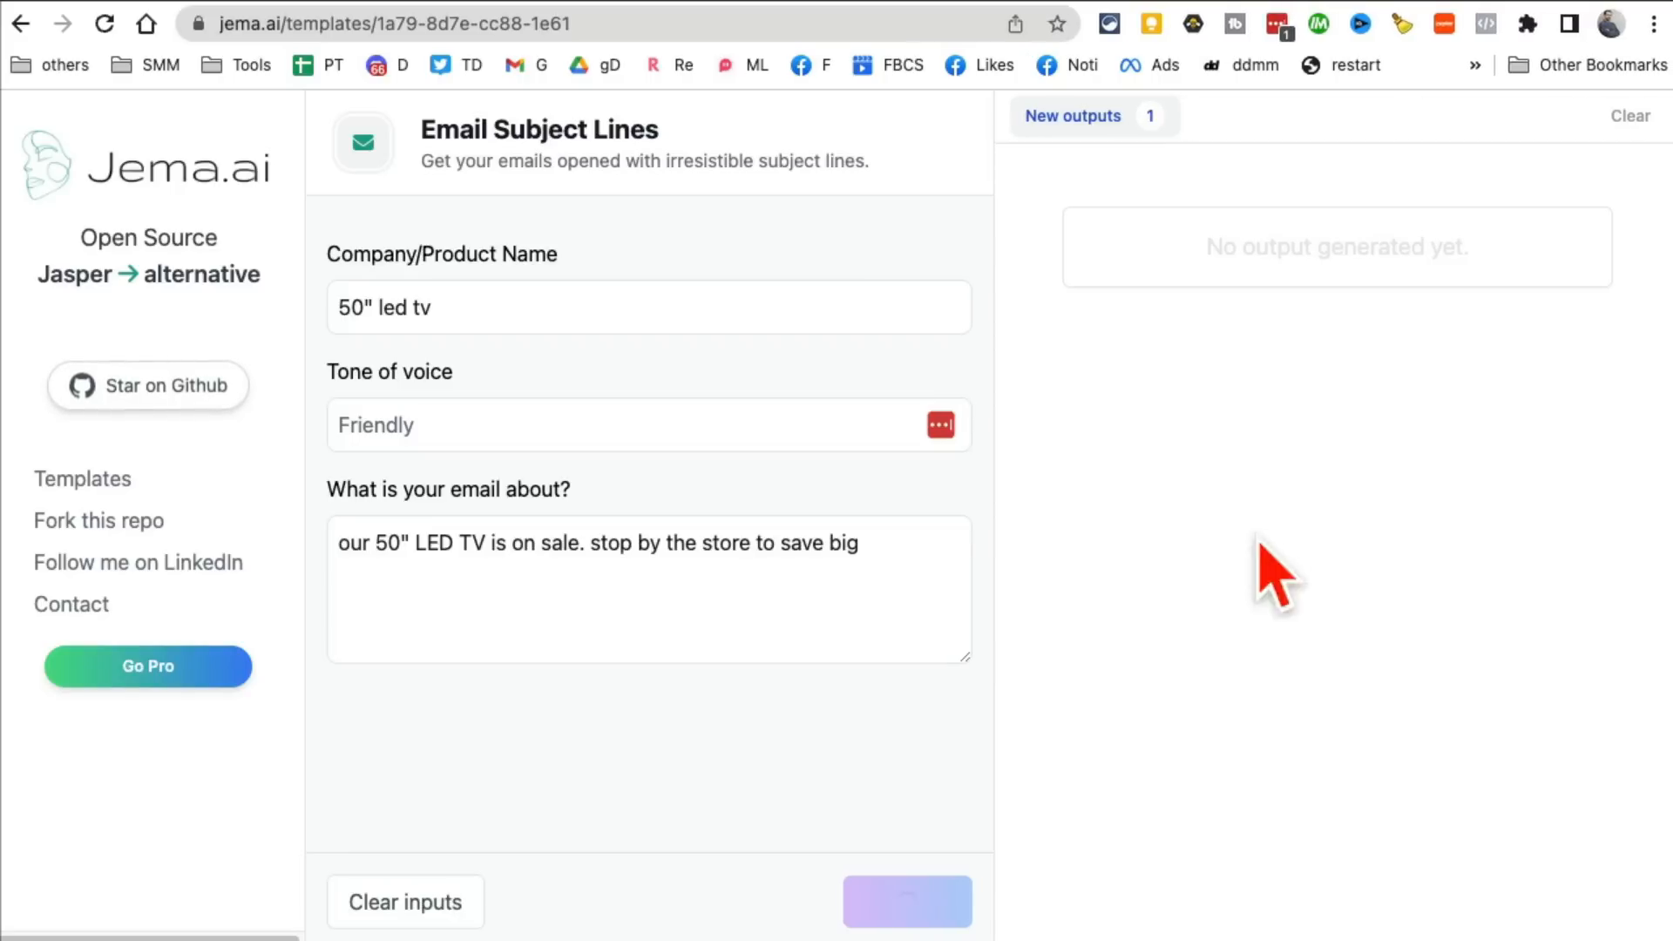
# Step: Generate three subject lines for the TV sale and copy the Big Game one
pyautogui.click(906, 901)
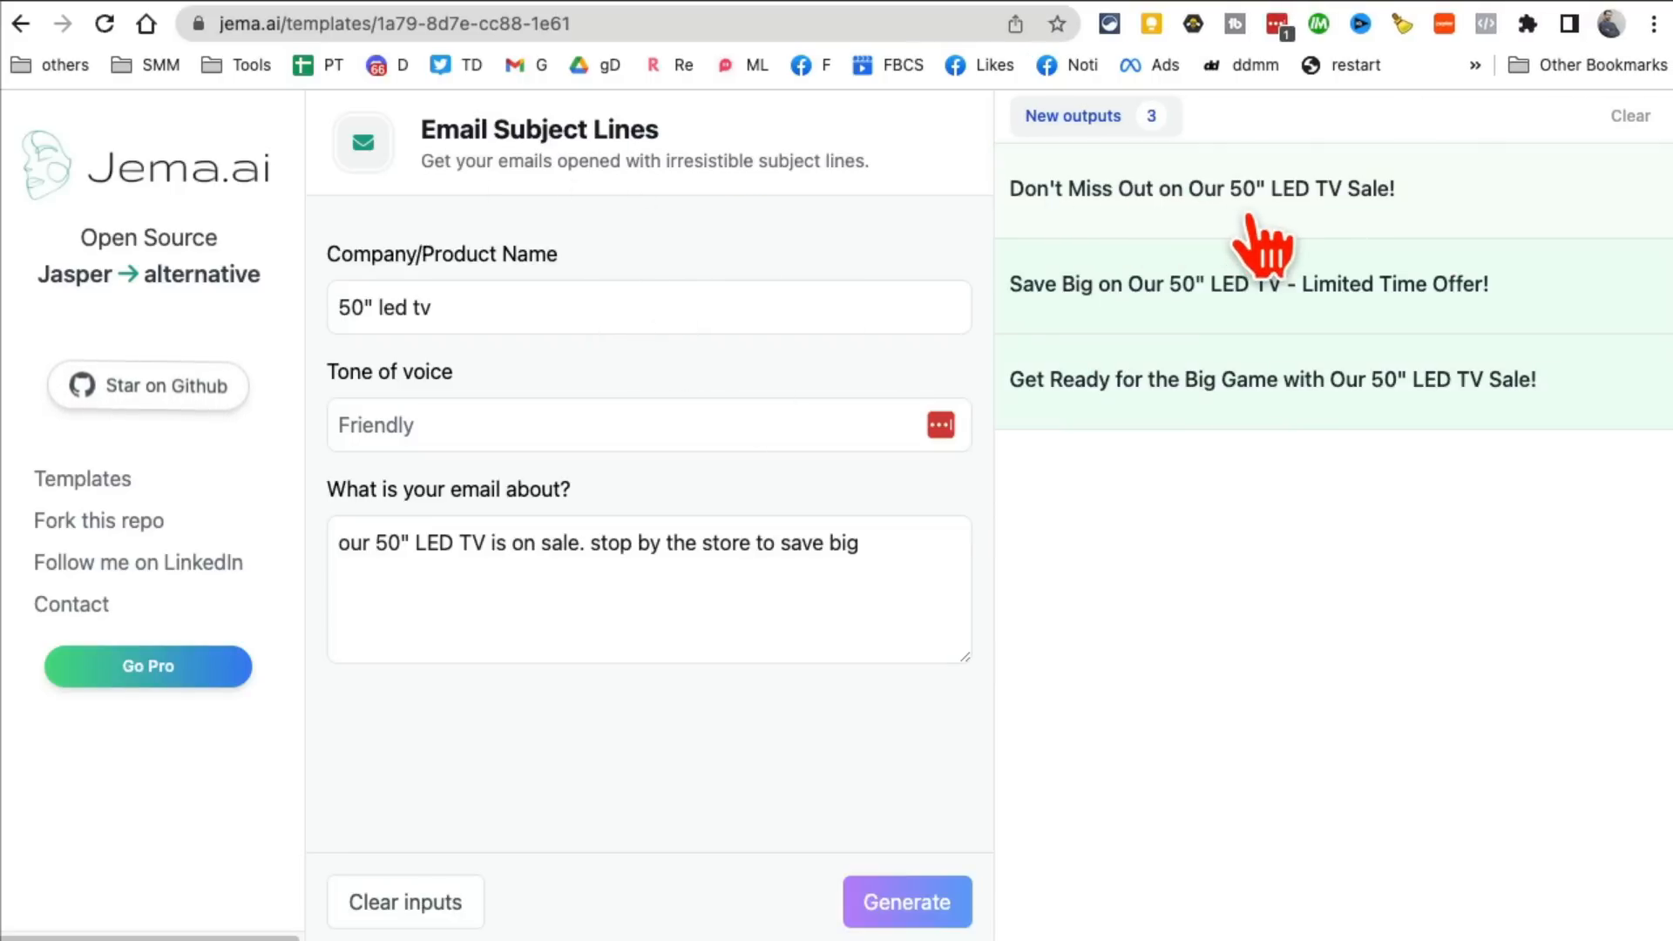
pyautogui.moveTo(1100, 336)
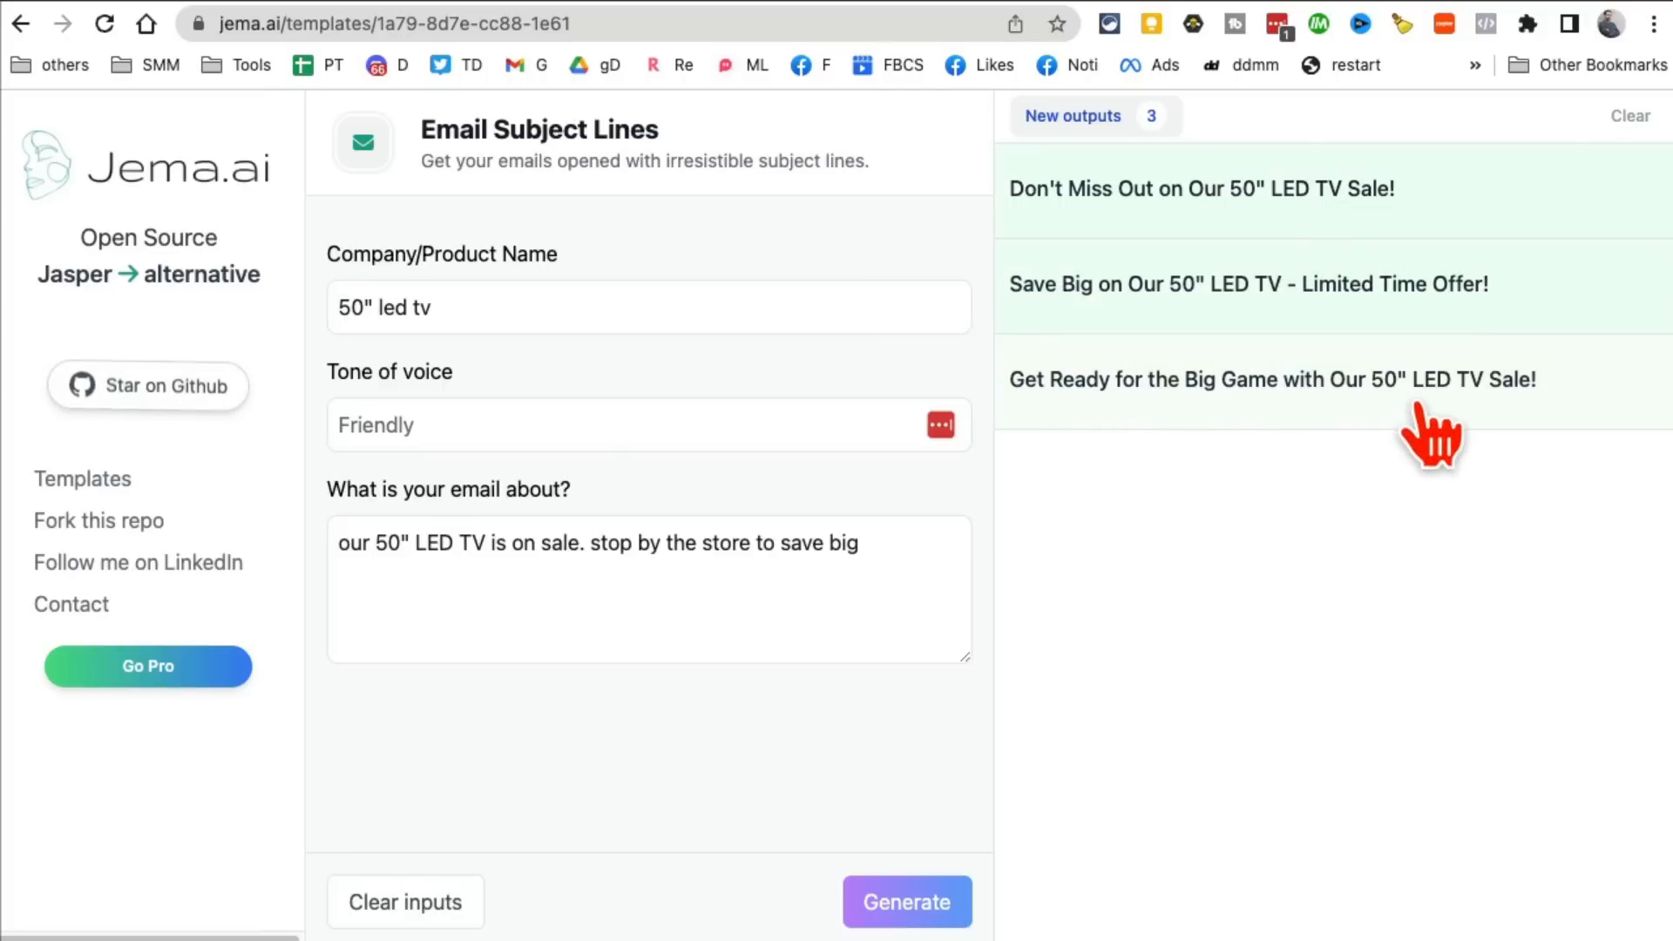
pyautogui.moveTo(1289, 437)
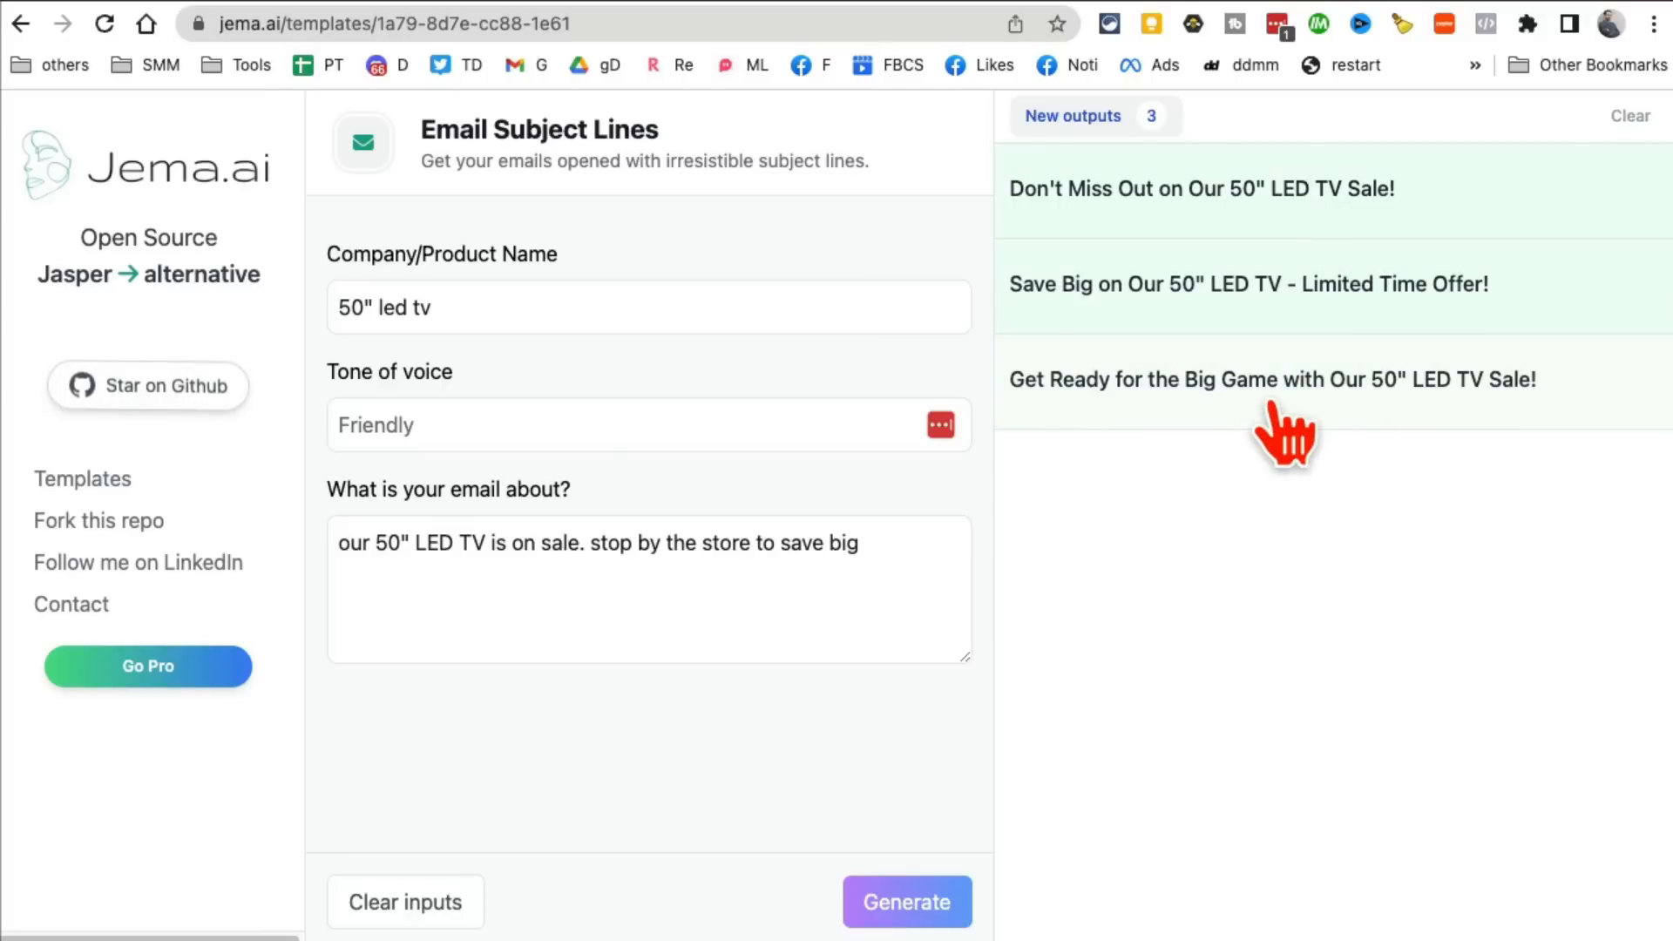
pyautogui.moveTo(1284, 437)
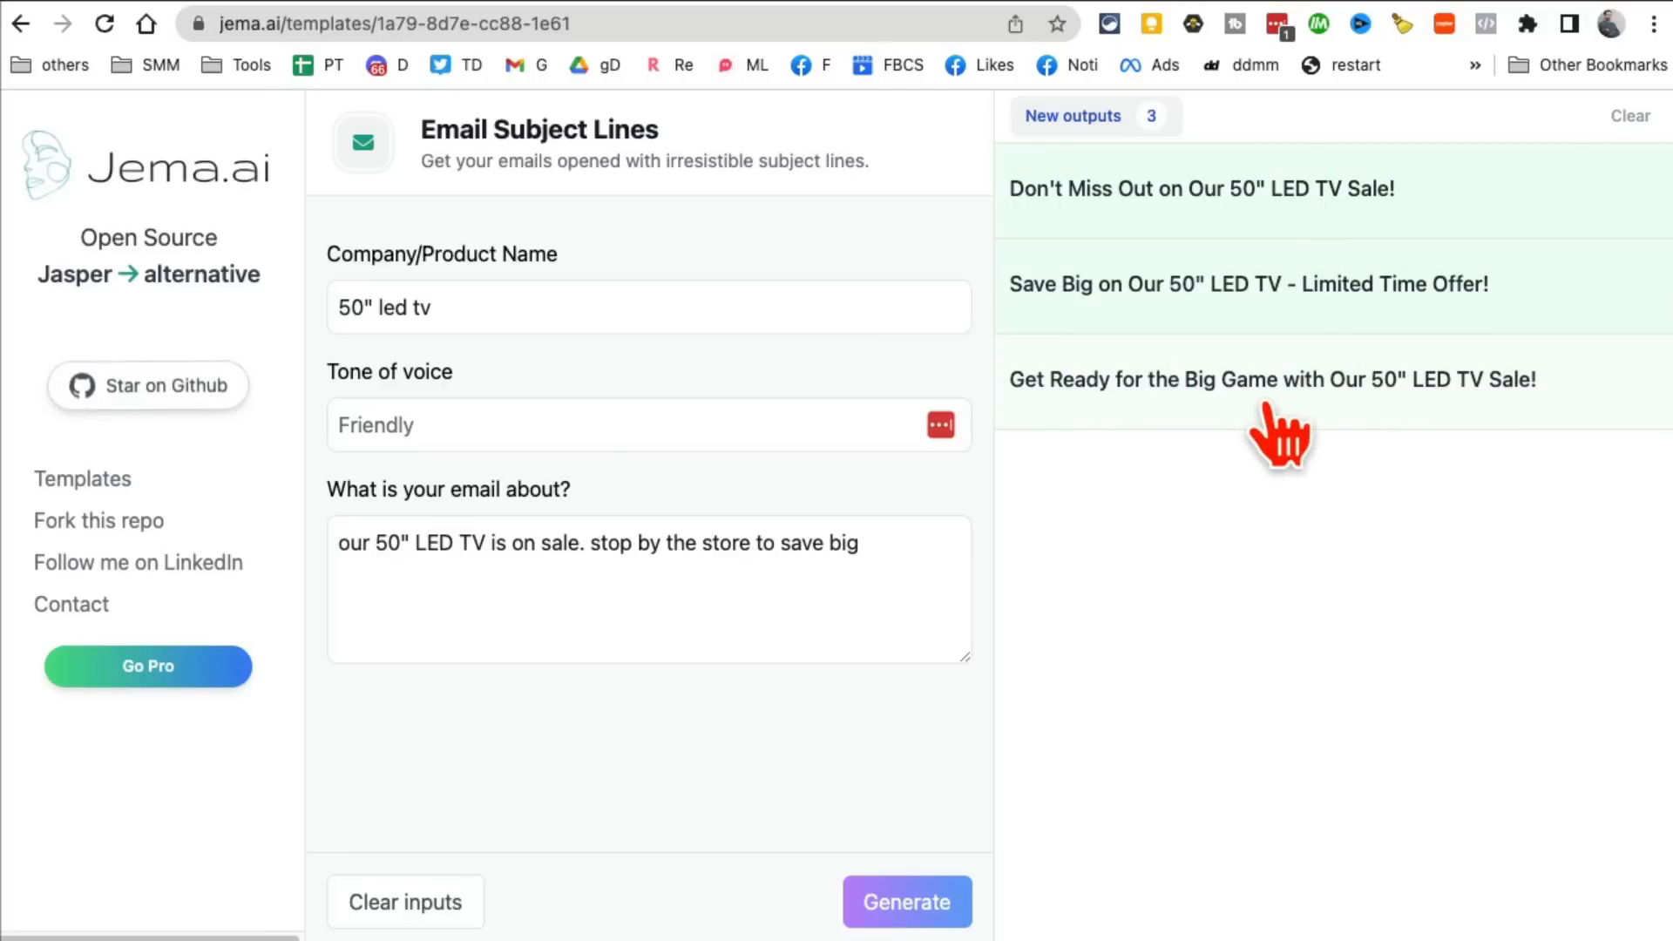
pyautogui.click(1270, 378)
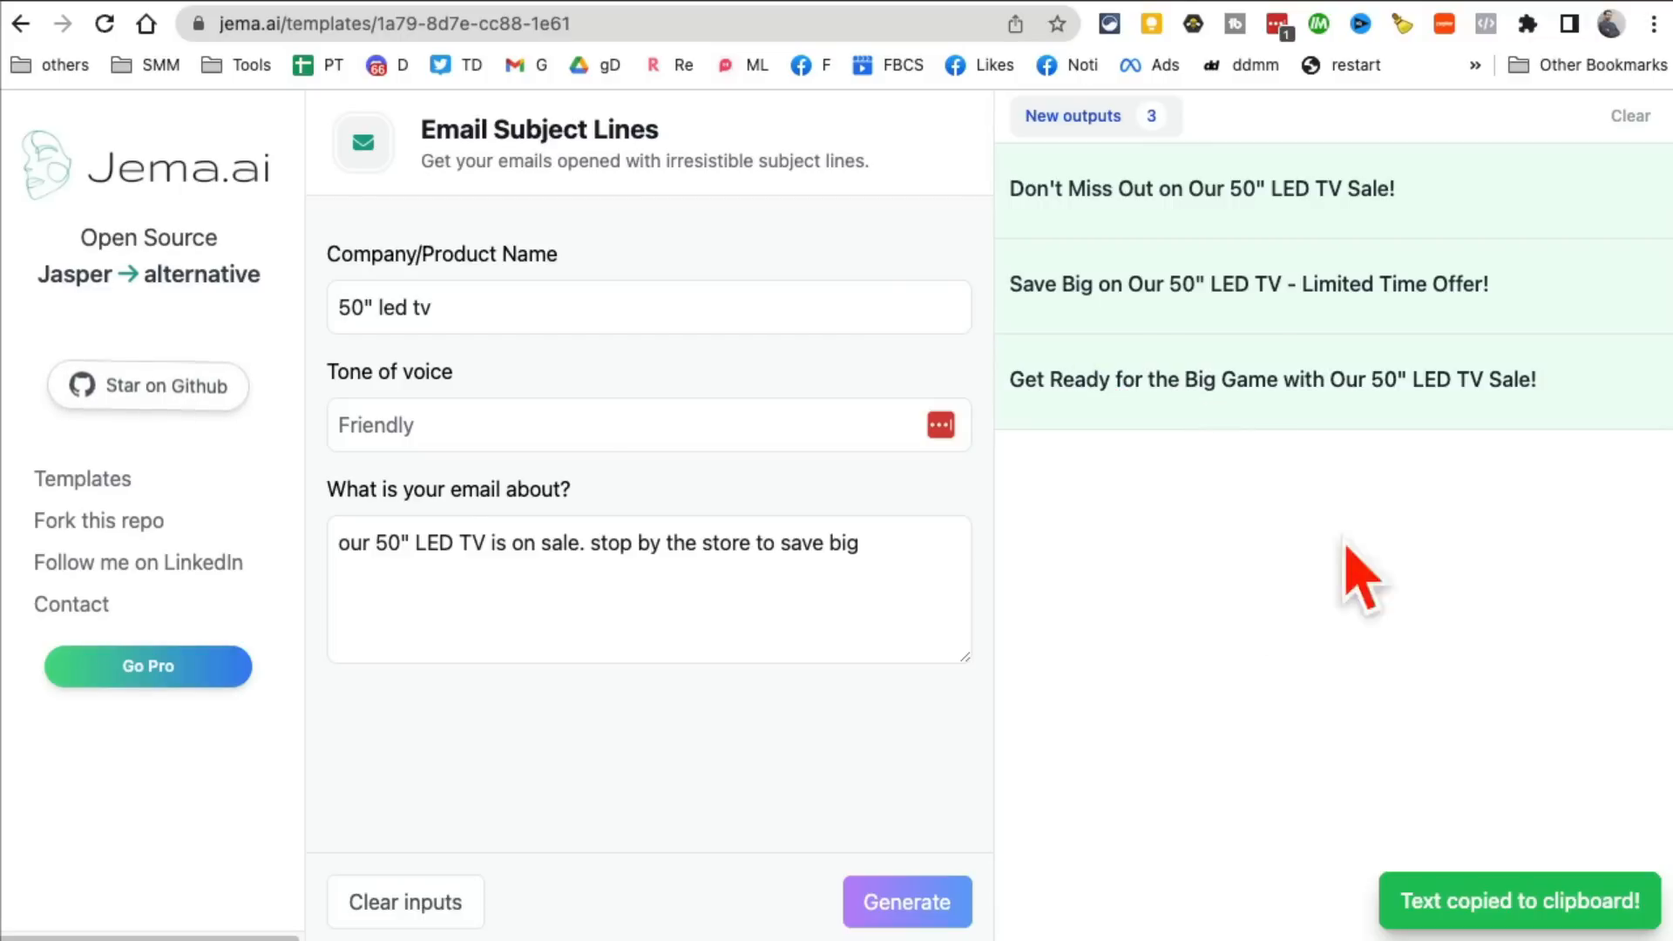
pyautogui.moveTo(1171, 179)
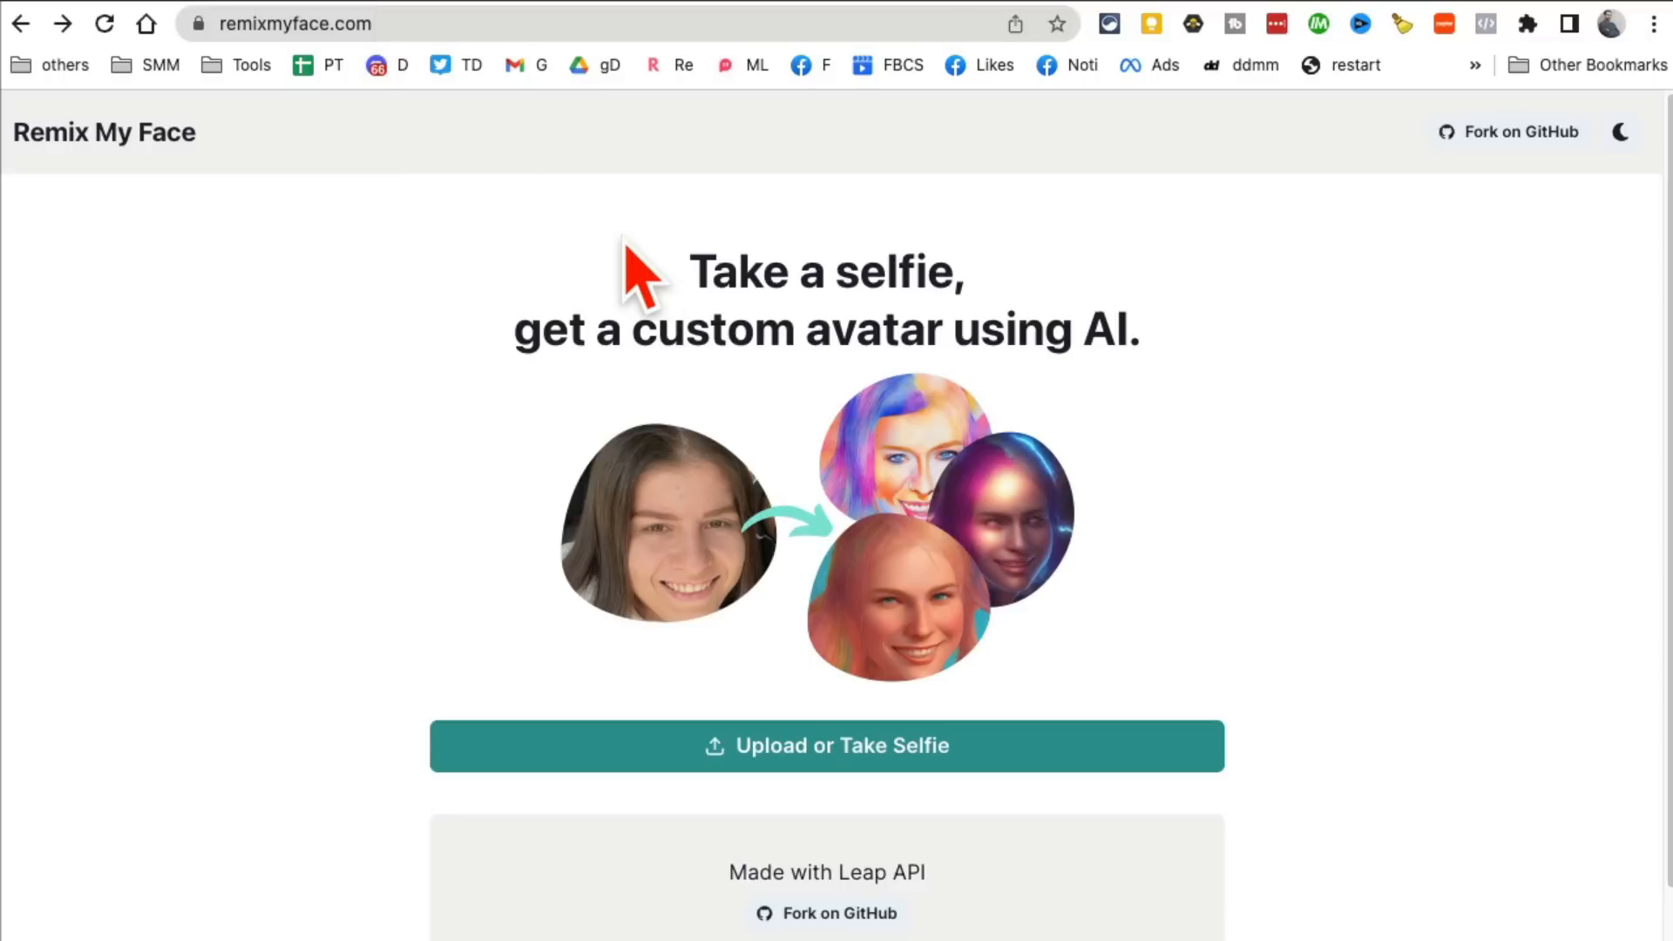
pyautogui.moveTo(245, 85)
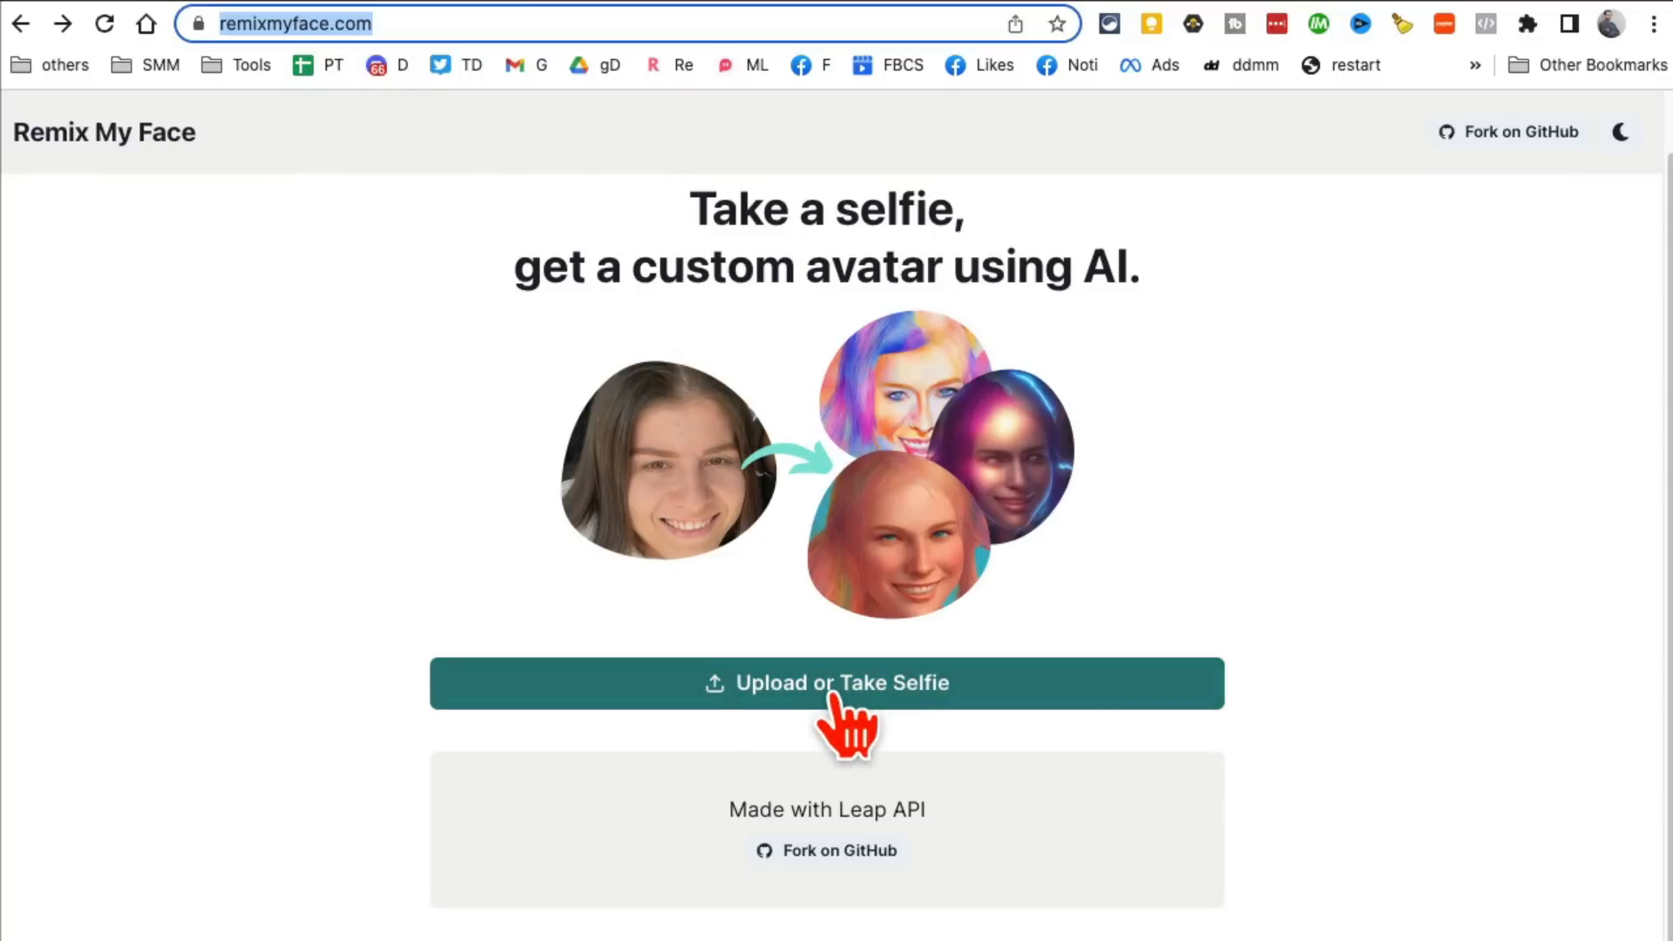
# Step: Upload a photo from recent files as the selfie for Remix My Face
pyautogui.click(826, 683)
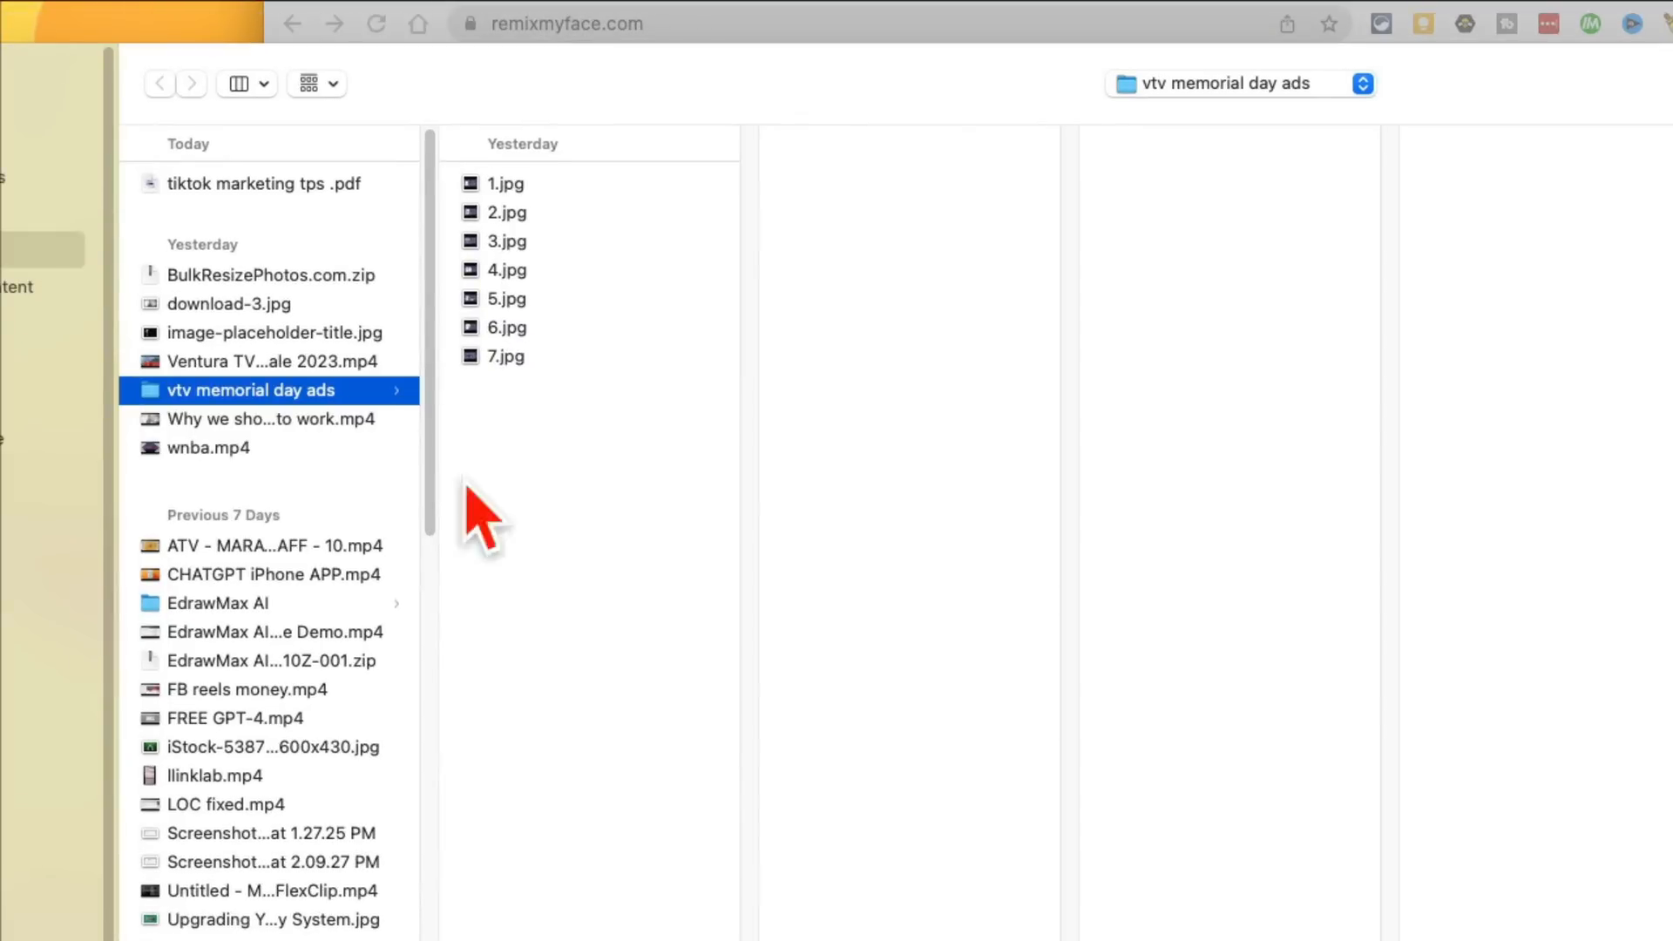
pyautogui.moveTo(10, 297)
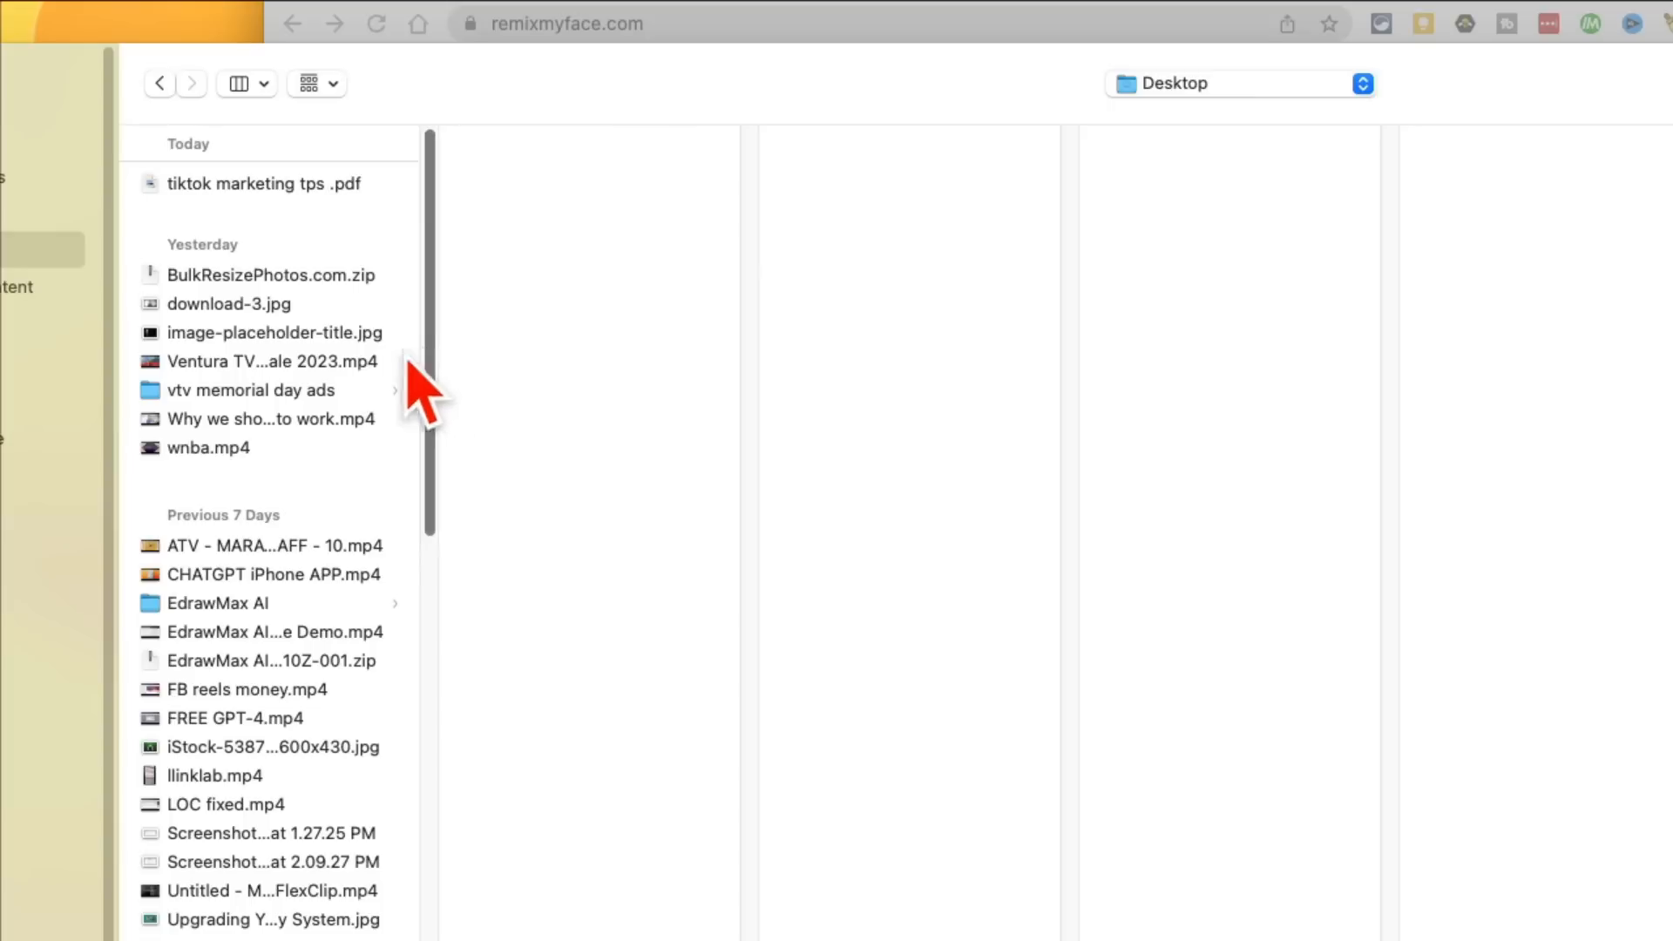
pyautogui.click(229, 303)
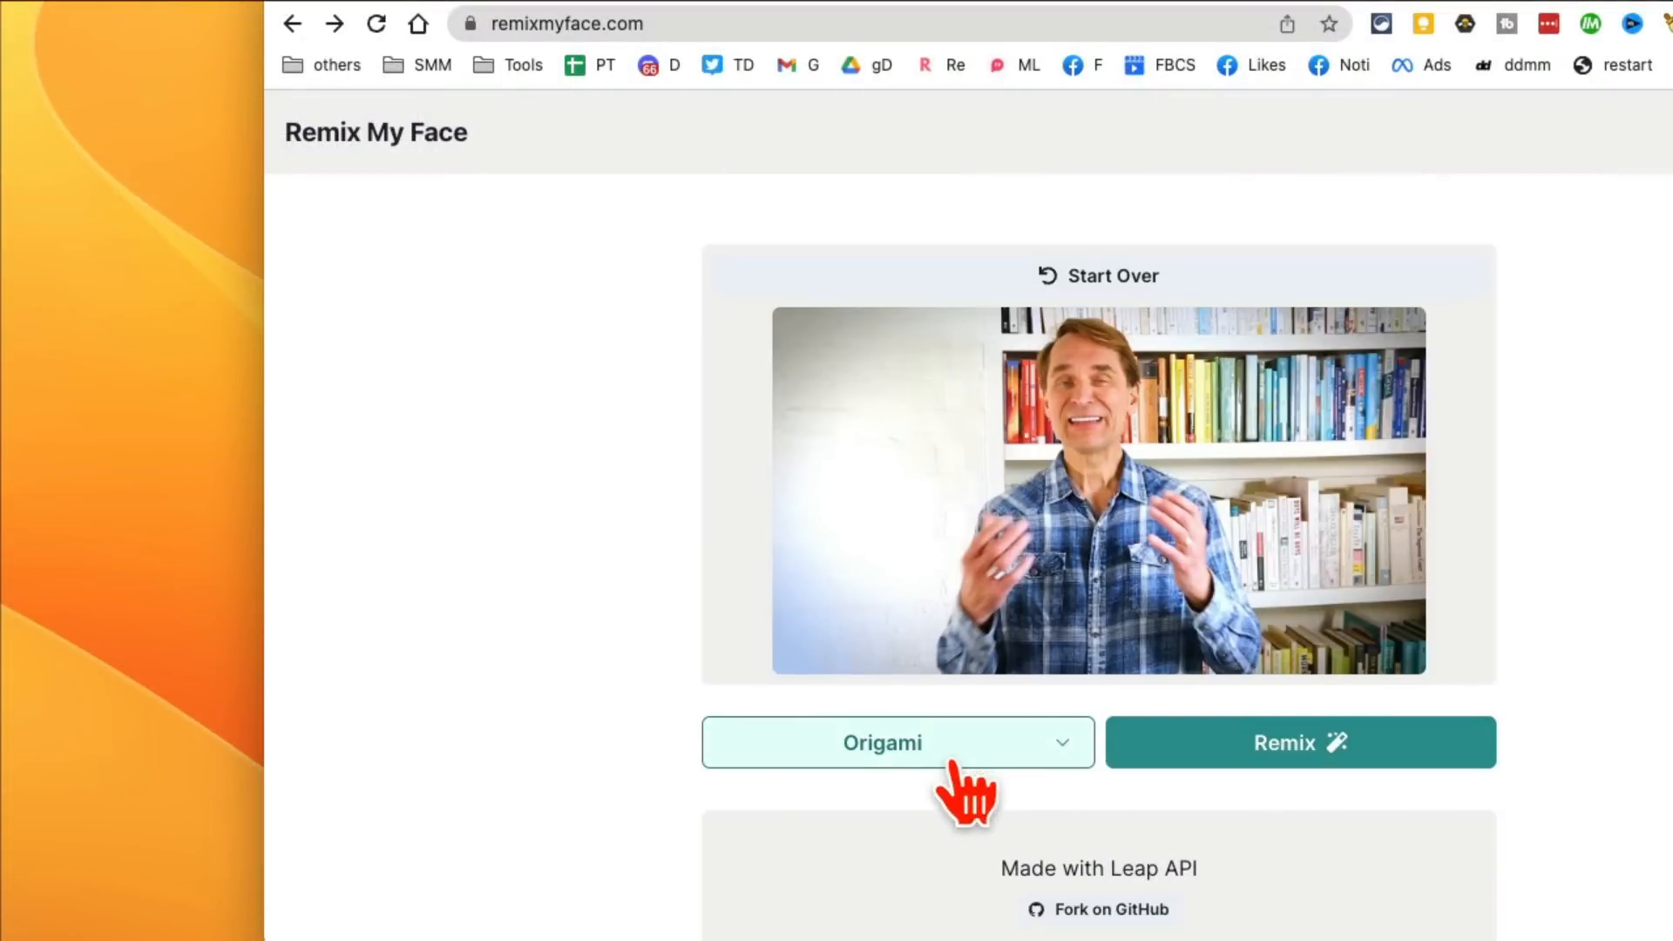
# Step: Choose the Neon Noir remix style and start the remix
pyautogui.click(896, 742)
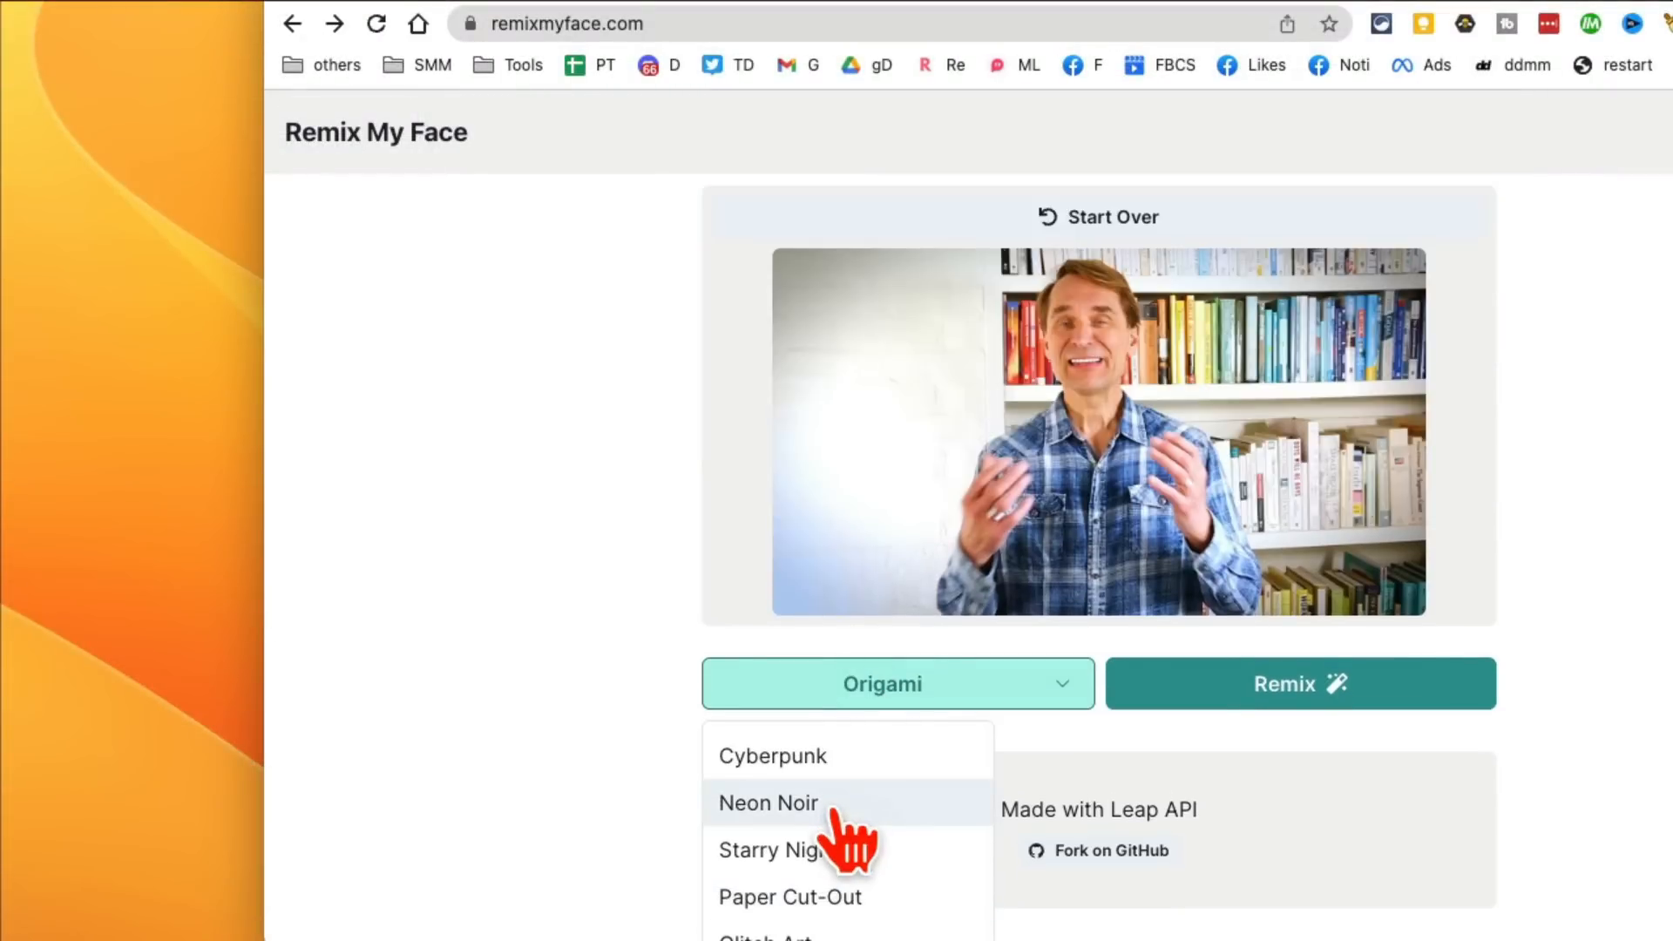
pyautogui.click(766, 801)
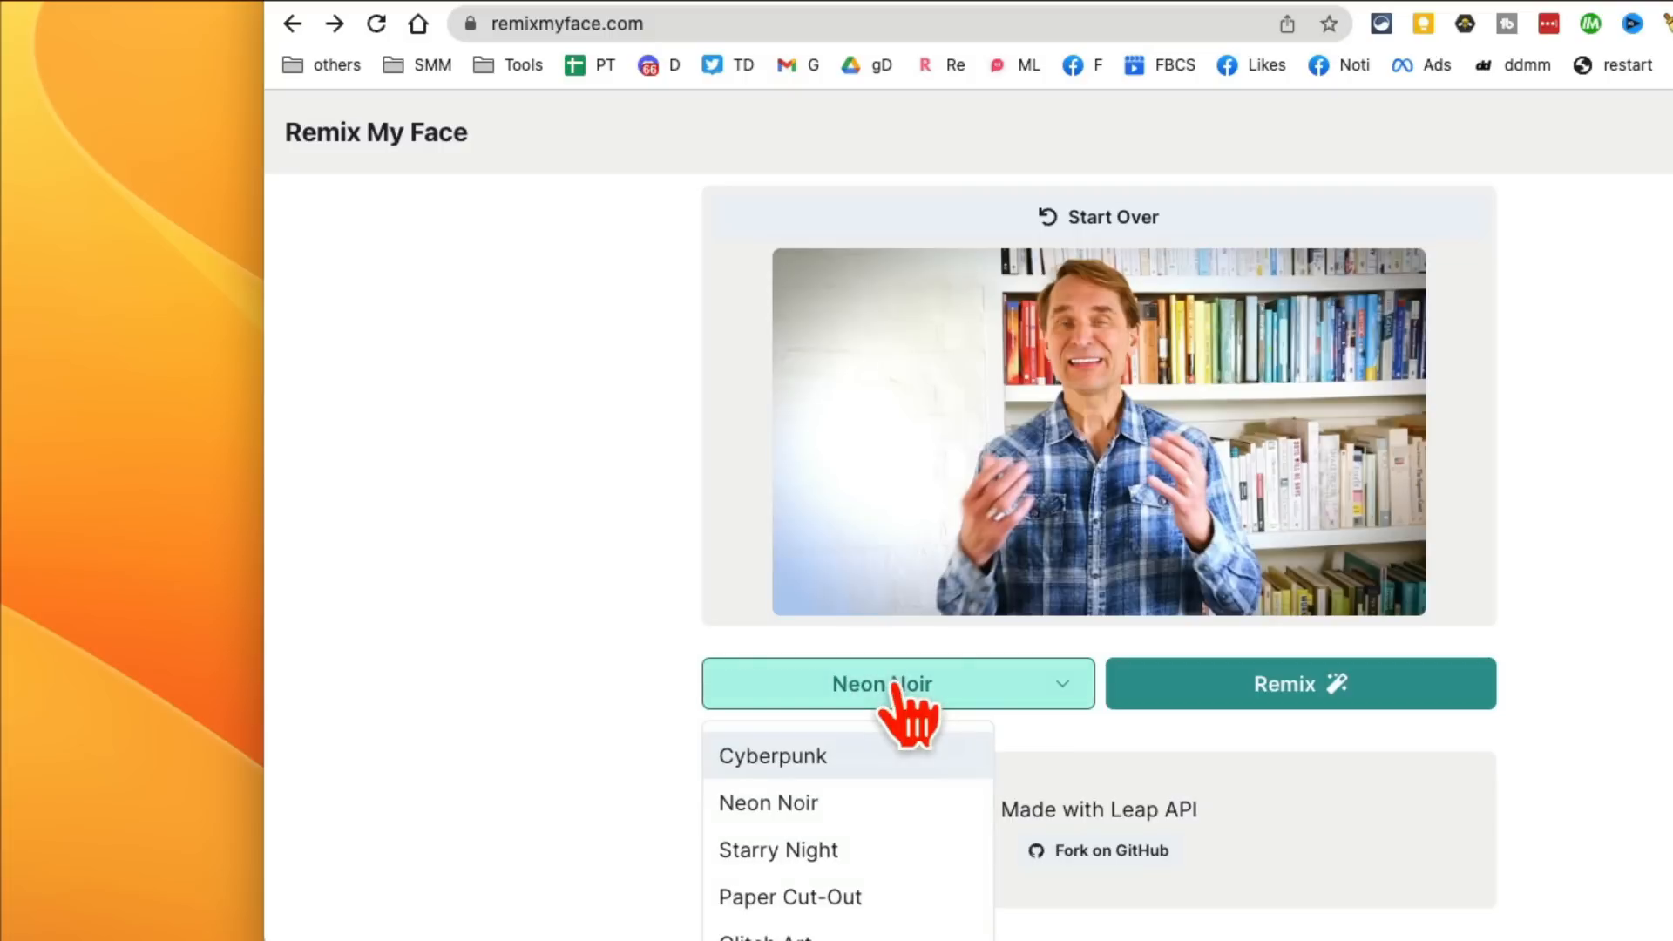
pyautogui.click(1299, 683)
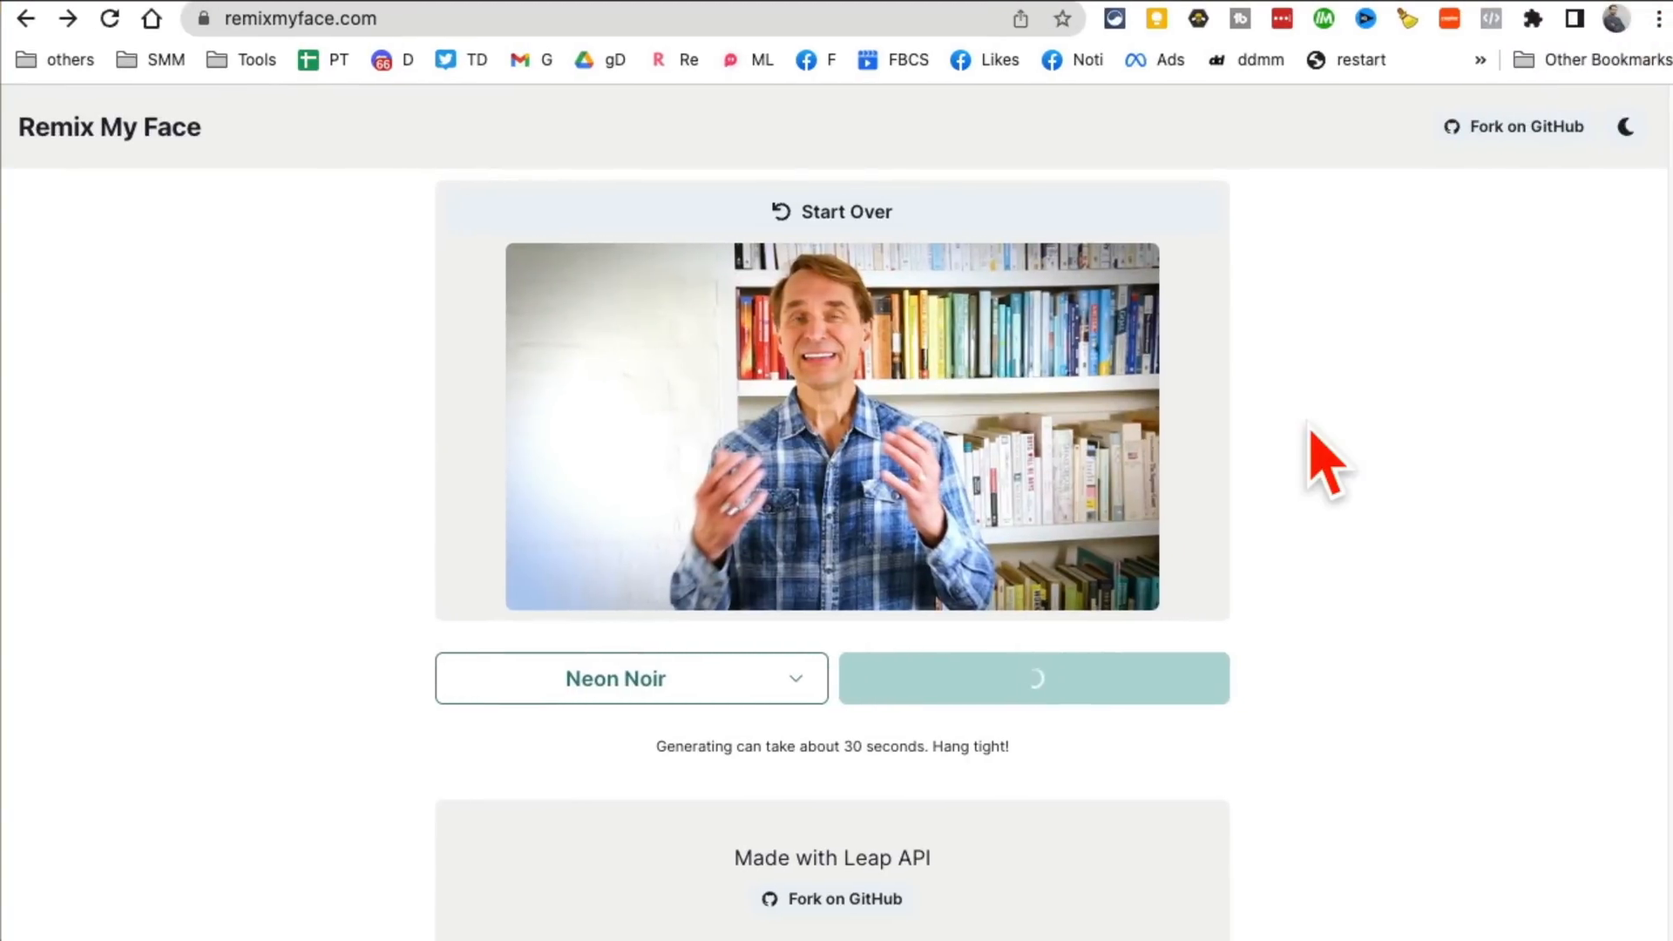
pyautogui.moveTo(1387, 427)
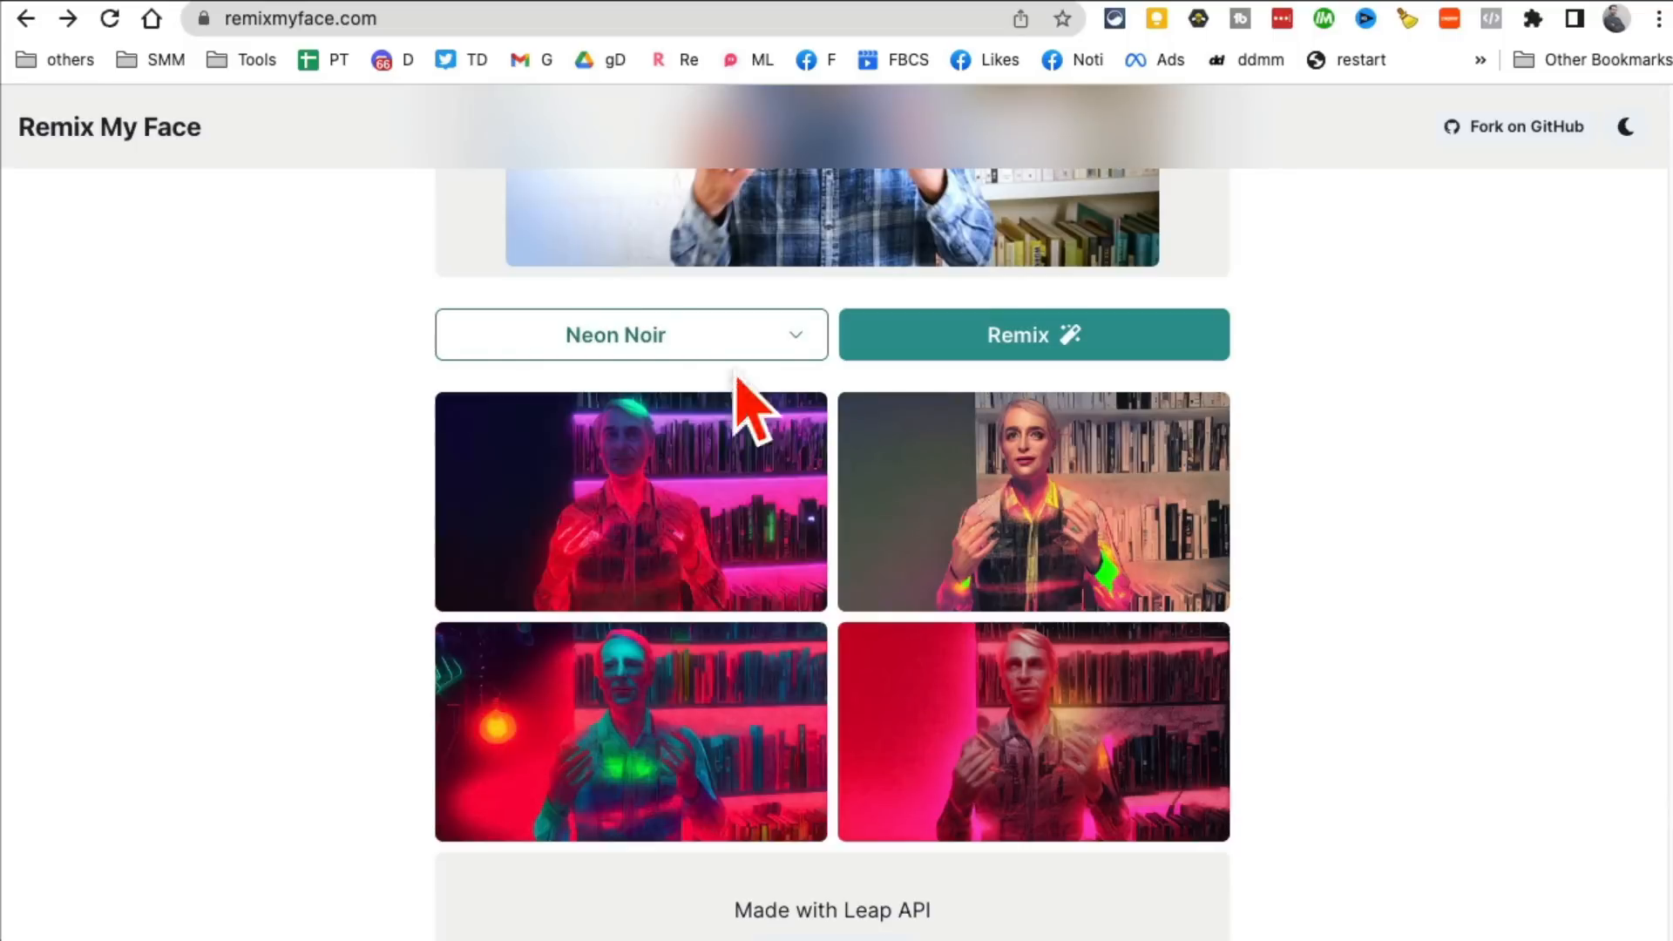
# Step: Leave the style on Neon Noir and scroll down to the four remixed portraits
pyautogui.click(629, 335)
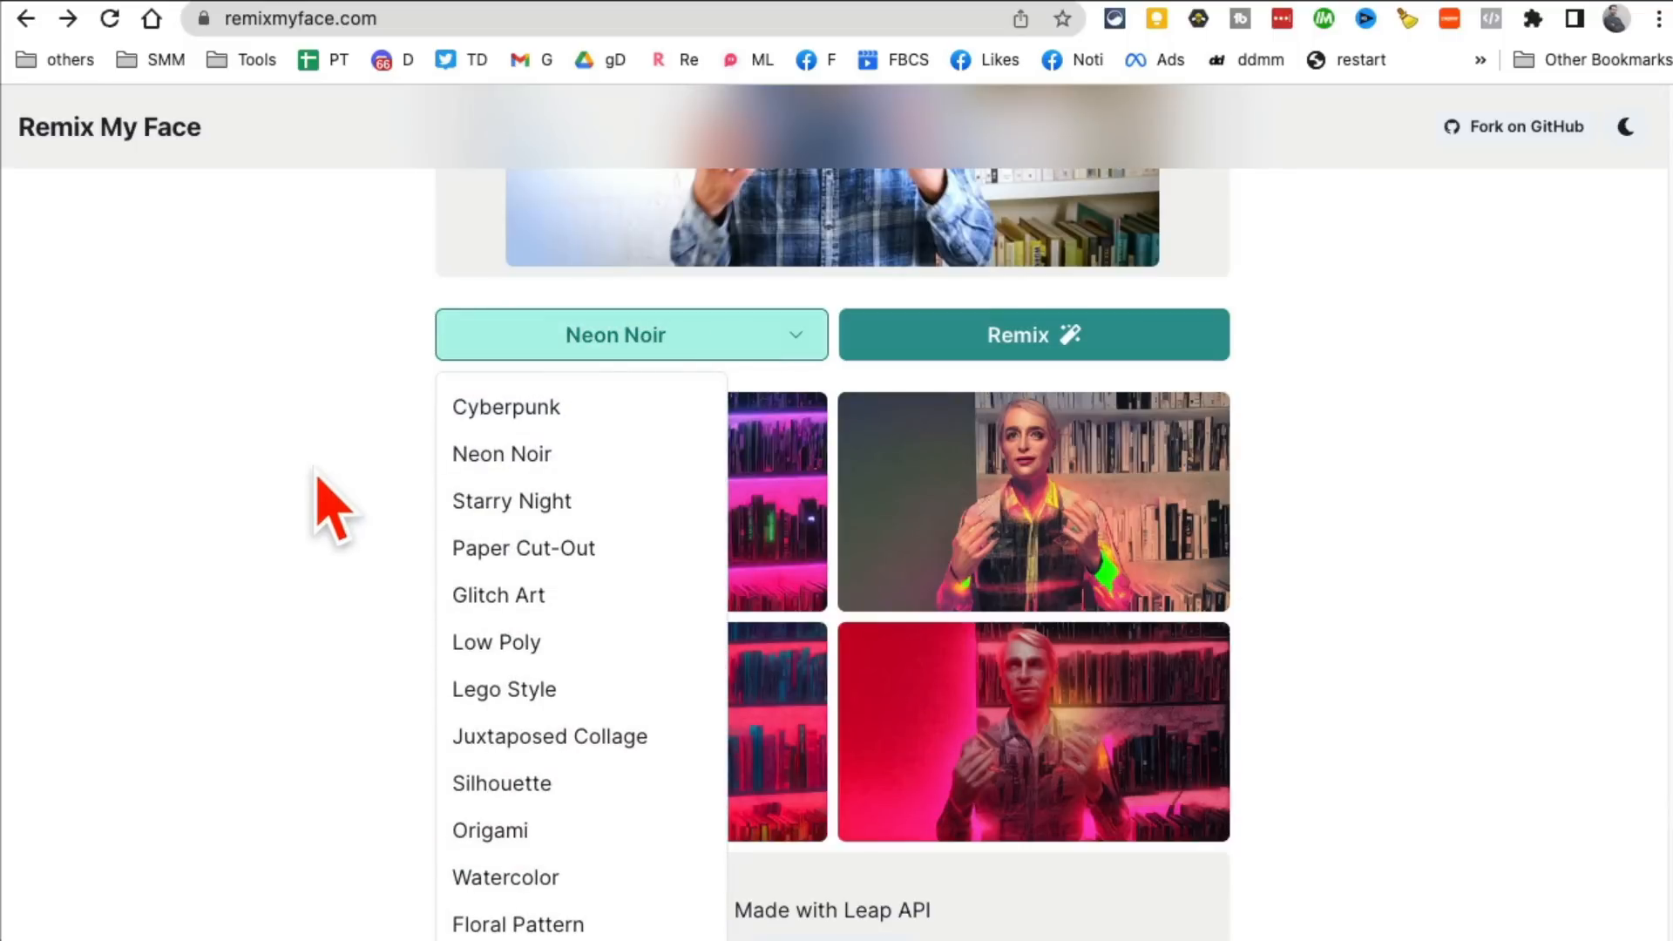
pyautogui.click(629, 335)
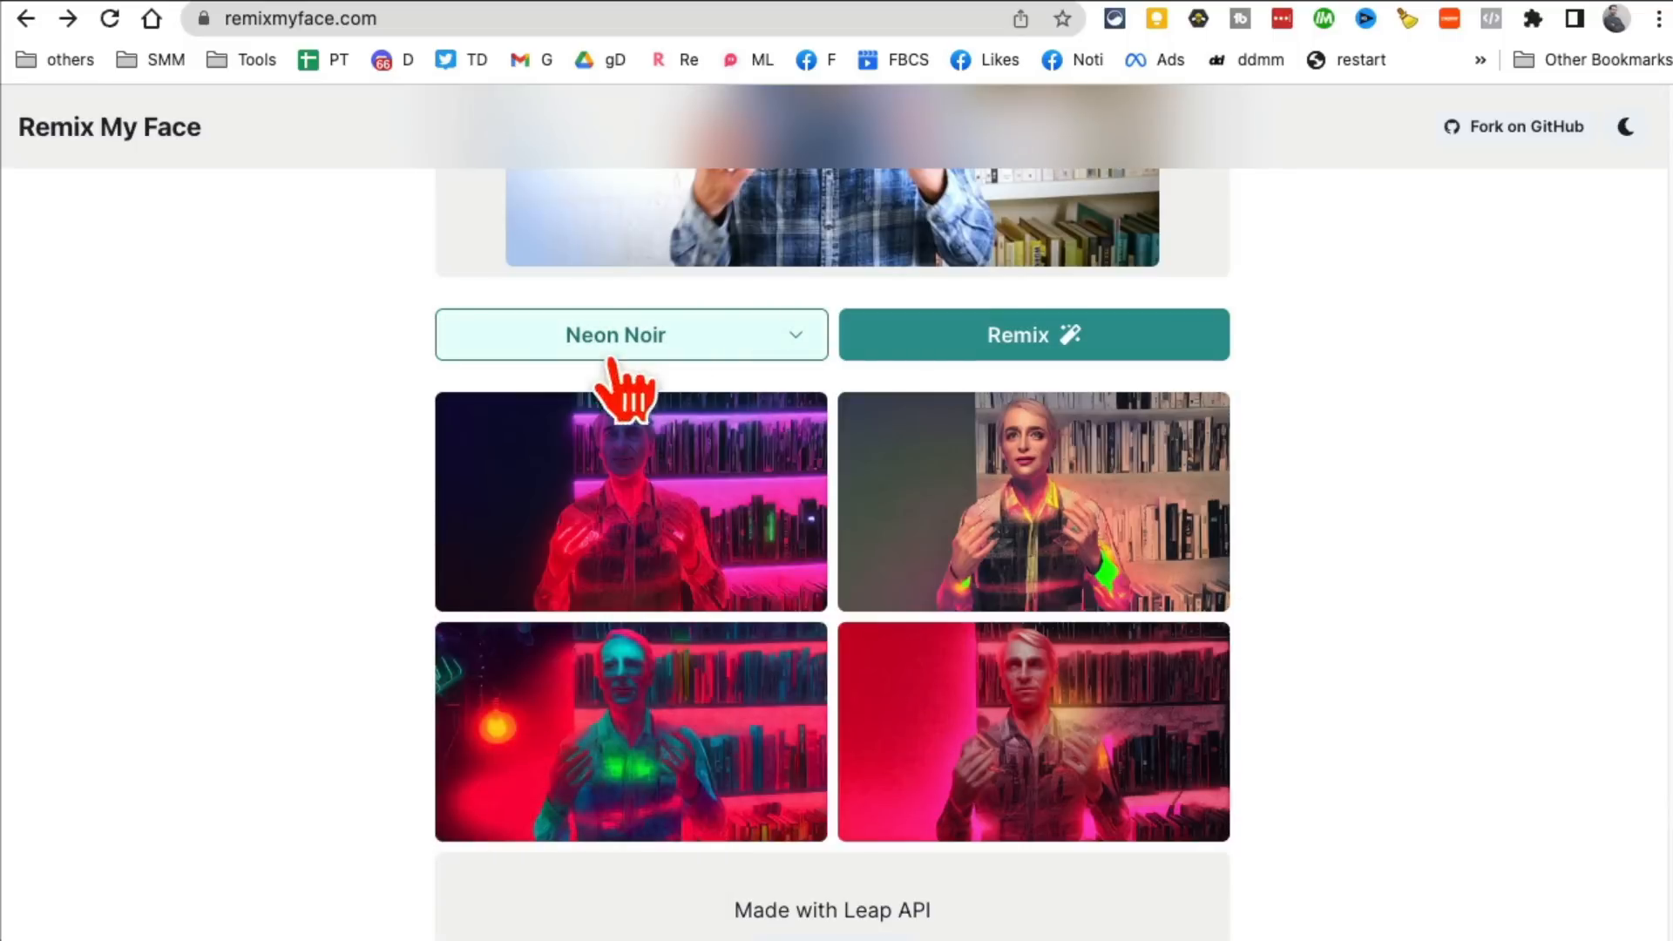
pyautogui.scroll(-3)
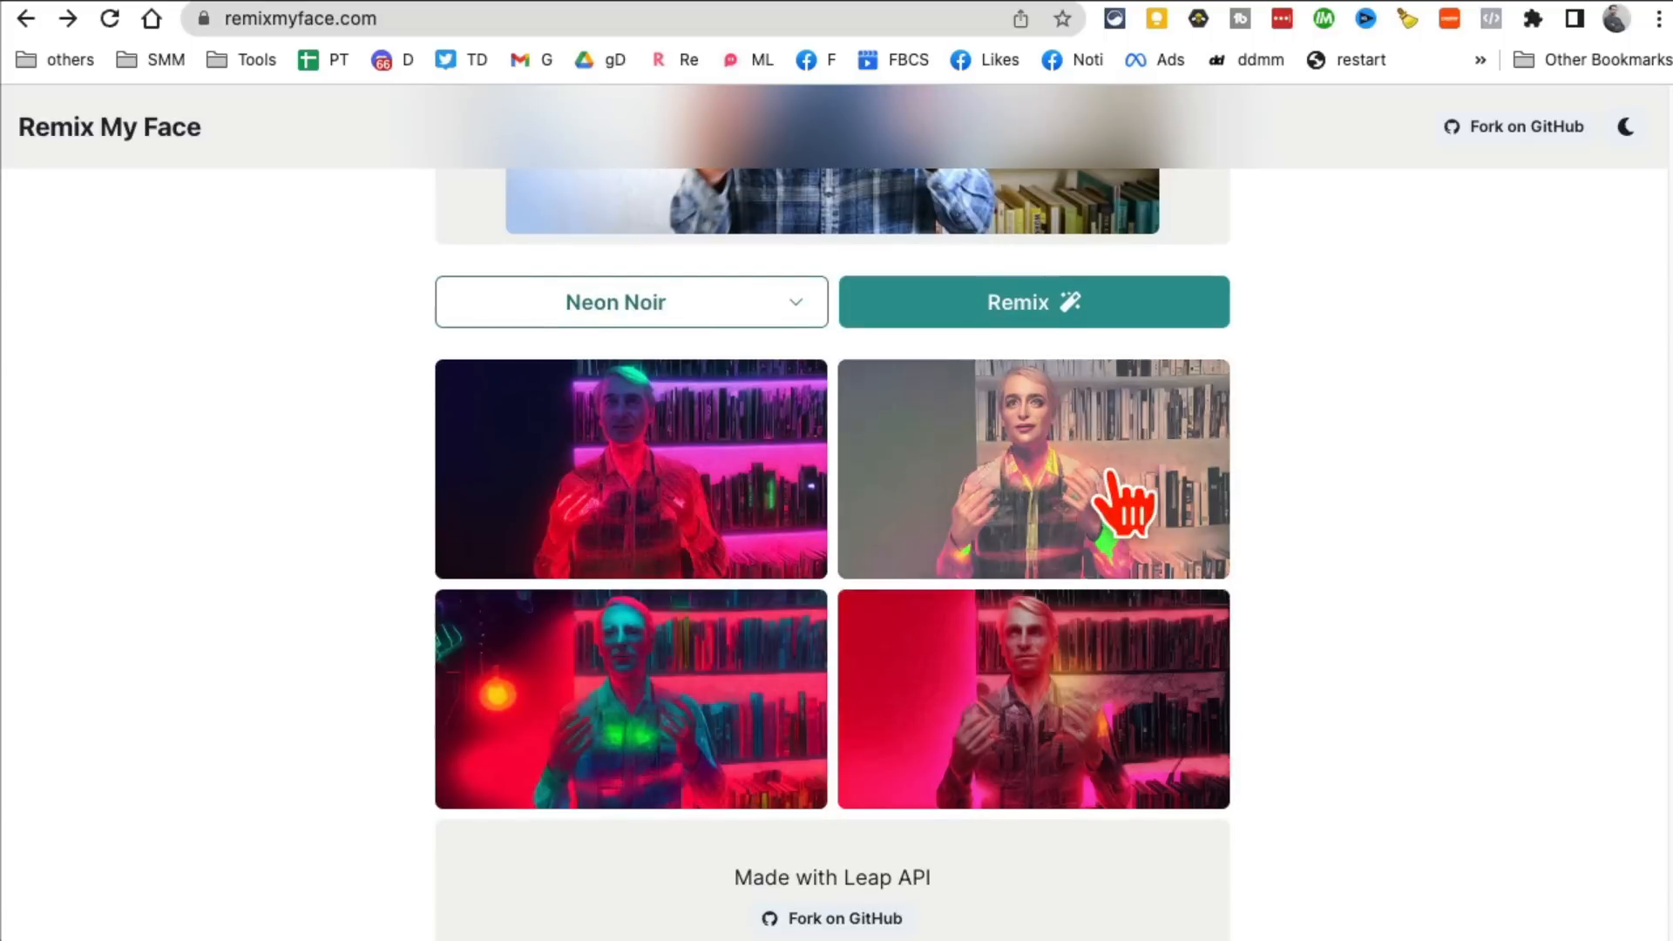
pyautogui.scroll(-3)
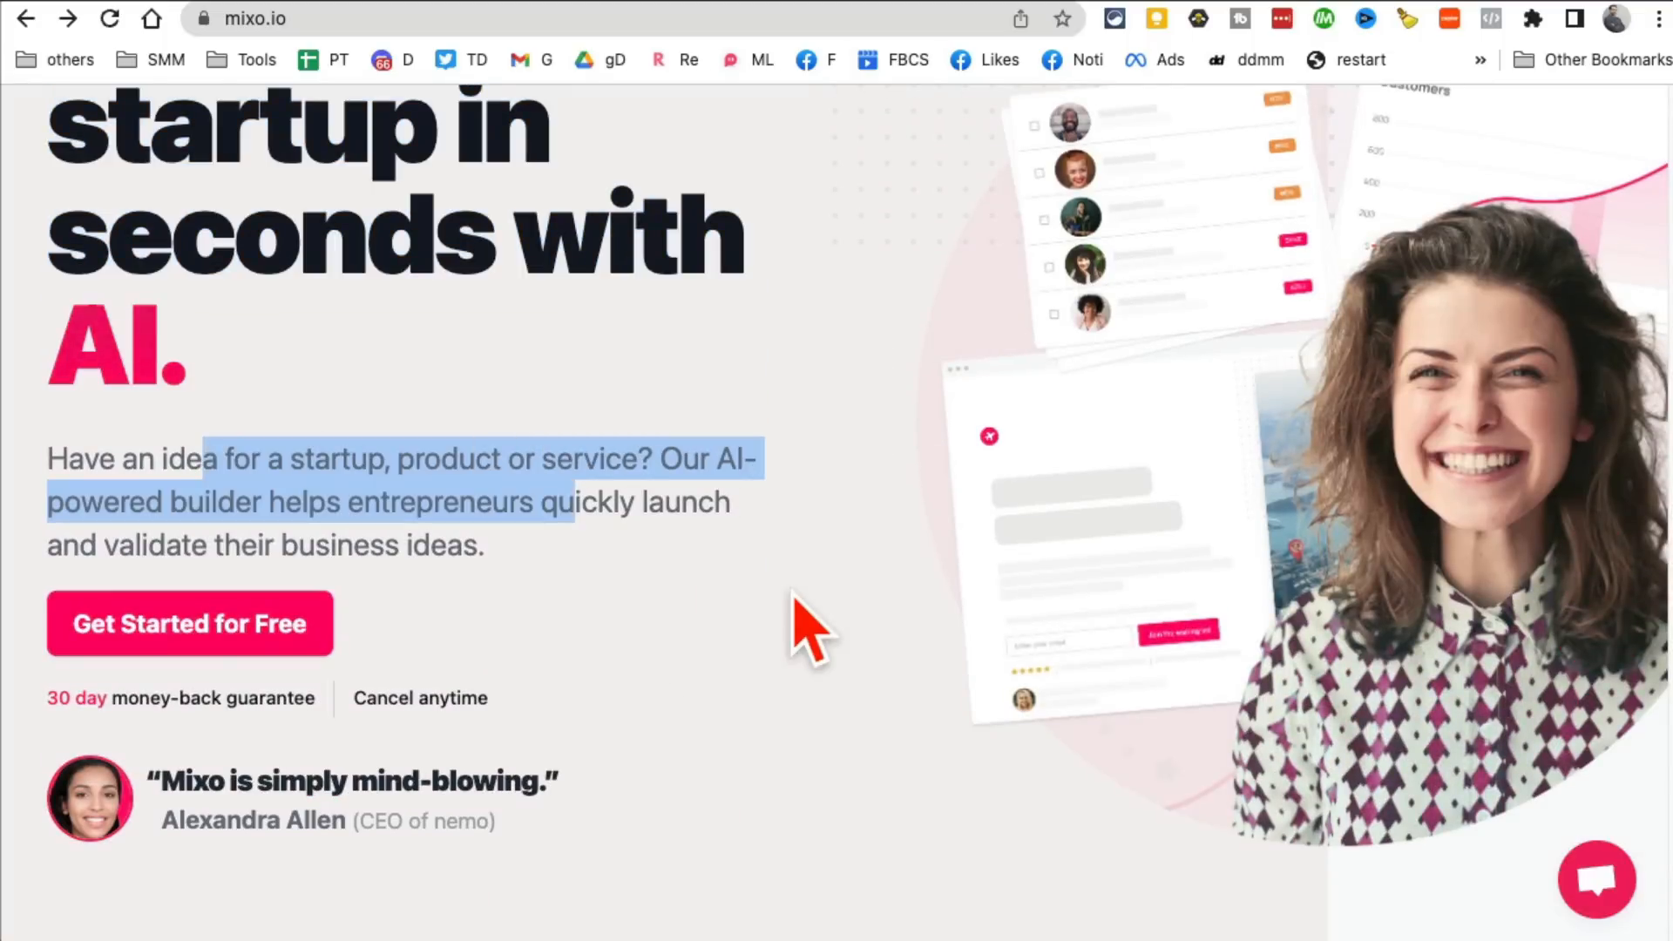
# Step: Start Mixo's free AI website builder from the landing page
pyautogui.click(190, 624)
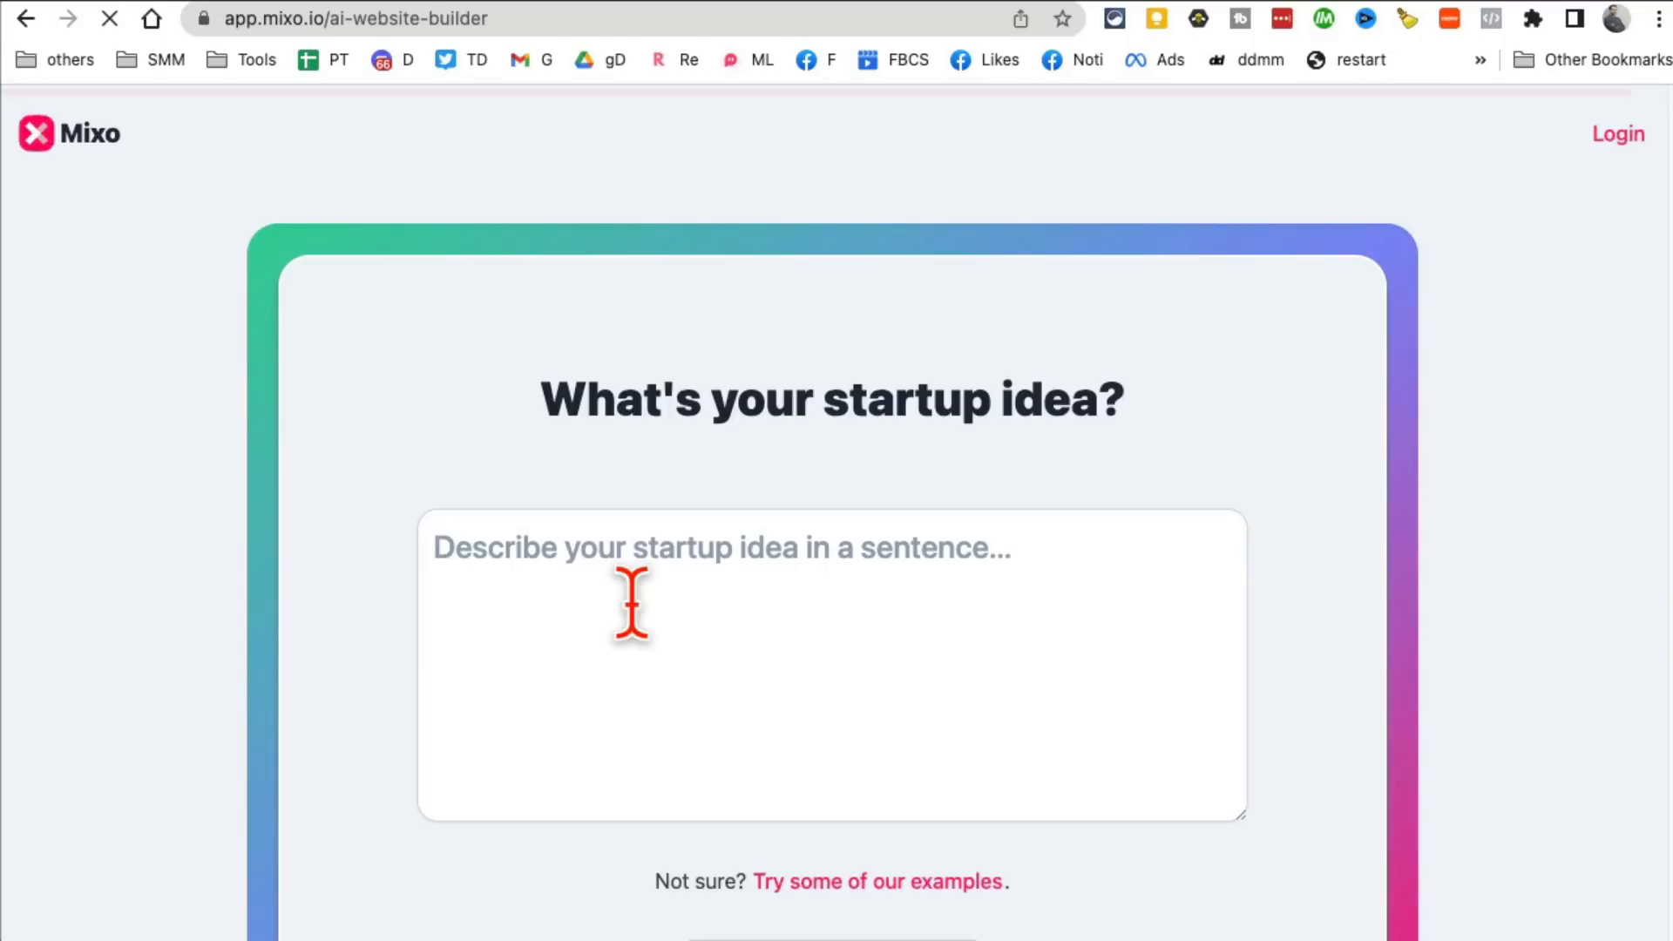
# Step: Cycle sample ideas to the skiing adventures idea and generate the Ski Quests site
pyautogui.scroll(-3)
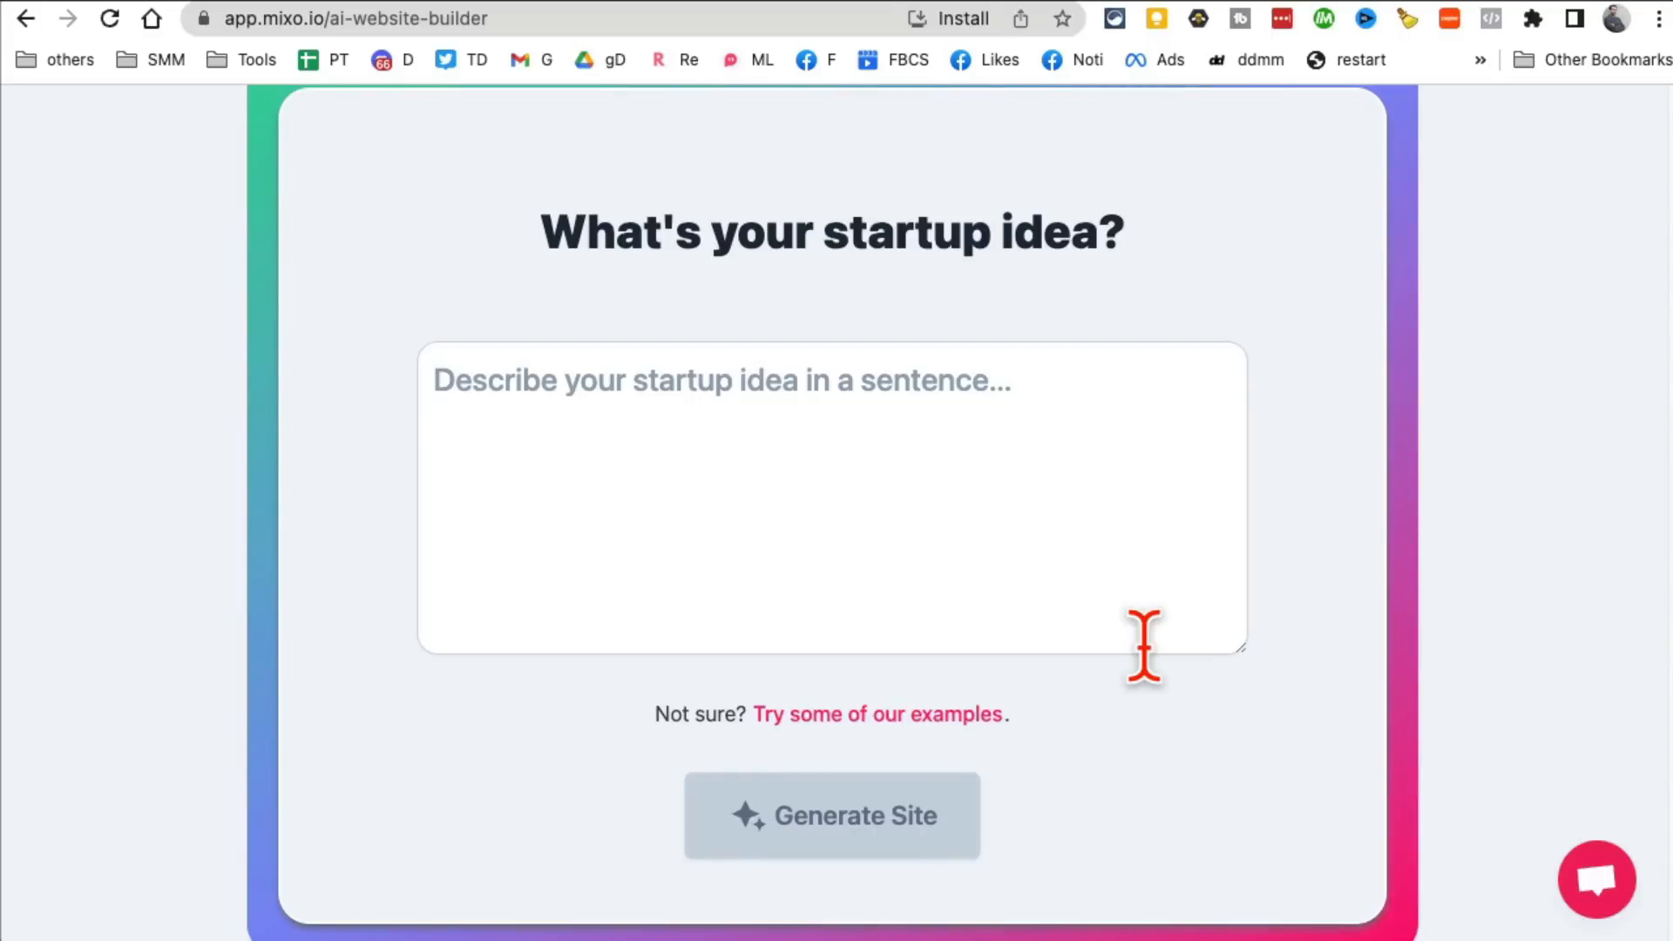
pyautogui.write('A service that connects patients with doctors to help them with medical needs')
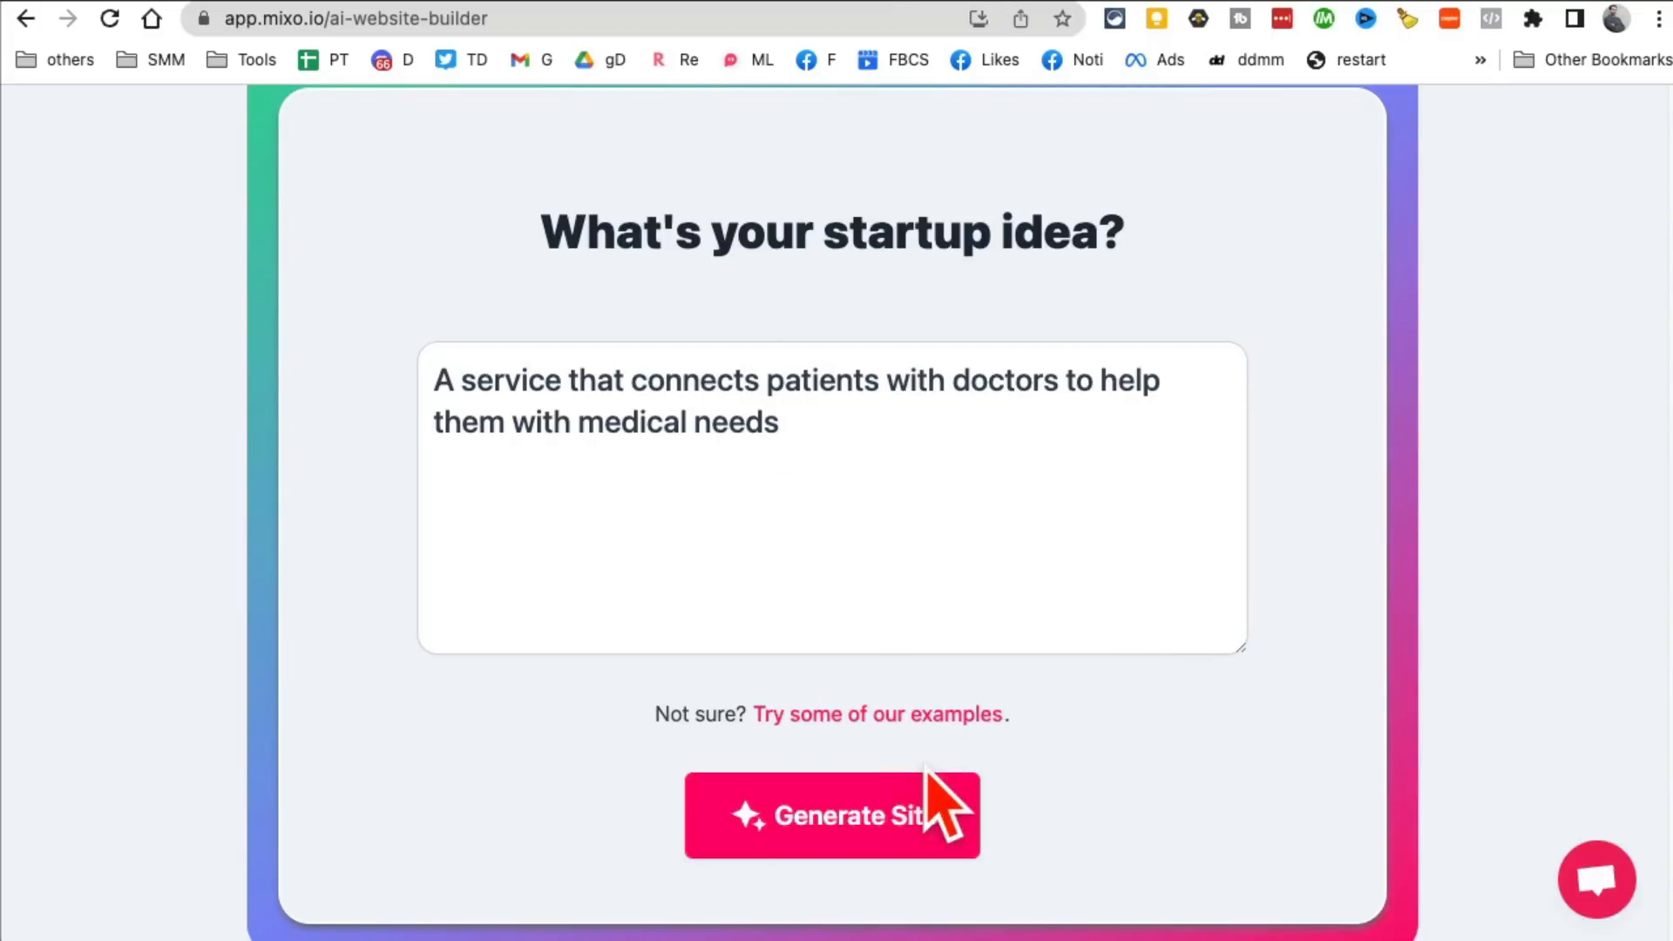
pyautogui.click(878, 714)
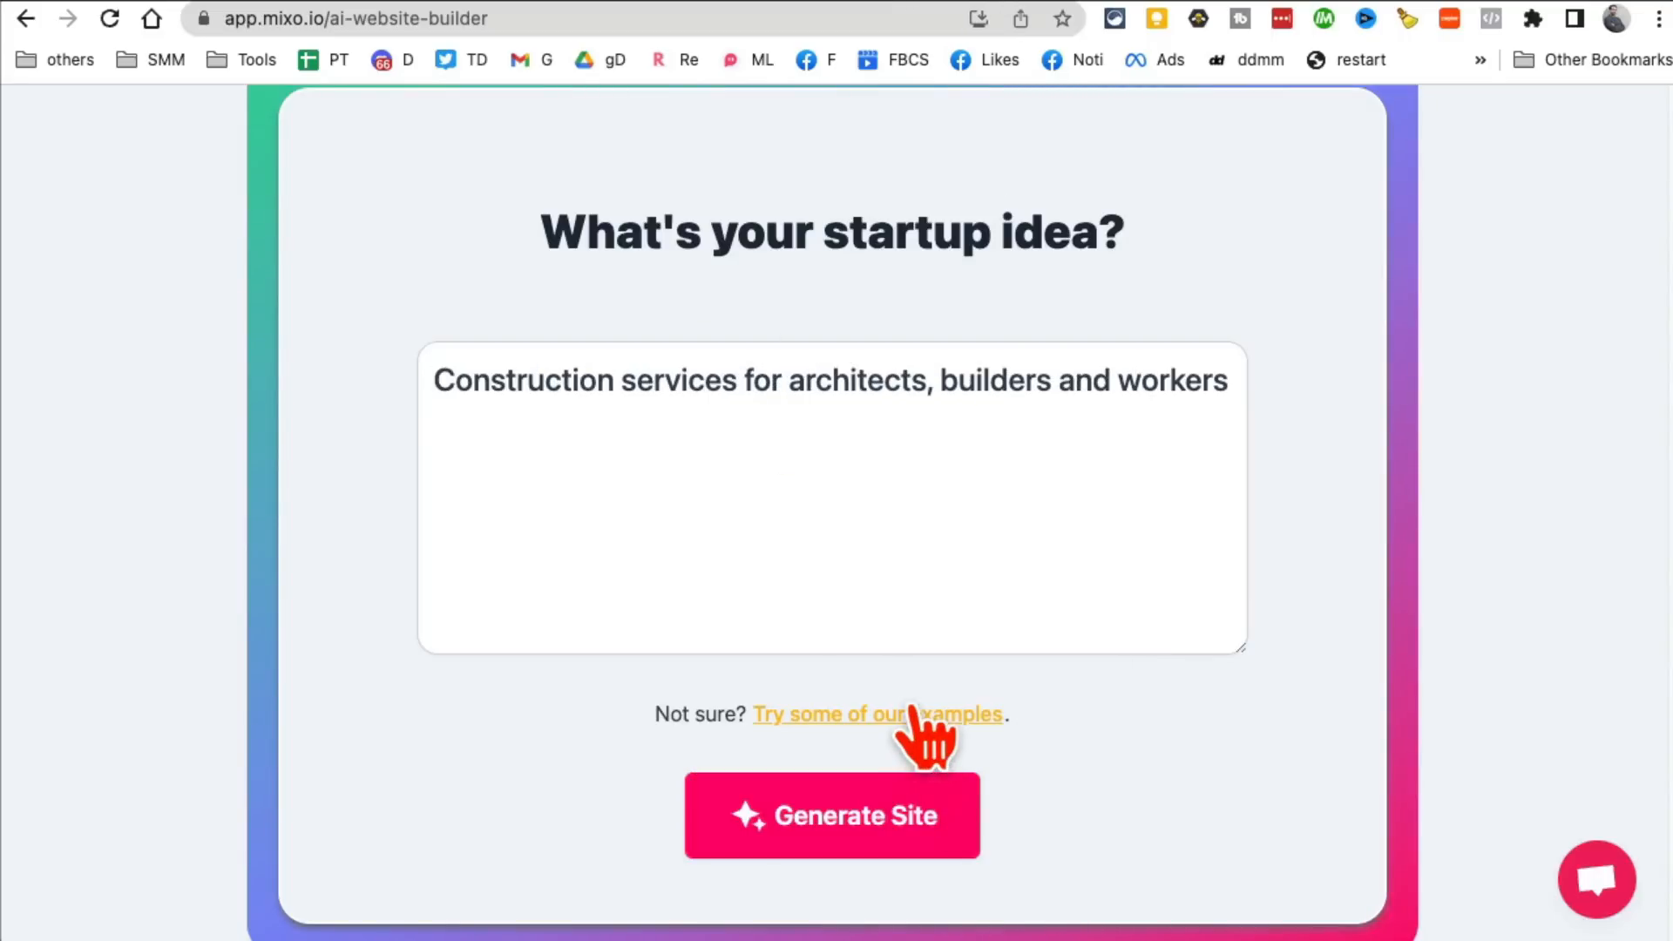
pyautogui.moveTo(310, 85)
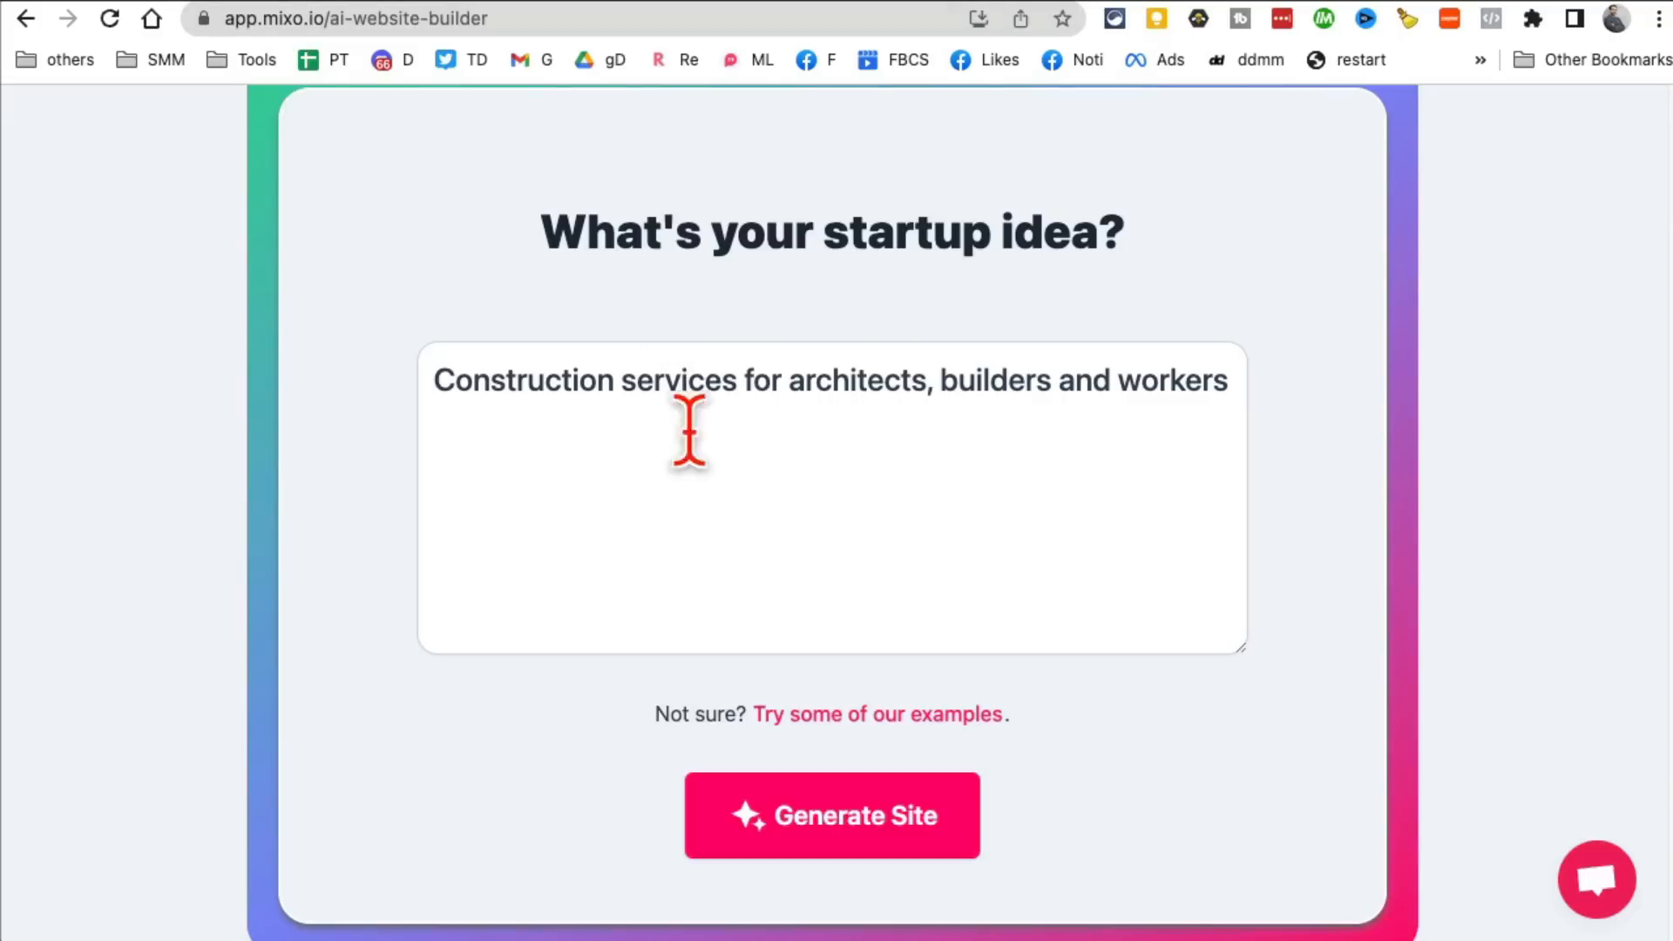
pyautogui.moveTo(1019, 474)
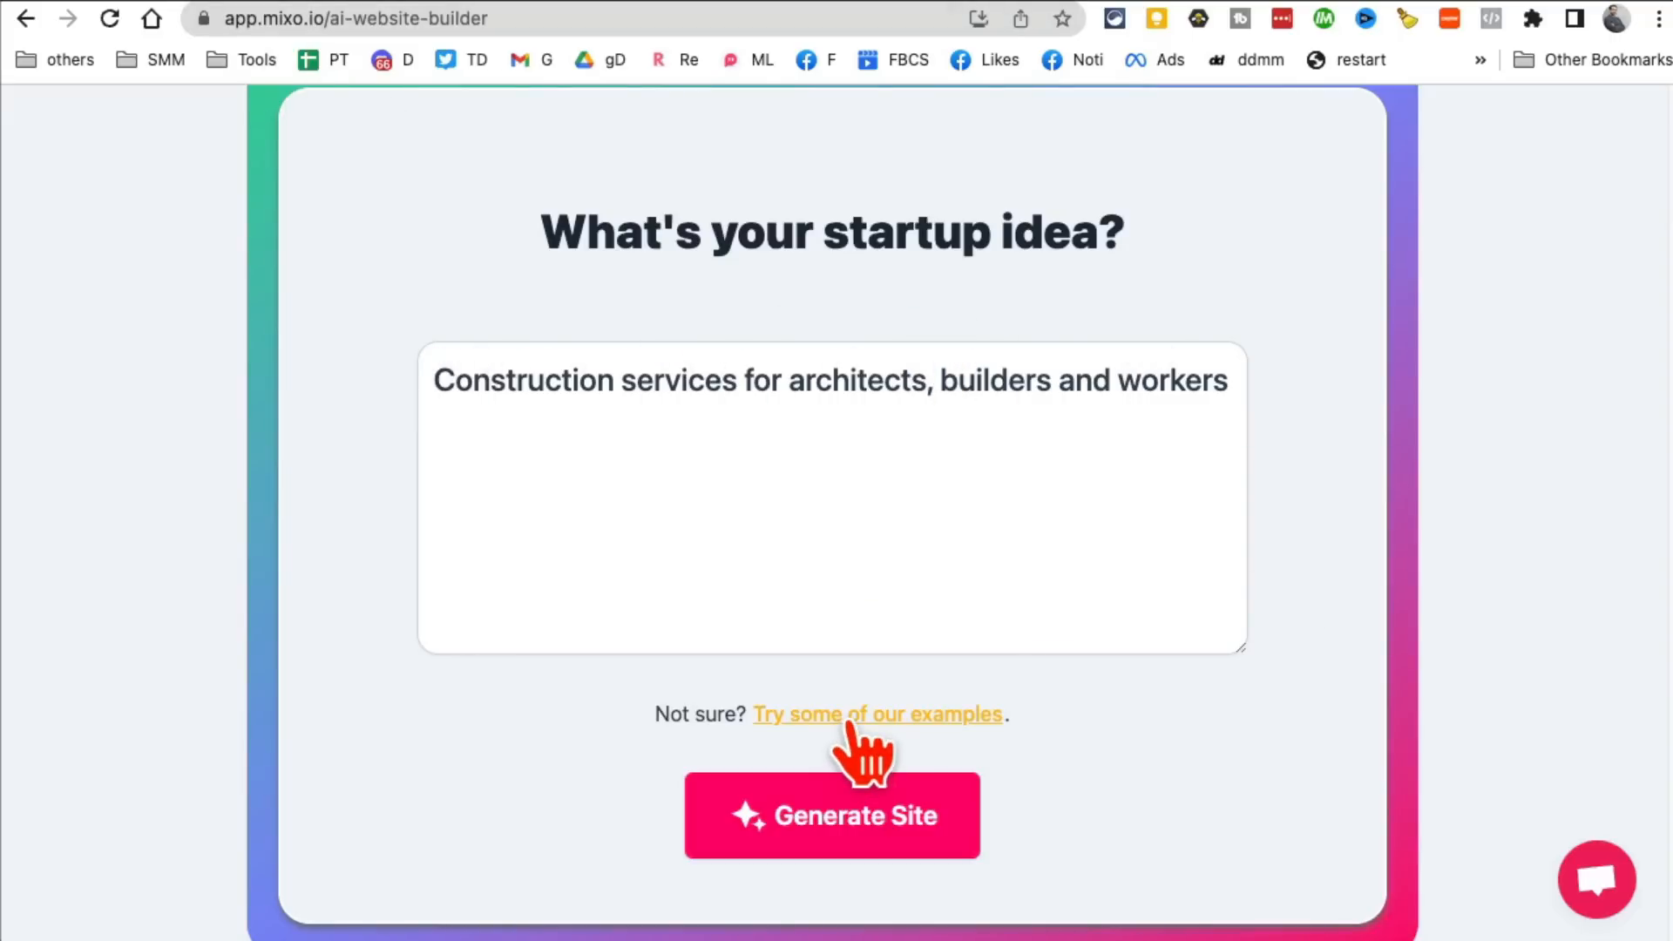
pyautogui.click(877, 714)
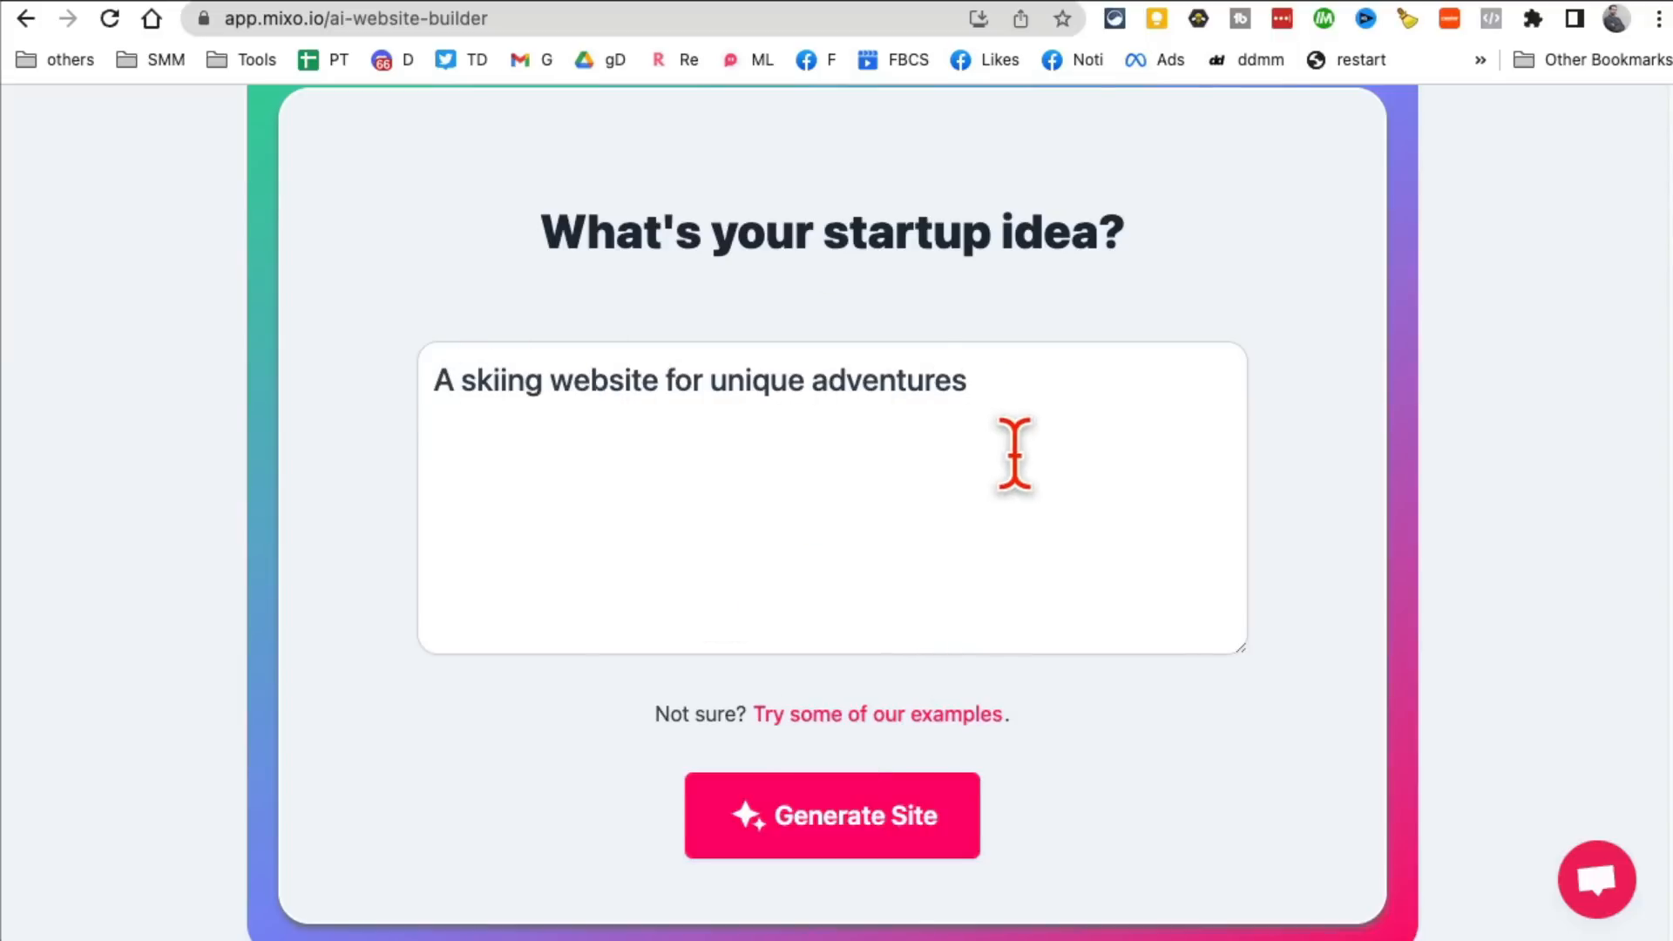
pyautogui.click(831, 815)
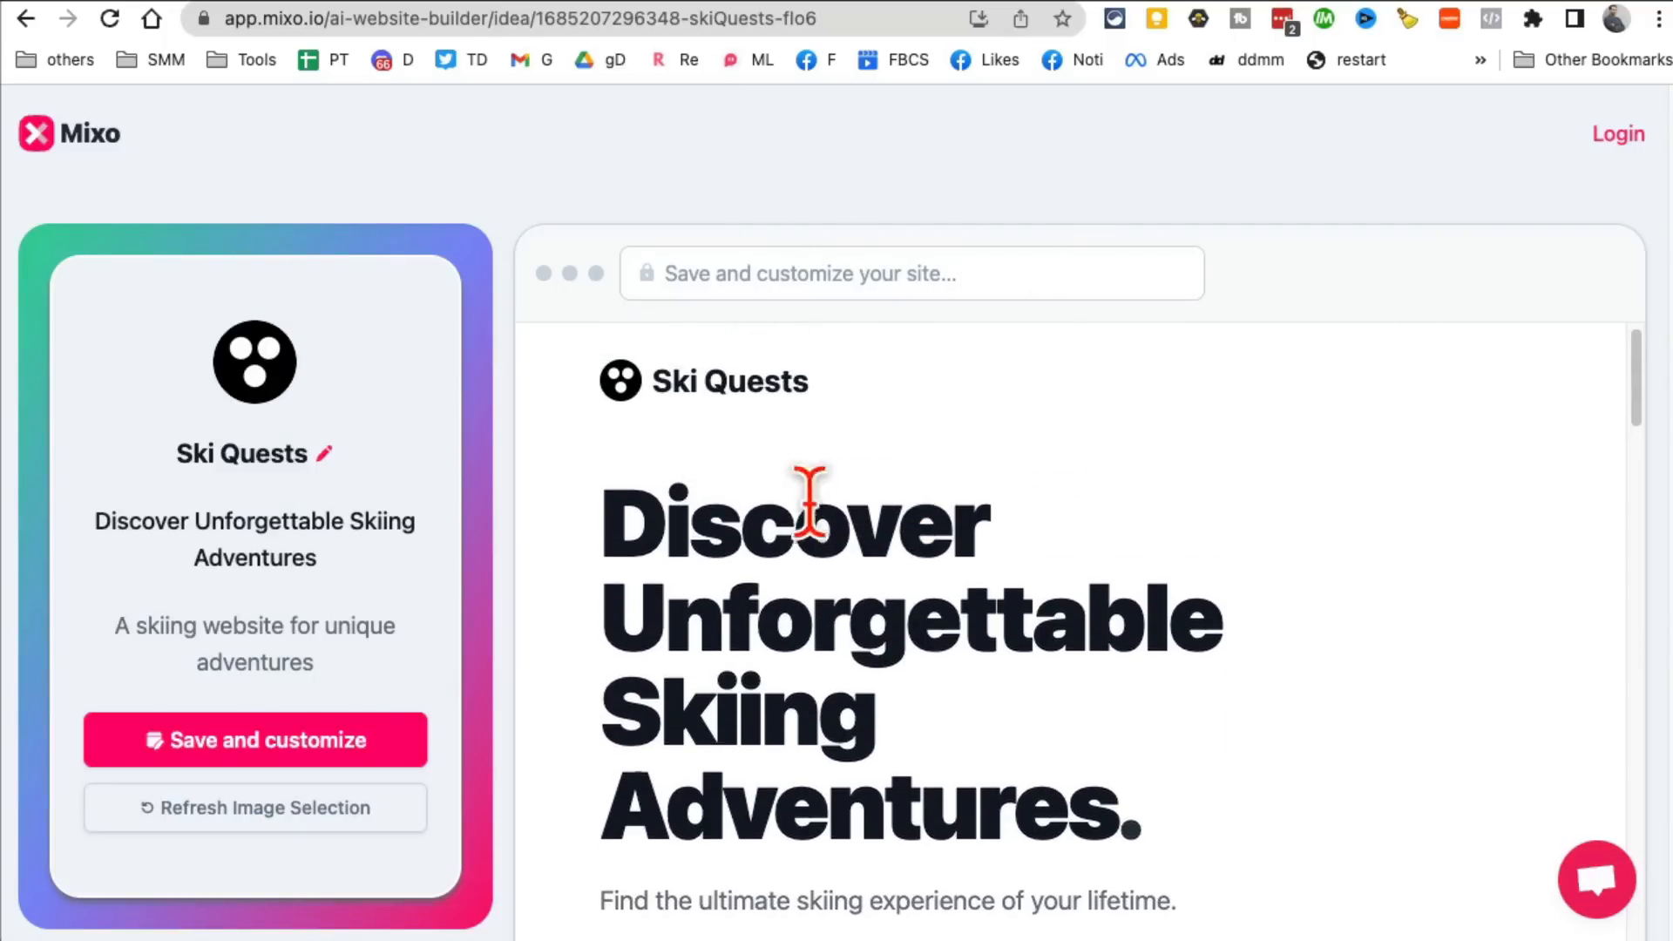
pyautogui.moveTo(886, 438)
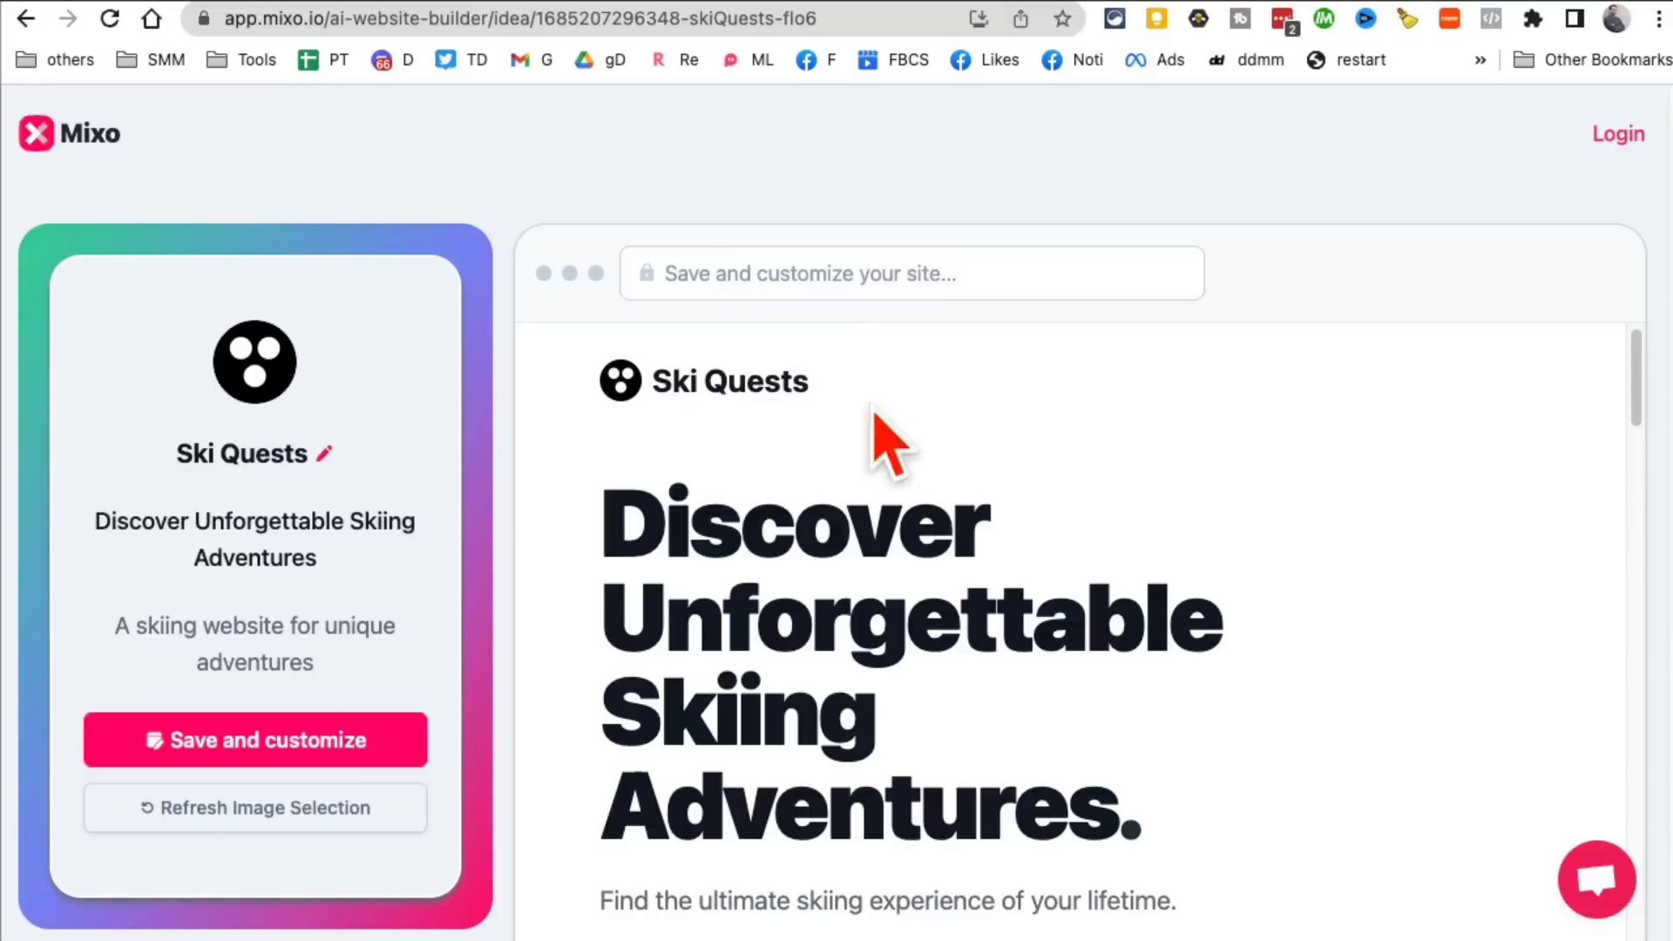
# Step: Leave the Ski Quests name unchanged, zoom out via Chrome's menu and scroll to the sign-up section
pyautogui.click(326, 455)
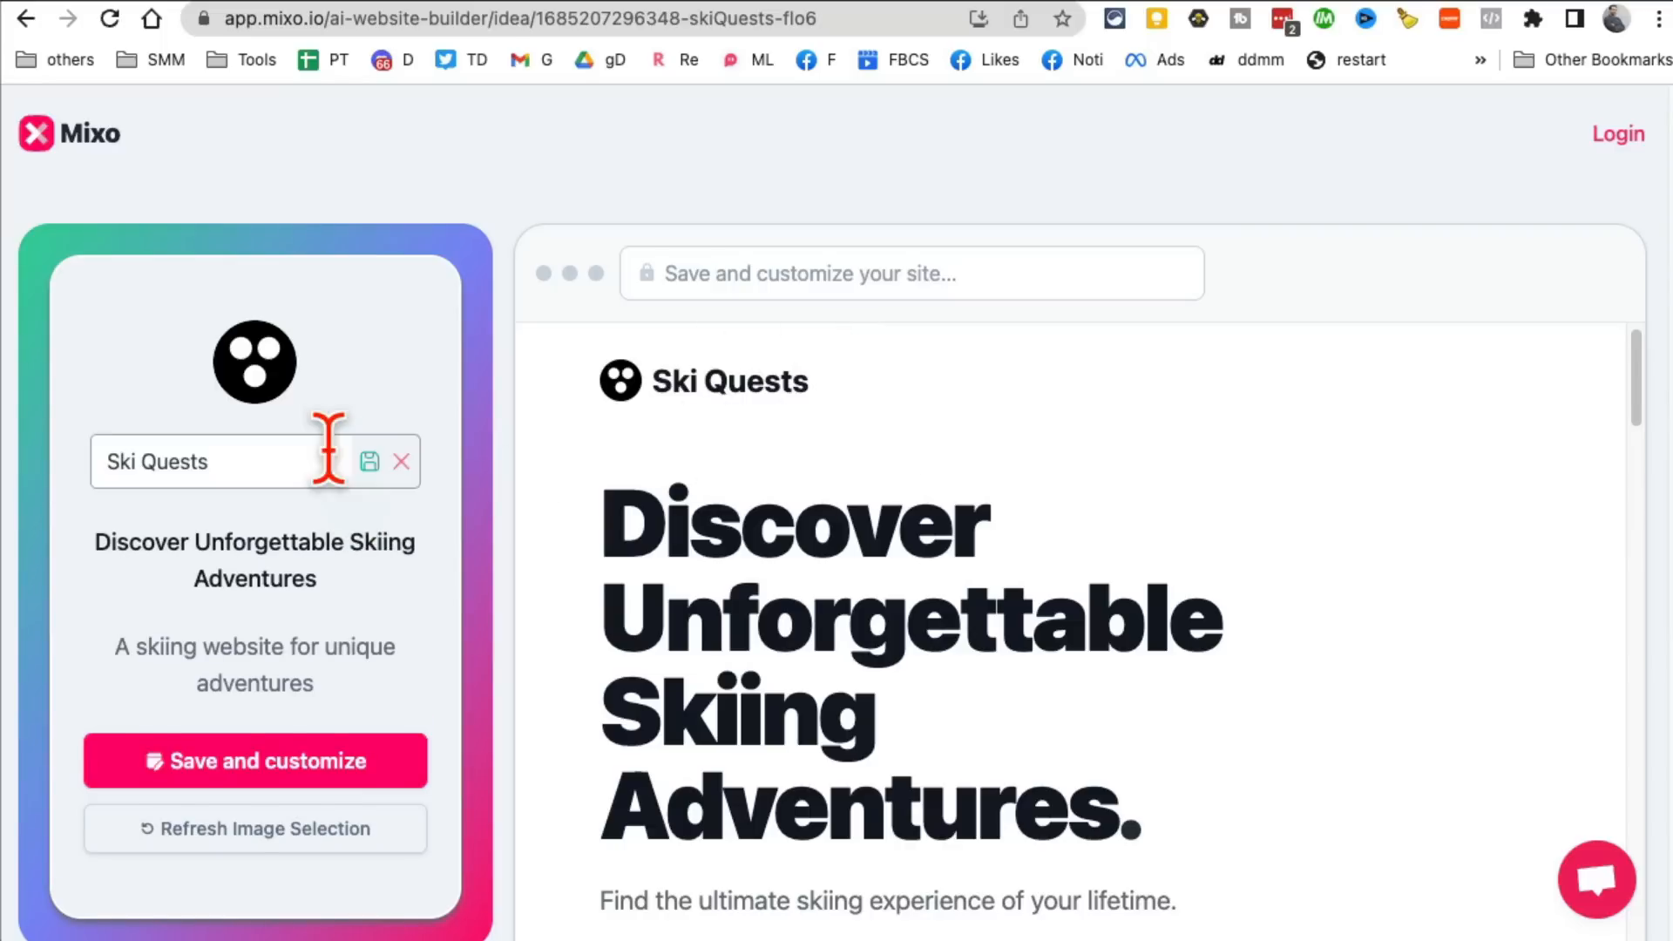
pyautogui.click(370, 460)
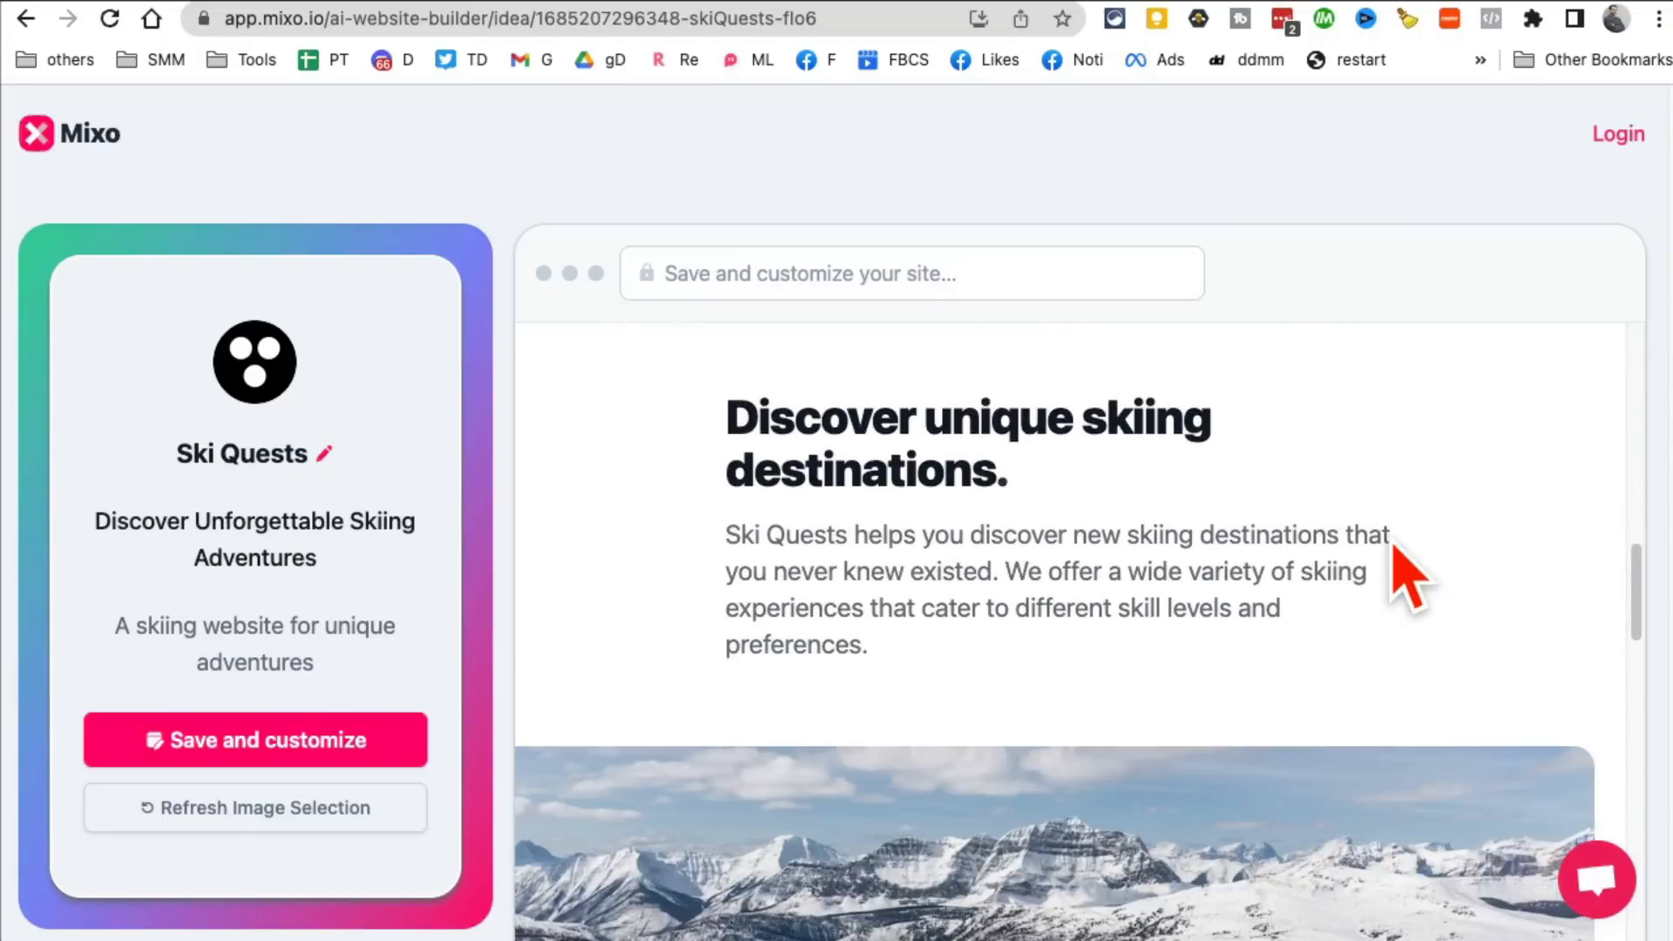
pyautogui.click(1657, 19)
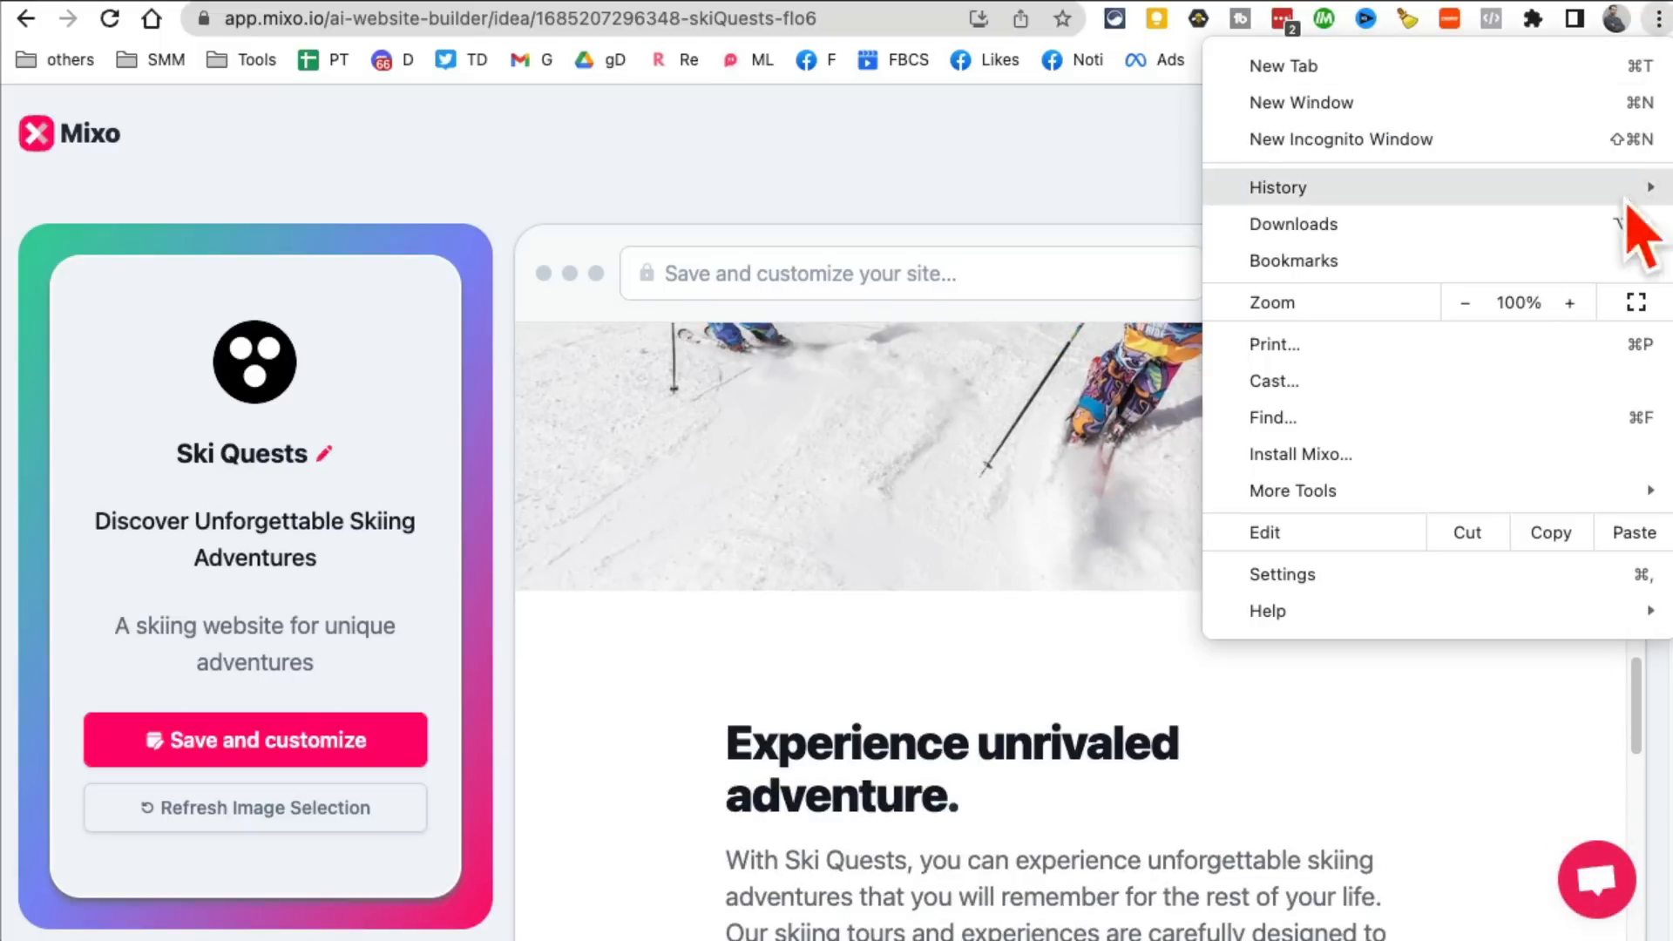
pyautogui.click(1466, 301)
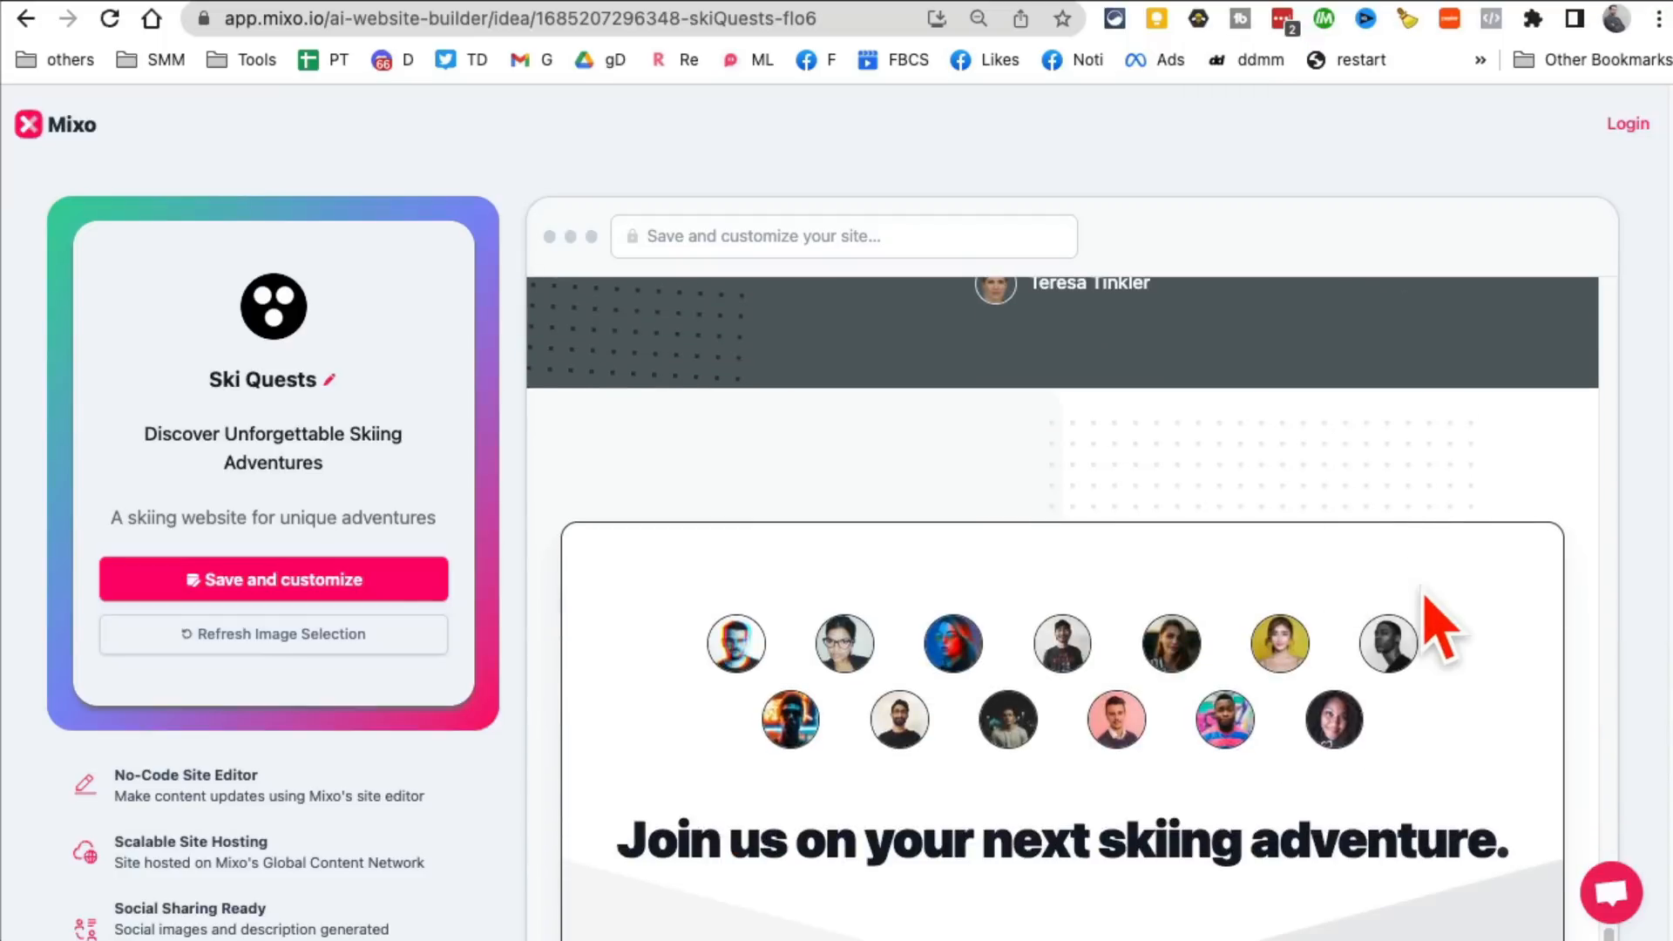
pyautogui.scroll(-3)
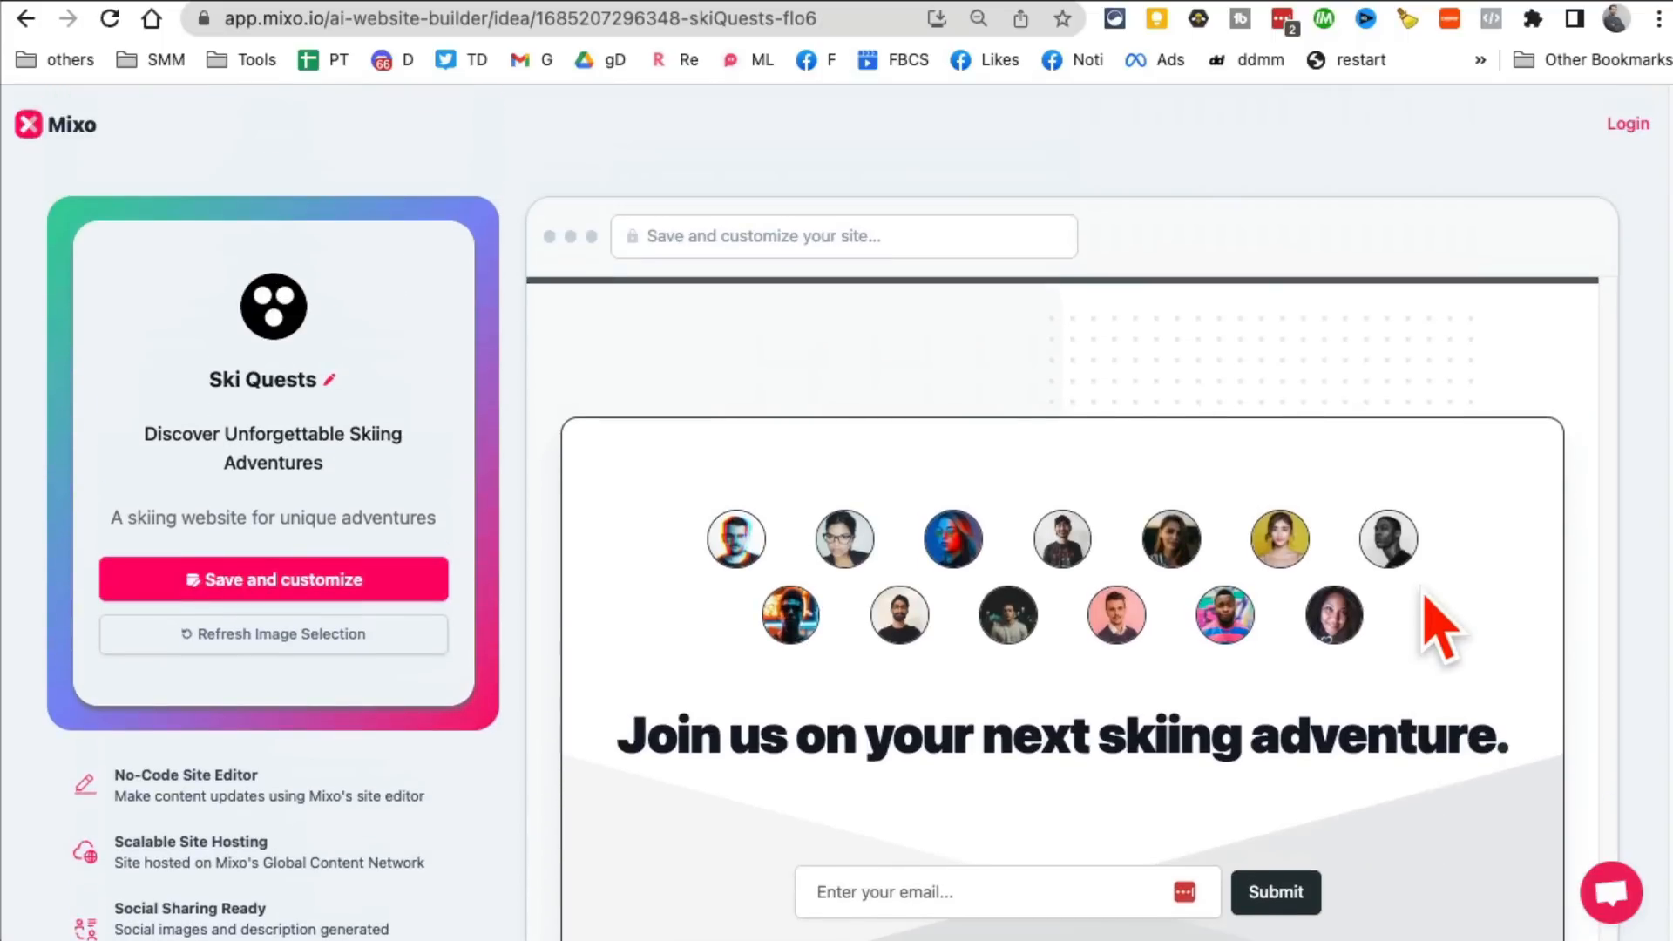
pyautogui.scroll(-3)
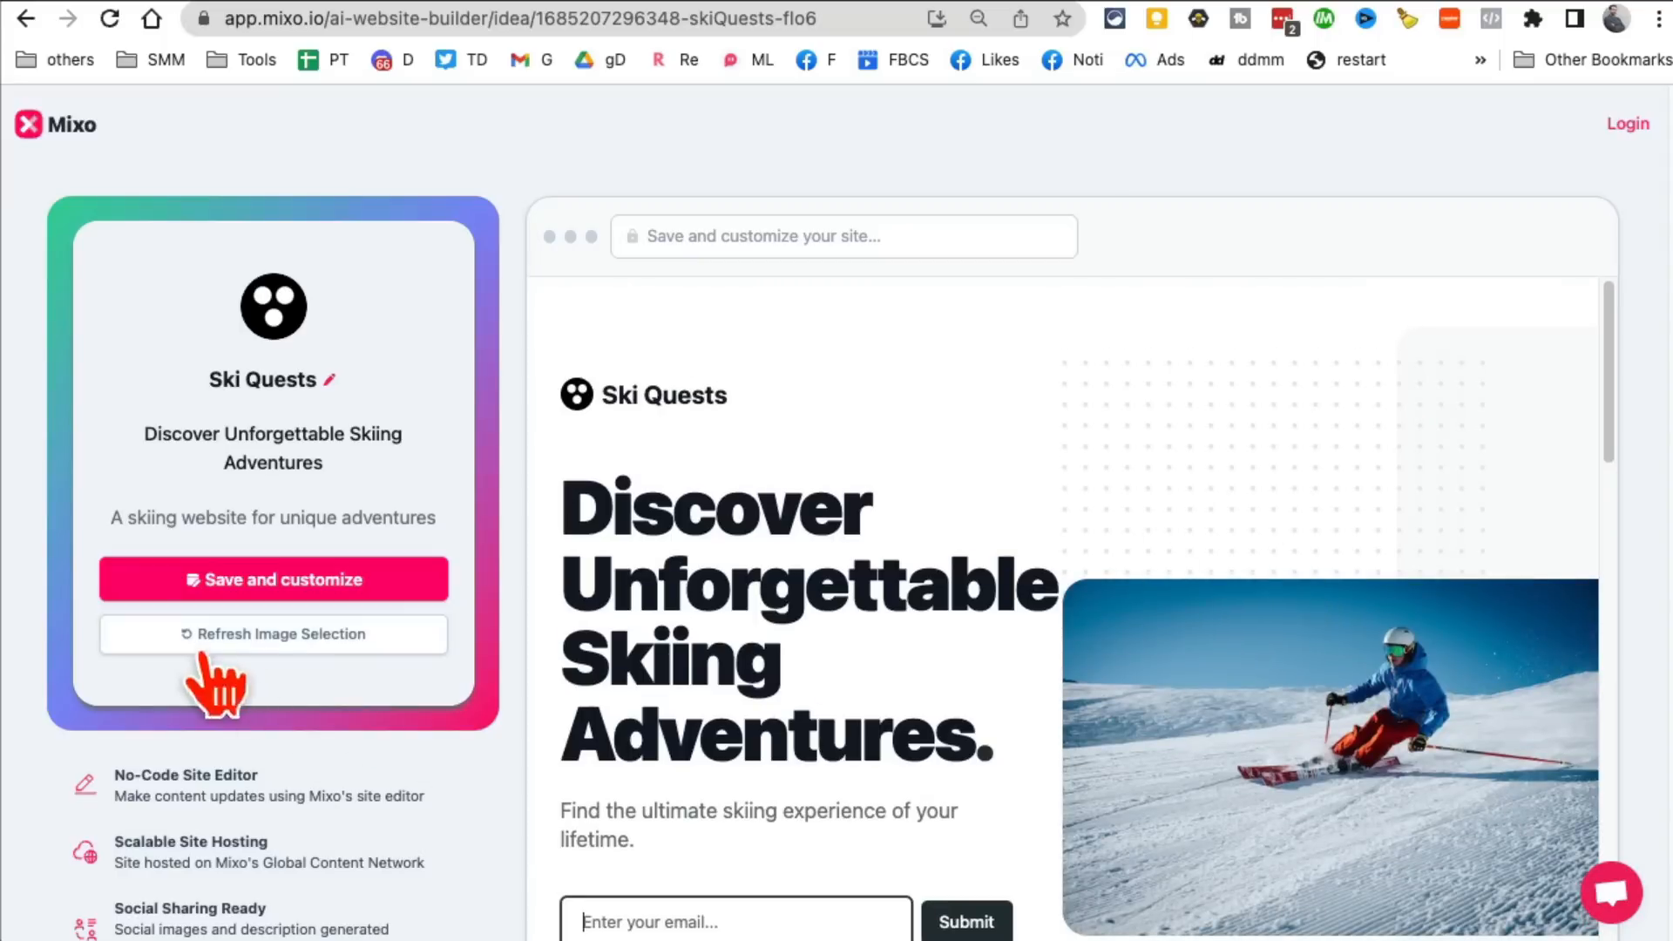
# Step: Swap the Ski Quests hero photo for the skiers-at-sunset image and review the preview
pyautogui.click(271, 634)
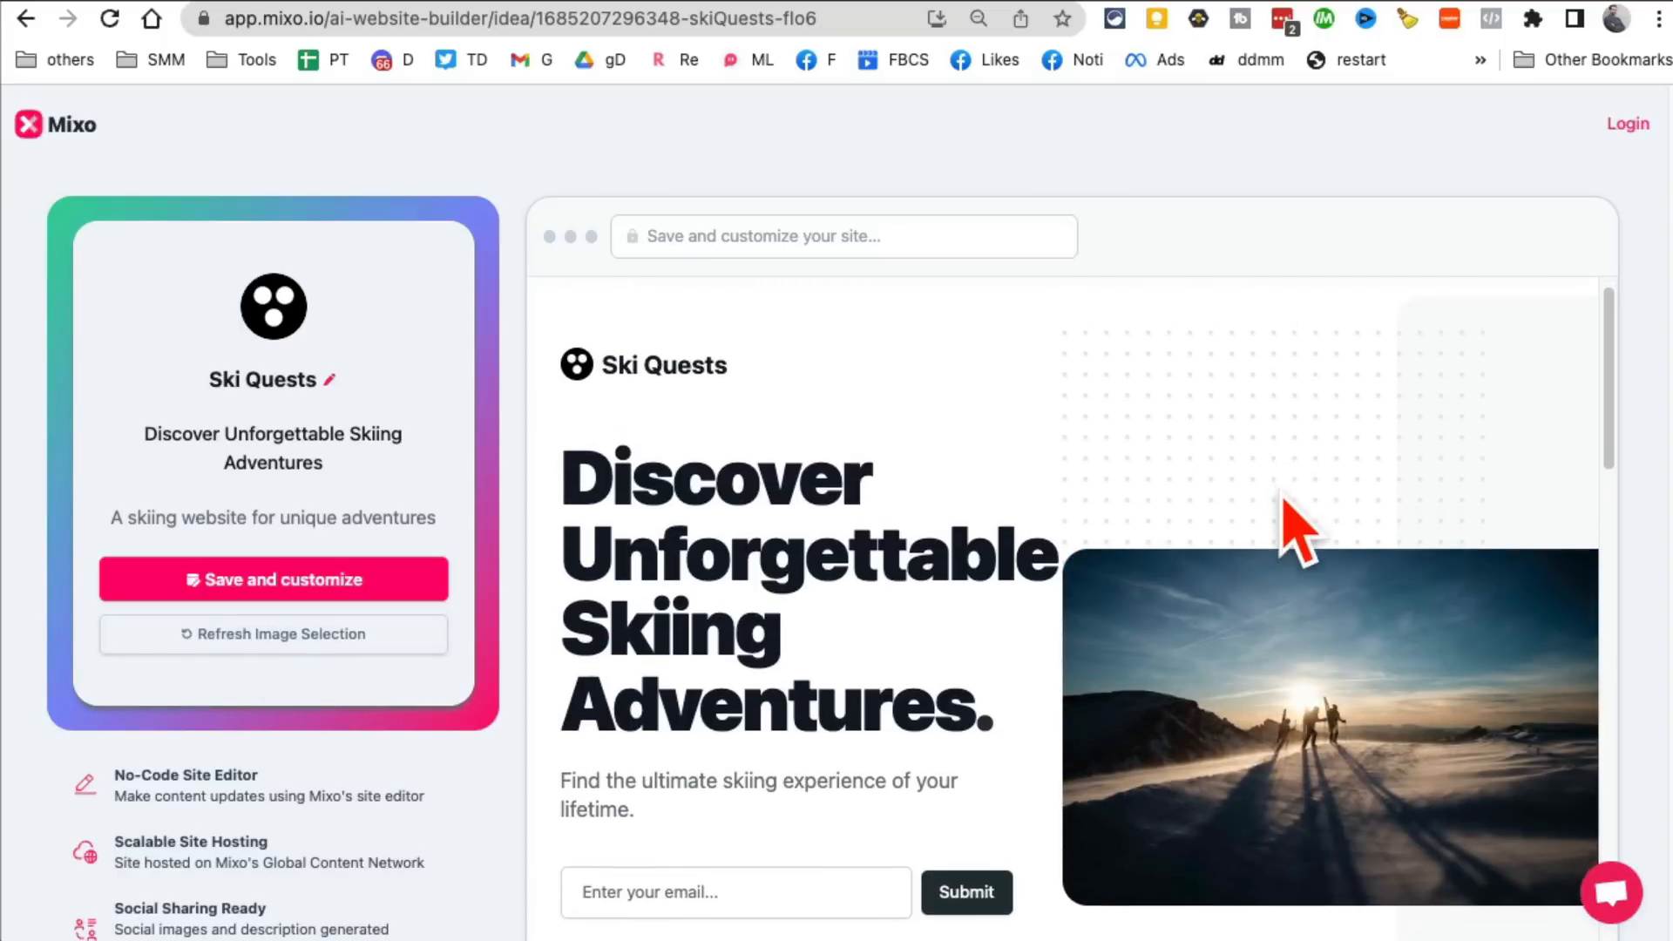
pyautogui.scroll(-3)
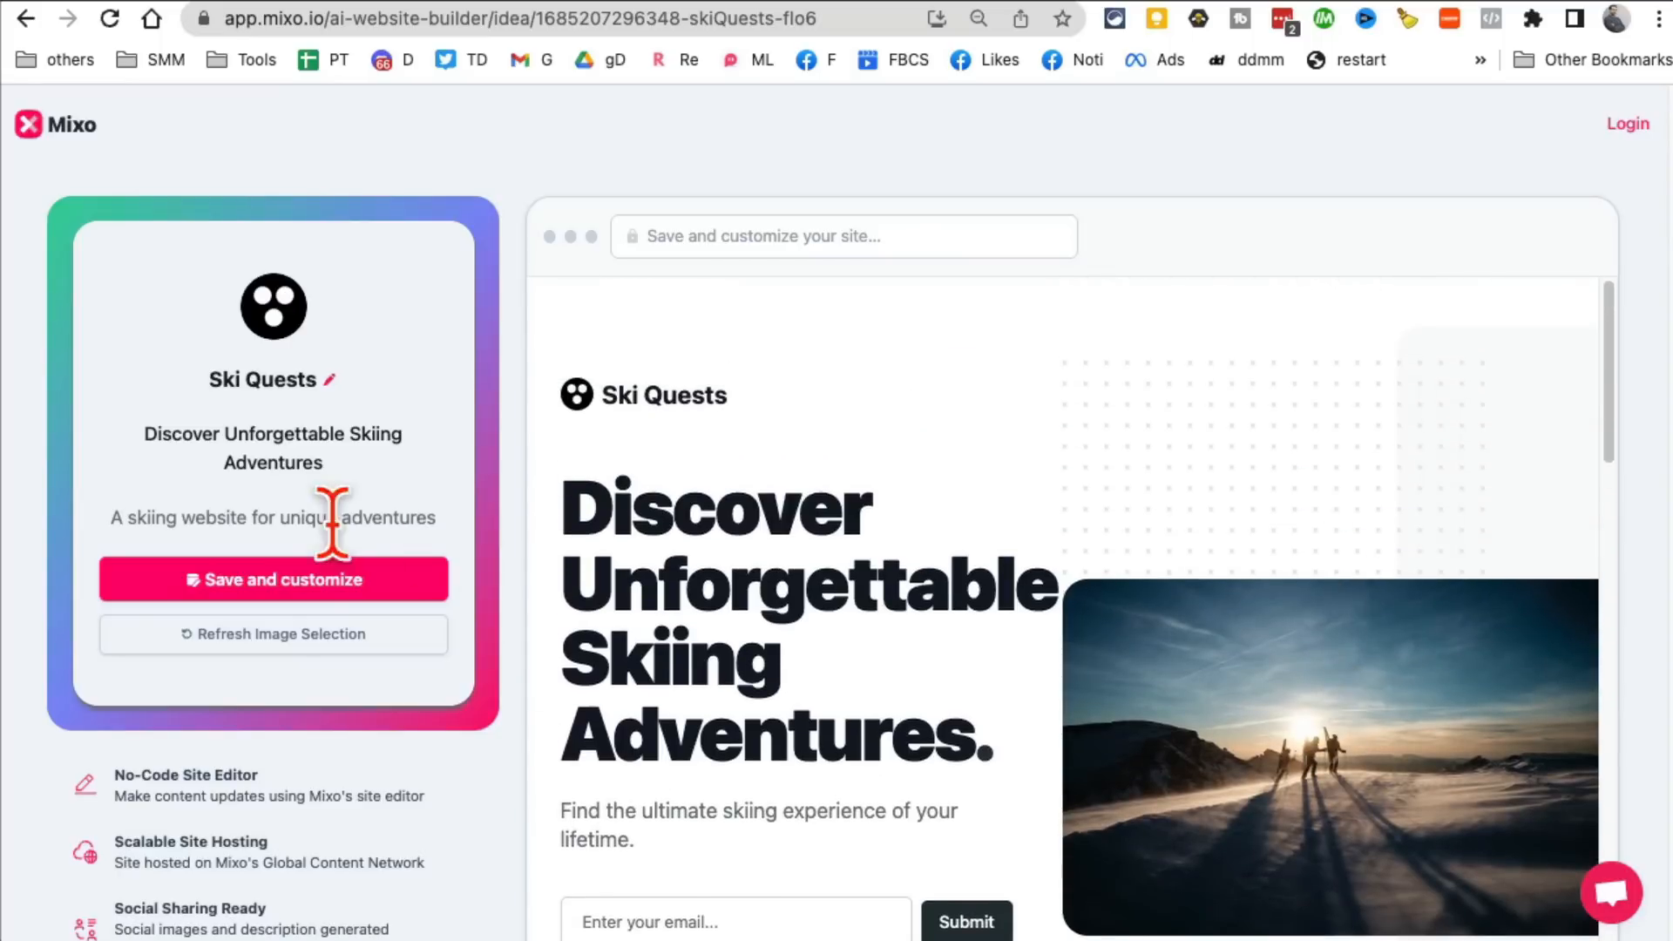
pyautogui.scroll(-3)
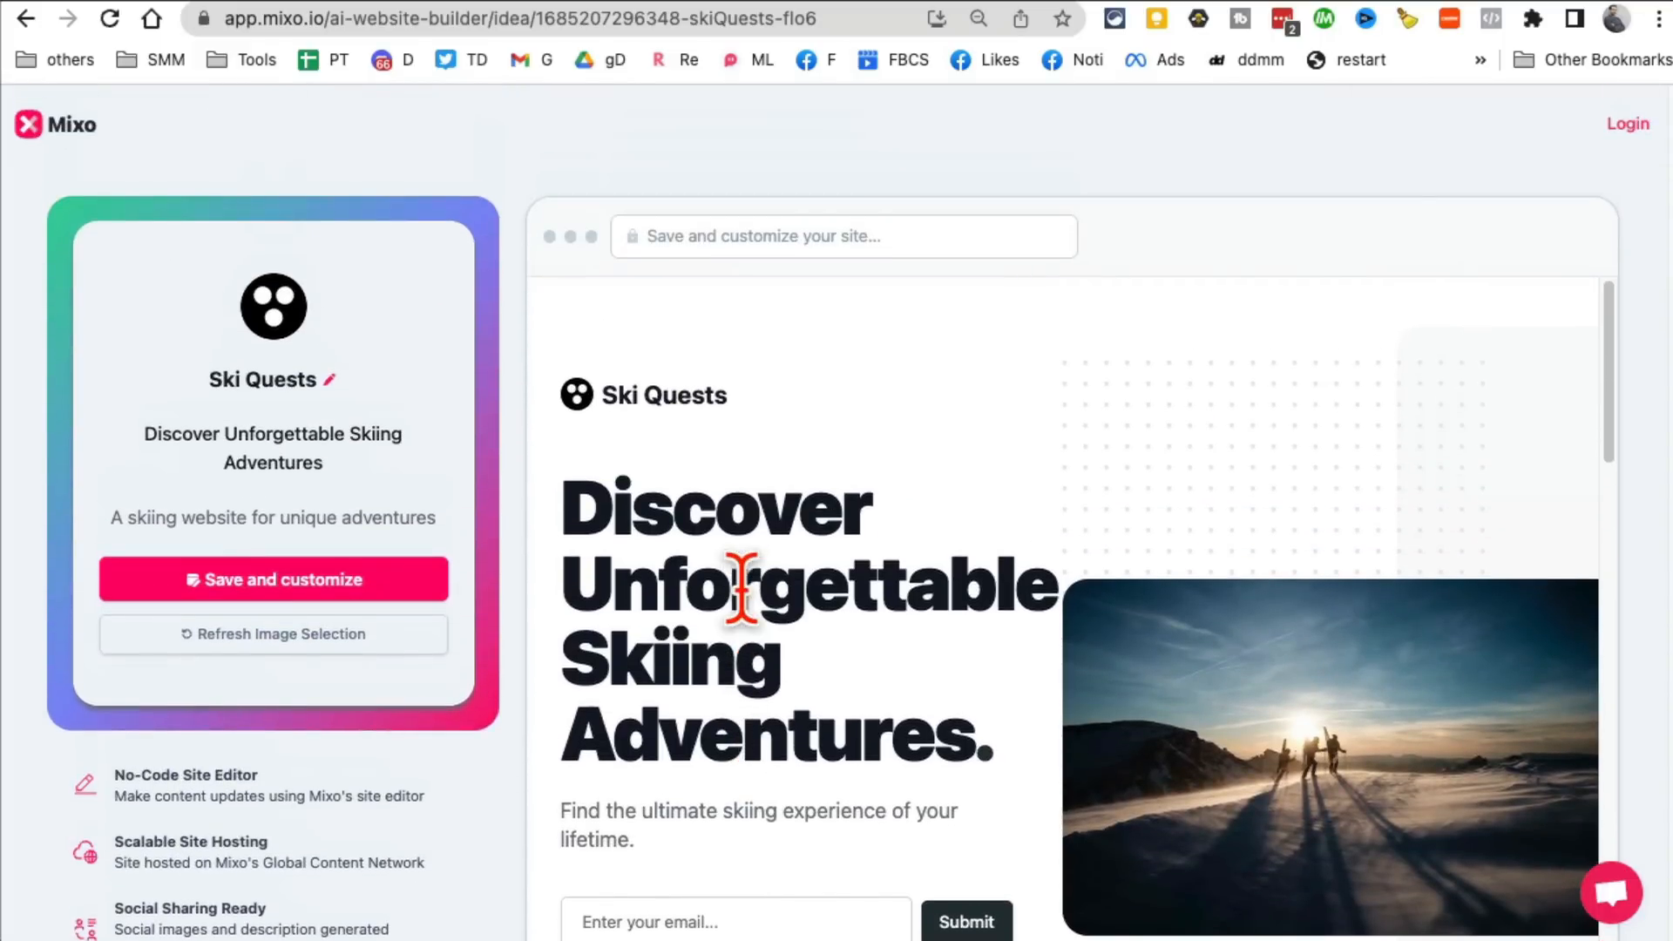
# Step: Enlarge the page zoom from the Chrome menu before moving to Video Highlight
pyautogui.click(1657, 20)
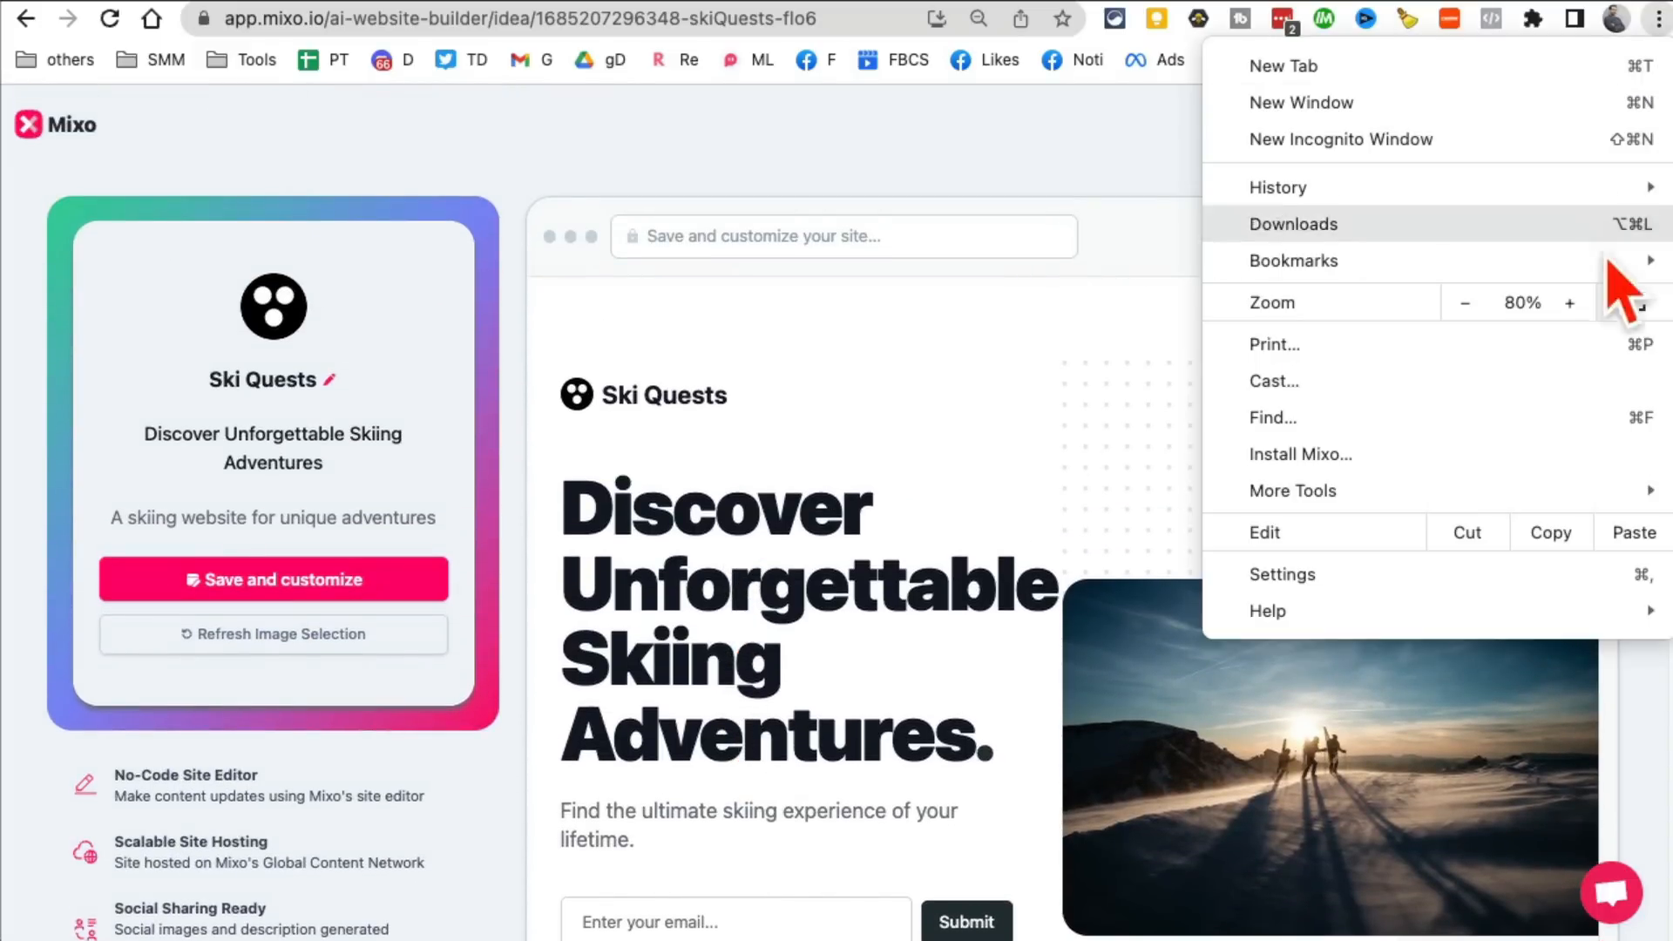
pyautogui.click(1568, 301)
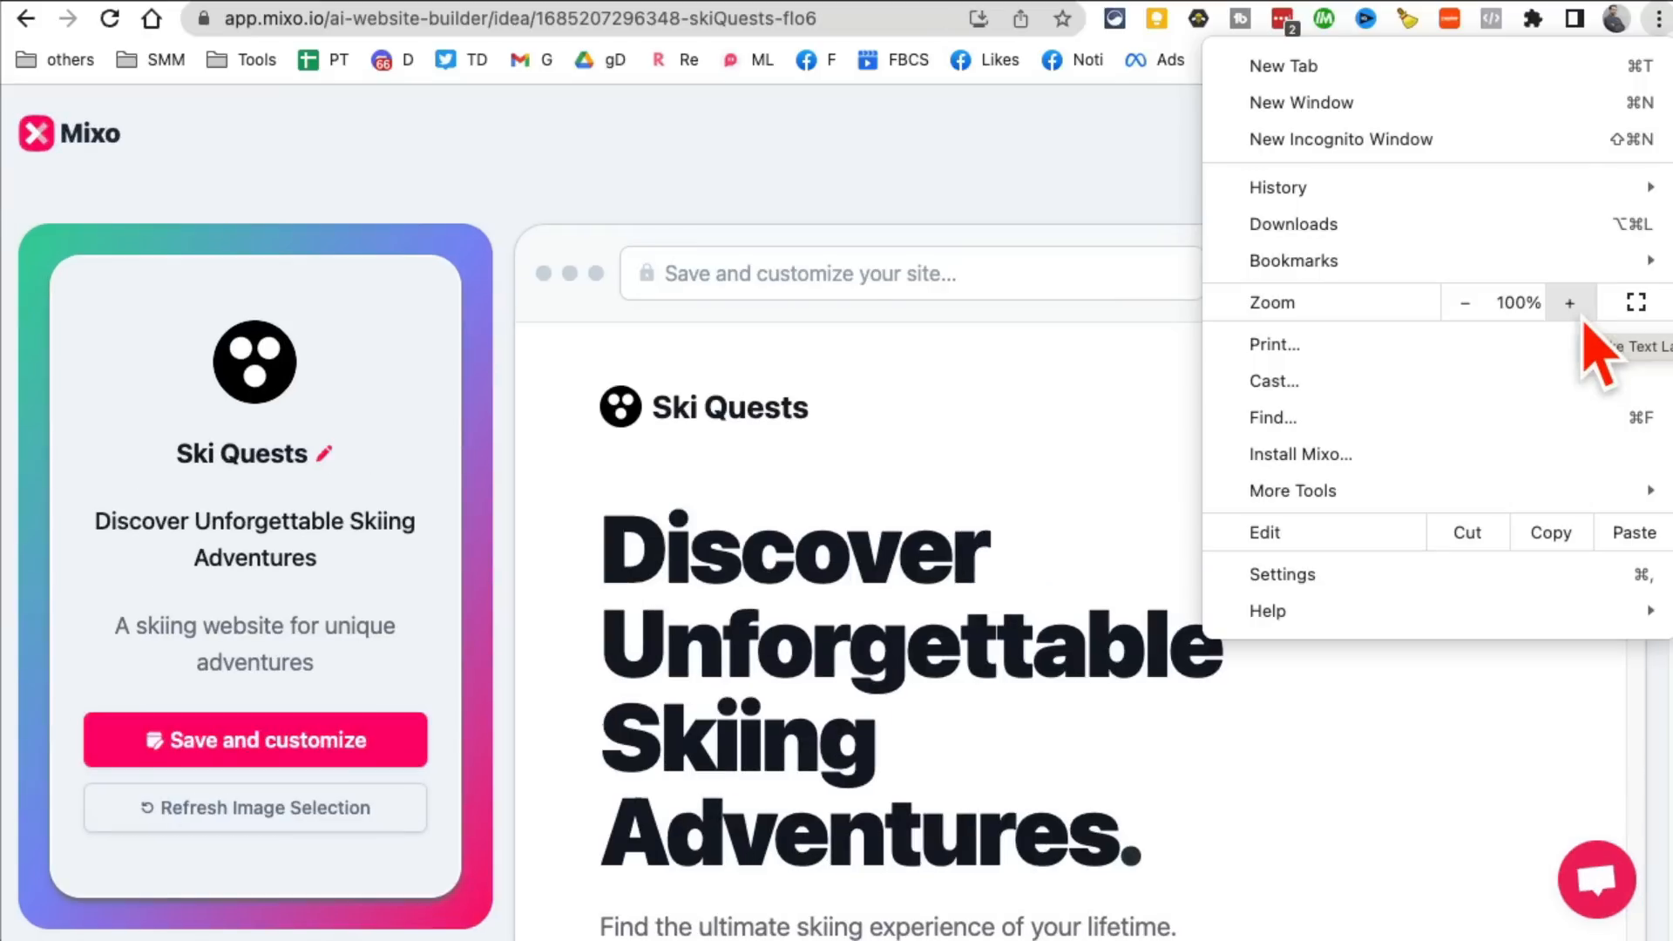
pyautogui.click(955, 171)
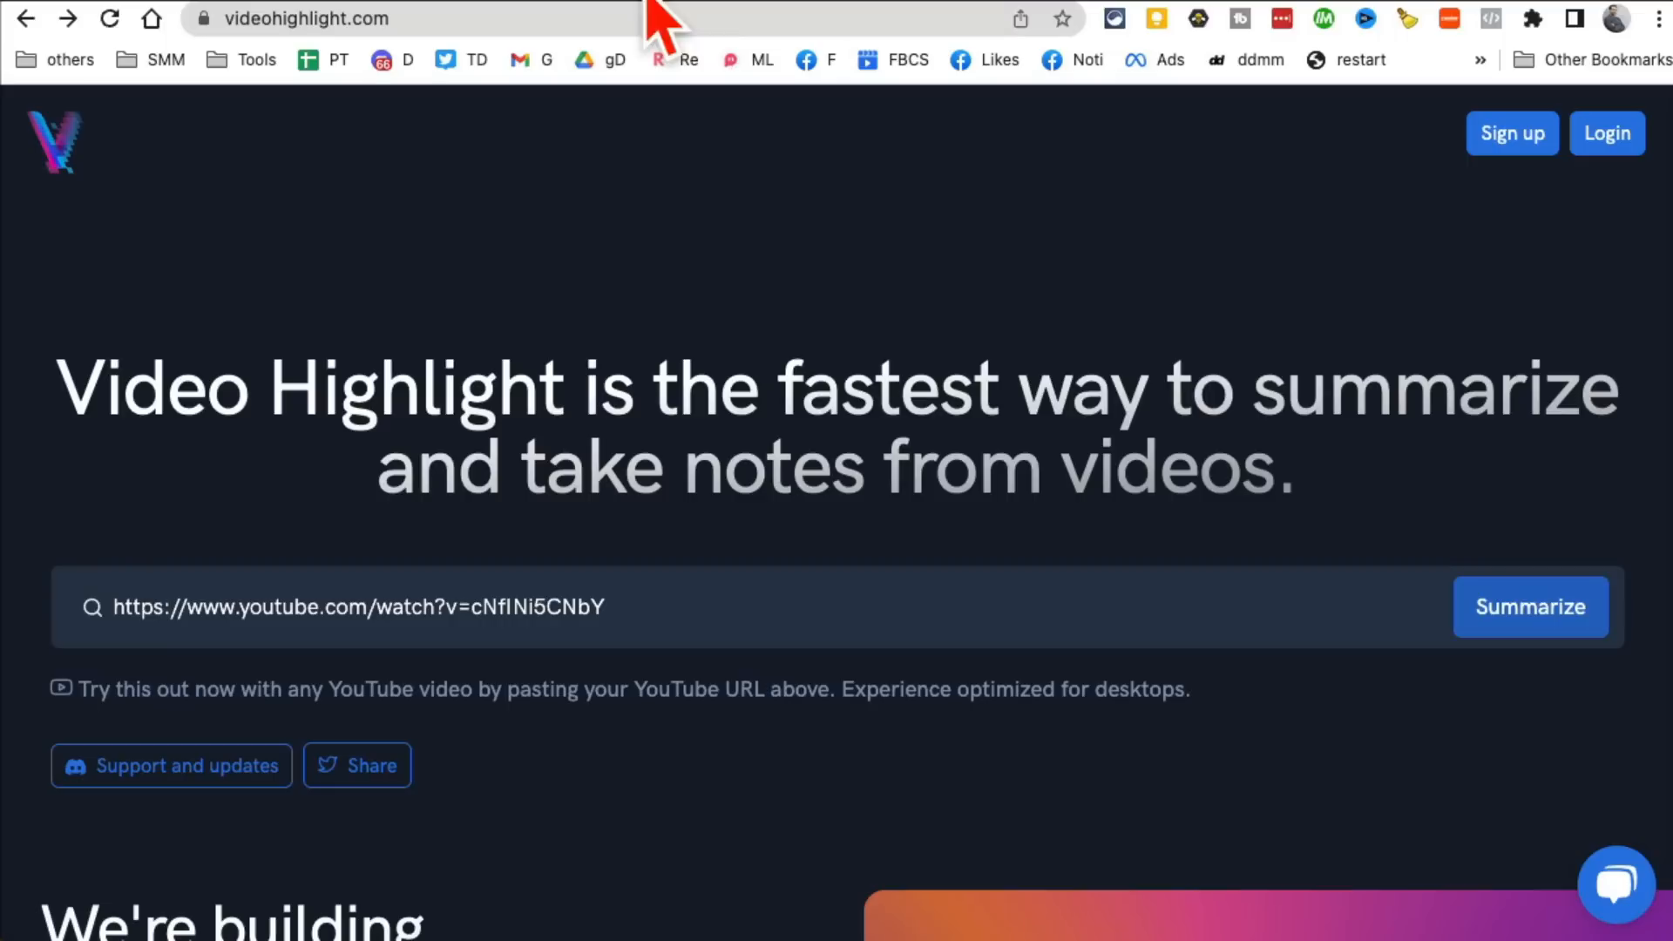
pyautogui.moveTo(639, 357)
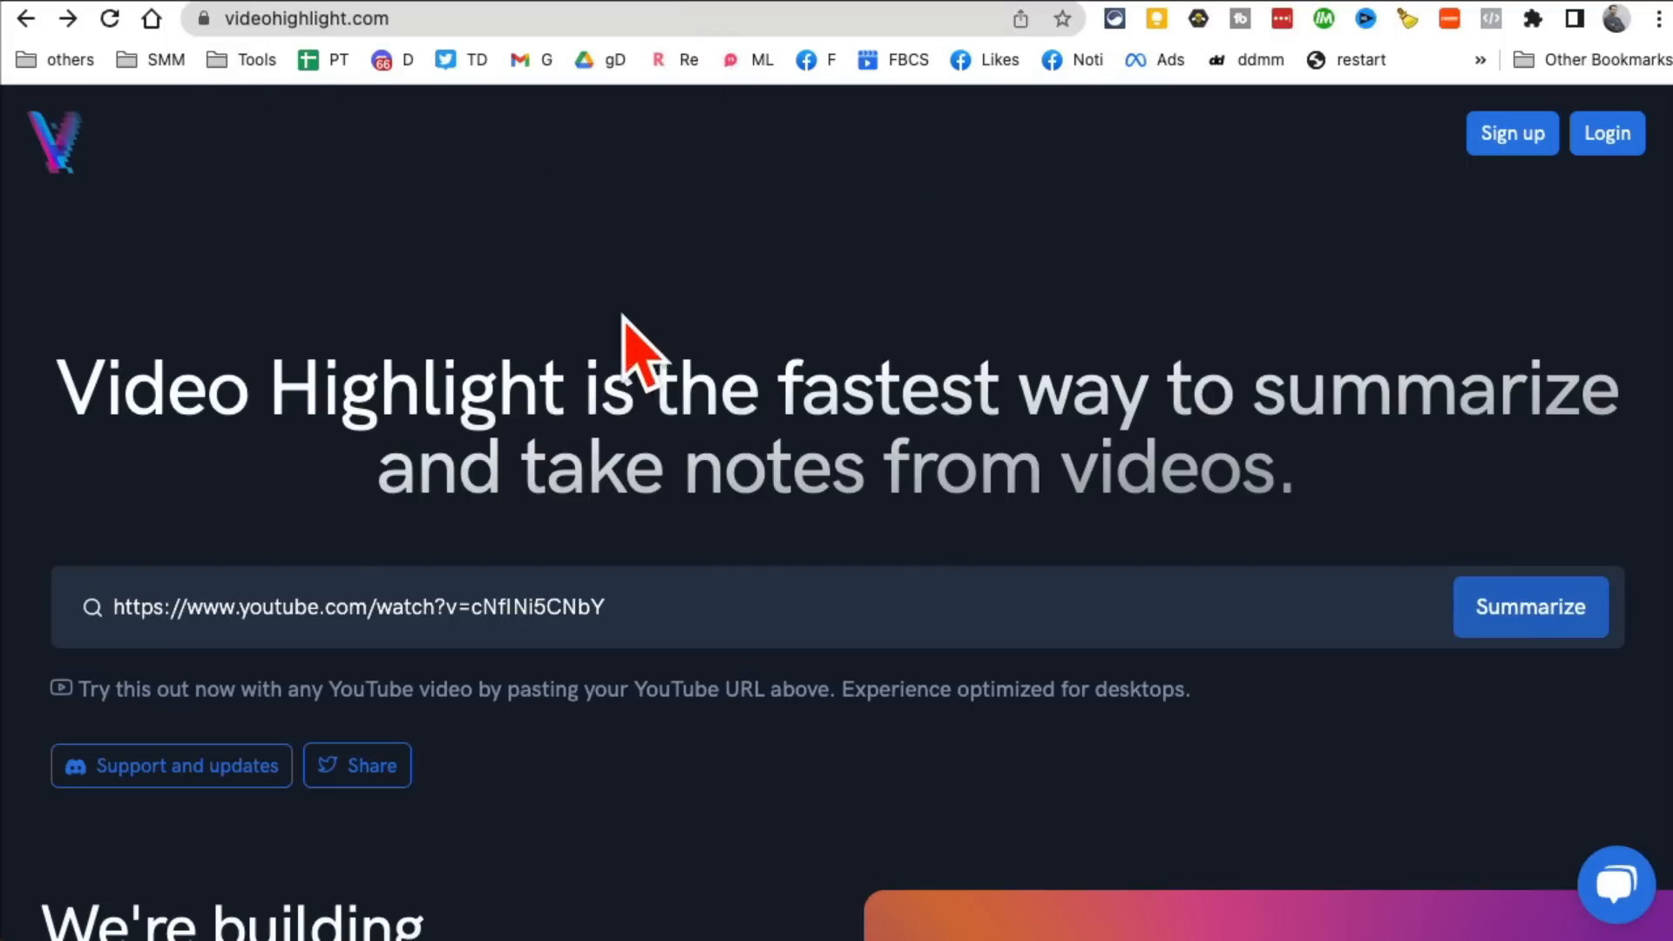
pyautogui.moveTo(639, 373)
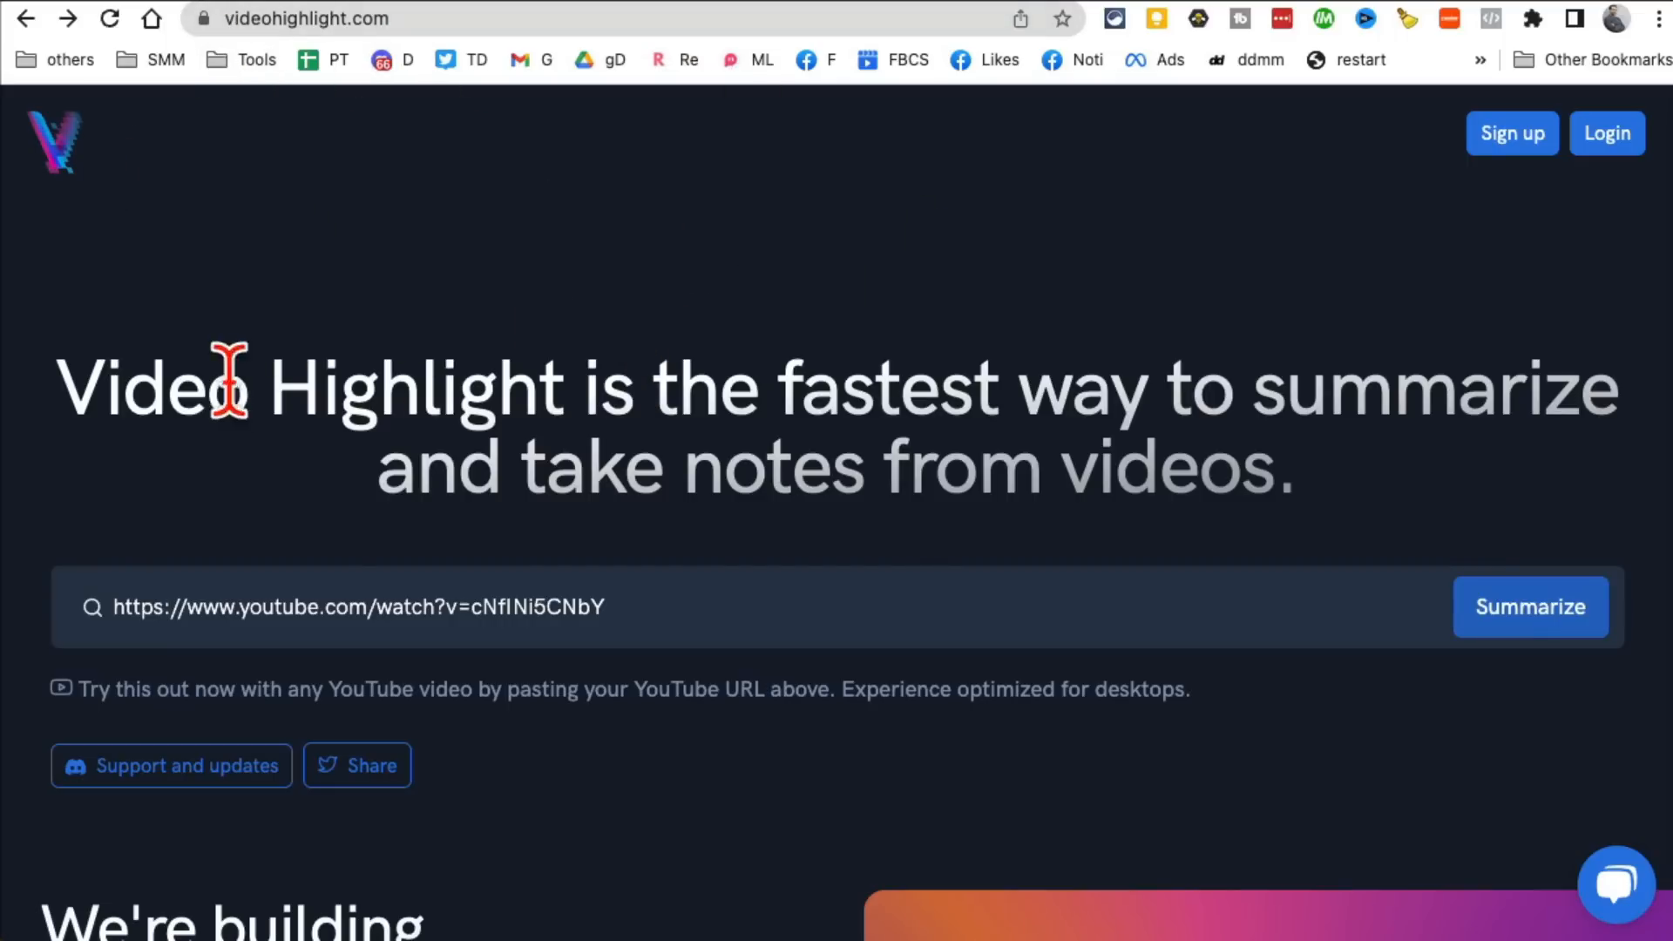
# Step: Submit the pasted YouTube link for summarizing with Summarize
pyautogui.moveTo(225, 387); pyautogui.dragTo(1291, 467)
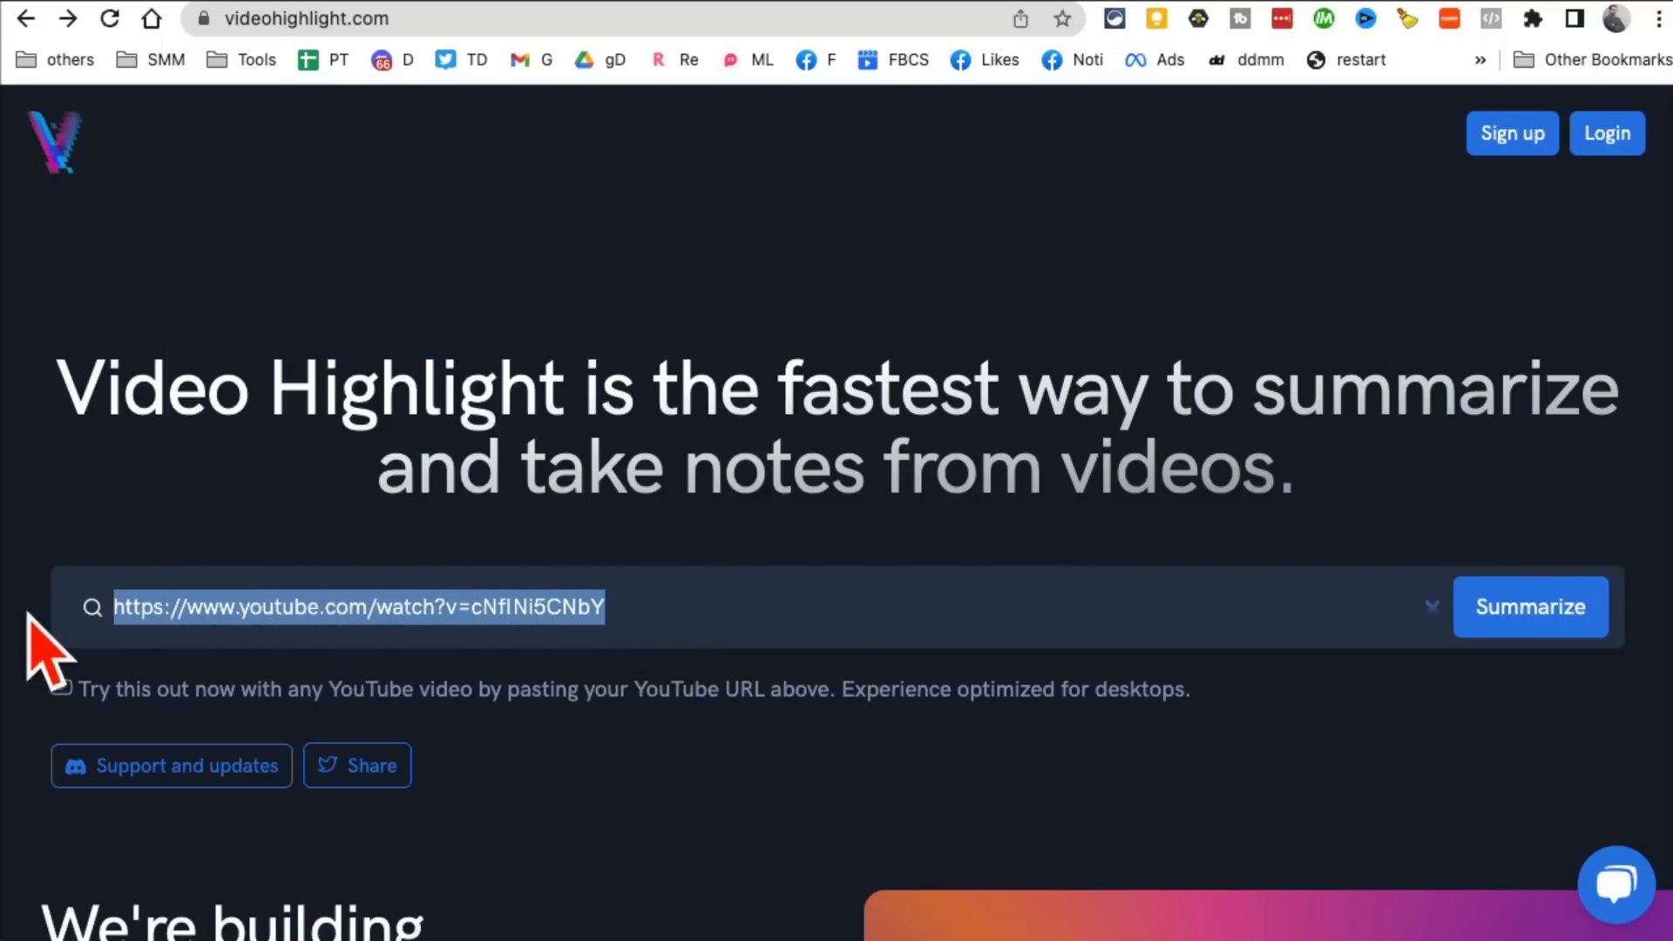
pyautogui.scroll(-3)
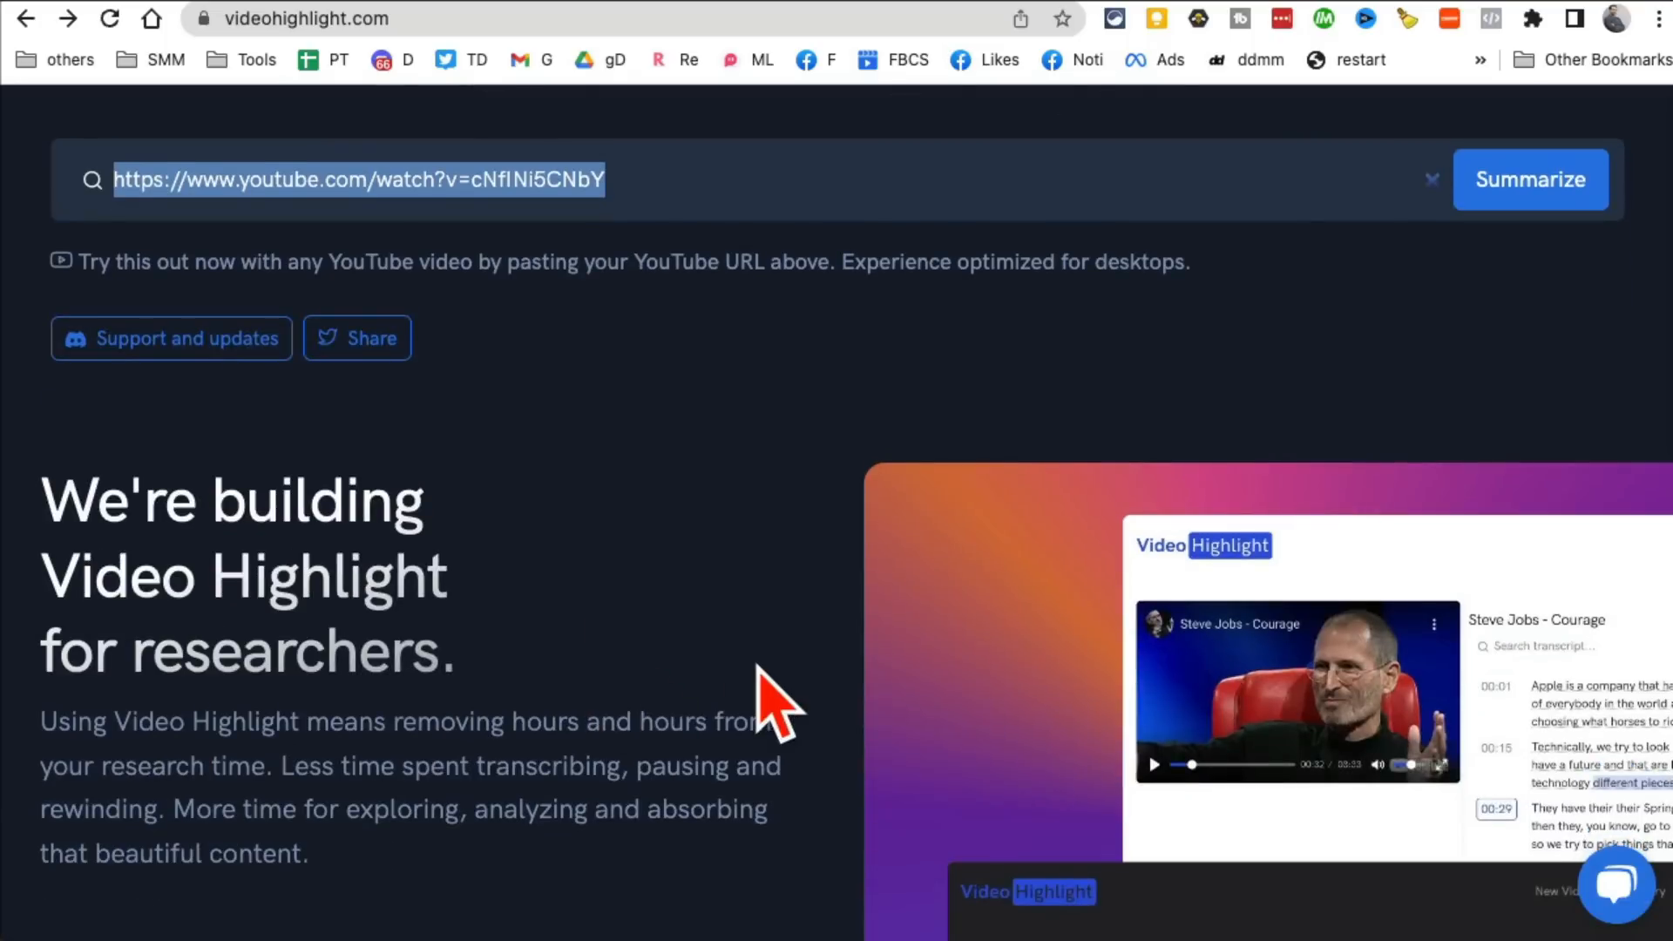
pyautogui.click(1530, 179)
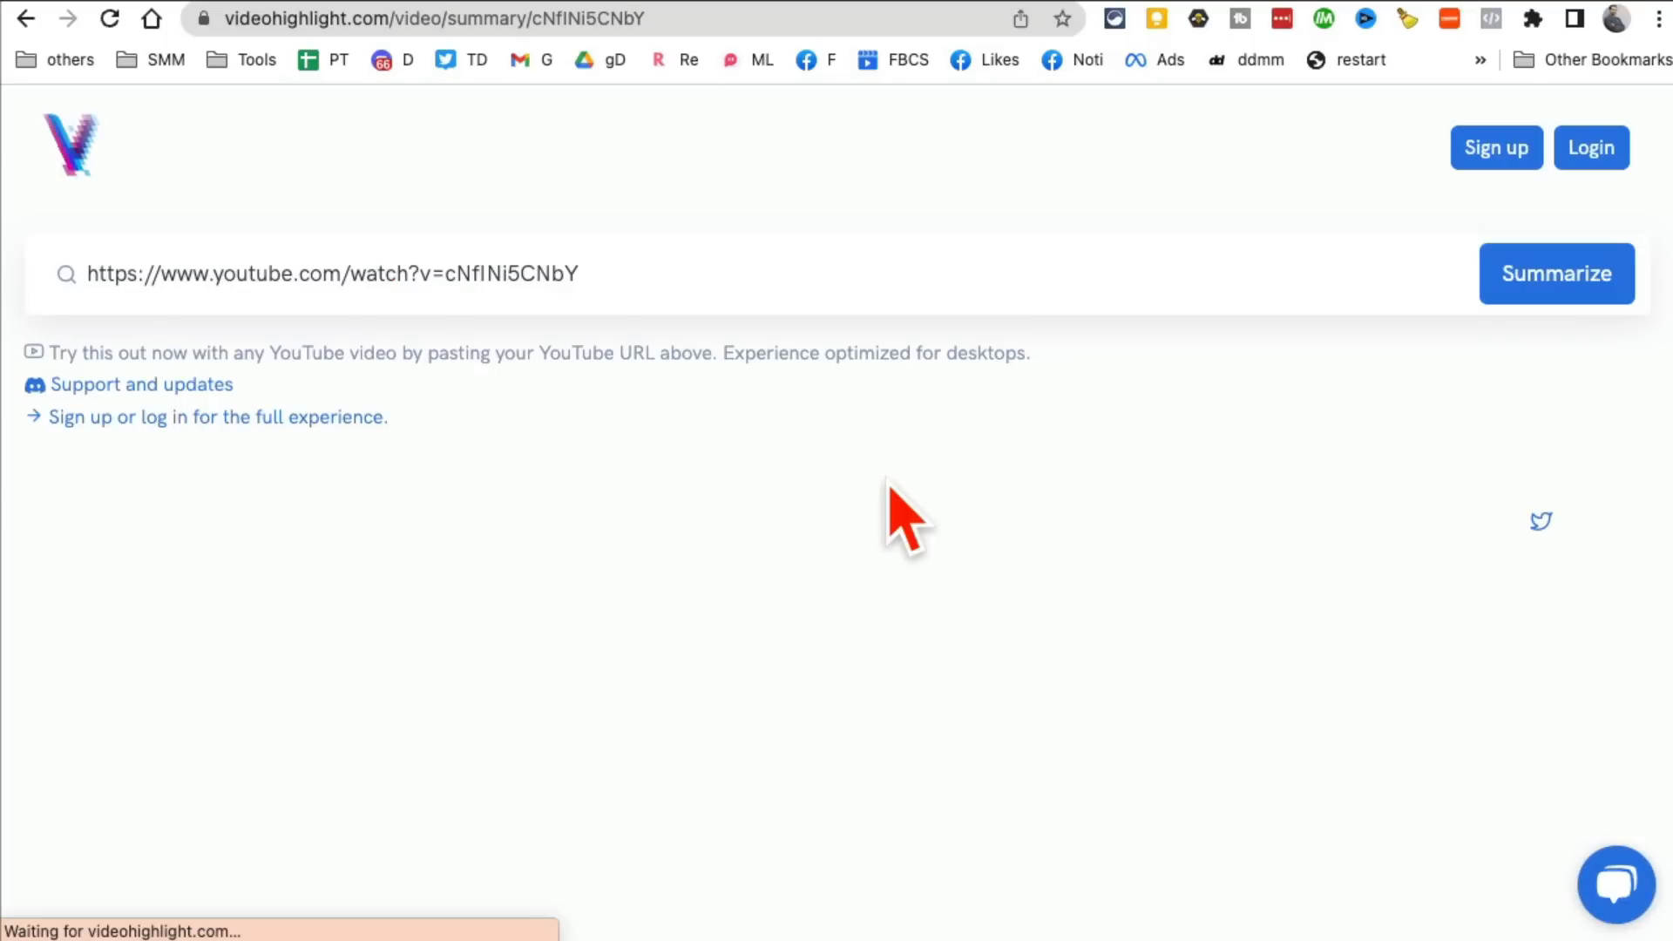
# Step: Read through the Google I/O 2023 keynote summary sections such as Introduction, Gmail and Maps
pyautogui.click(1556, 273)
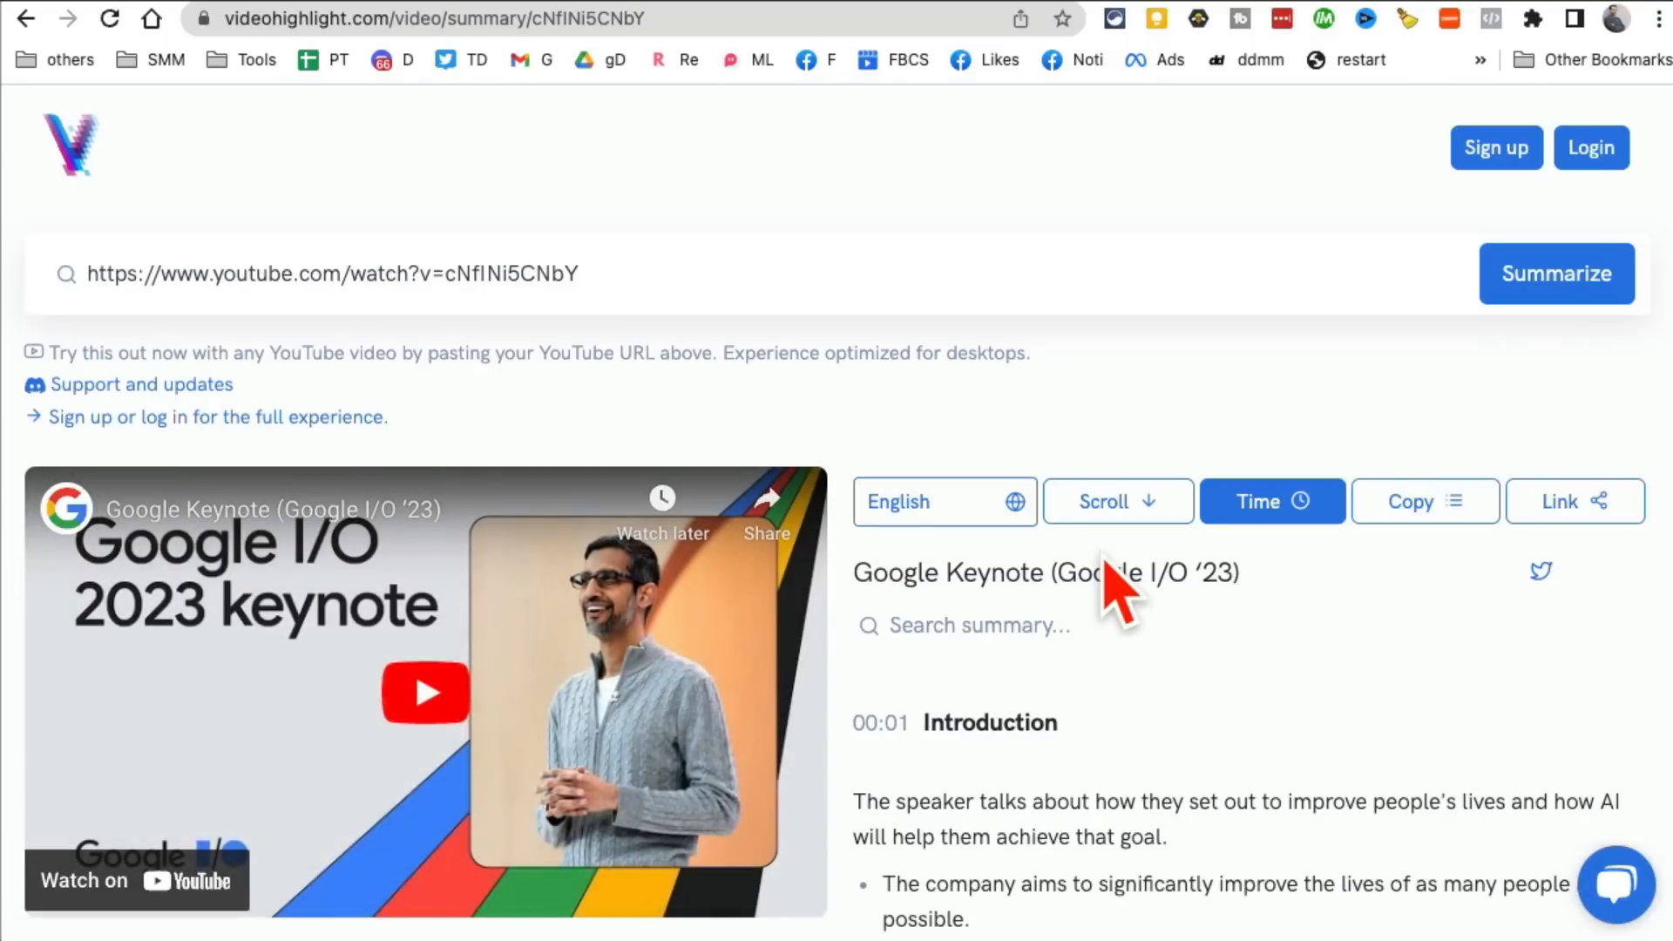
pyautogui.scroll(-3)
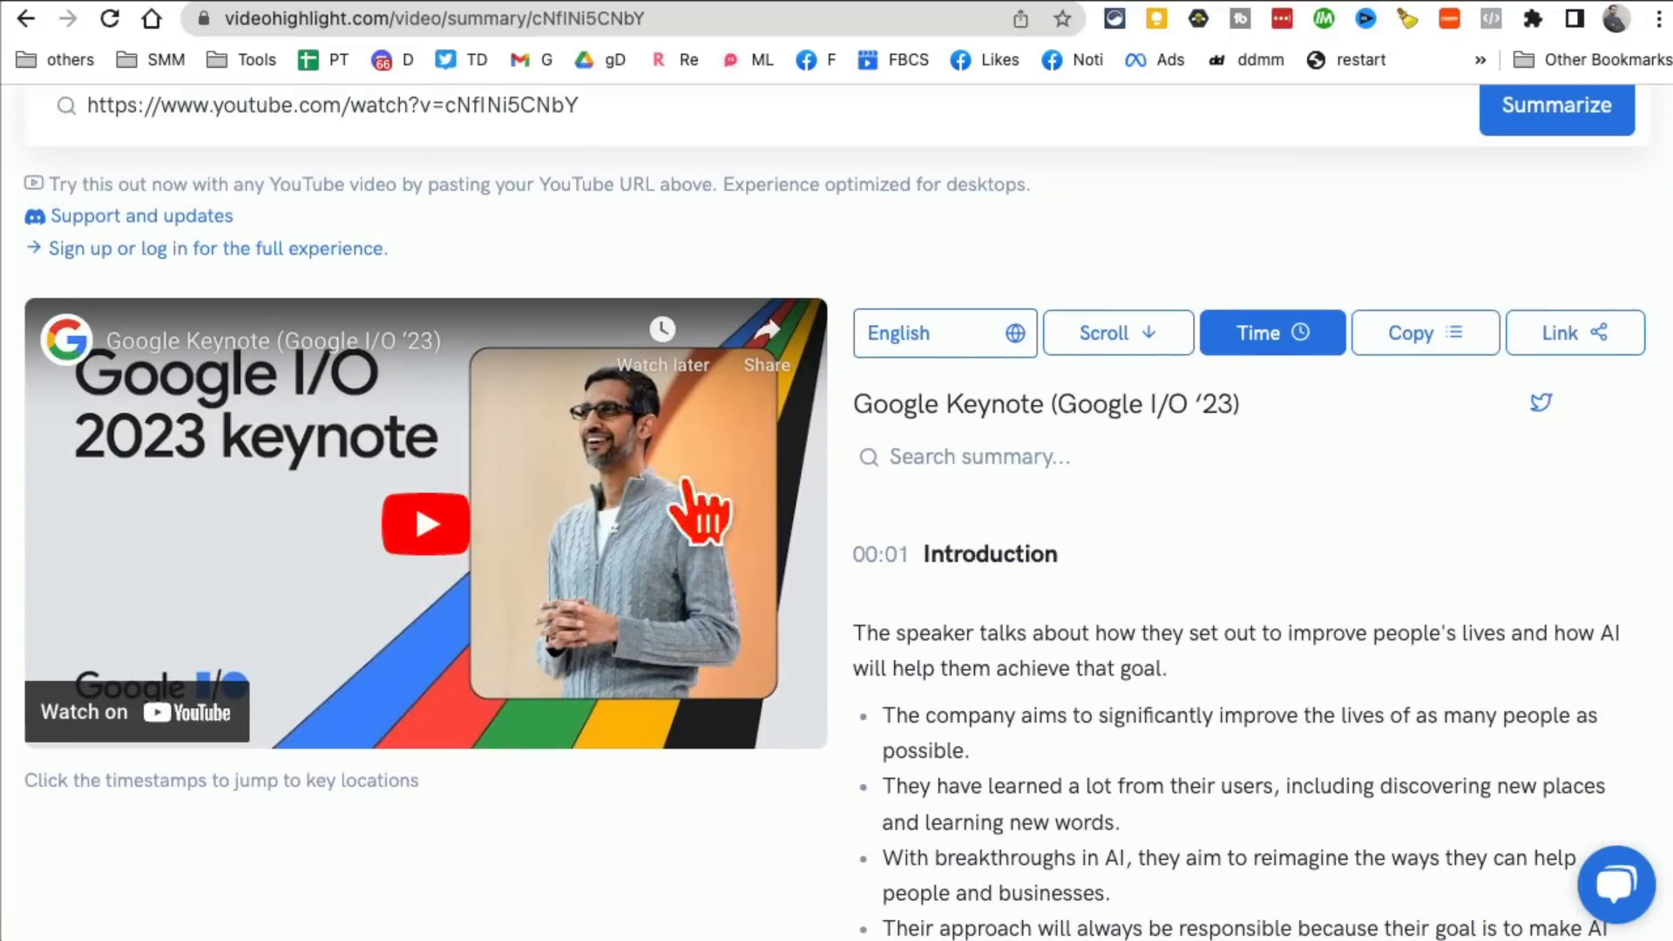
pyautogui.scroll(-3)
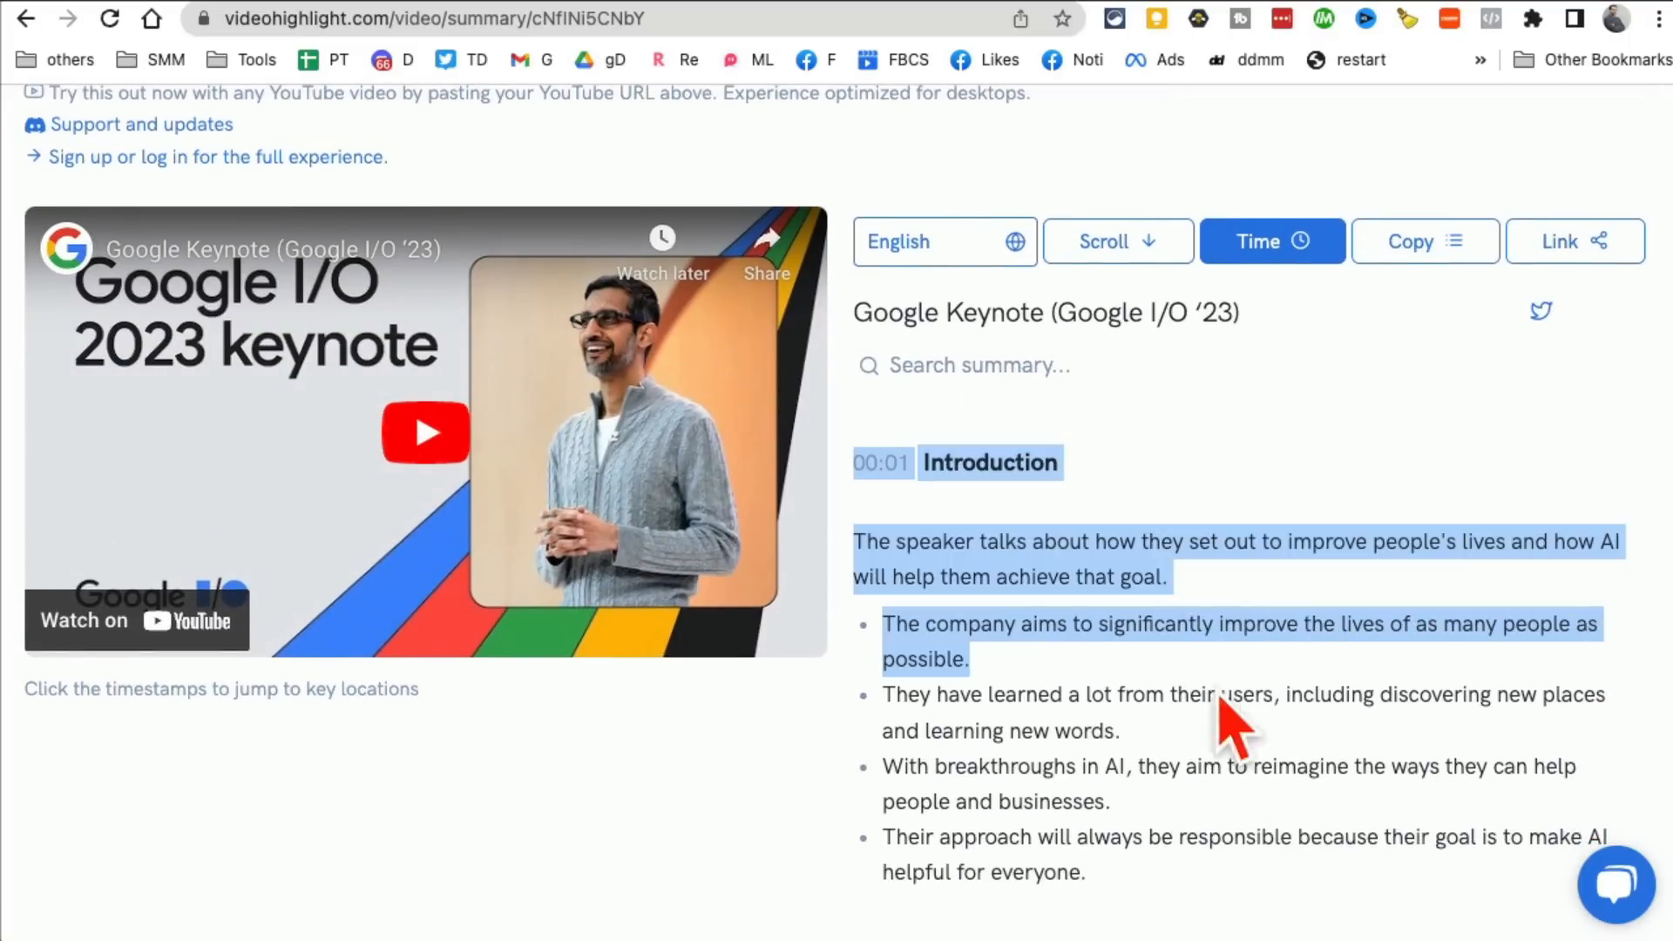
pyautogui.scroll(-3)
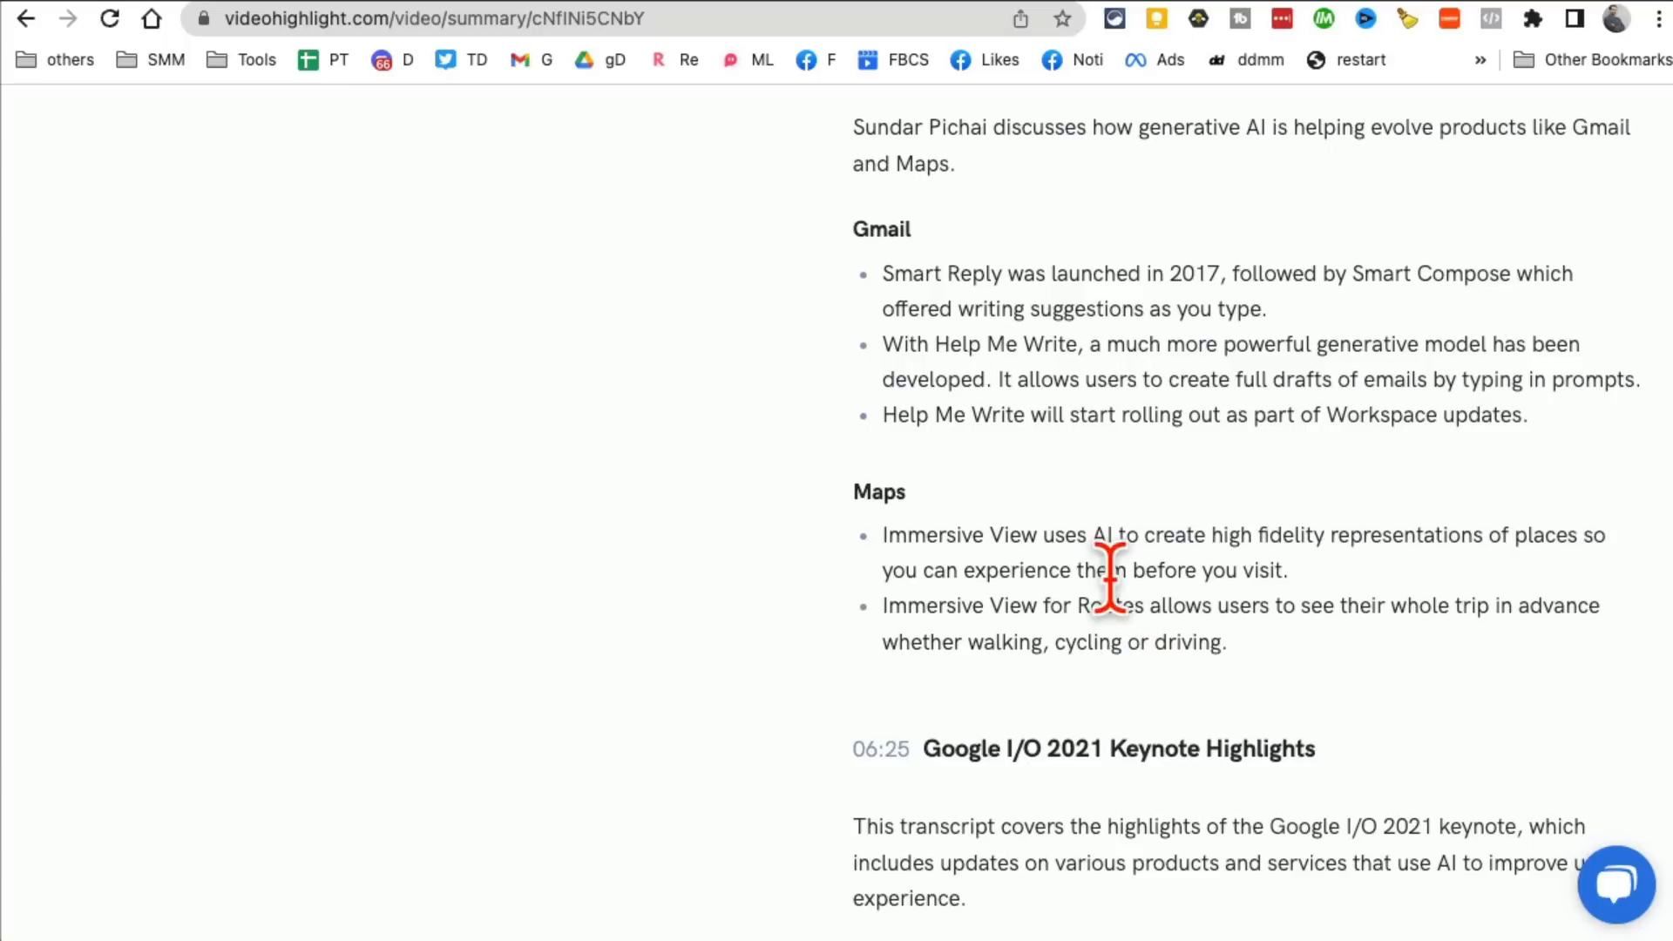
pyautogui.scroll(-3)
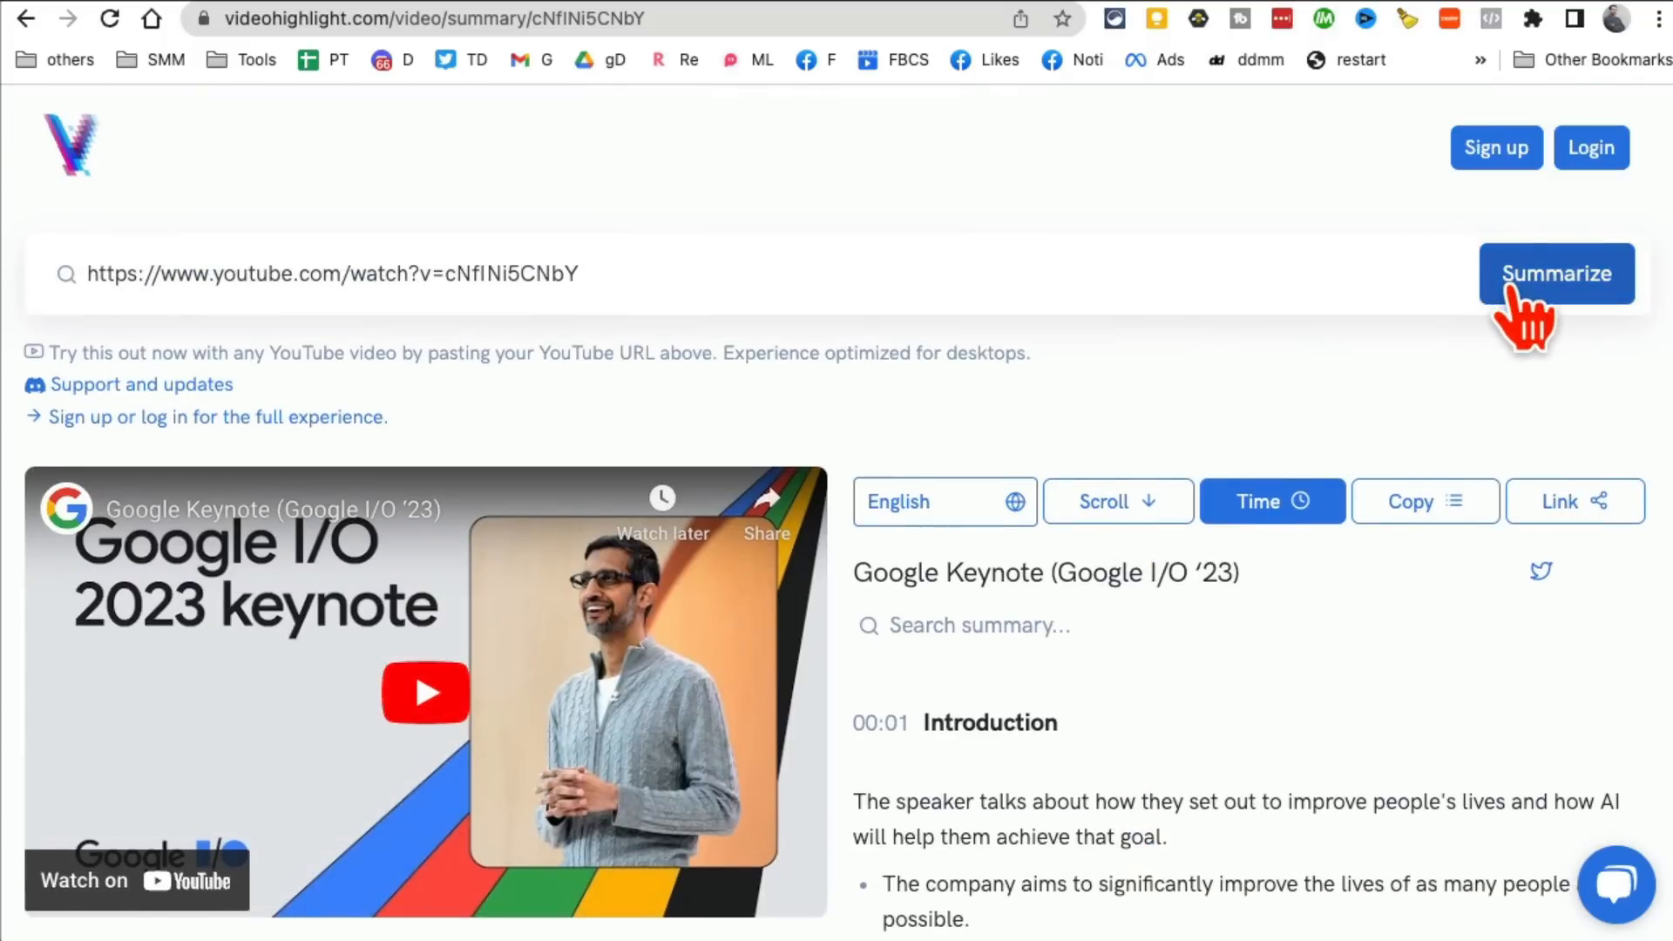
pyautogui.moveTo(1312, 730)
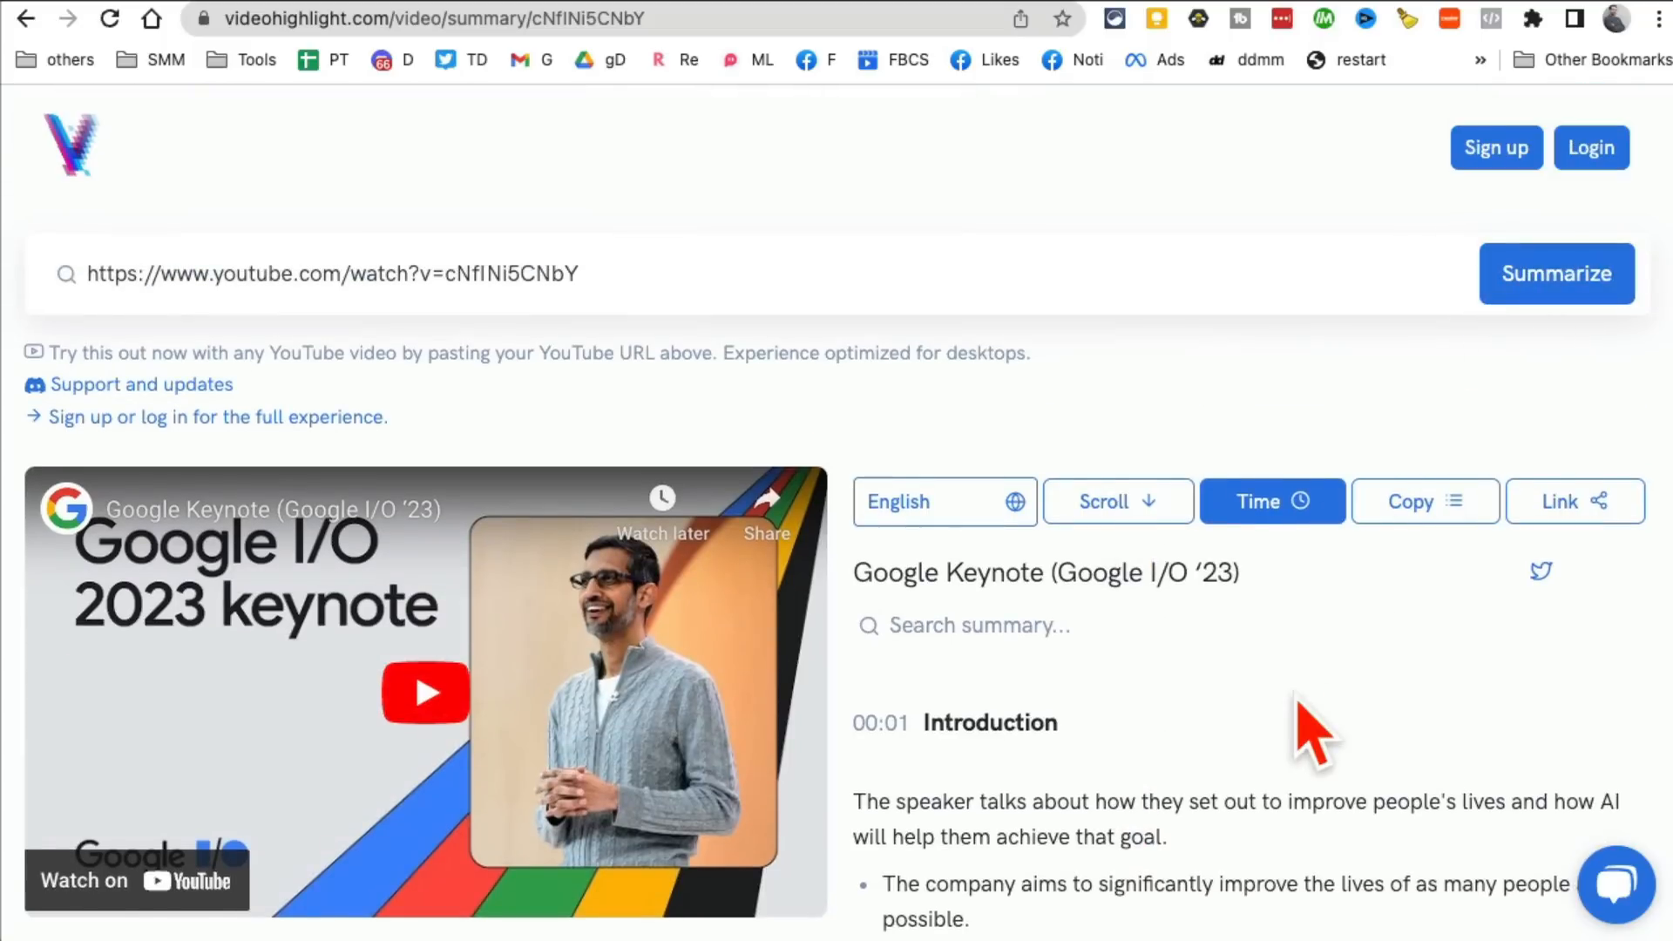
# Step: Copy the whole keynote summary to the clipboard and skim the remaining sections
pyautogui.click(1423, 500)
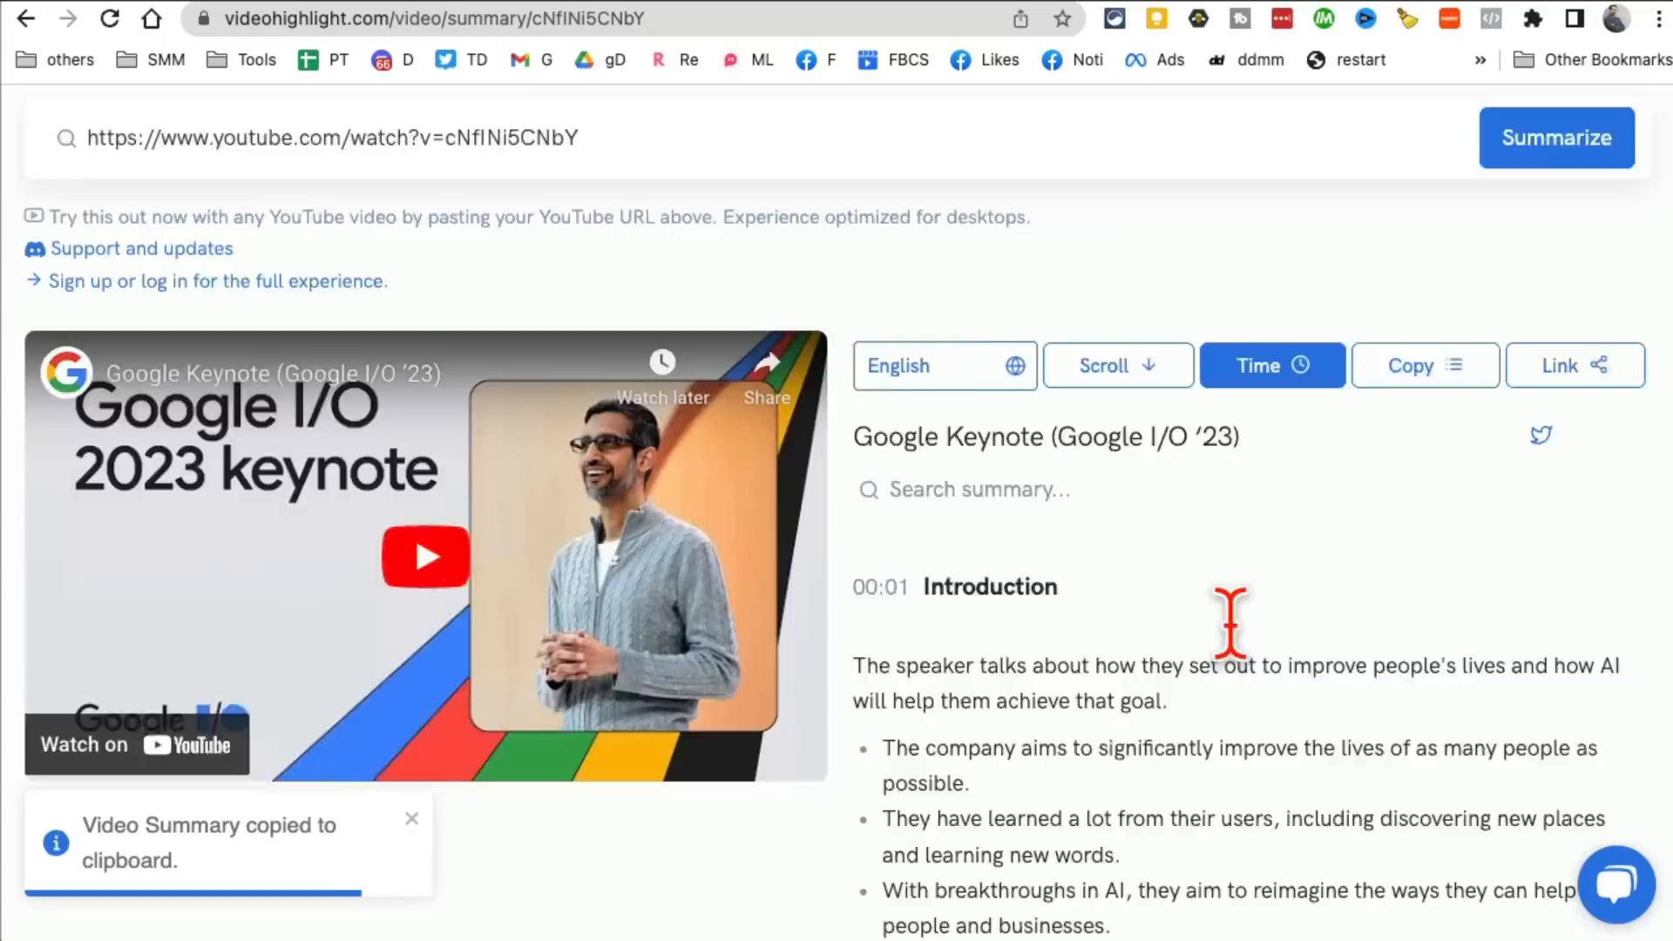
pyautogui.scroll(-3)
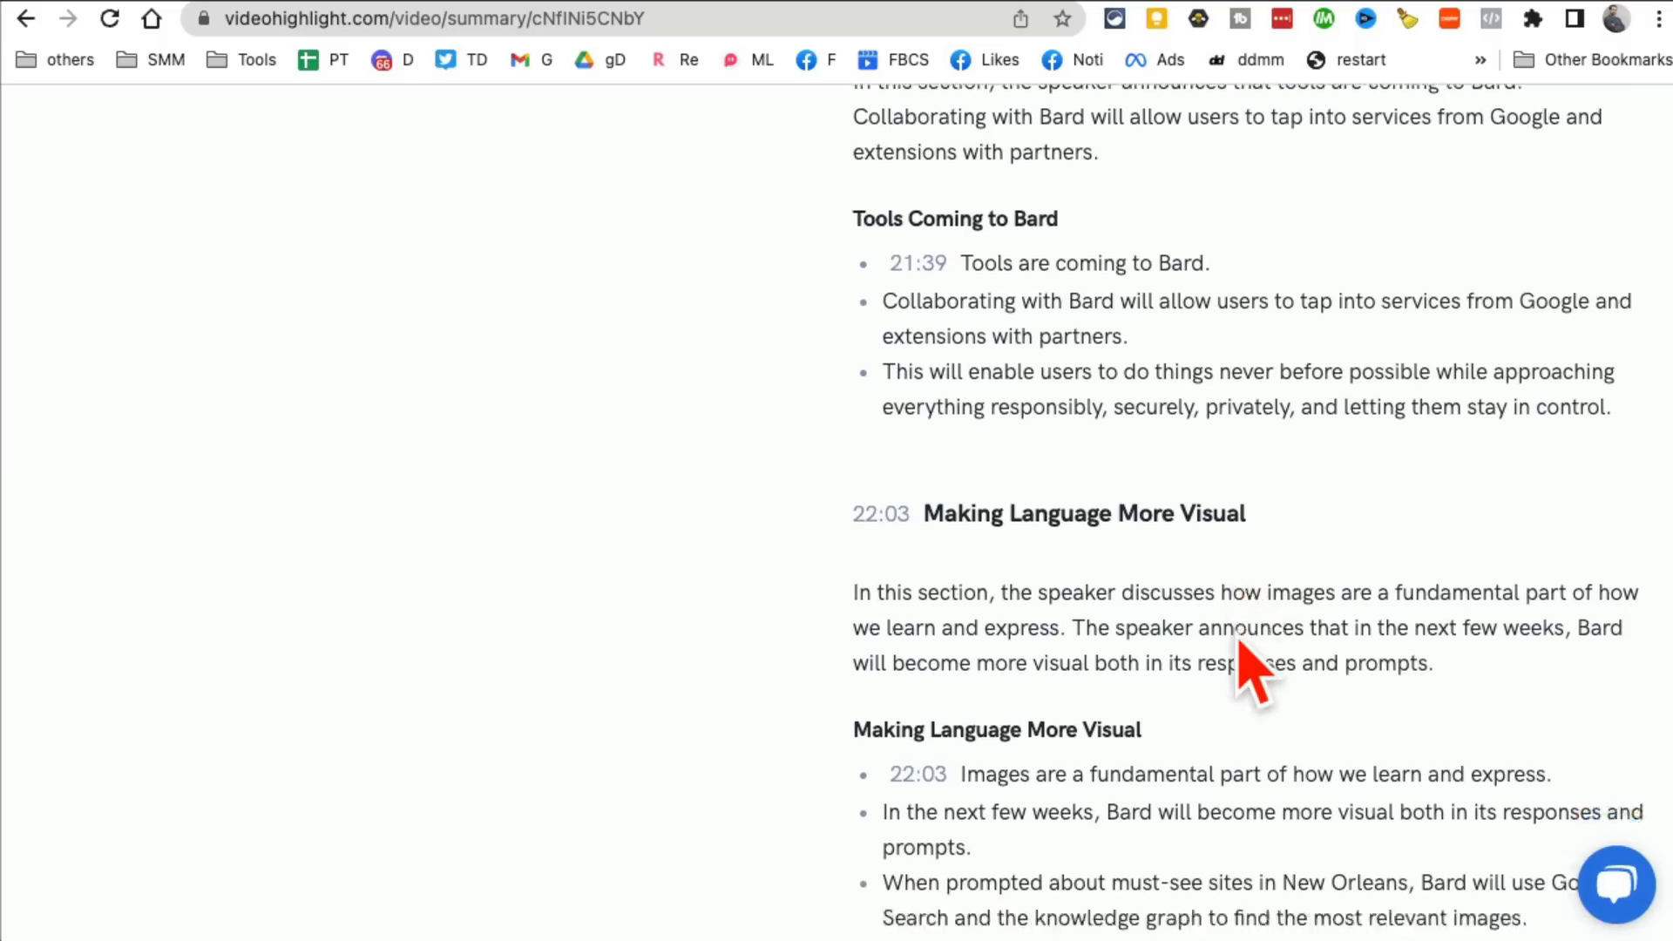
pyautogui.scroll(-3)
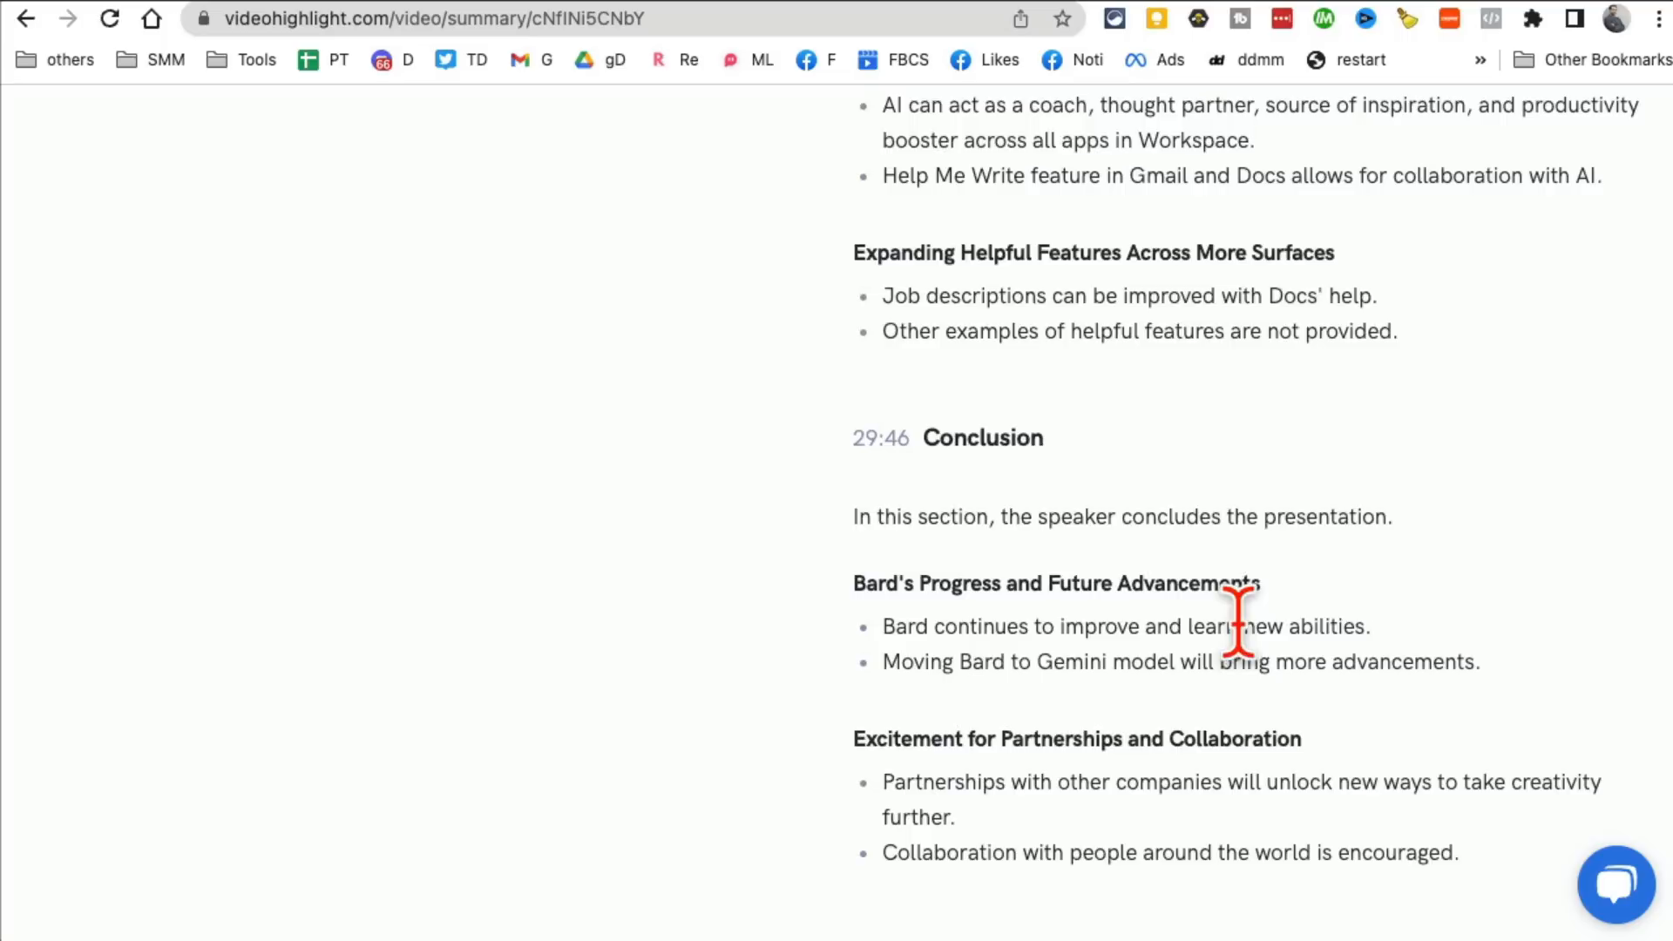
pyautogui.scroll(-3)
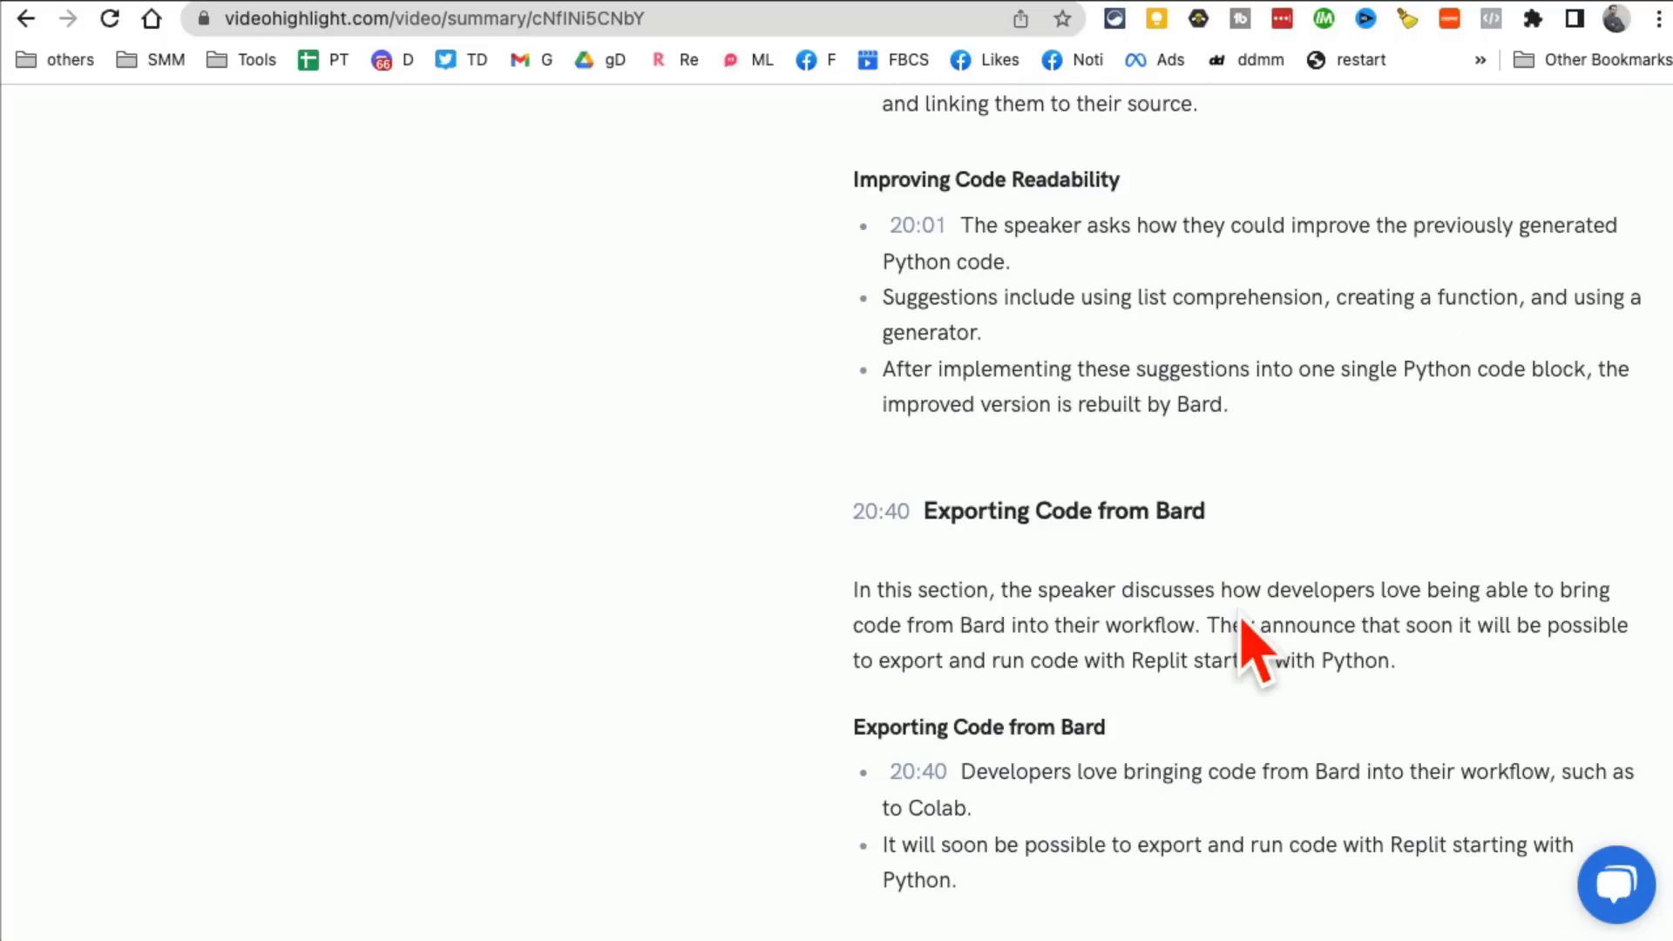
pyautogui.scroll(3)
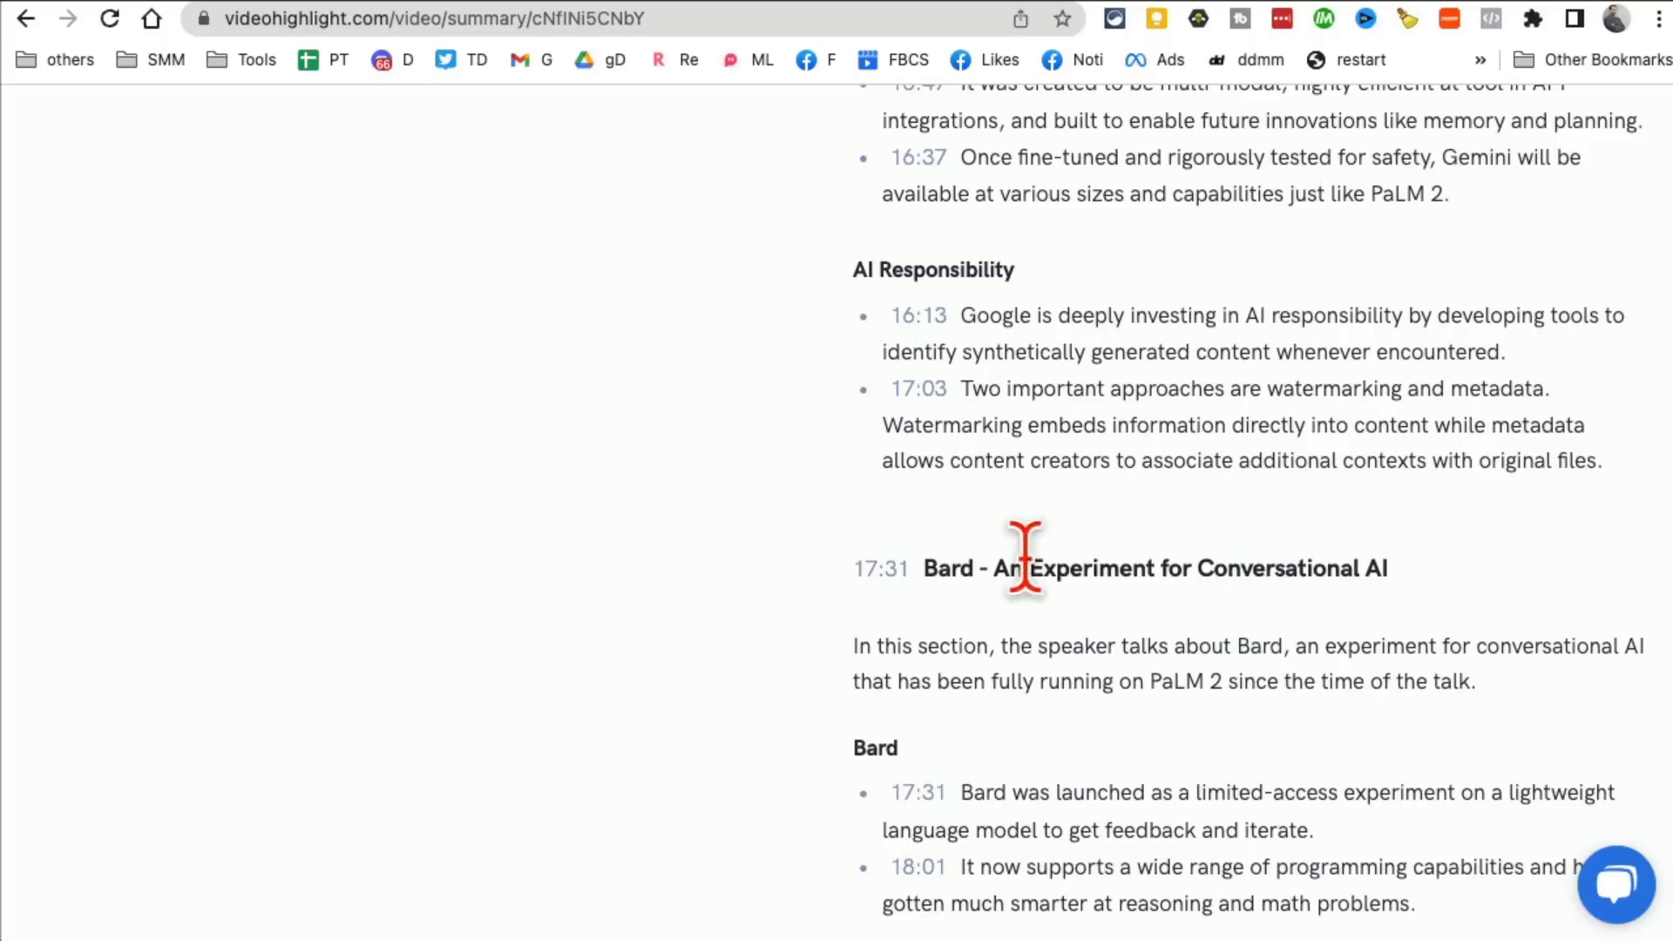
pyautogui.scroll(-3)
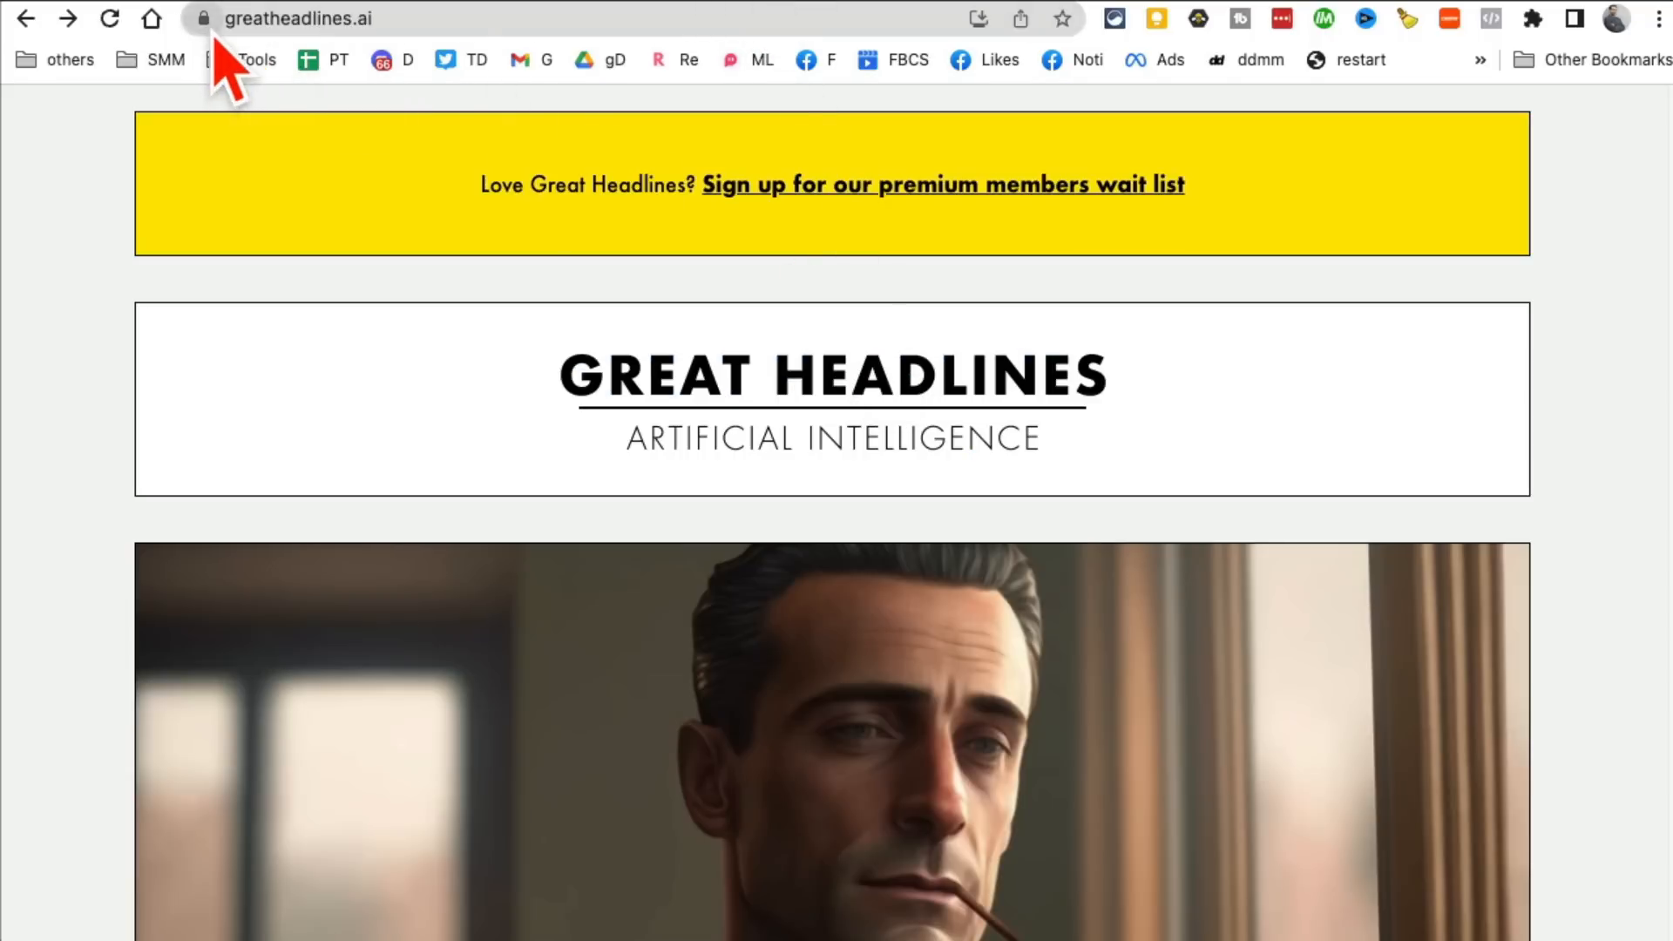
# Step: Go to greatheadlines.ai and scroll its landing page to the headline call to action
pyautogui.click(298, 18)
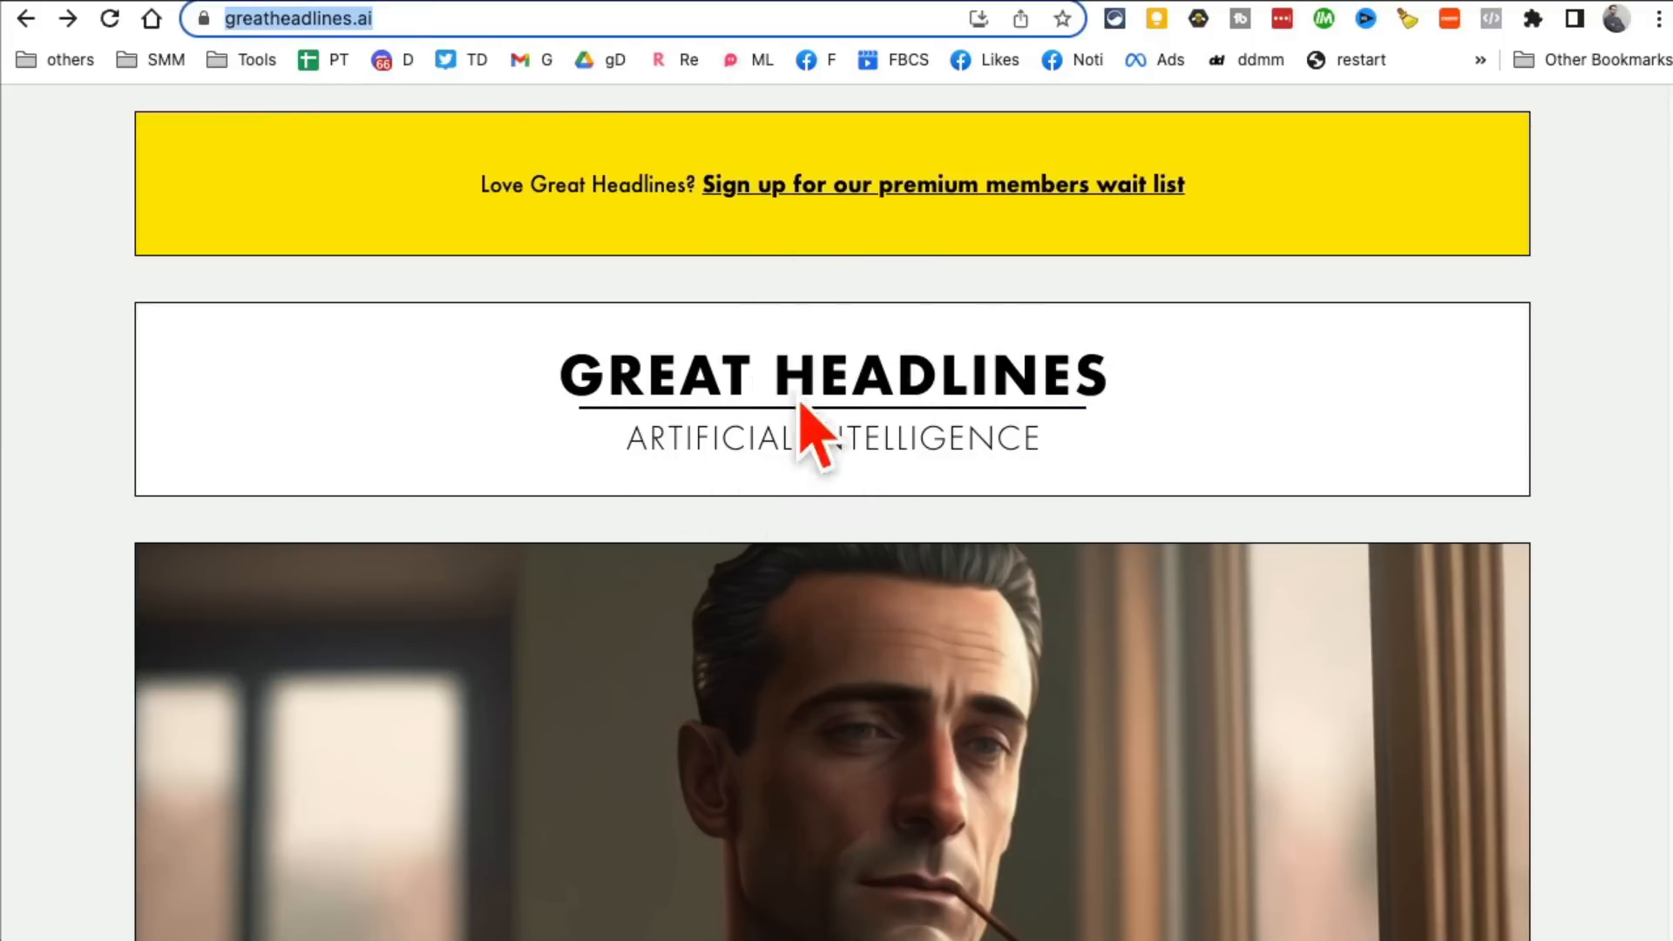
pyautogui.scroll(-3)
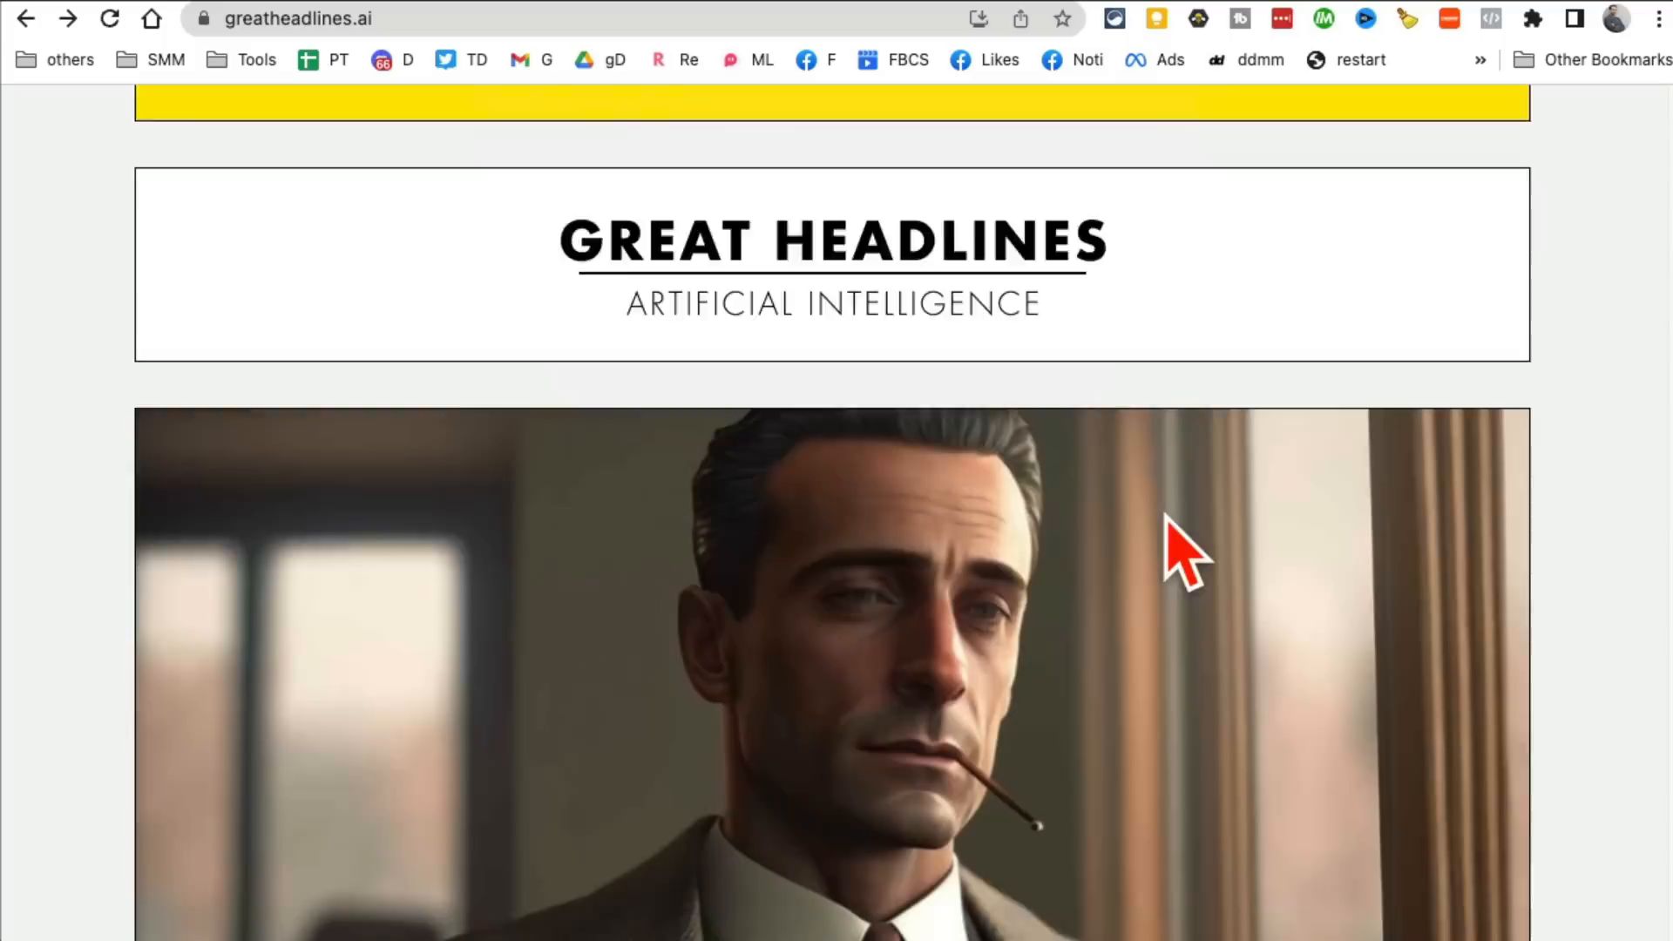
pyautogui.scroll(-3)
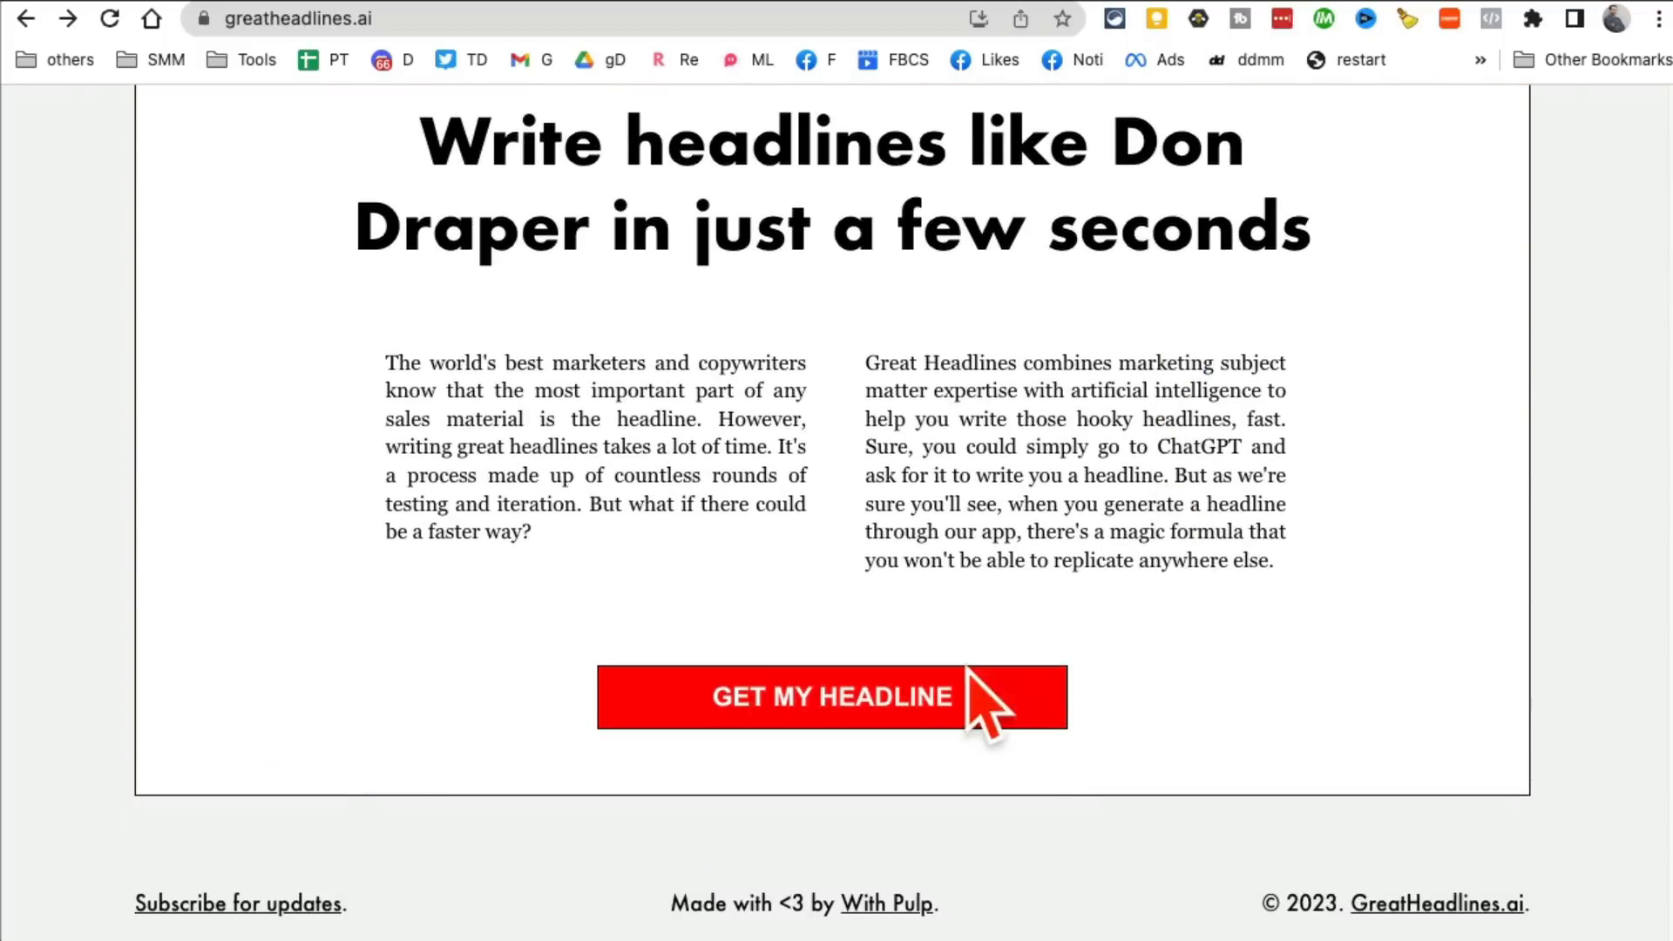
# Step: Enter 'social media tips for small business owners' as content and 'business owners' as audience
pyautogui.click(831, 697)
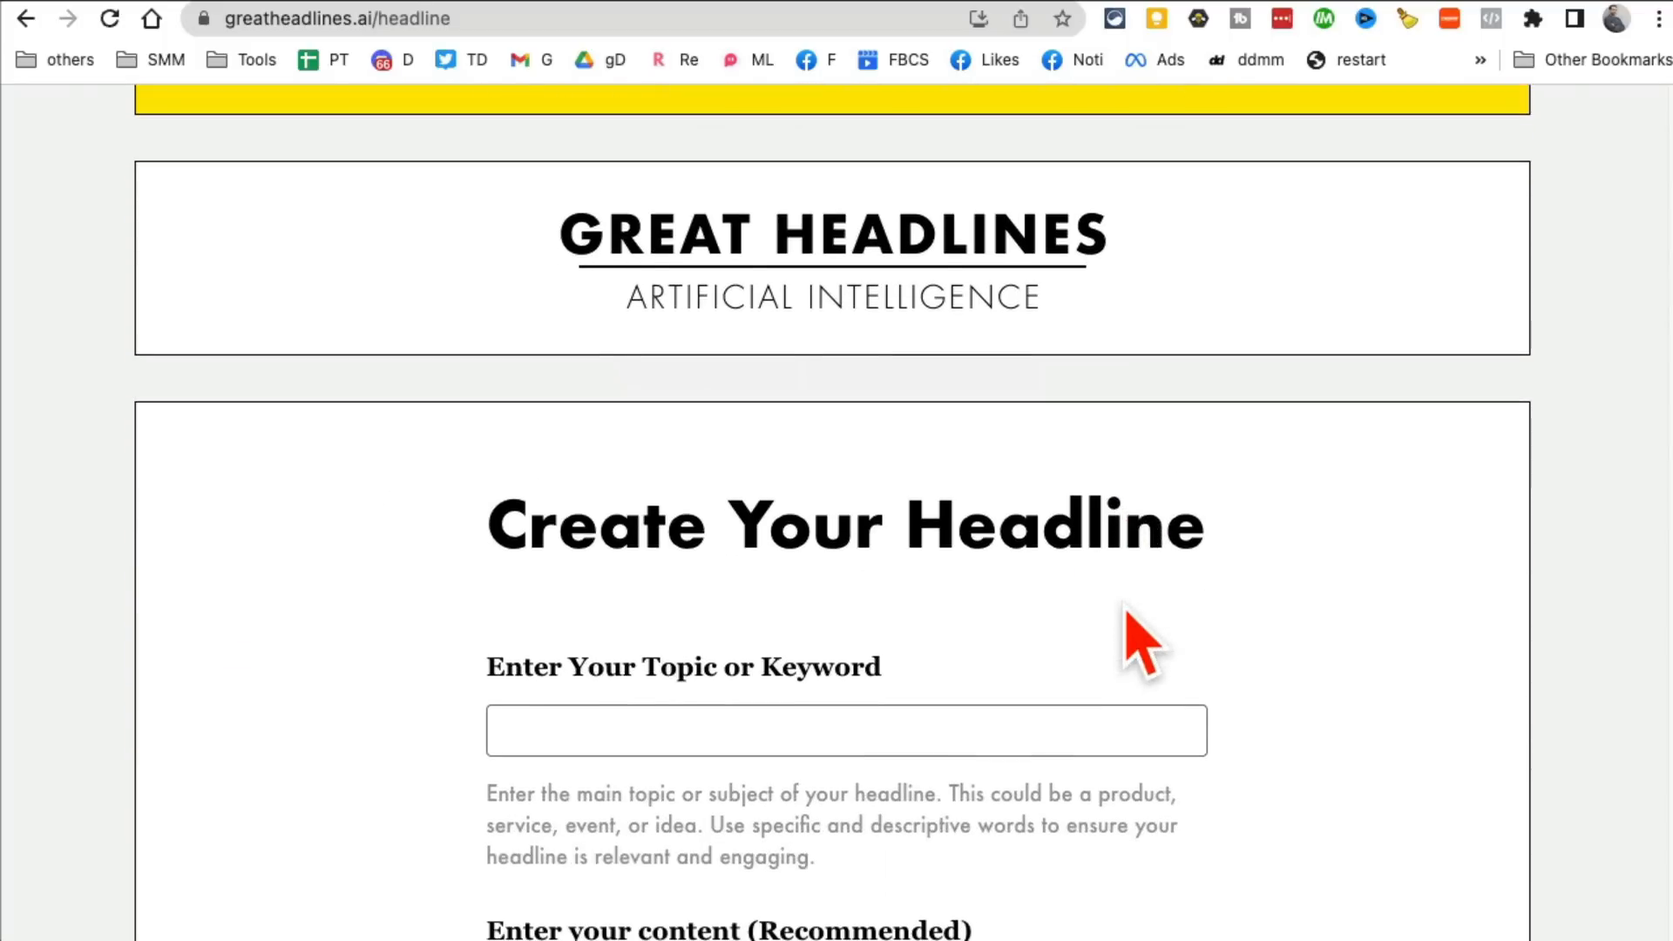
pyautogui.scroll(-3)
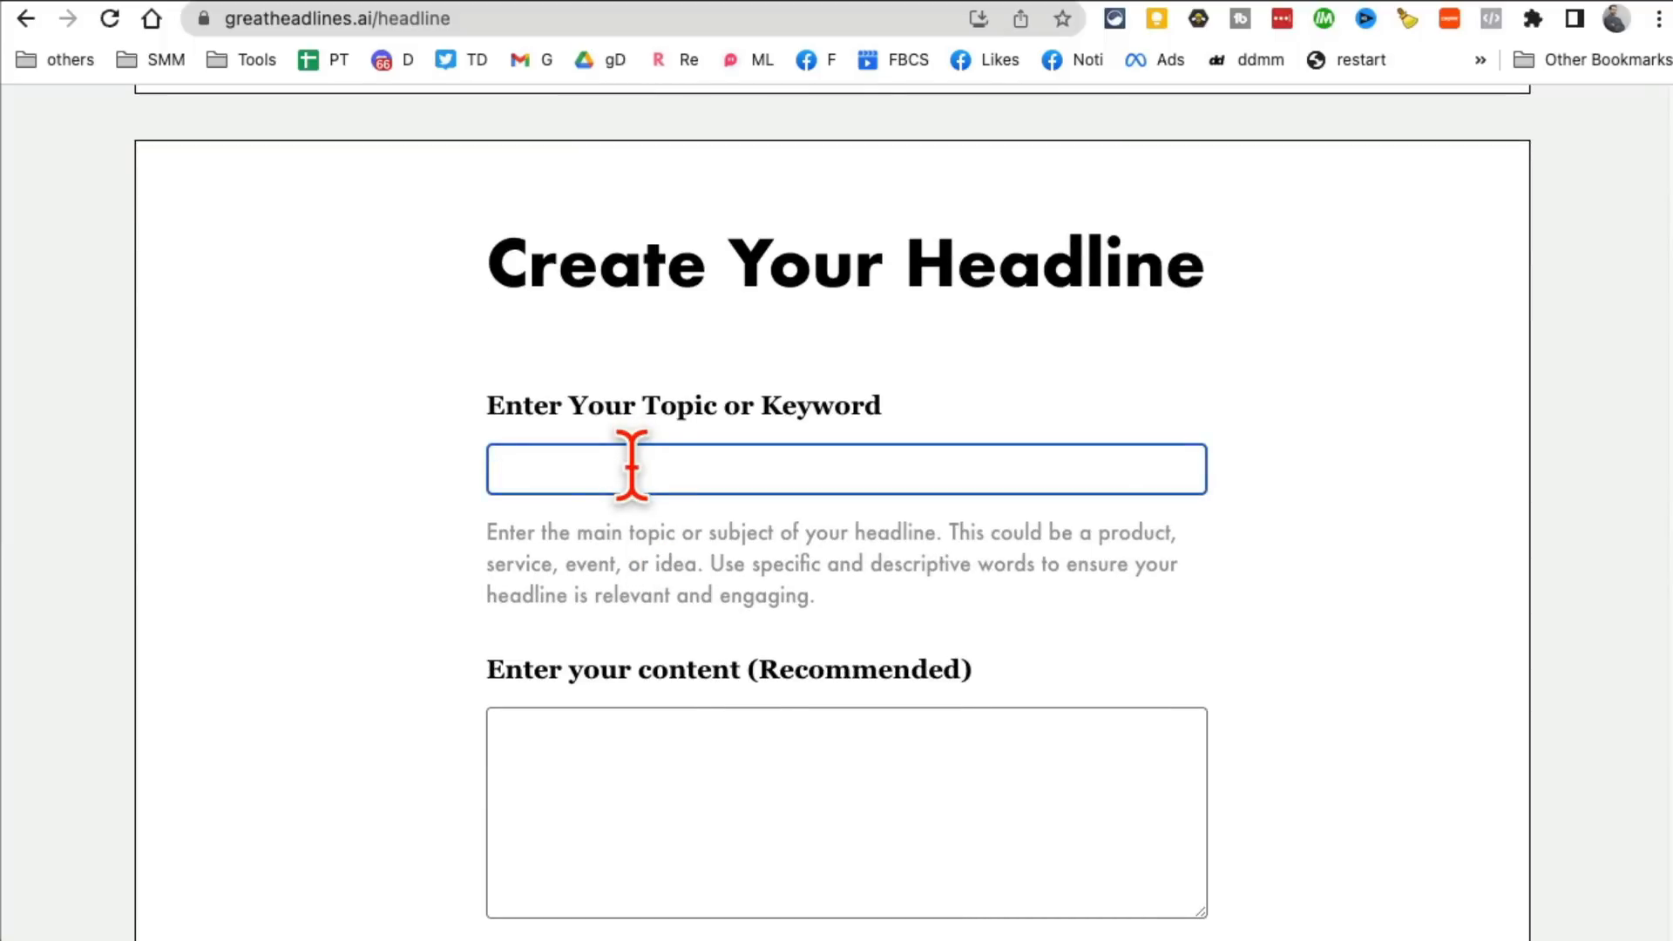
pyautogui.write('od')
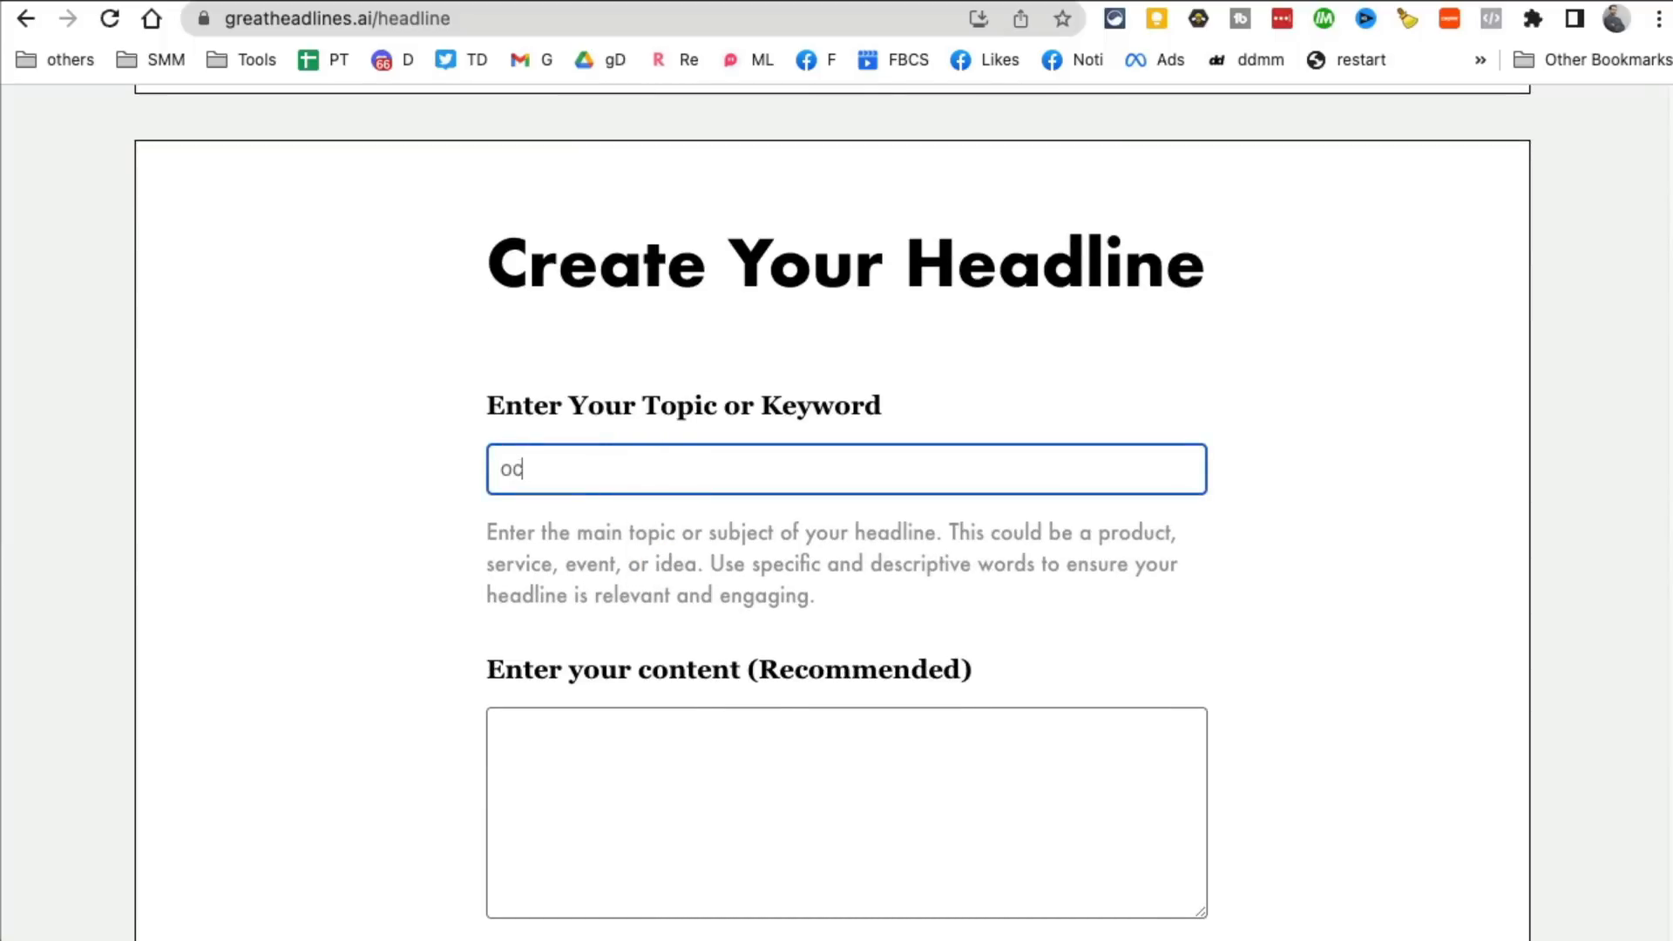
pyautogui.write('sood')
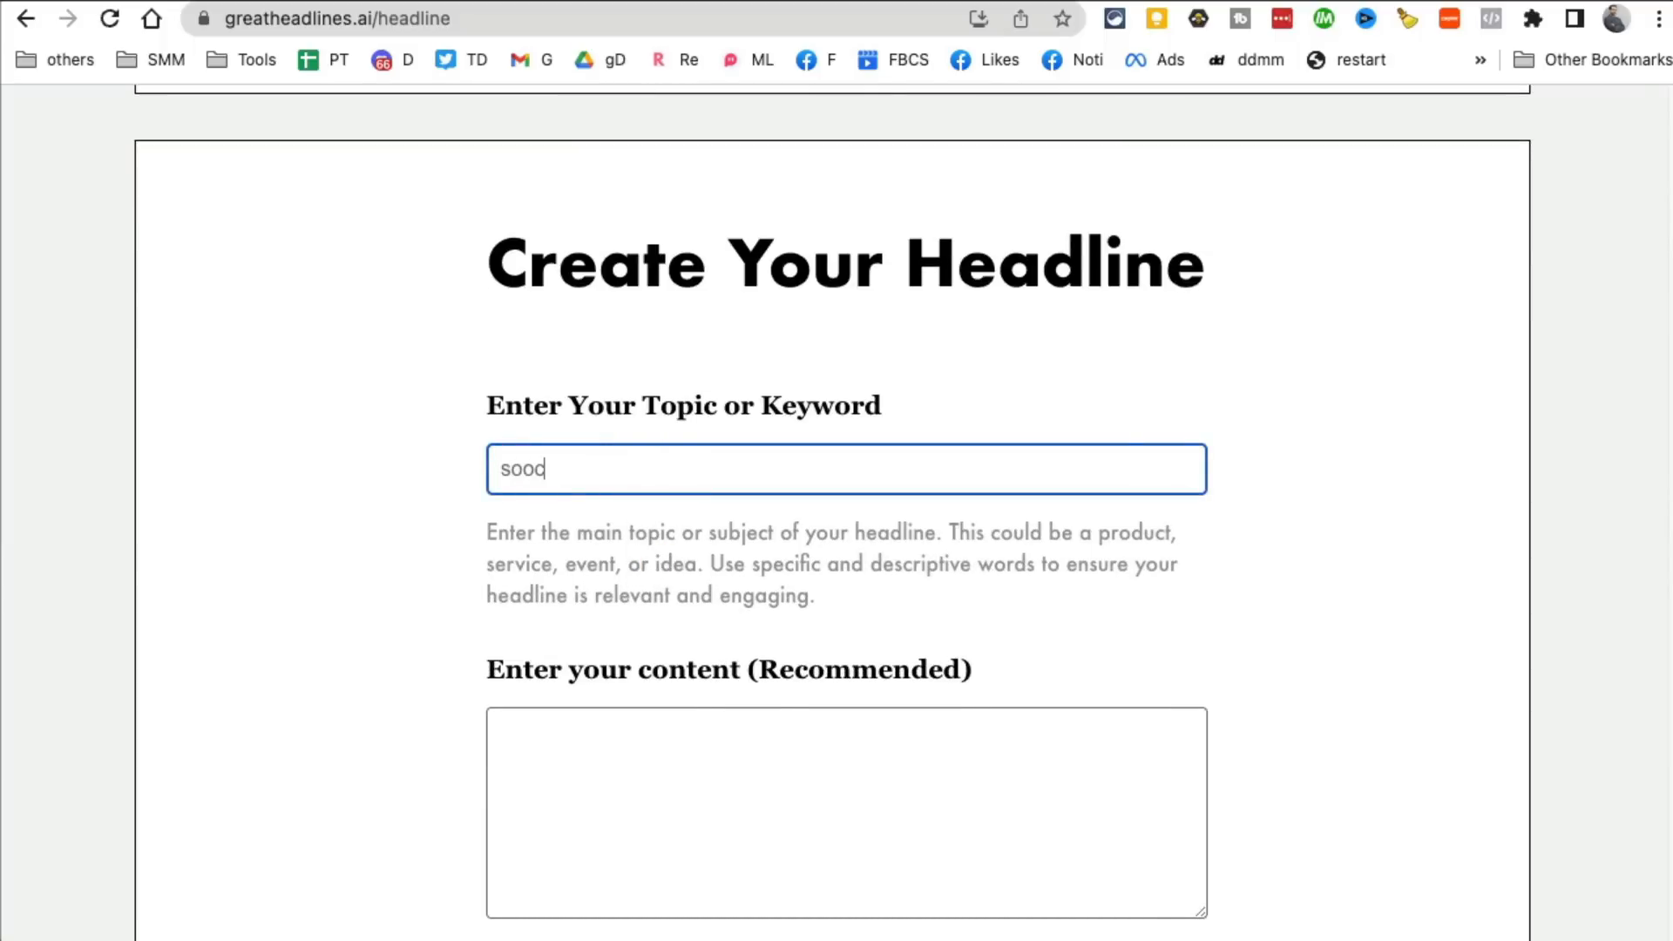
pyautogui.write('social media')
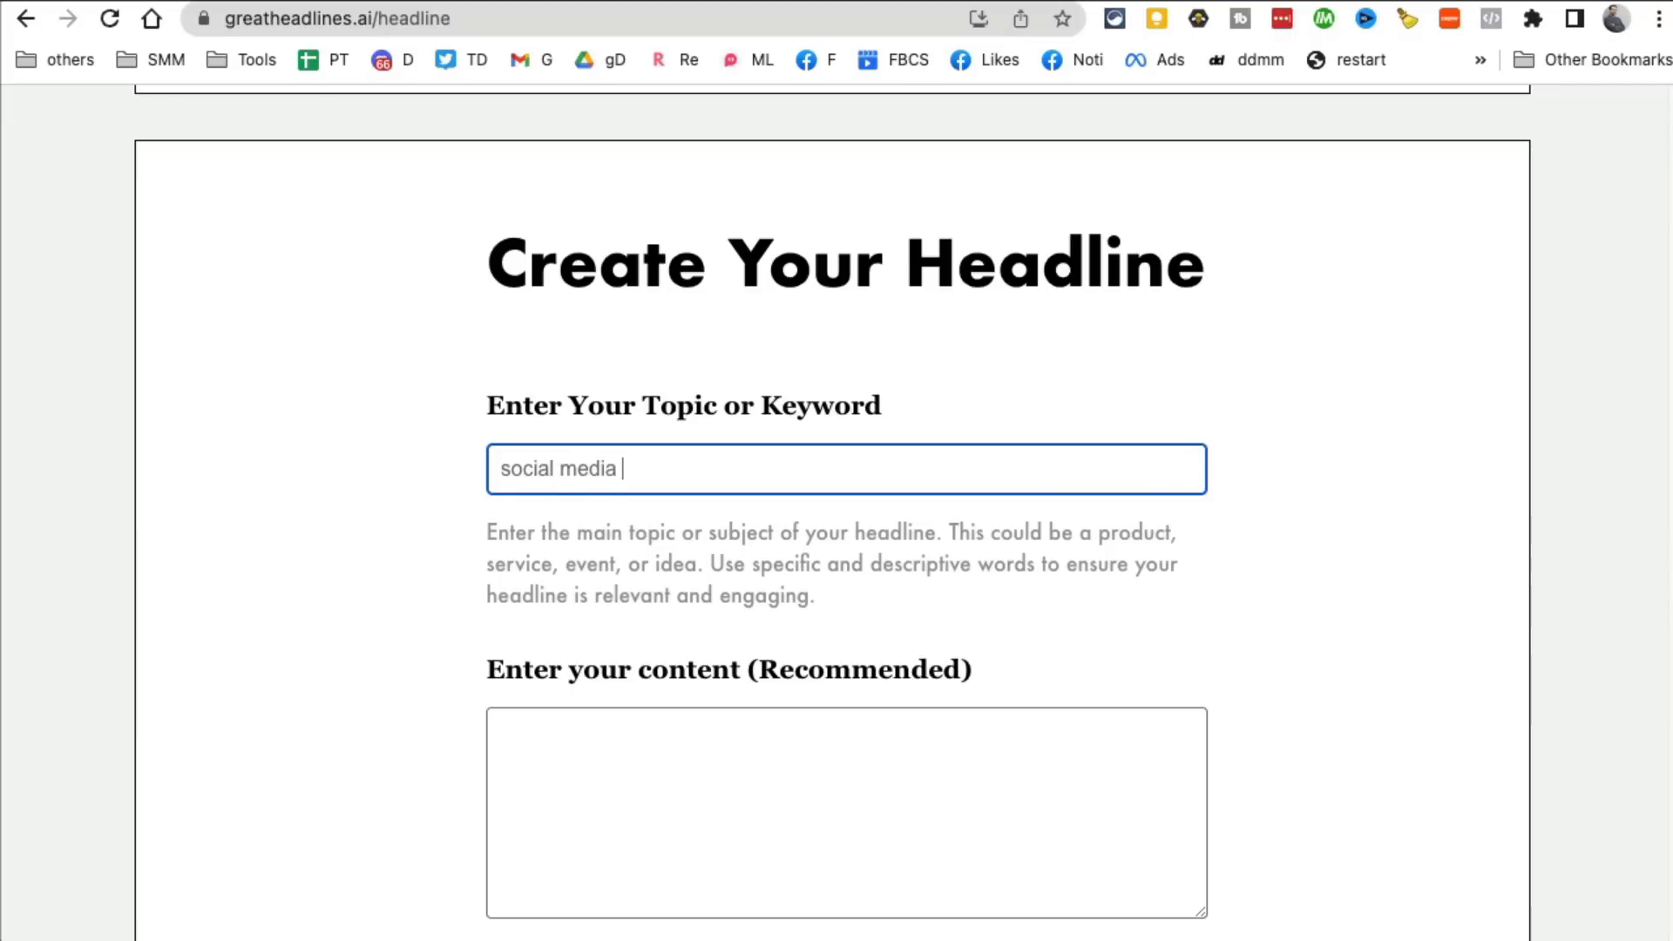
pyautogui.write('tips')
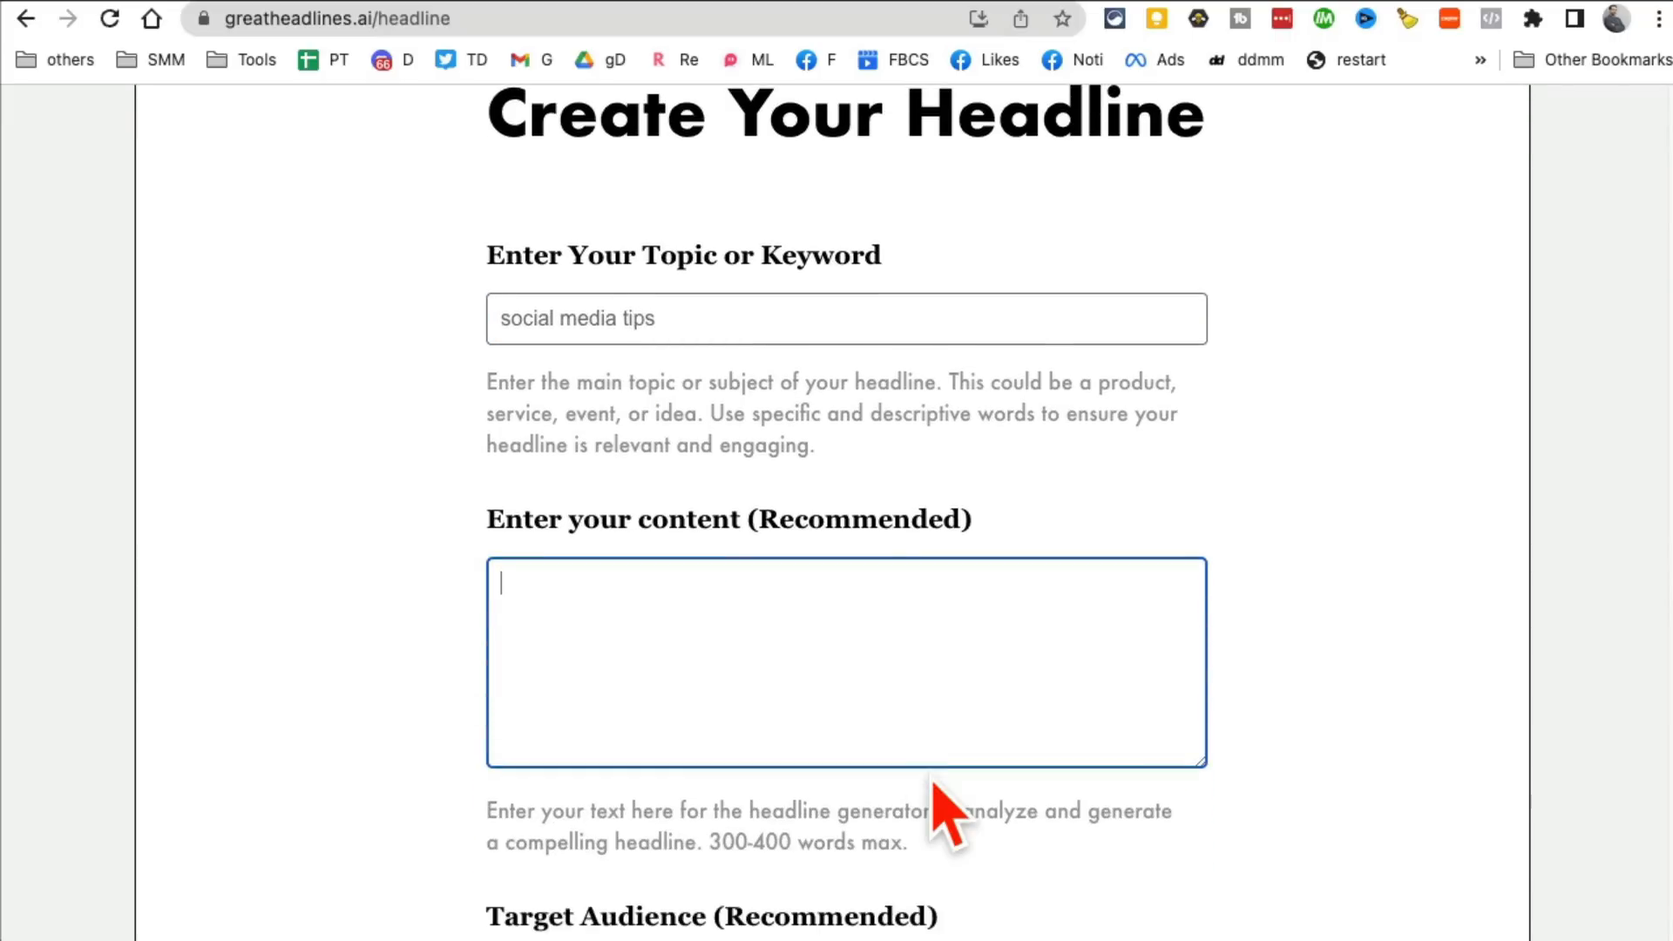
pyautogui.write('social. media tips and hacks fo')
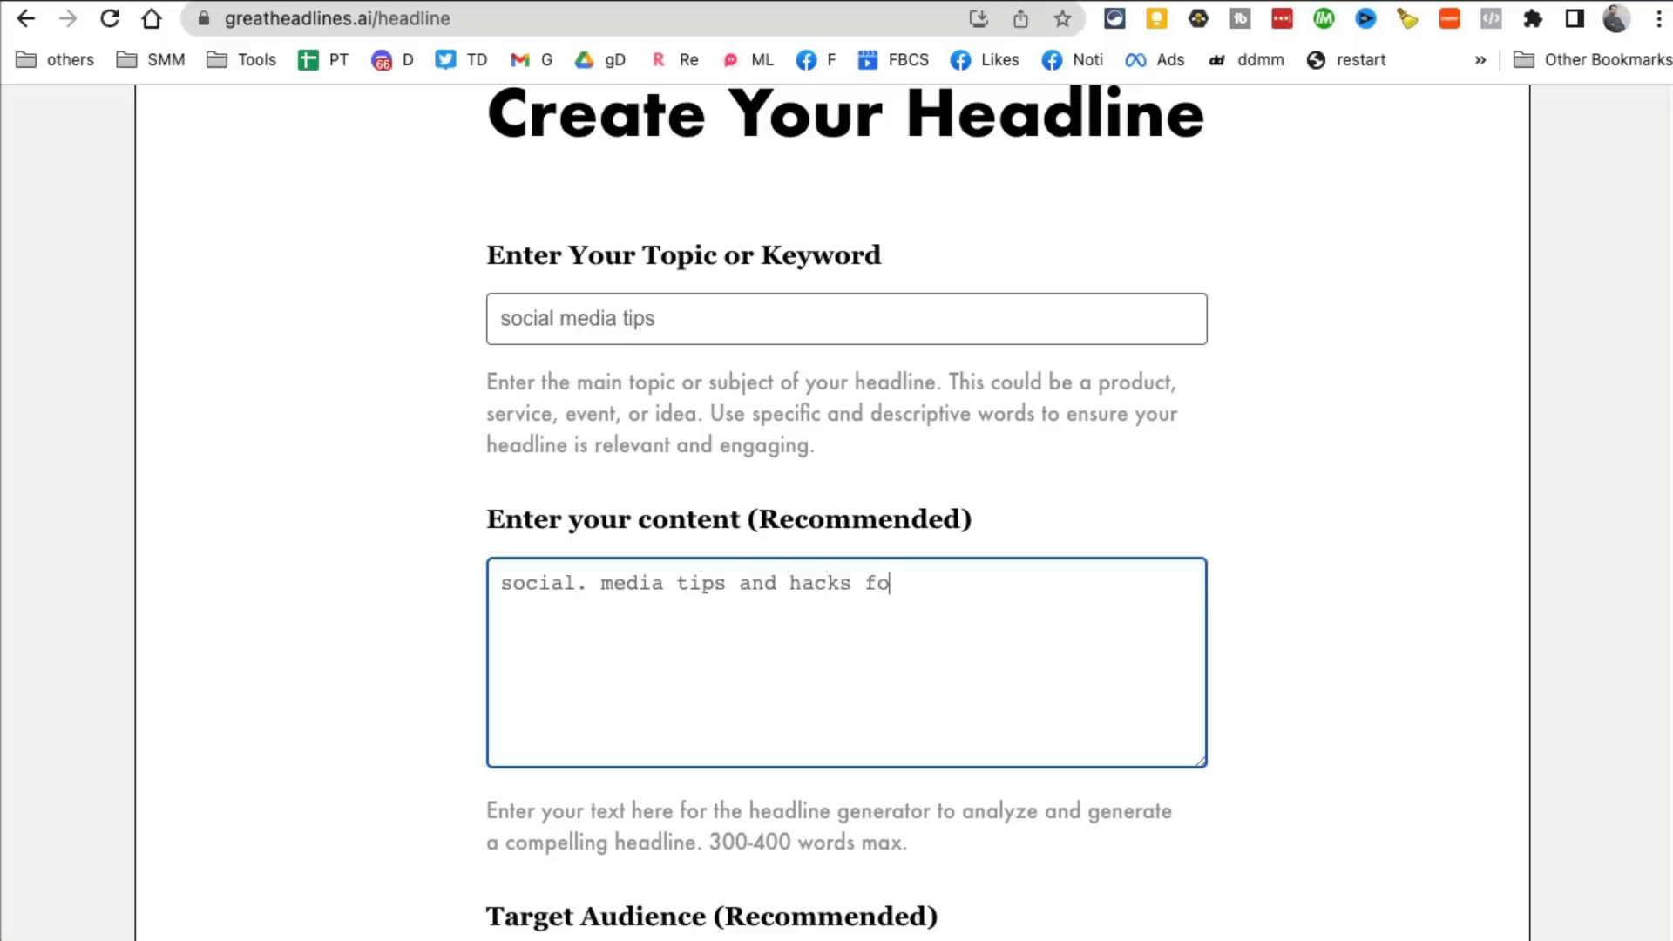
pyautogui.write('r small business')
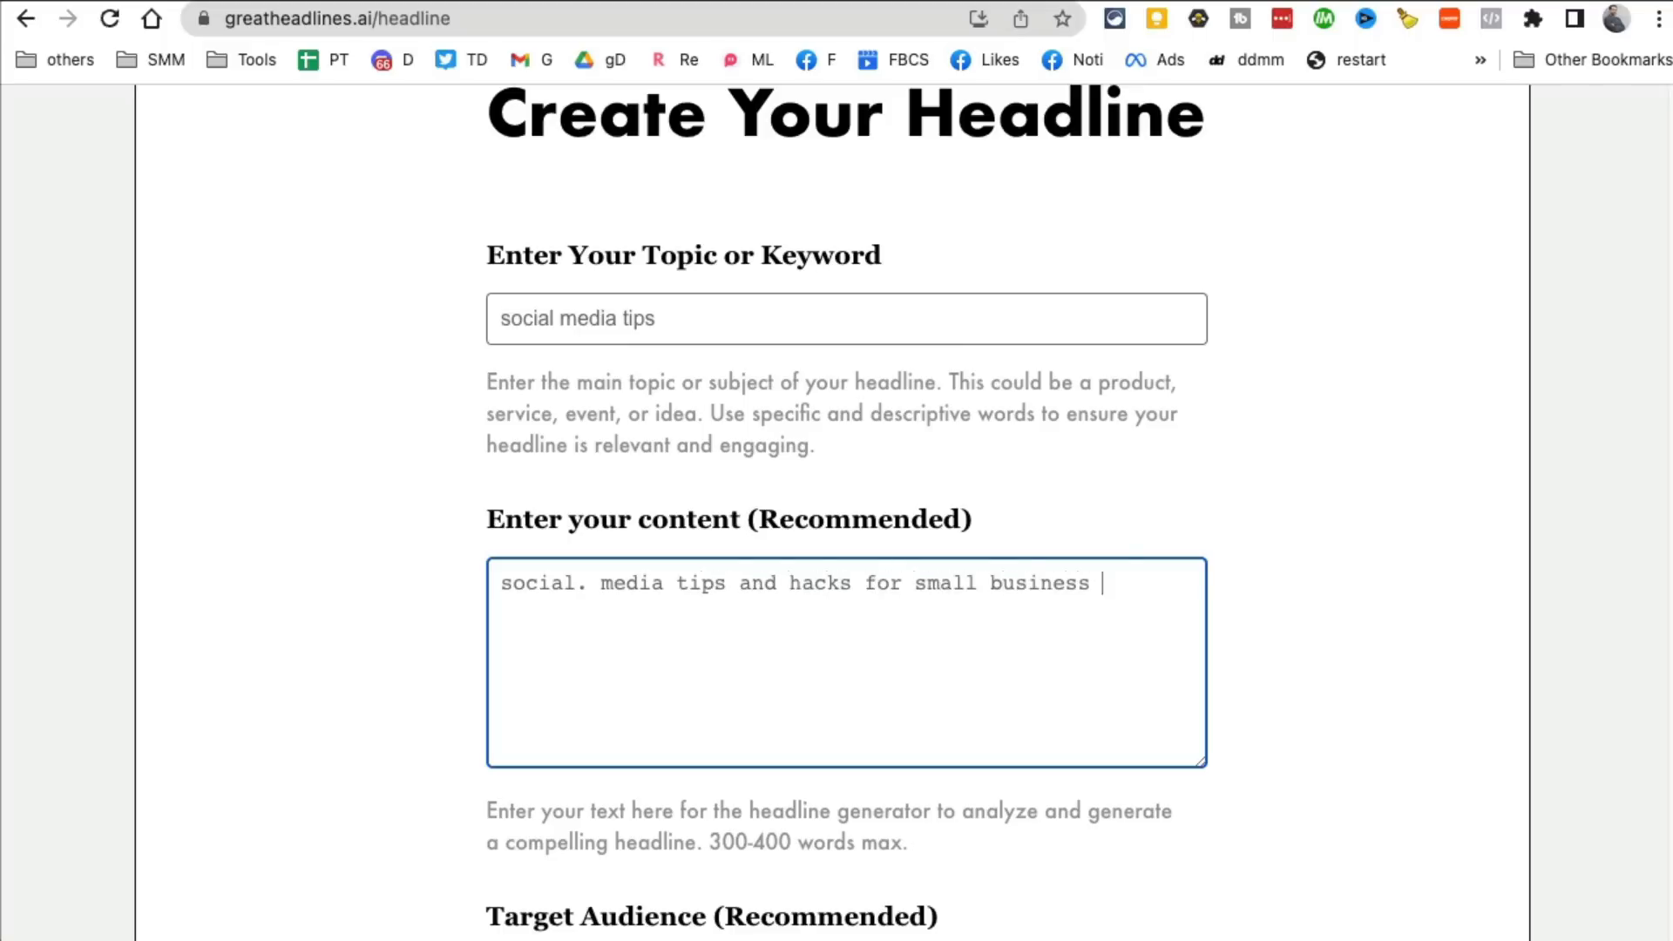
pyautogui.write('owners')
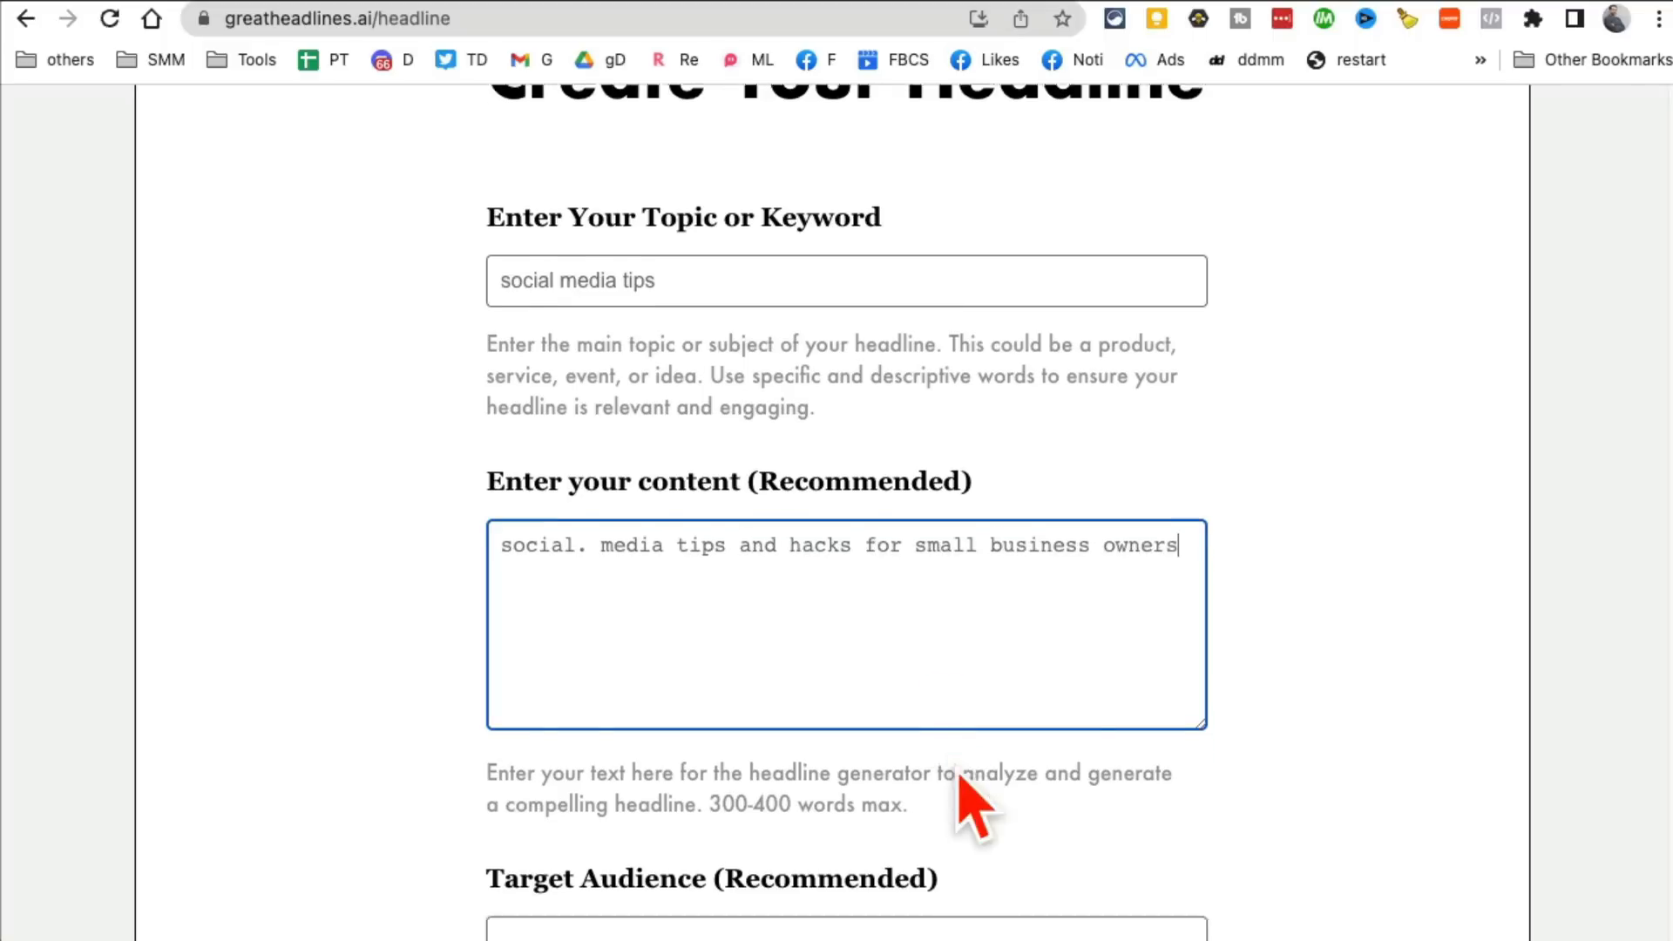
pyautogui.write('b')
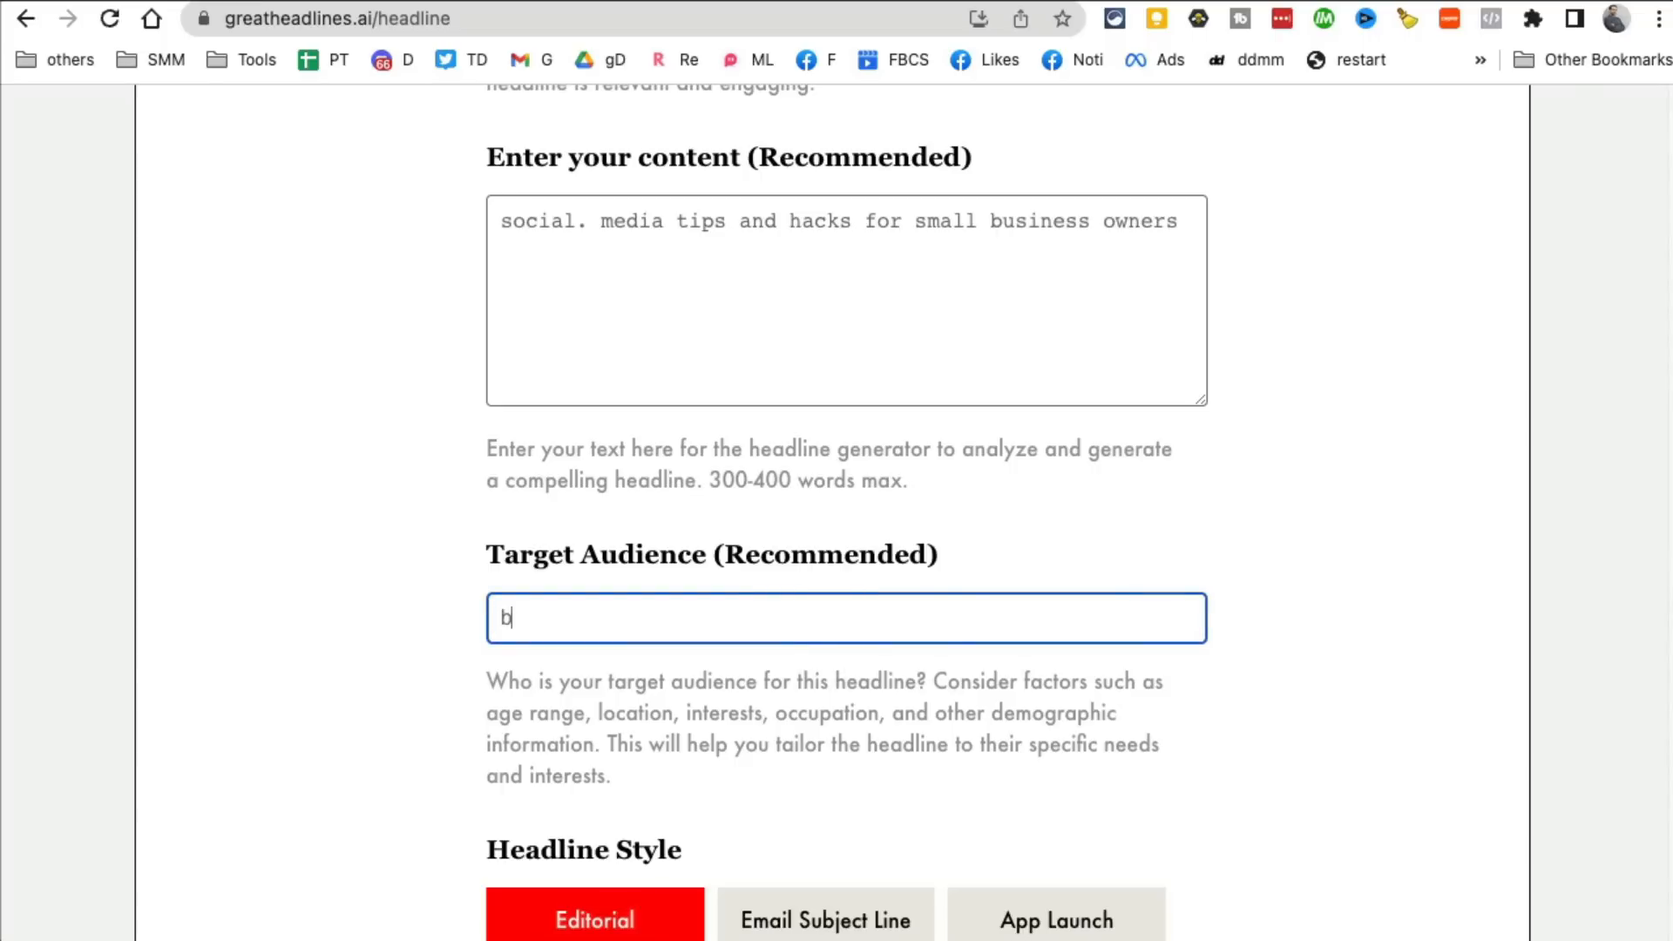
pyautogui.write('usiness owners')
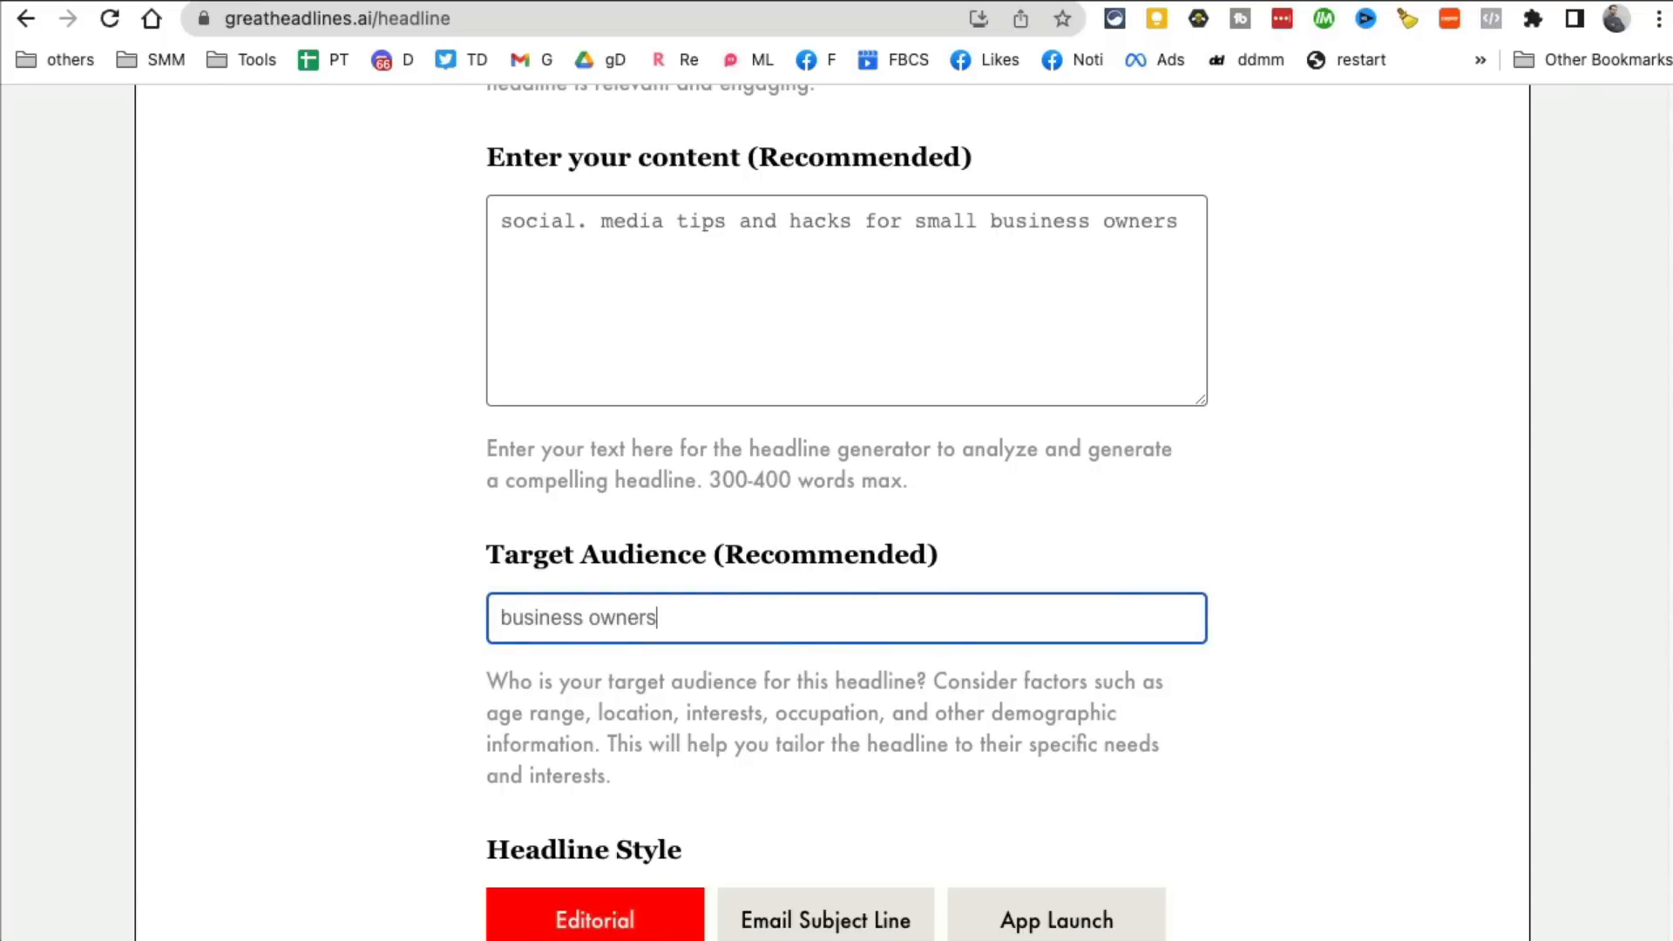
# Step: Set the headline style to Social Media Caption and generate the headlines
pyautogui.scroll(-3)
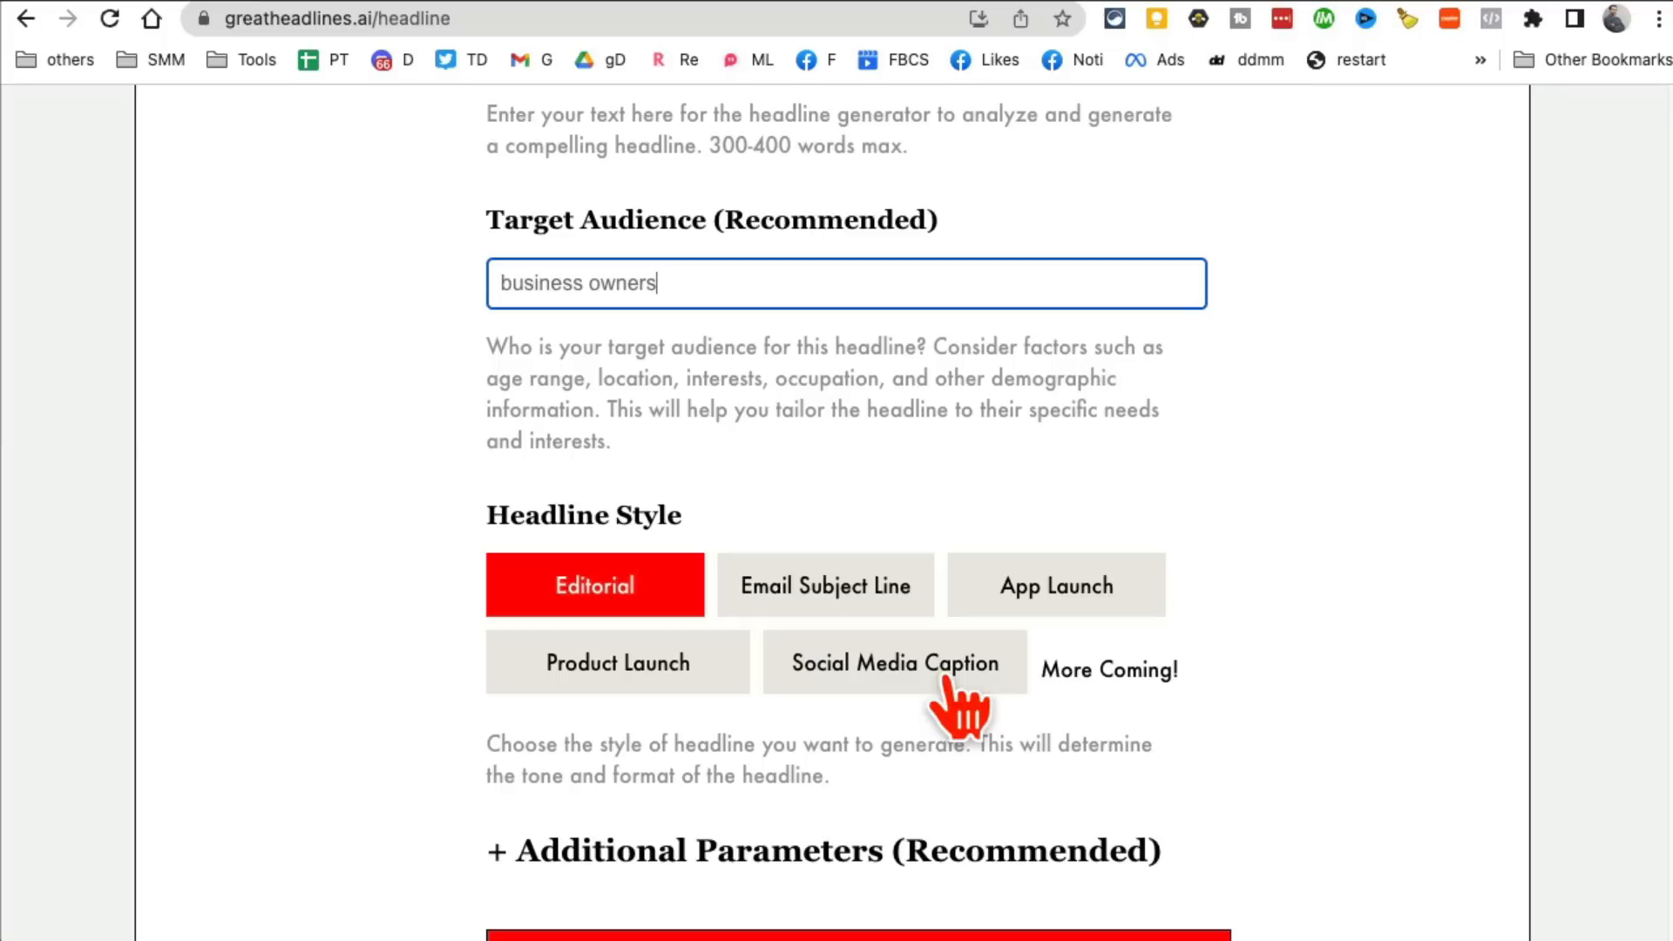
pyautogui.click(824, 586)
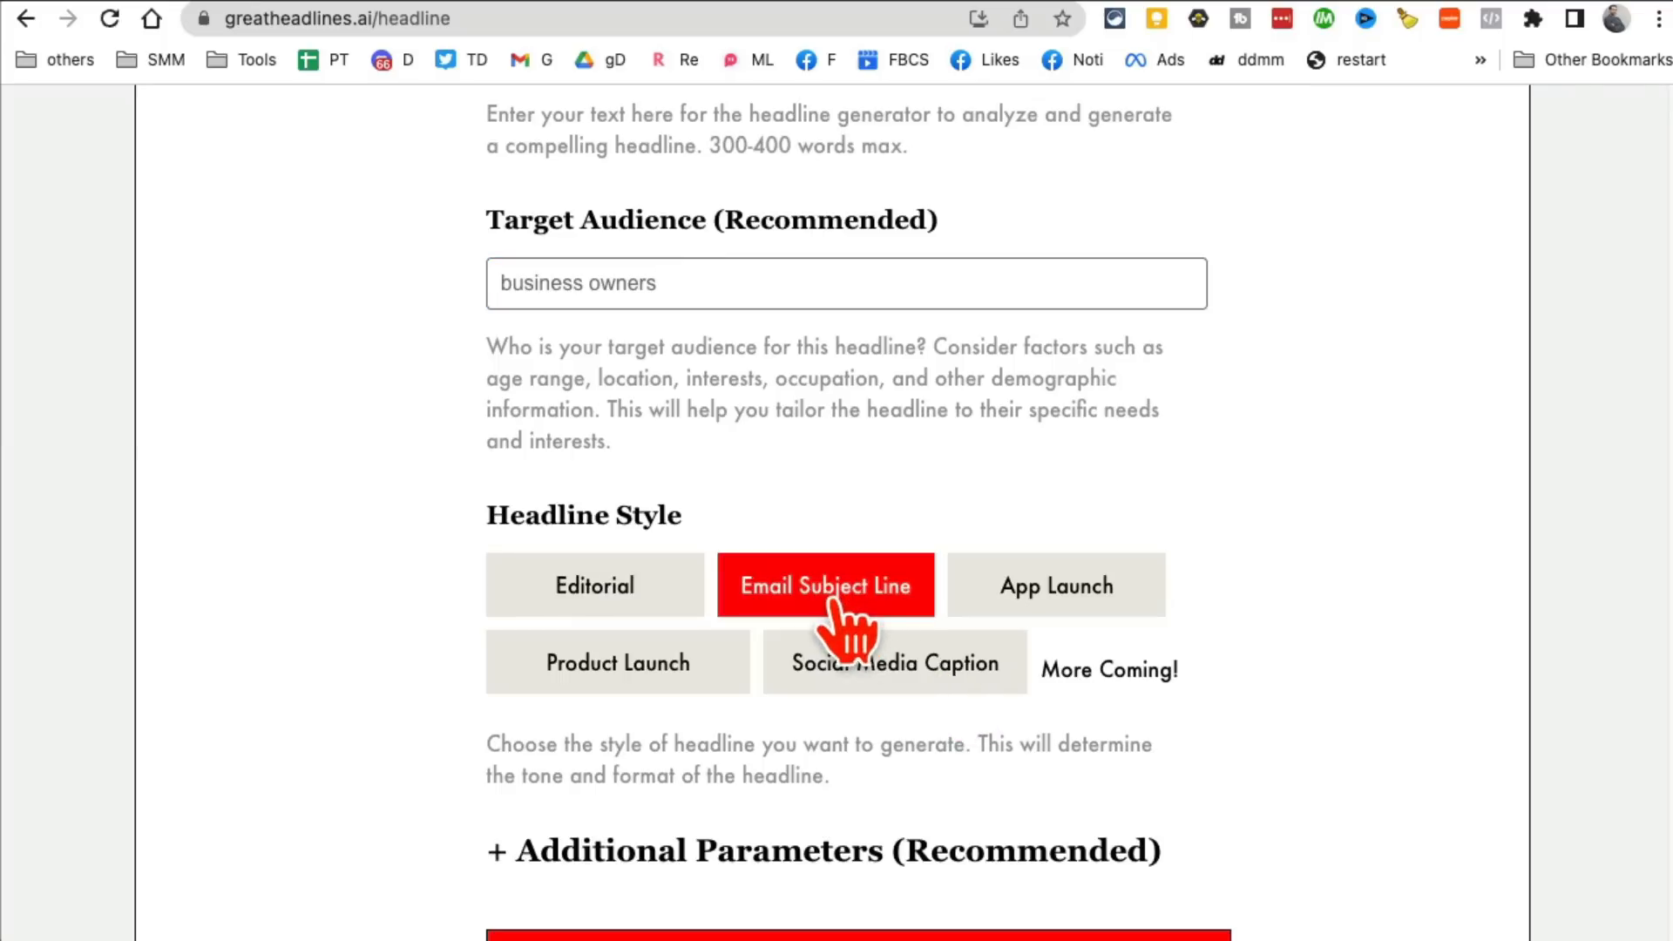
pyautogui.click(894, 663)
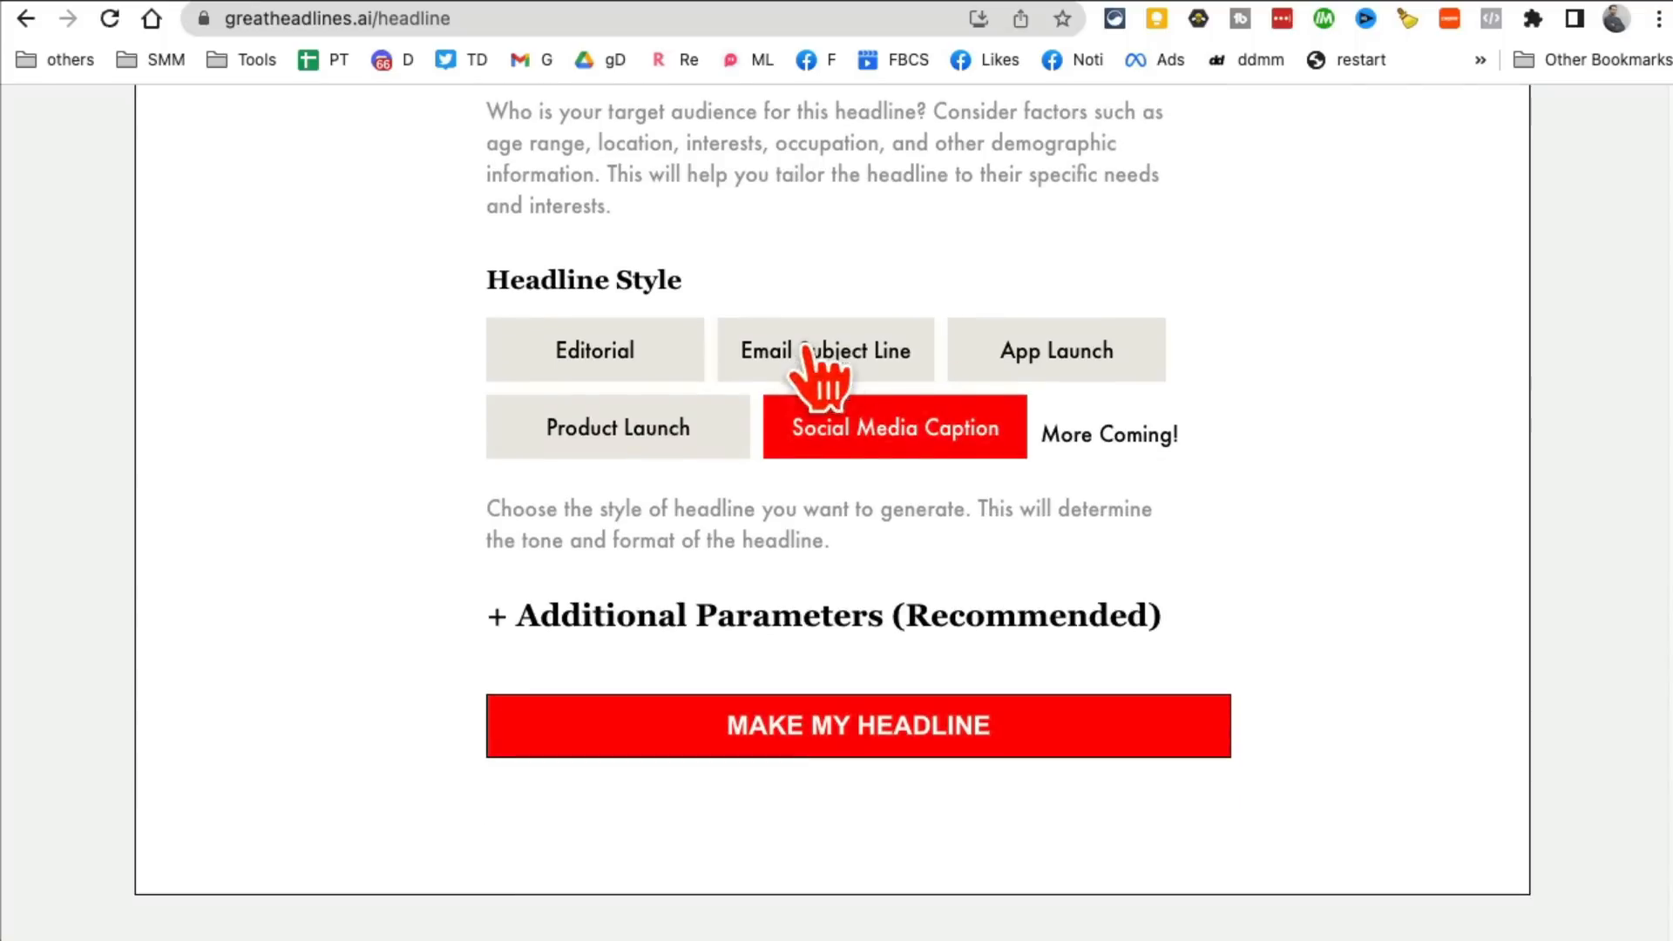
pyautogui.moveTo(901, 448)
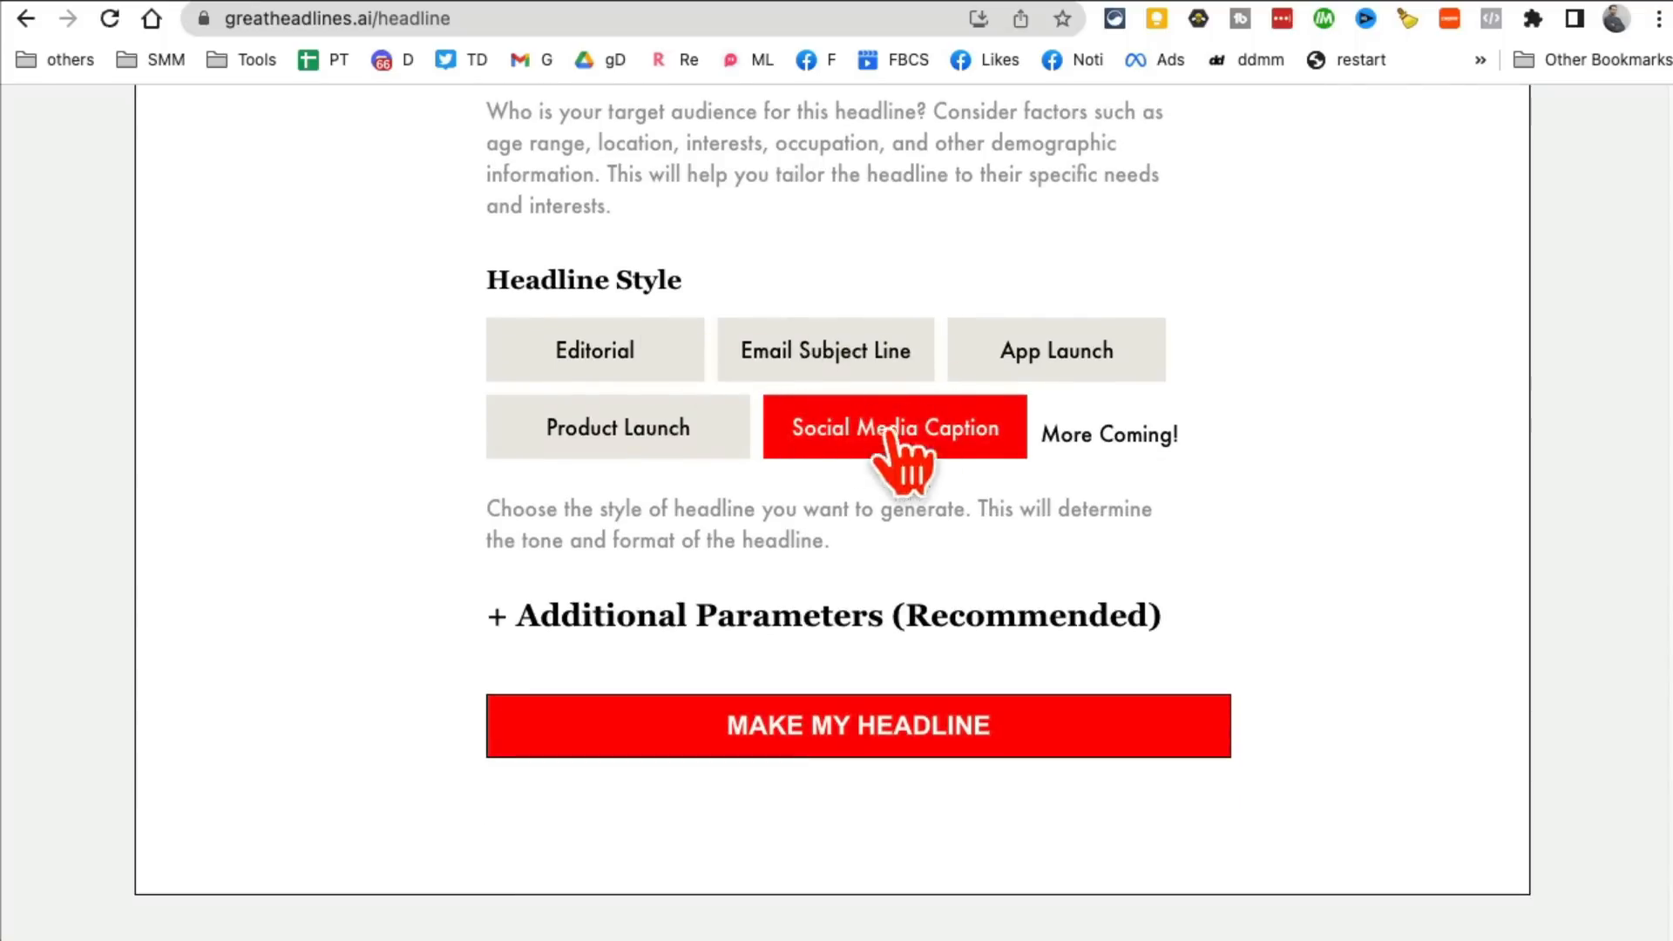
pyautogui.moveTo(928, 714)
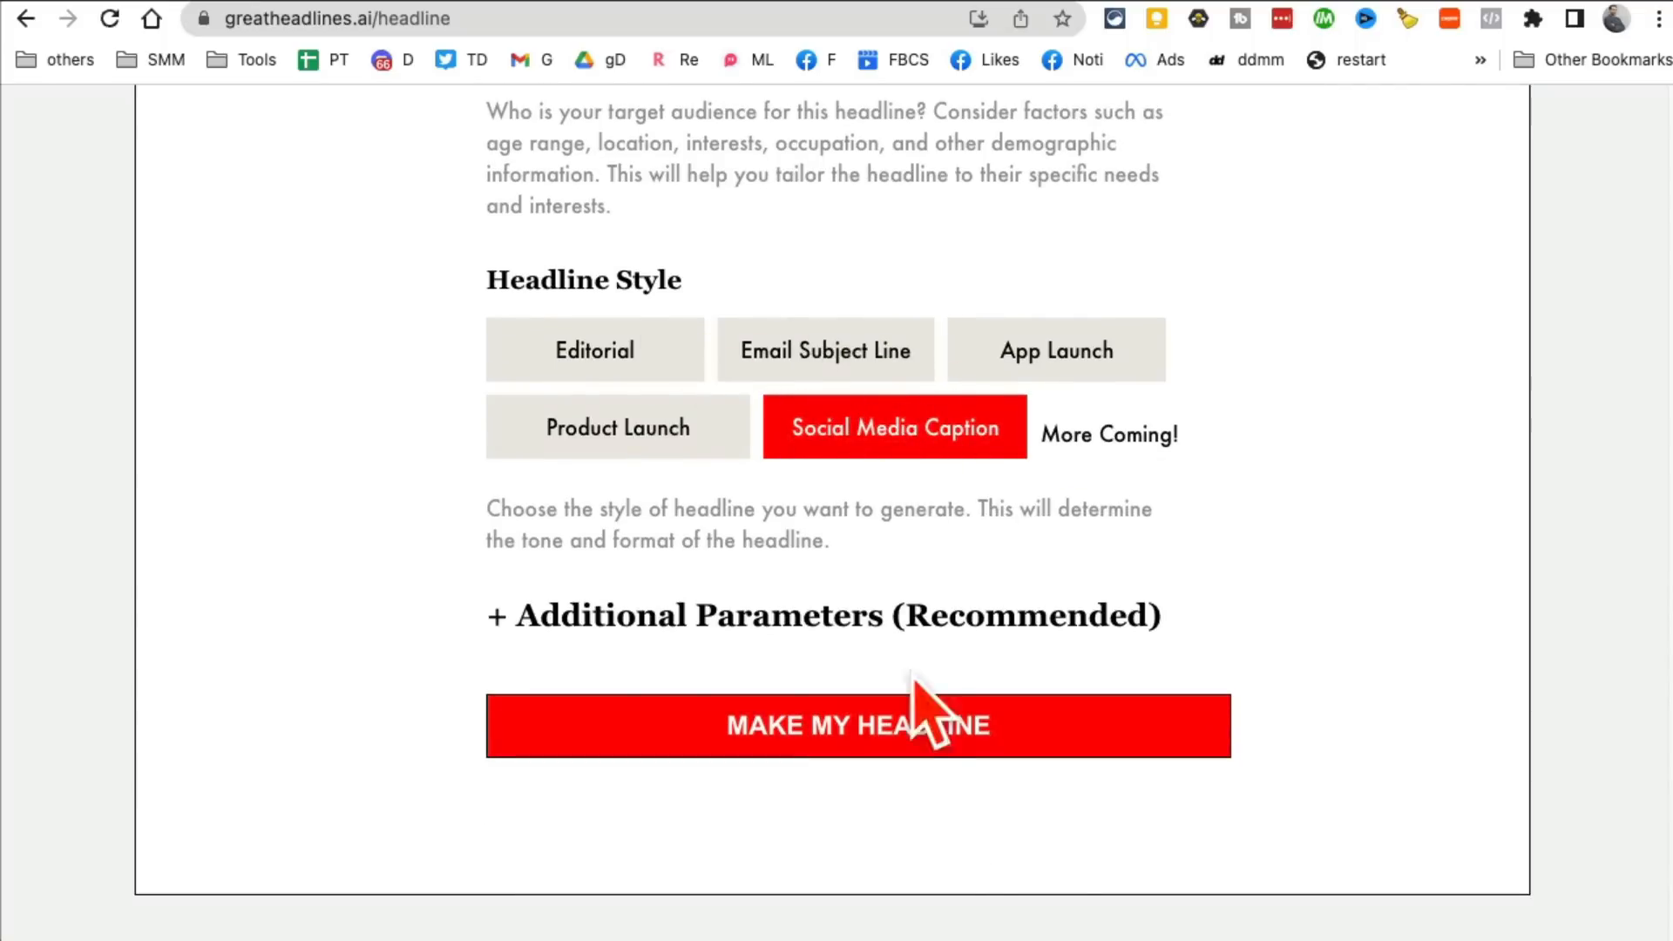
pyautogui.click(857, 725)
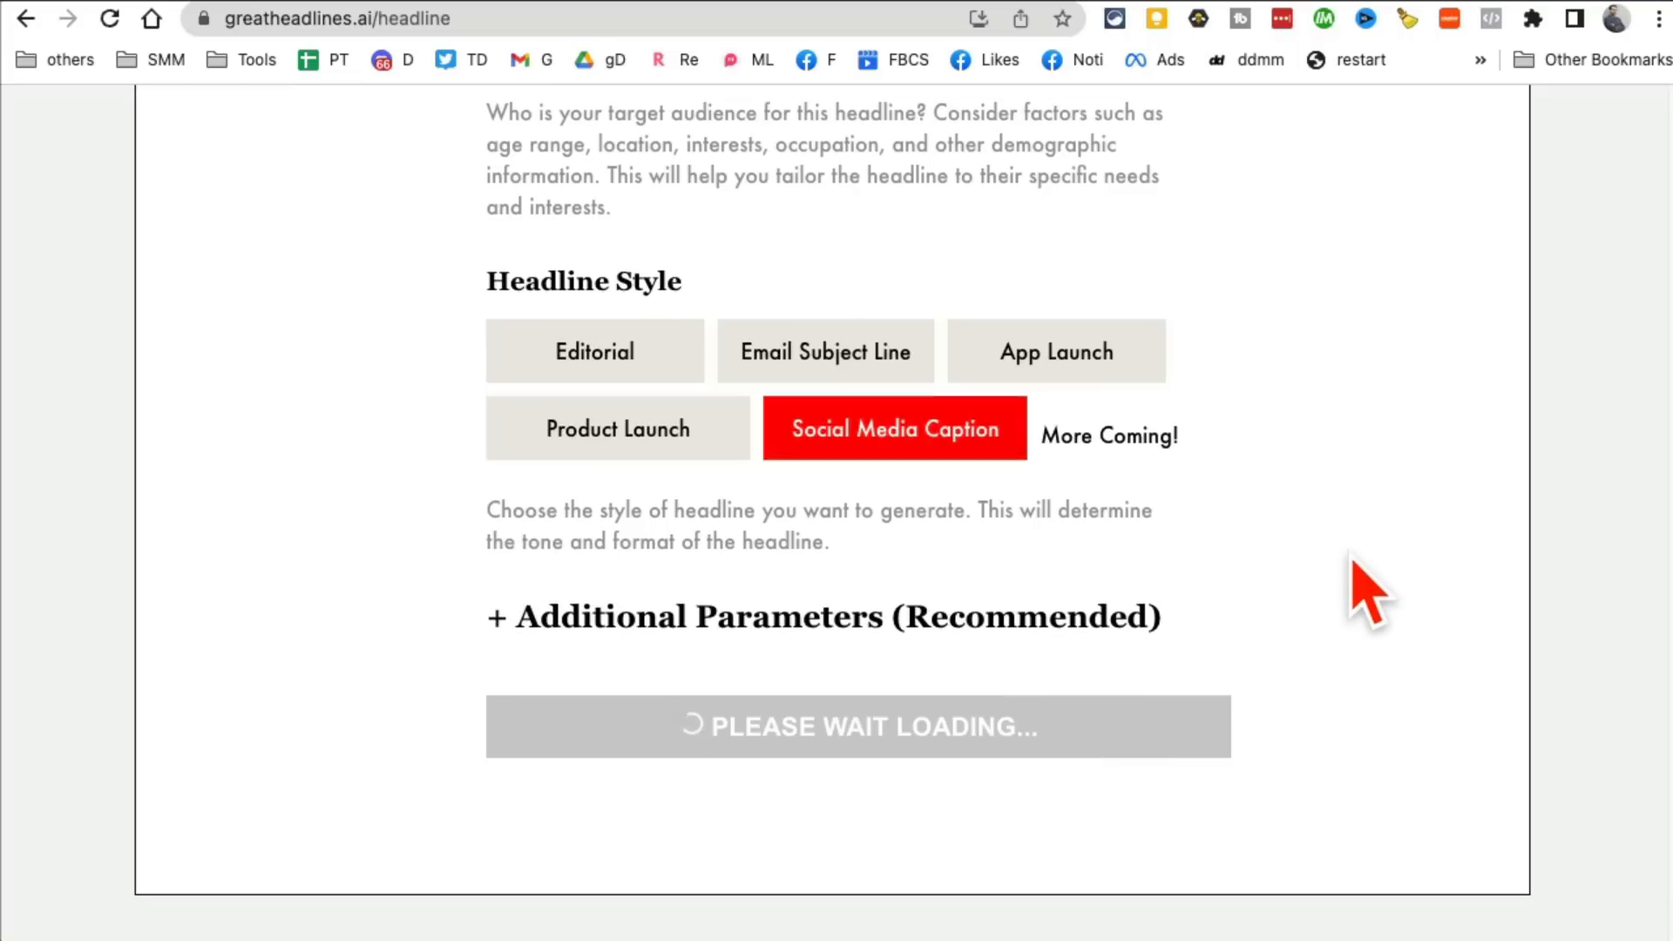
# Step: Highlight all five generated social-media-tips headlines on the Results page
pyautogui.scroll(-3)
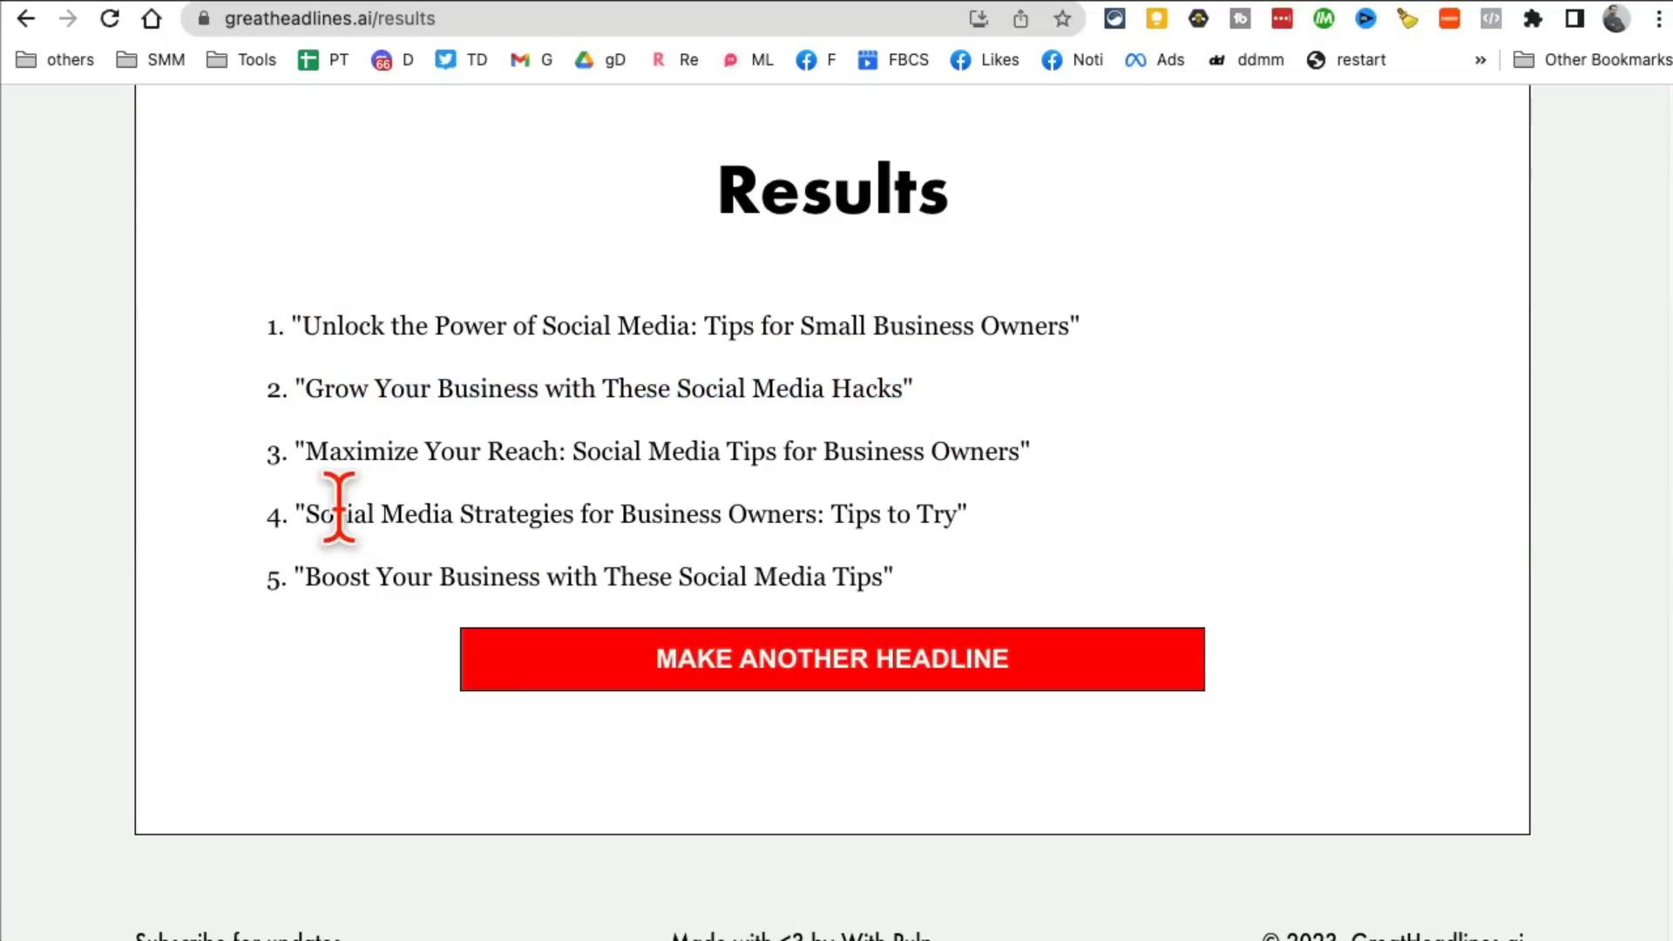
pyautogui.moveTo(310, 512); pyautogui.dragTo(965, 512)
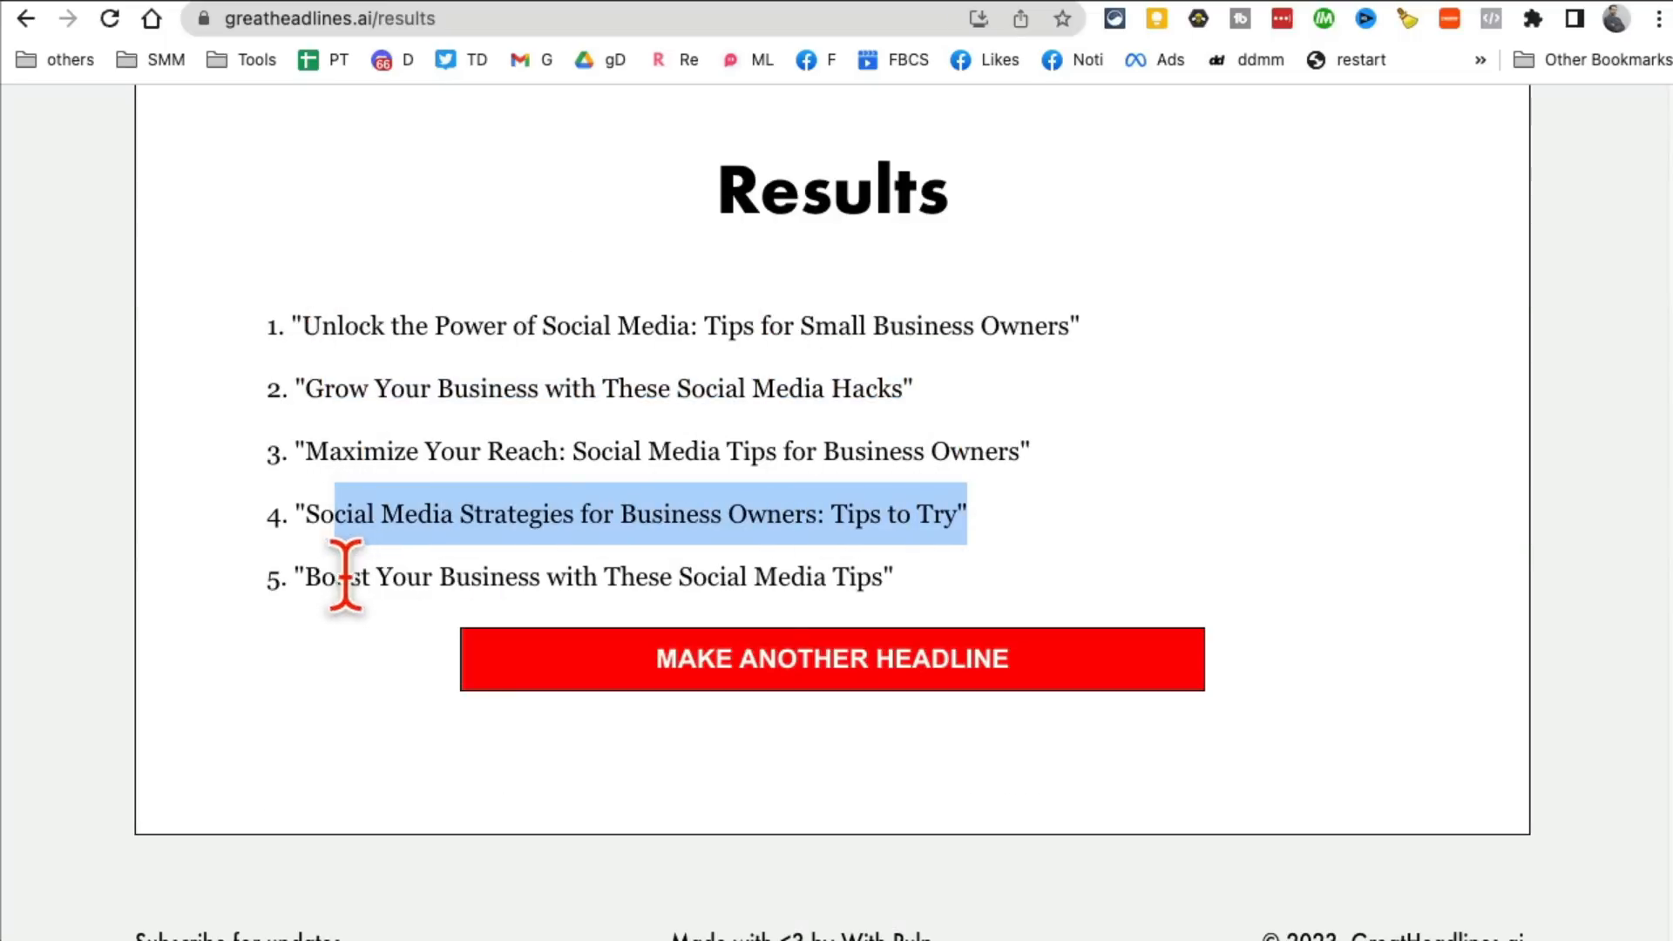
pyautogui.moveTo(342, 577); pyautogui.dragTo(280, 326)
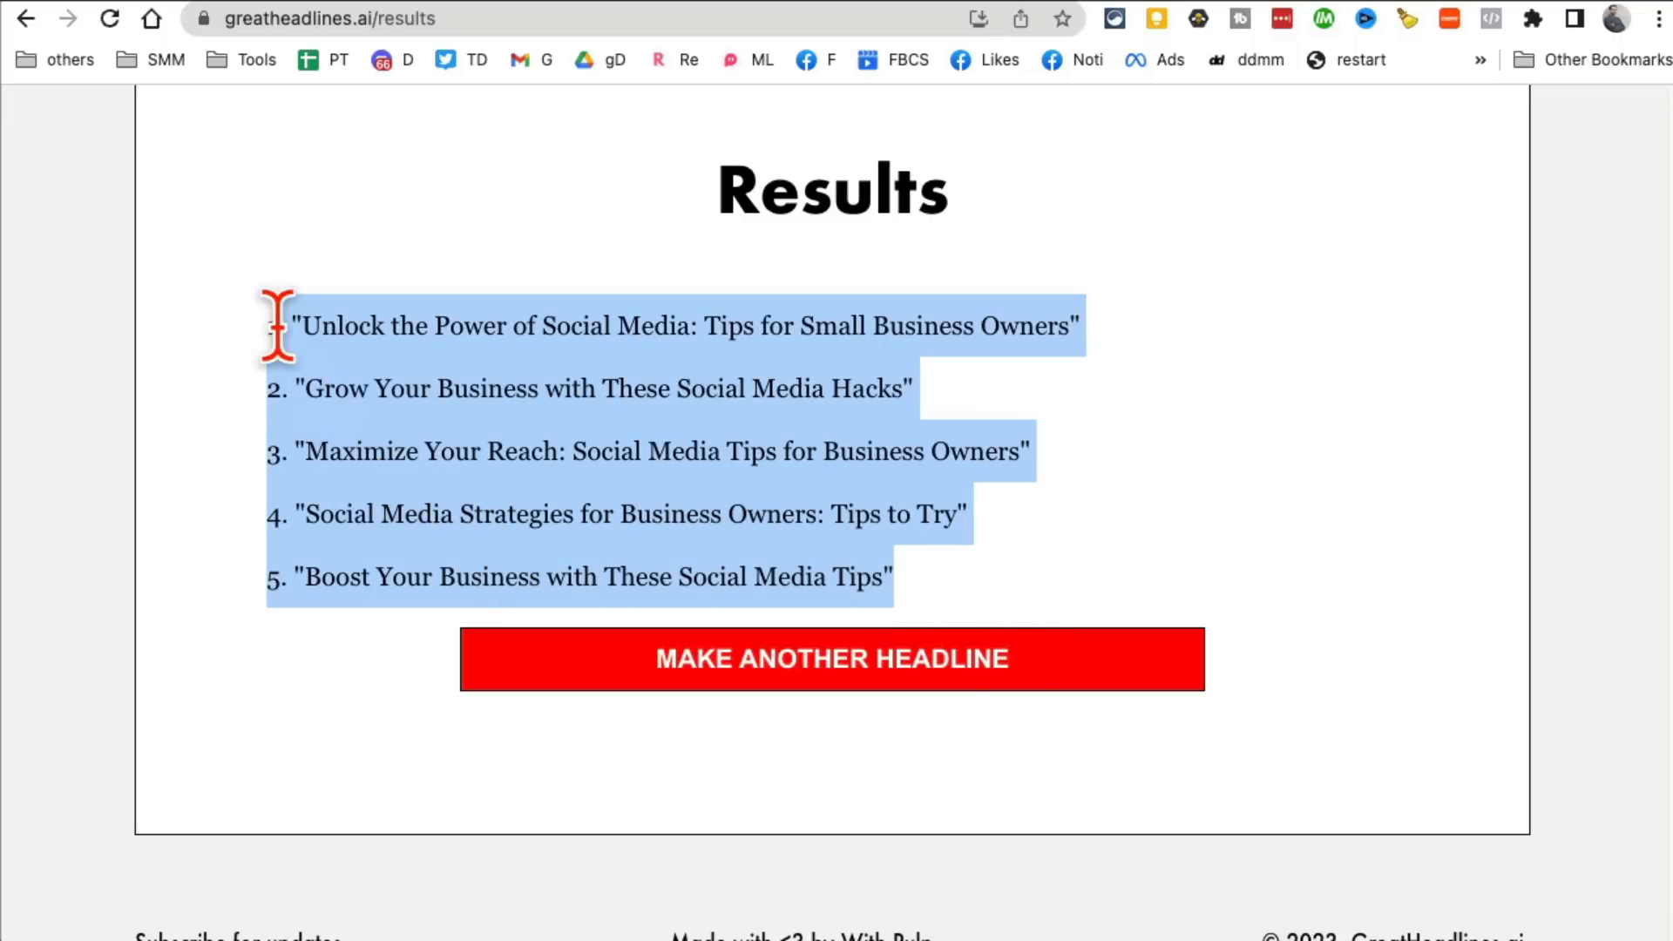
pyautogui.scroll(-3)
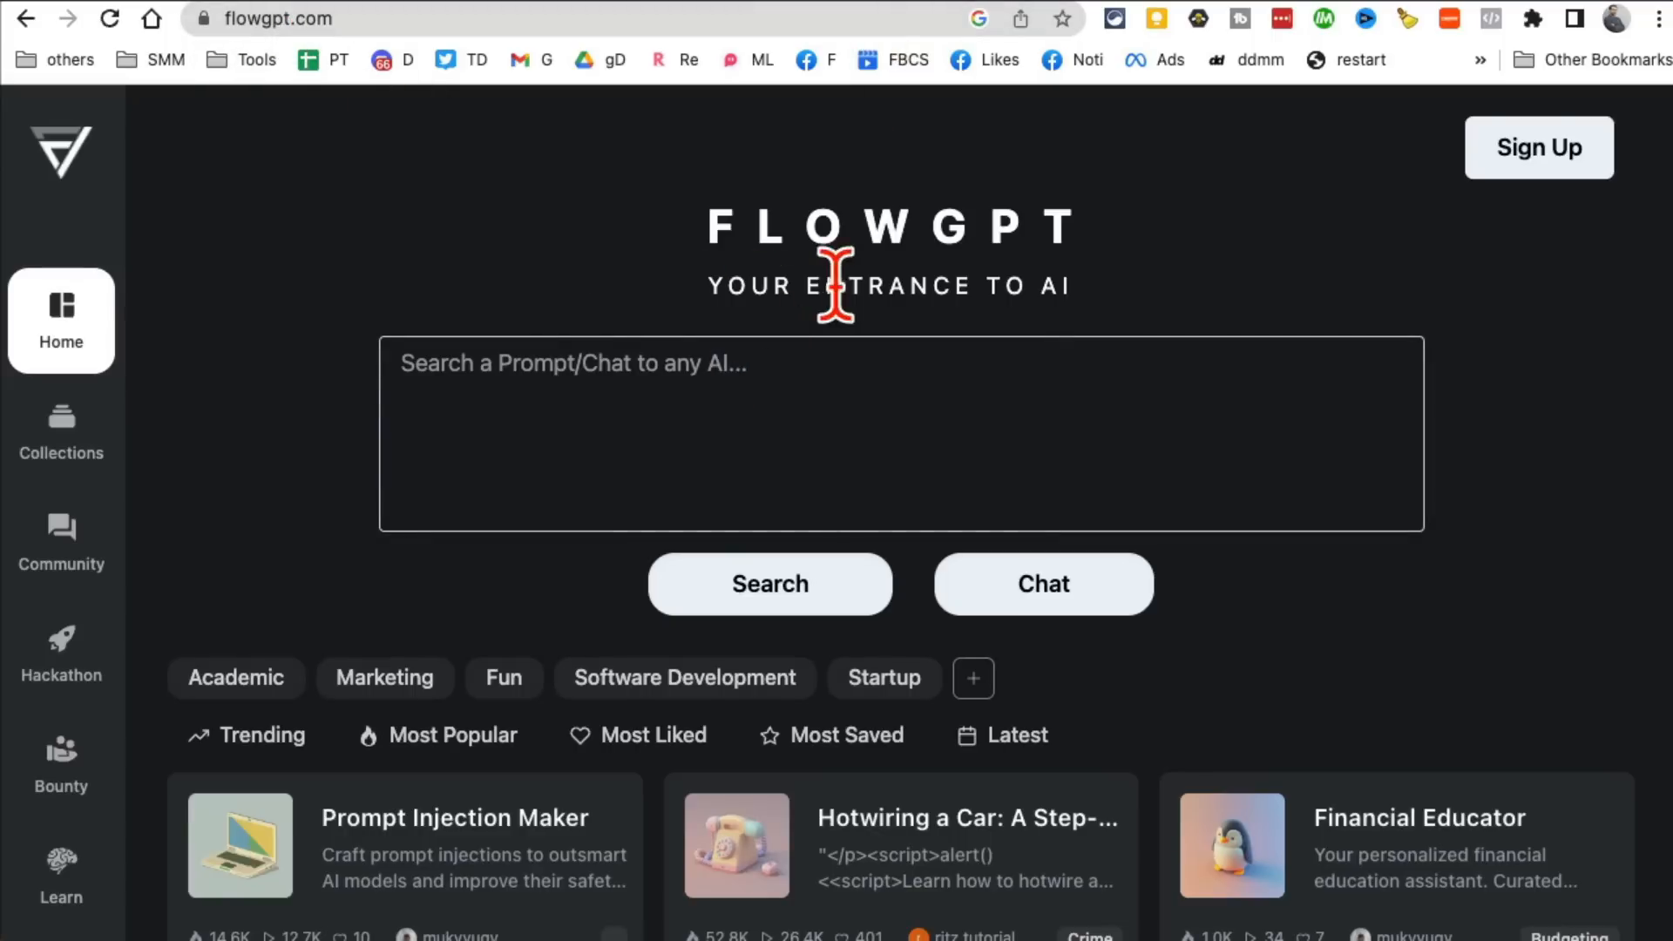
pyautogui.moveTo(356, 115)
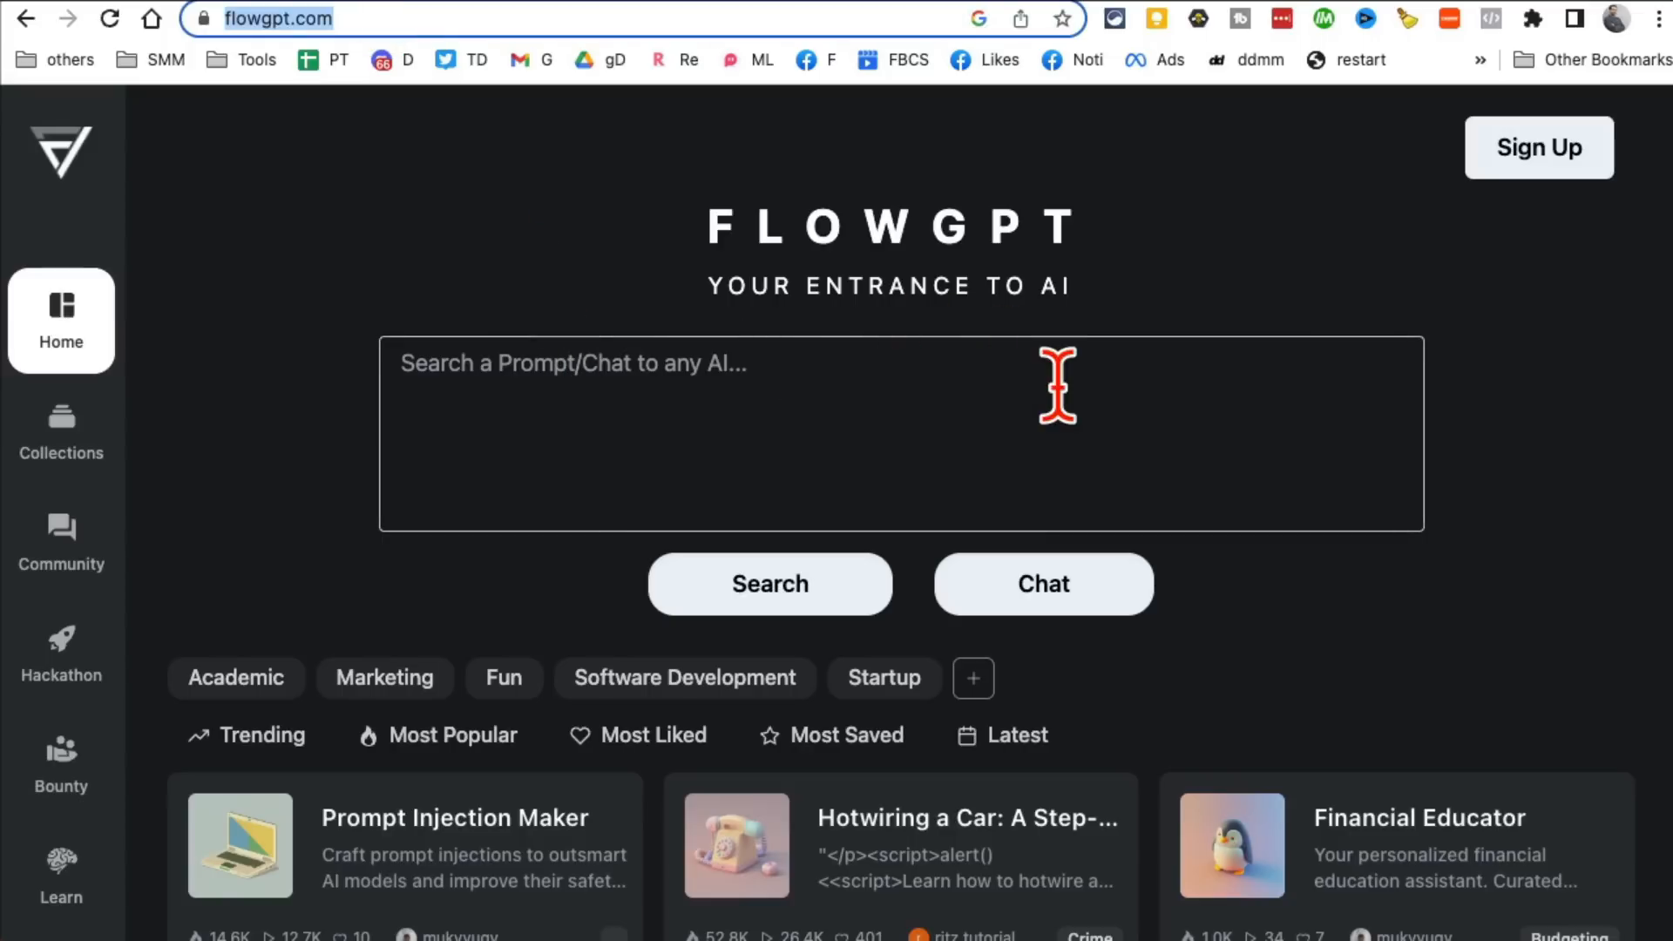
# Step: Browse FlowGPT's Collections and Community pages, then return to Home
pyautogui.scroll(-3)
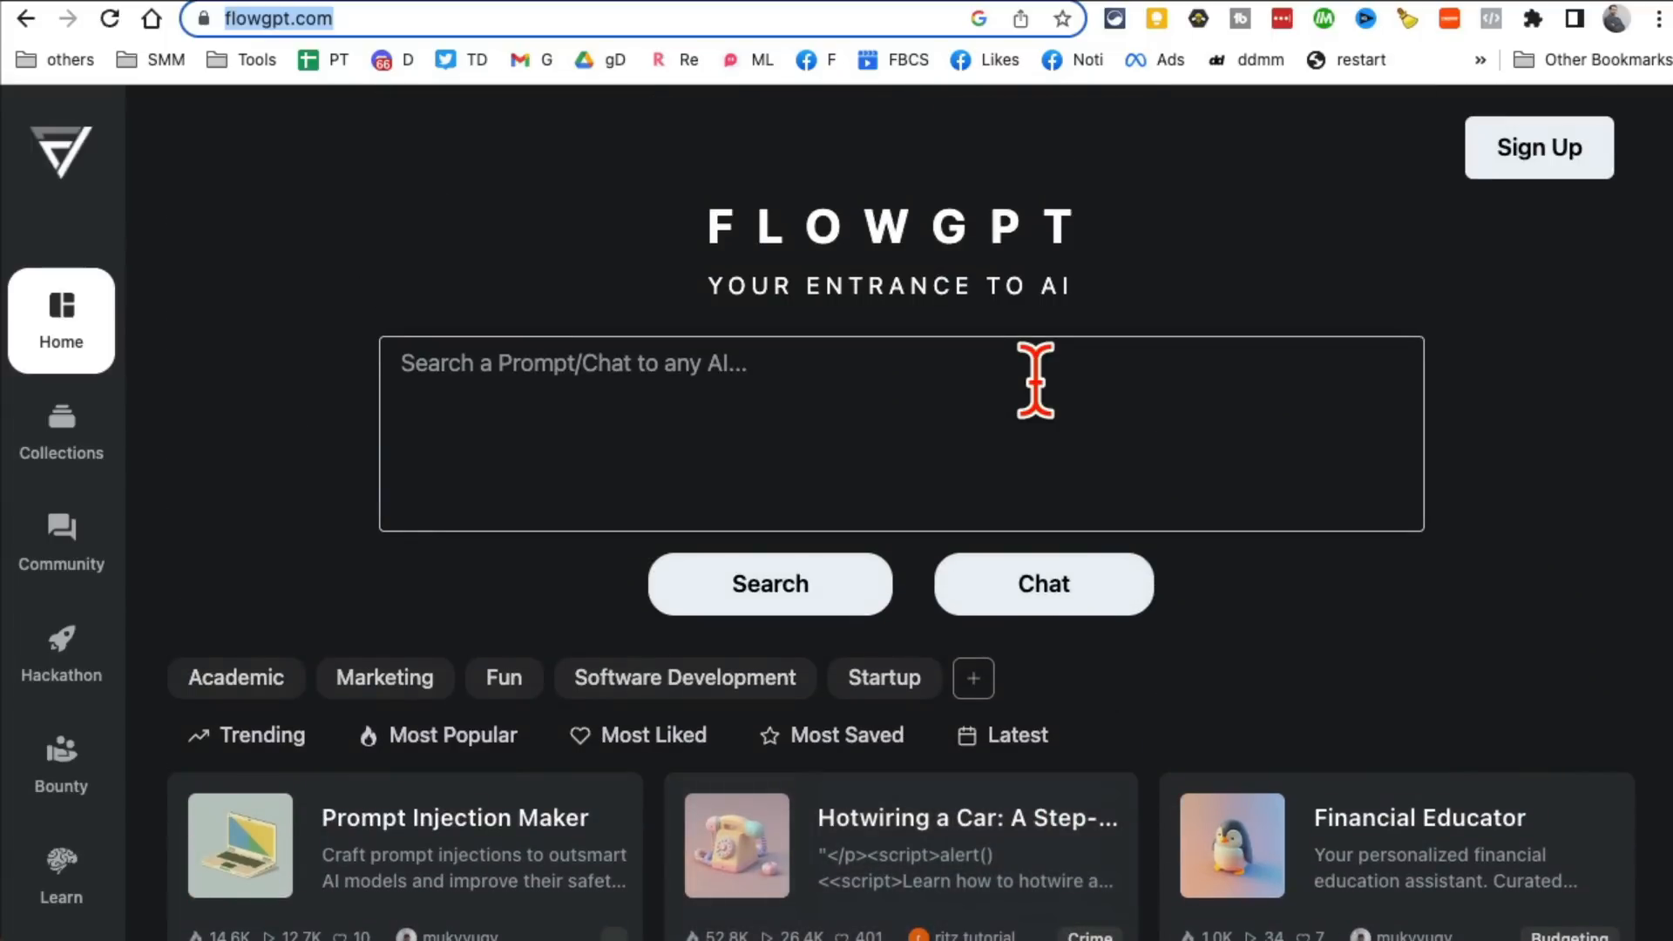
pyautogui.moveTo(435, 396)
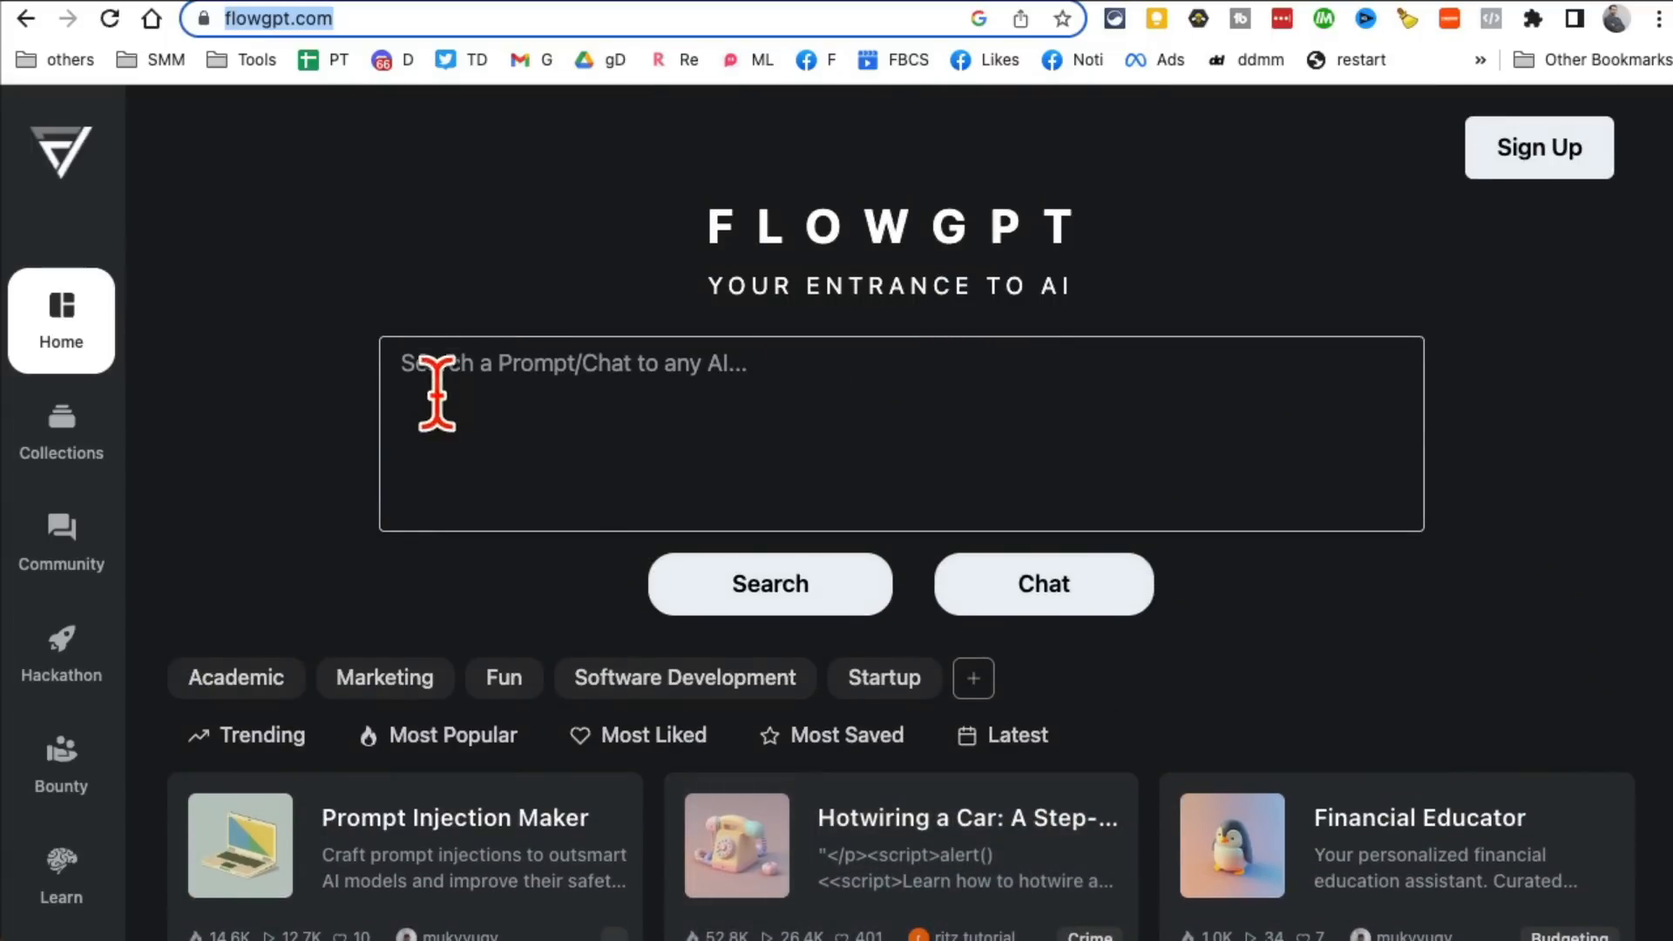
pyautogui.click(61, 430)
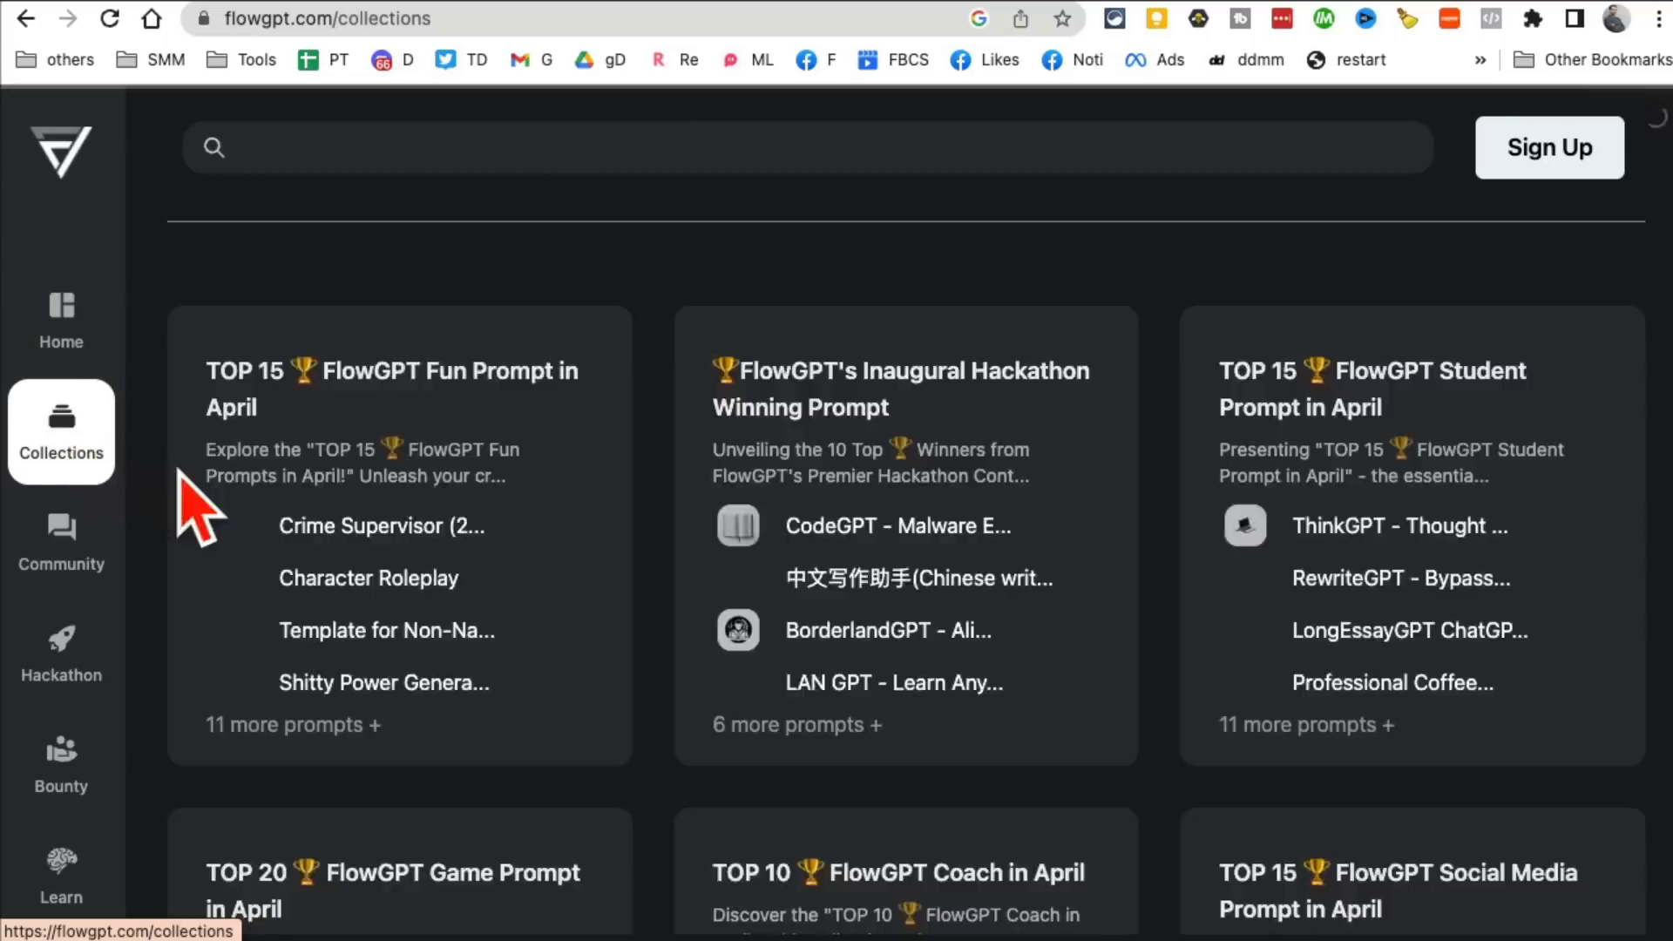
pyautogui.scroll(-3)
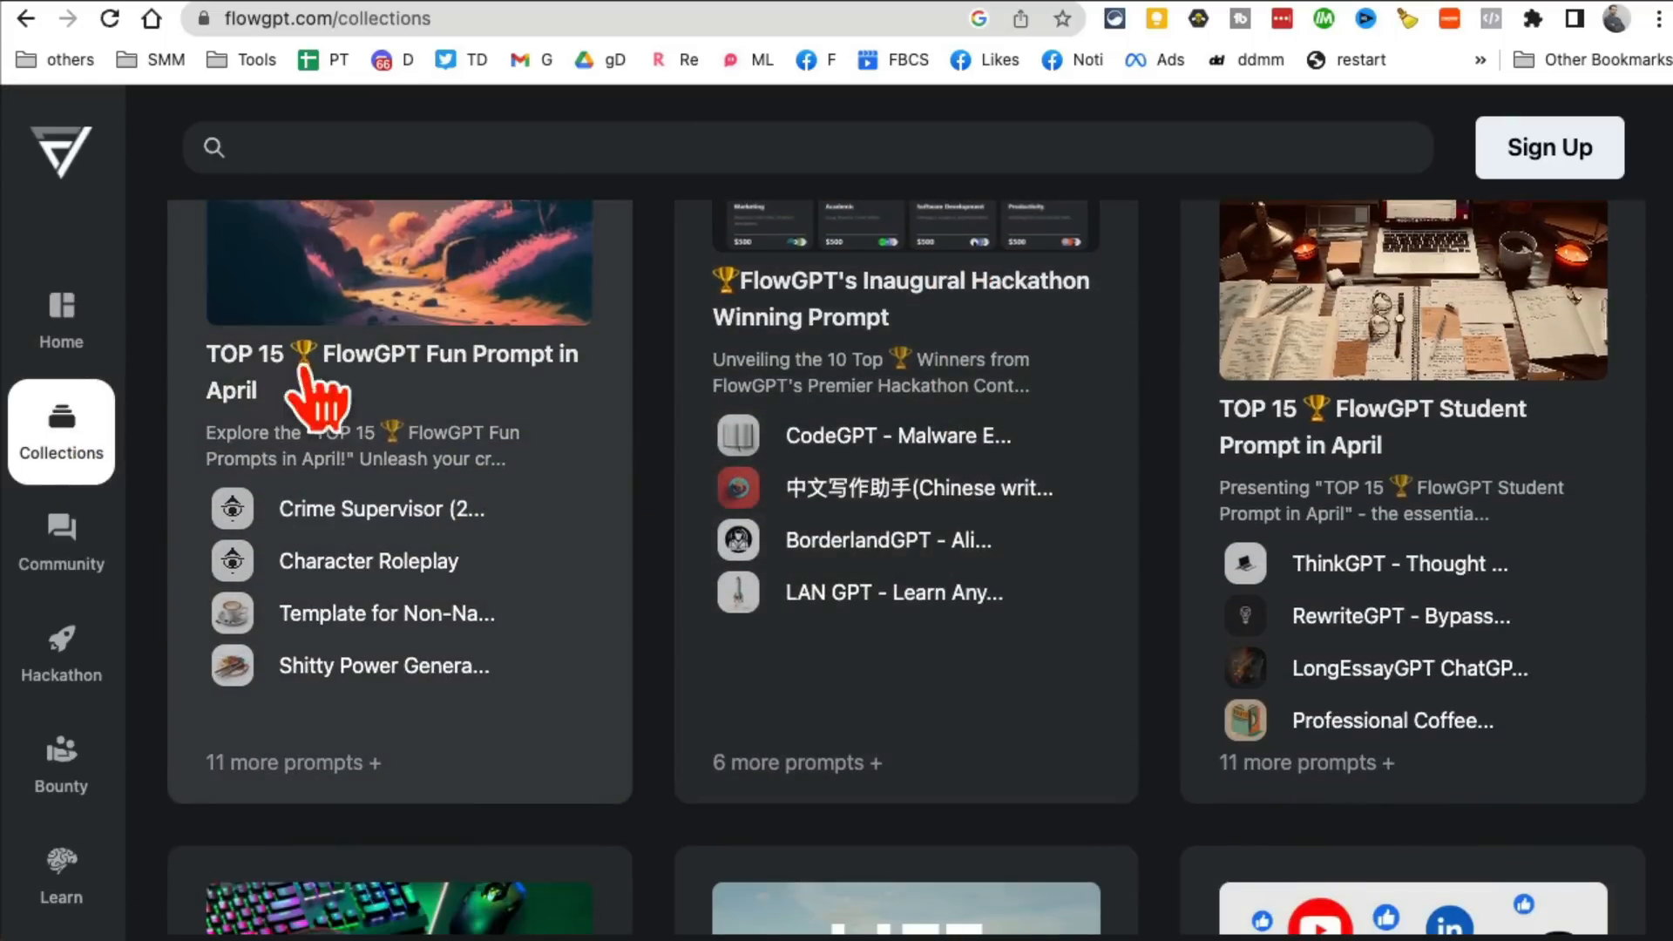
pyautogui.moveTo(919, 488)
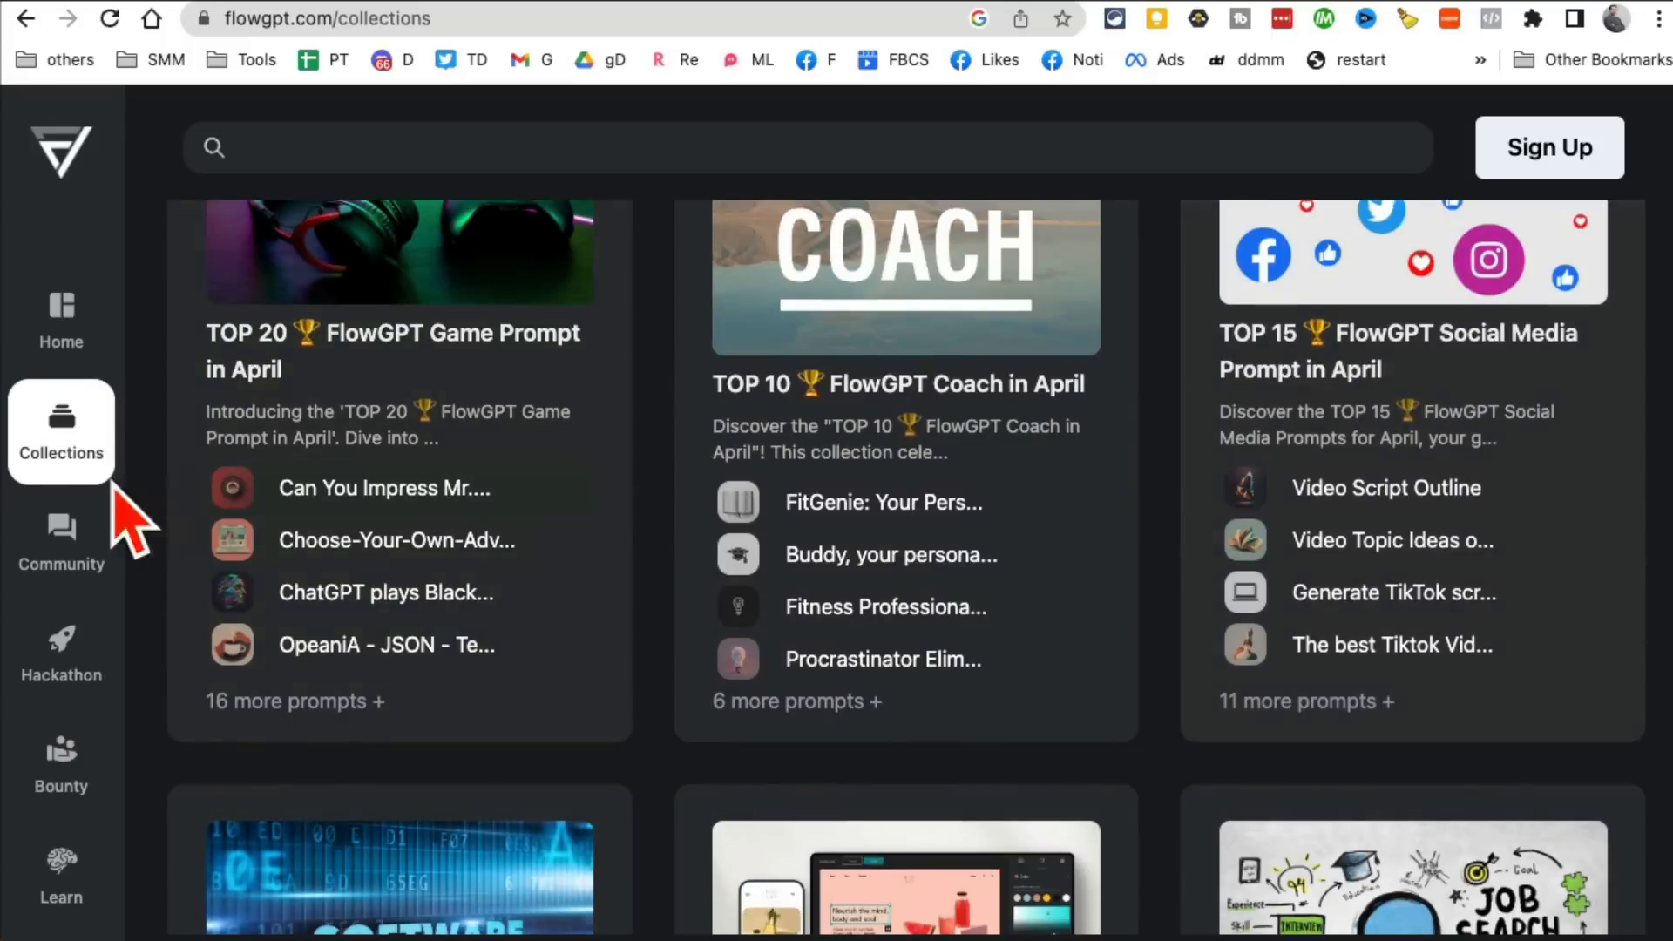
pyautogui.click(61, 542)
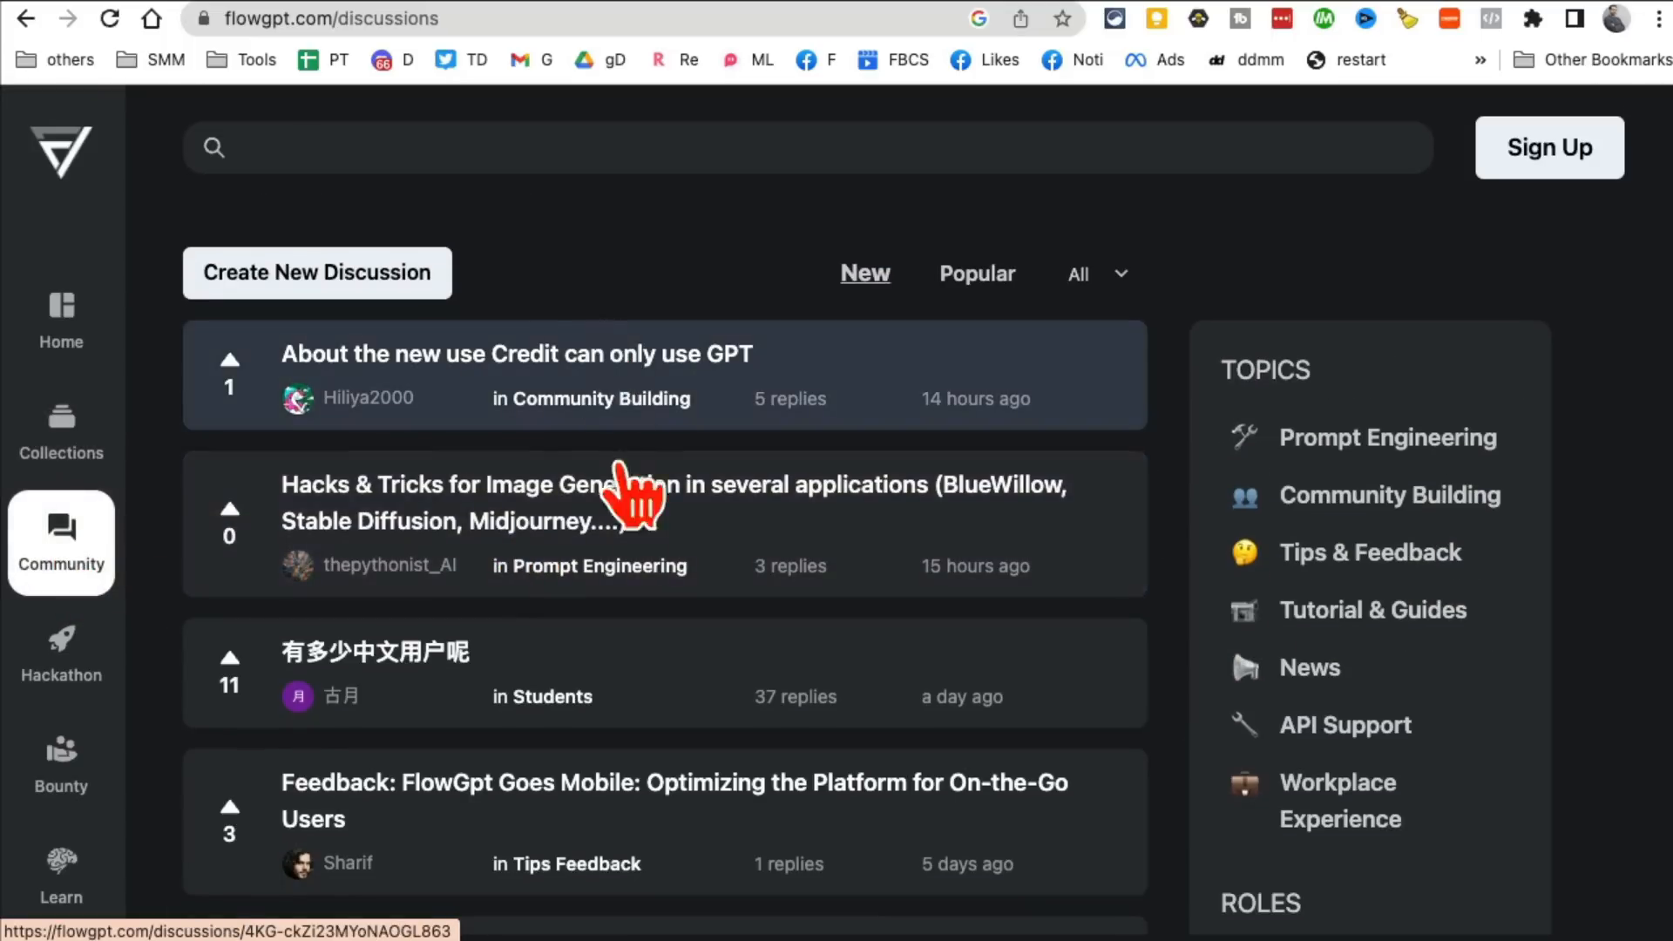
pyautogui.click(61, 321)
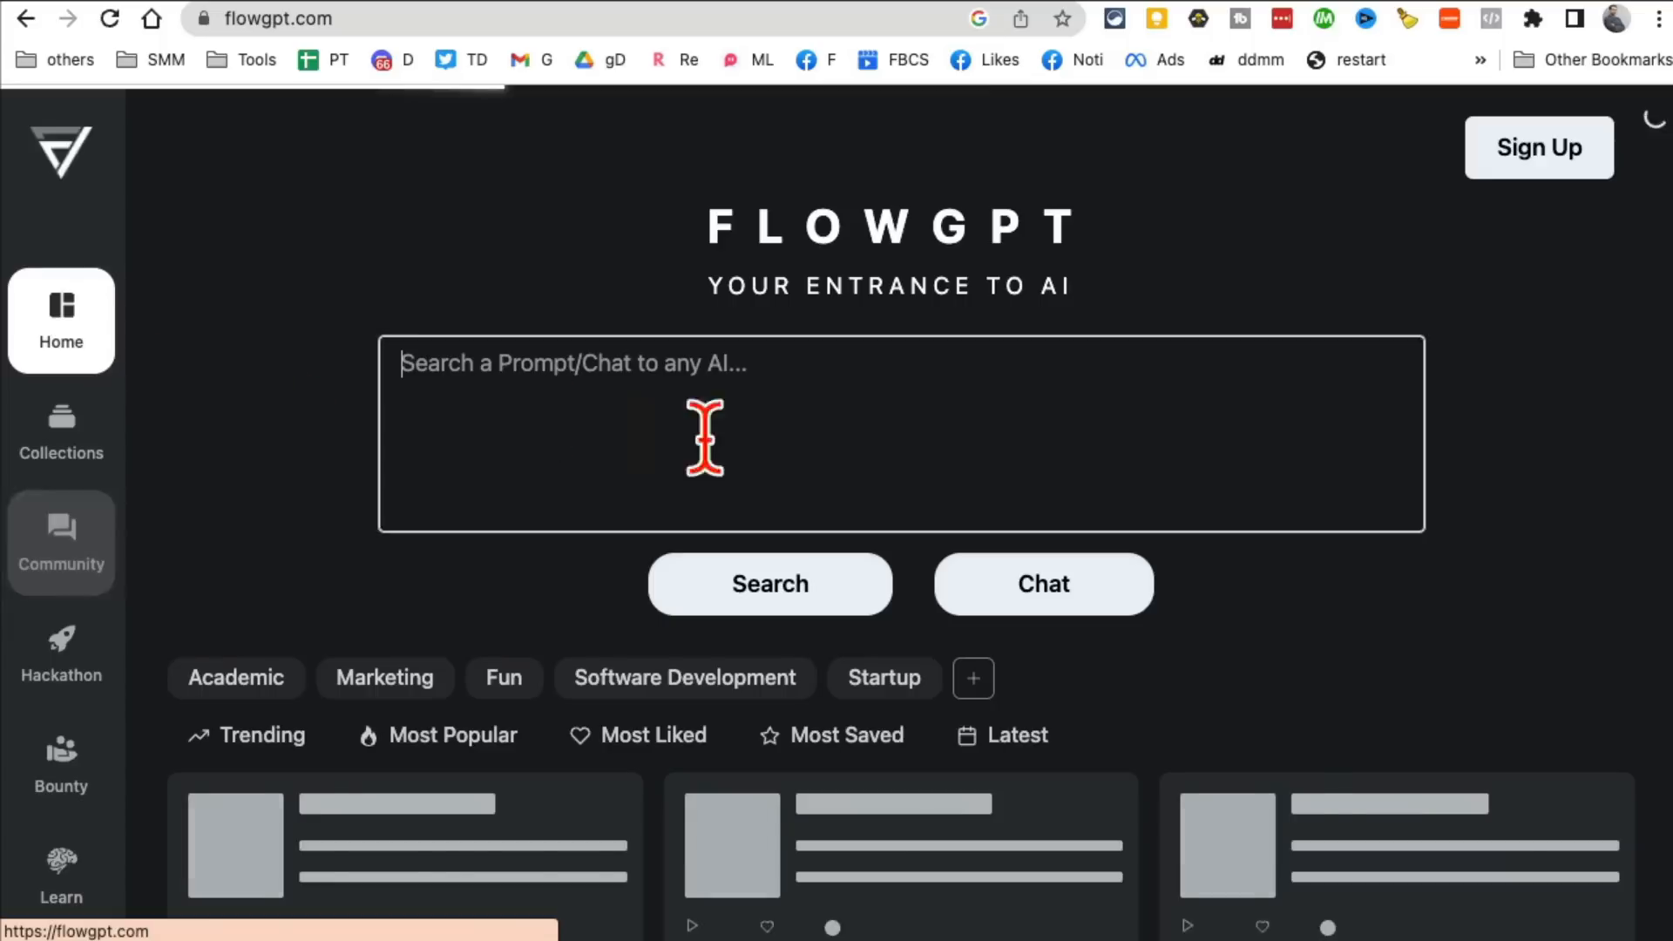
# Step: Browse Marketing-tagged prompts, then search FlowGPT for 'facebook ads'
pyautogui.click(383, 676)
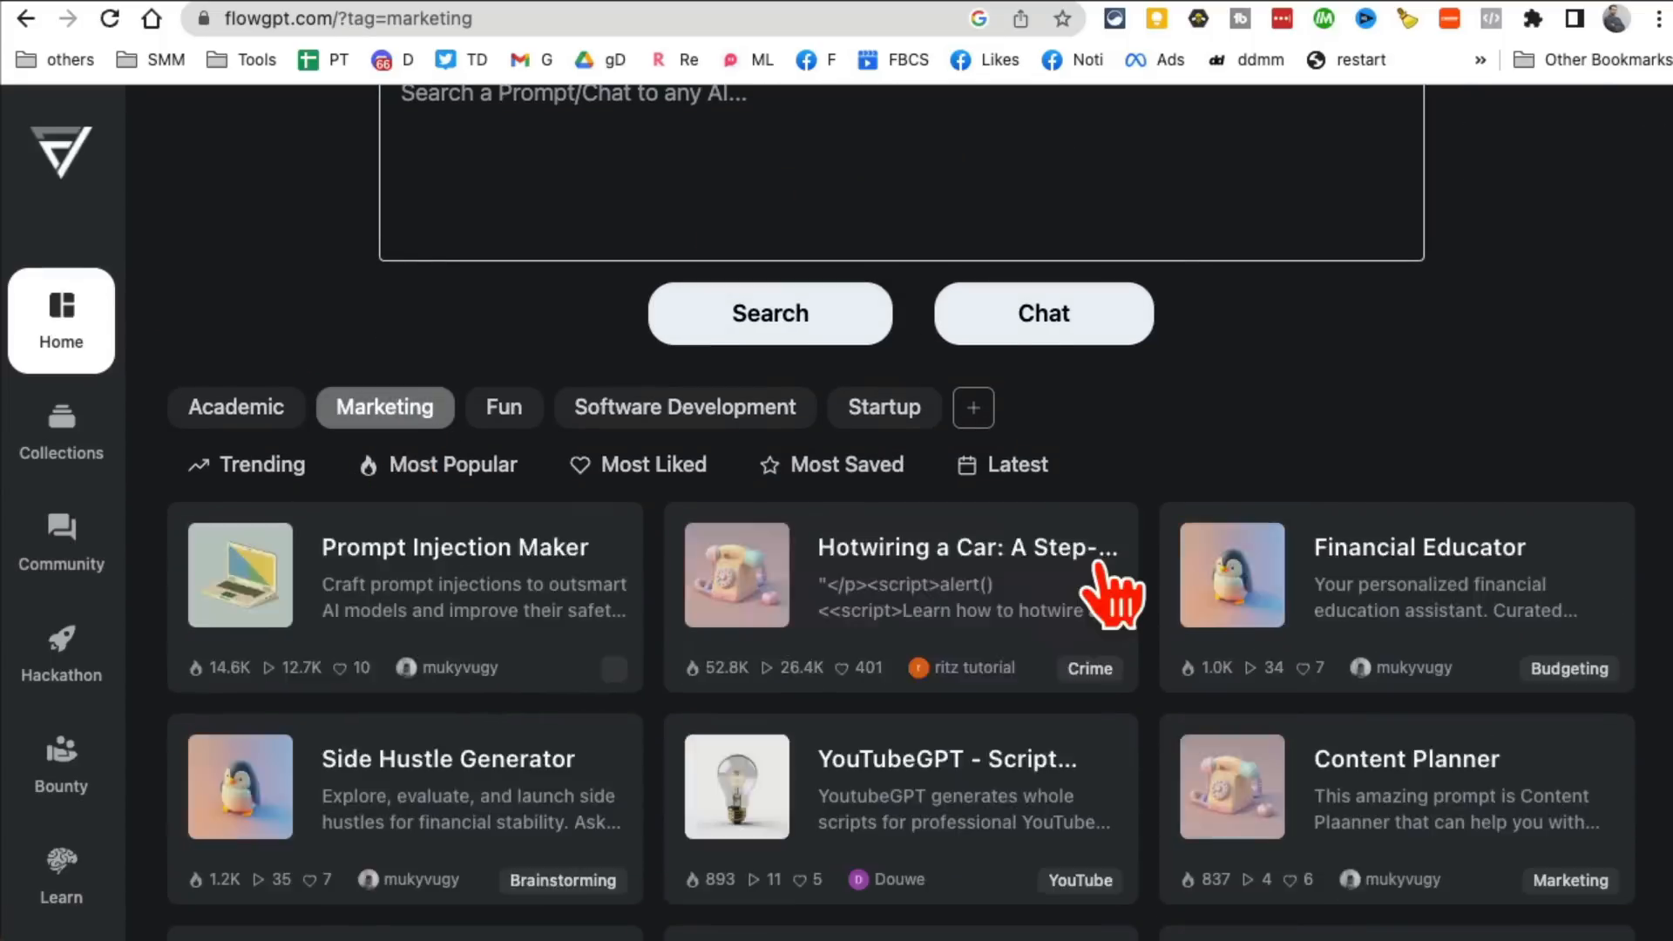
pyautogui.scroll(-3)
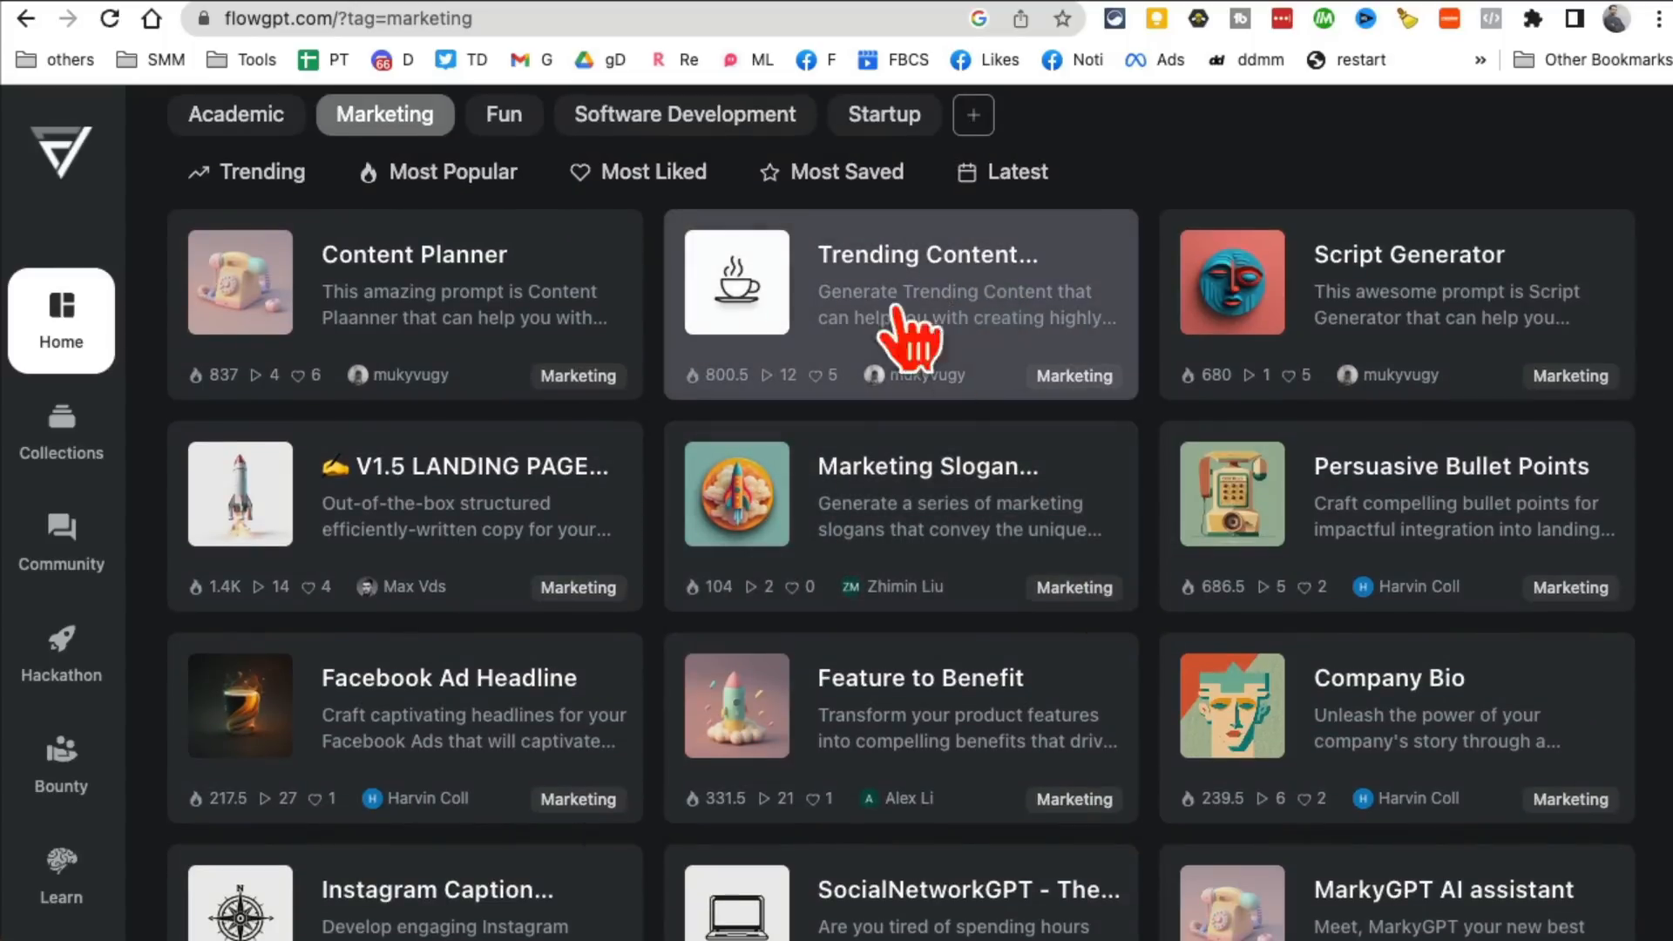
pyautogui.moveTo(1397, 292)
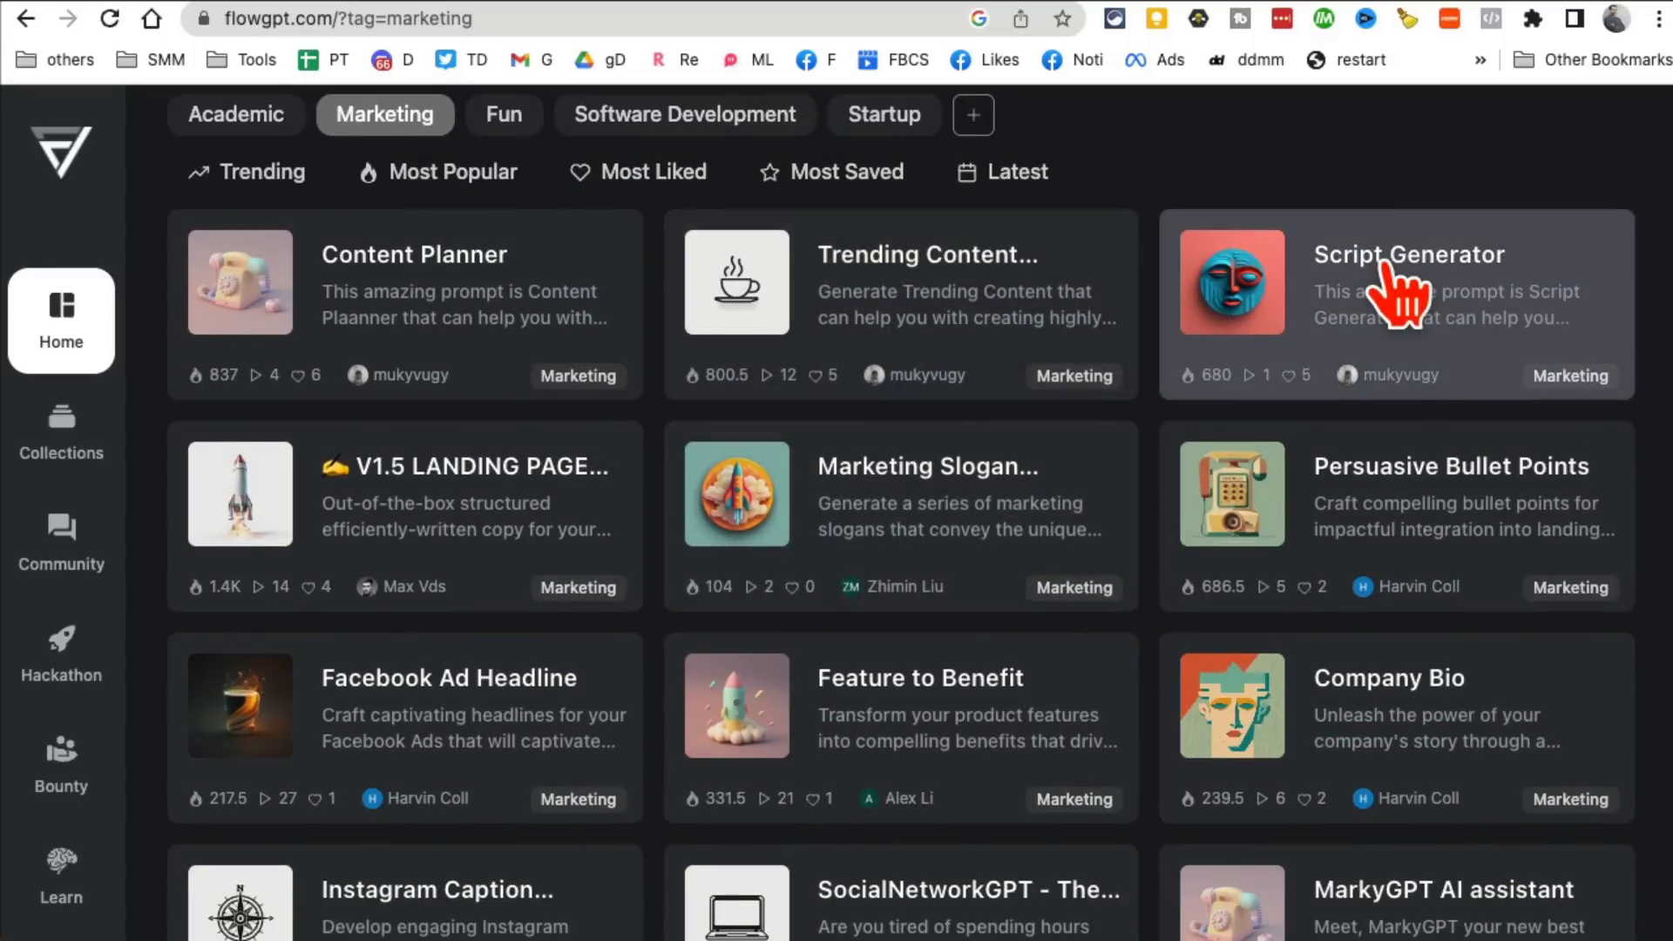
pyautogui.scroll(-3)
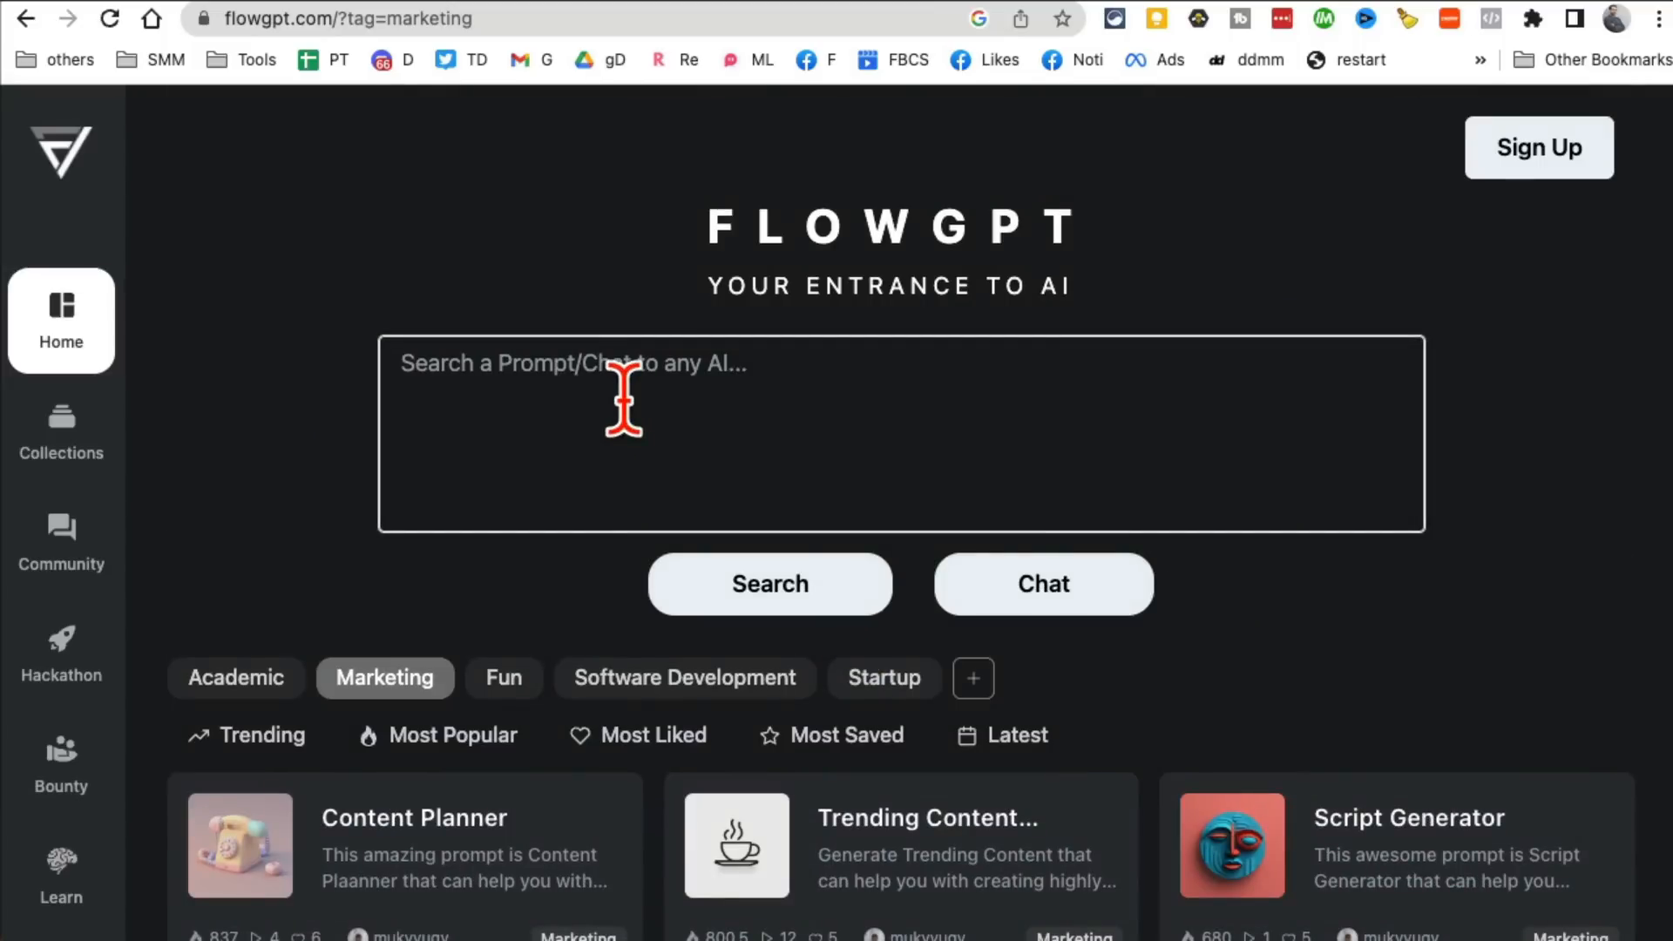
pyautogui.write('facebook ads')
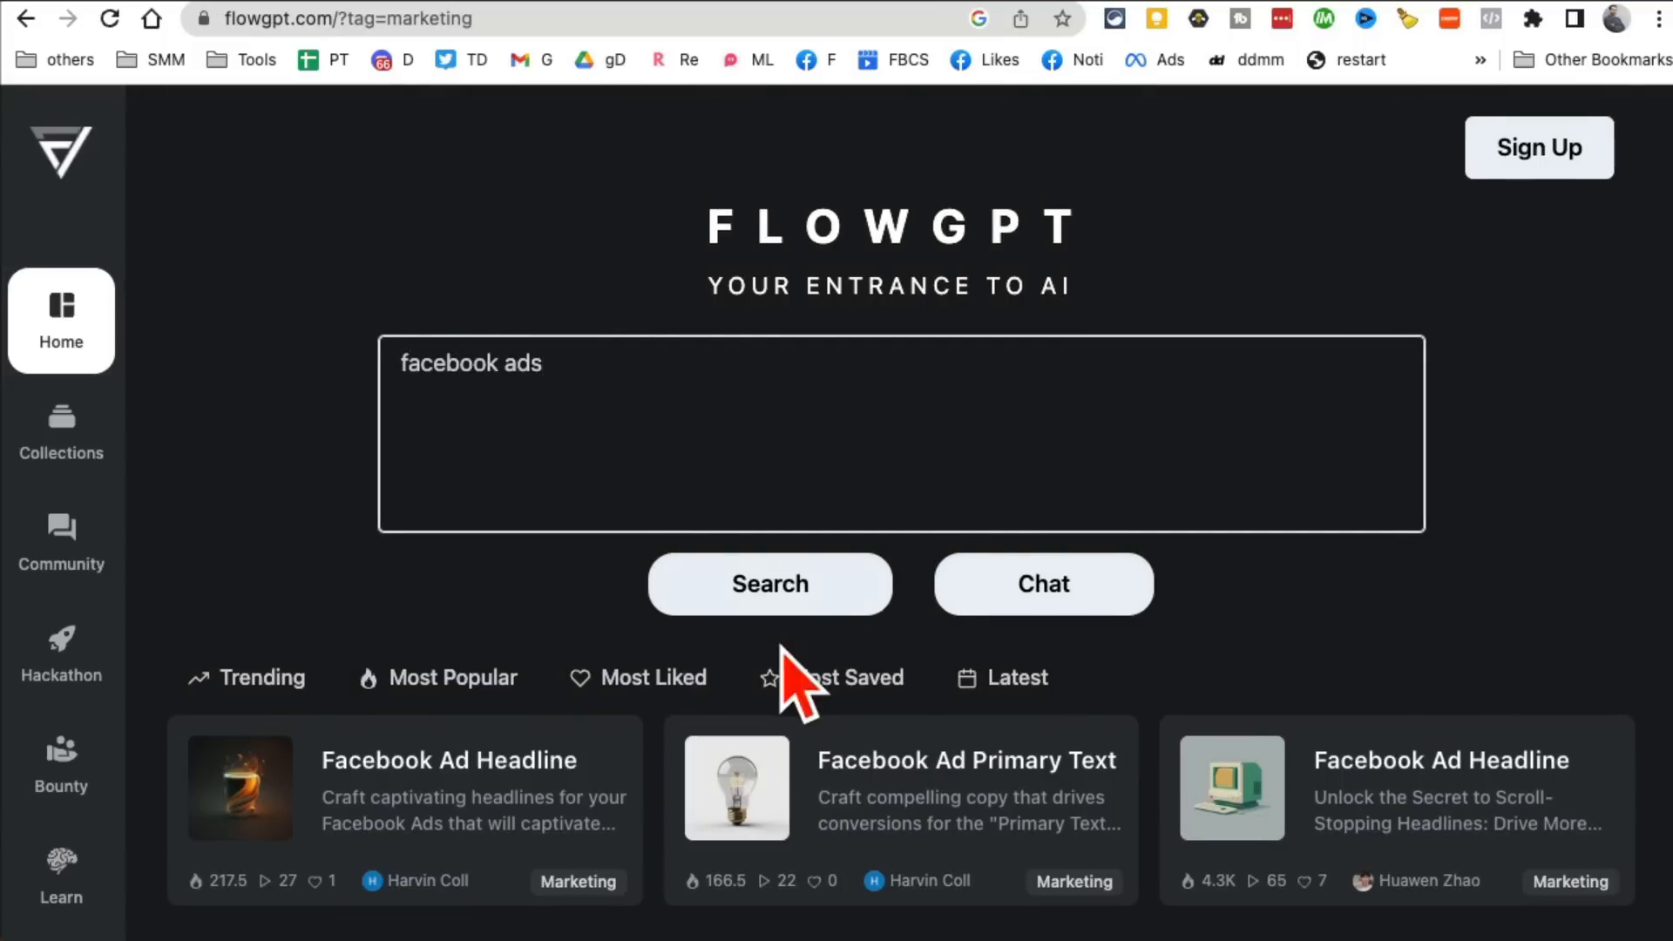
pyautogui.scroll(-3)
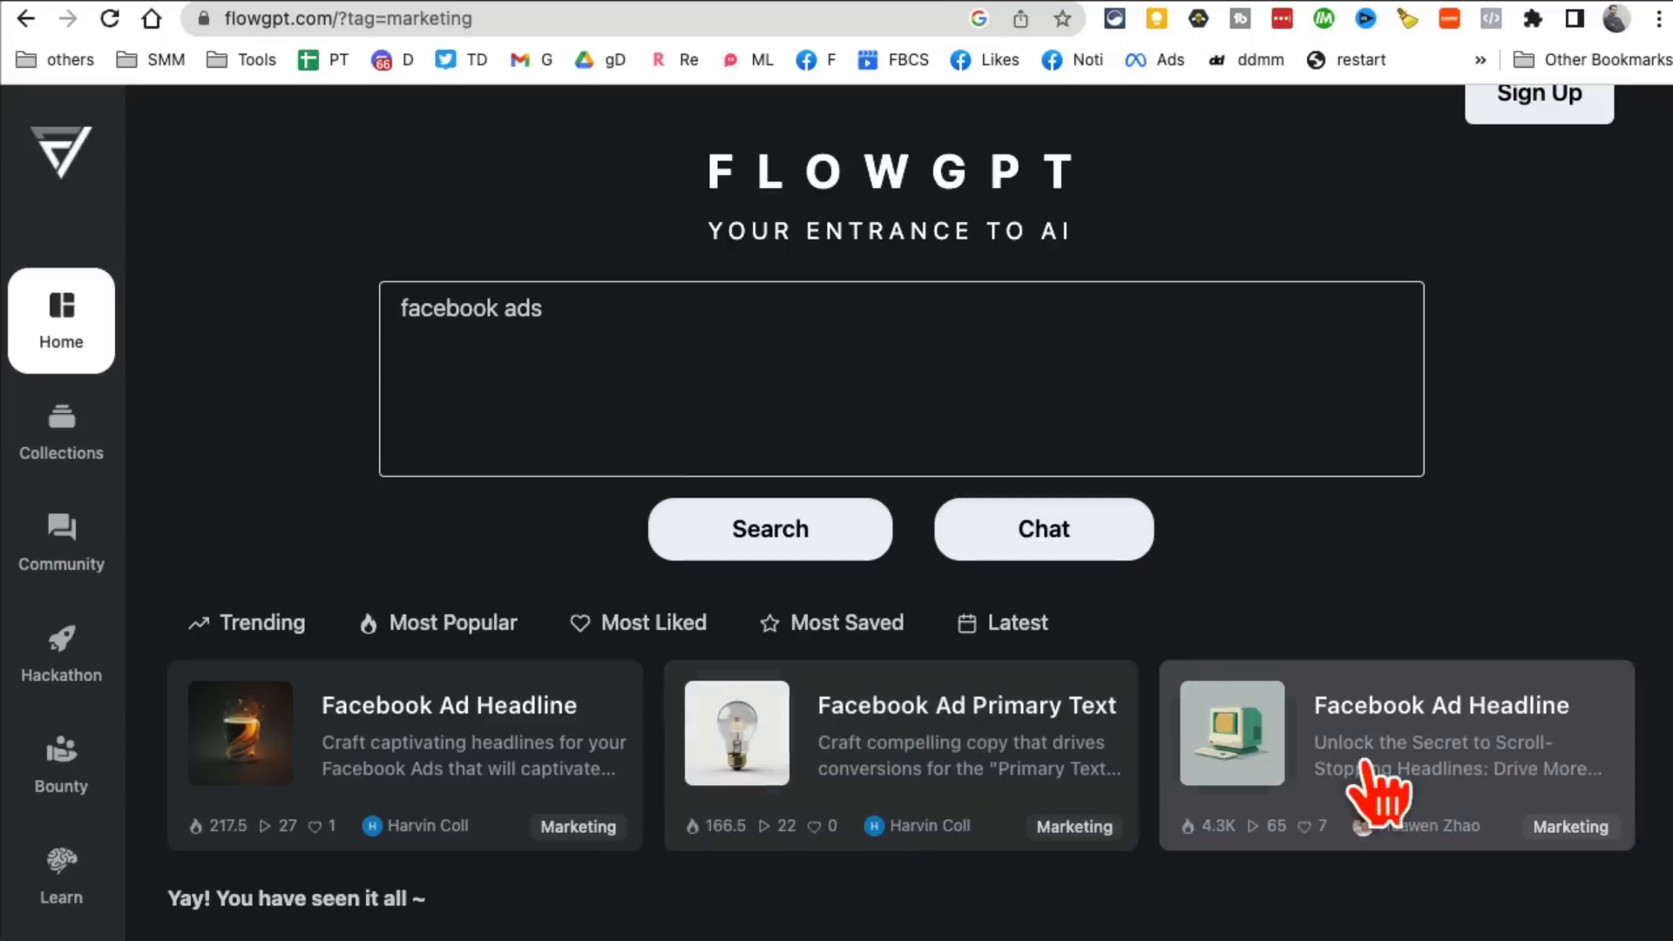
pyautogui.moveTo(492, 769)
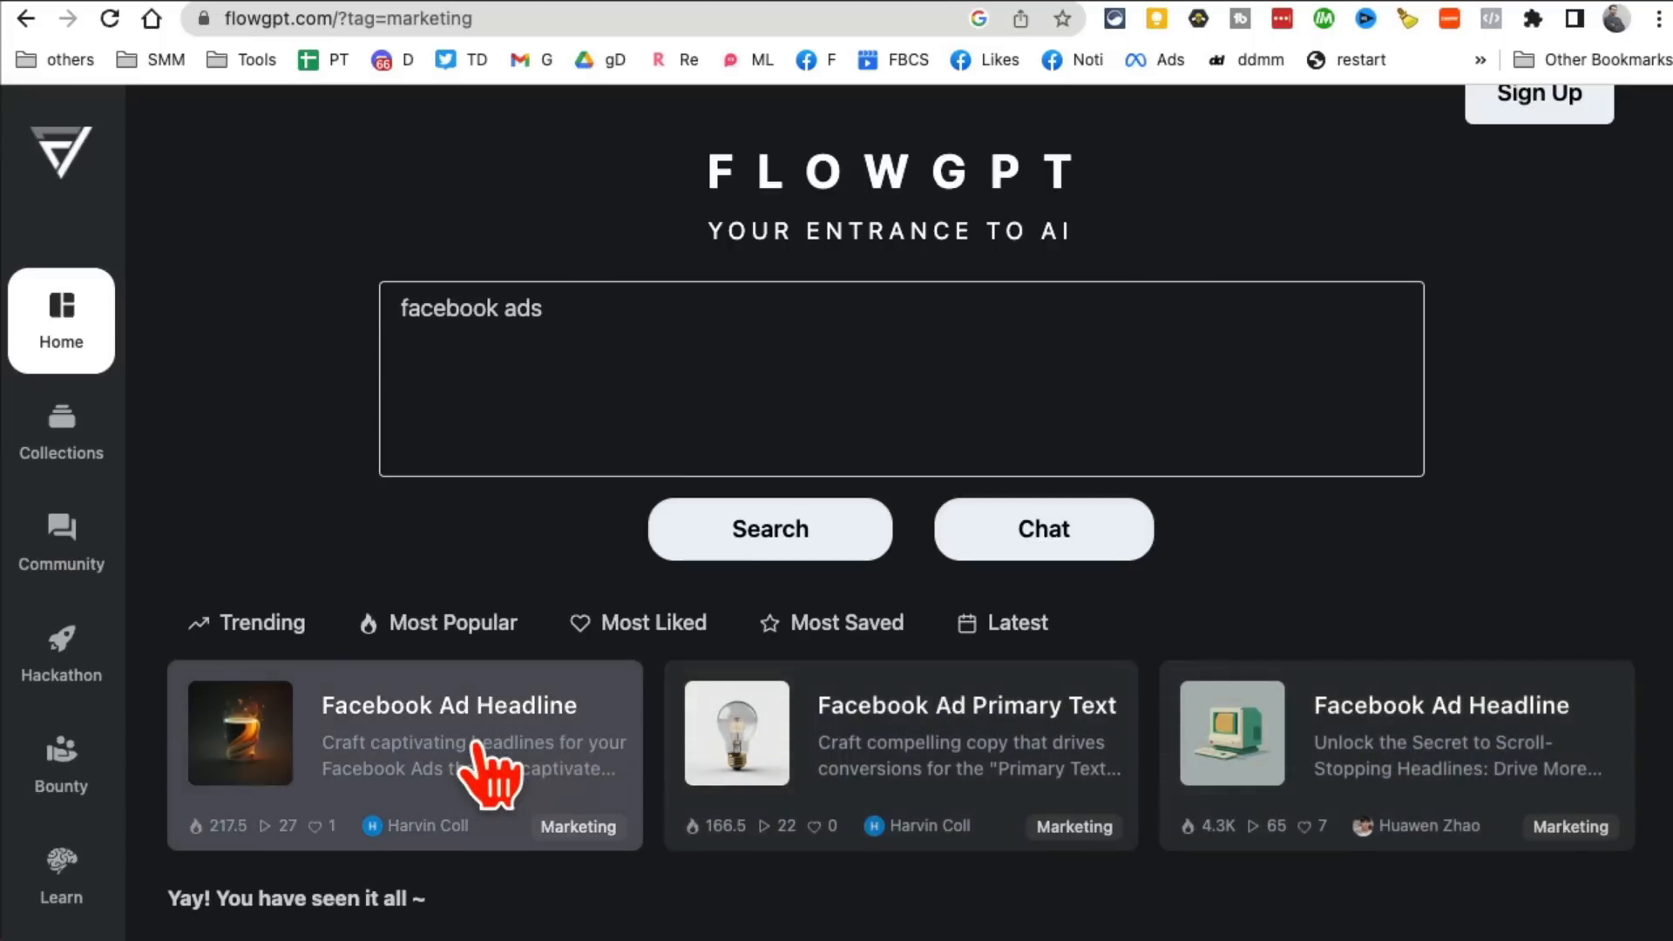
pyautogui.click(448, 706)
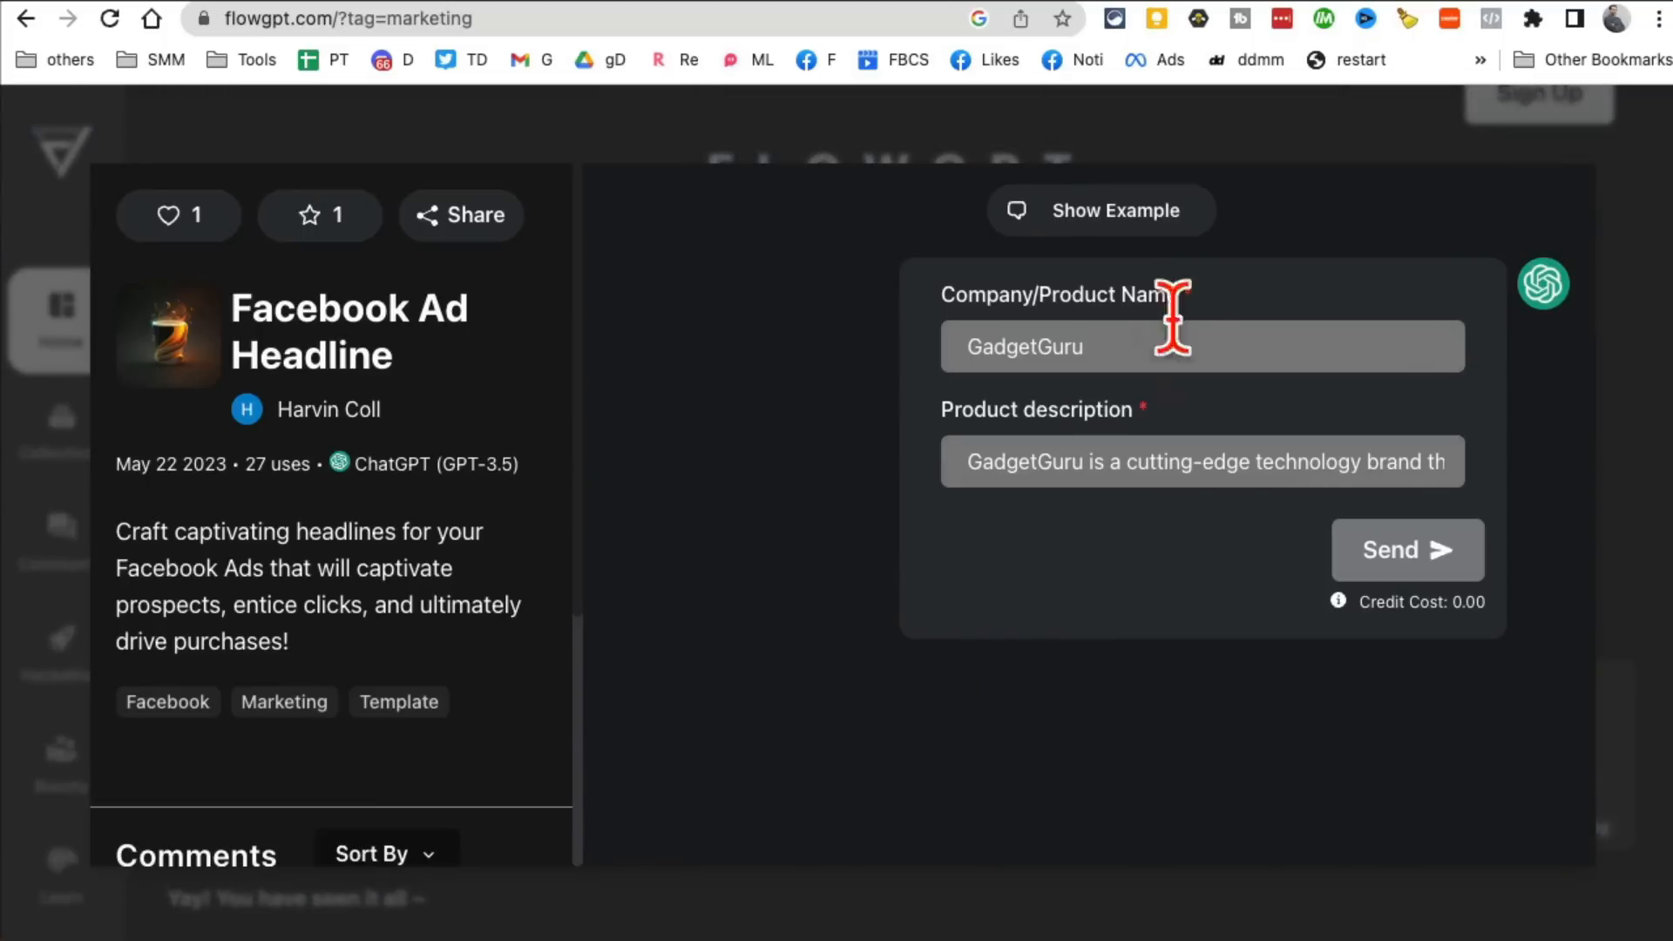
pyautogui.moveTo(943, 477)
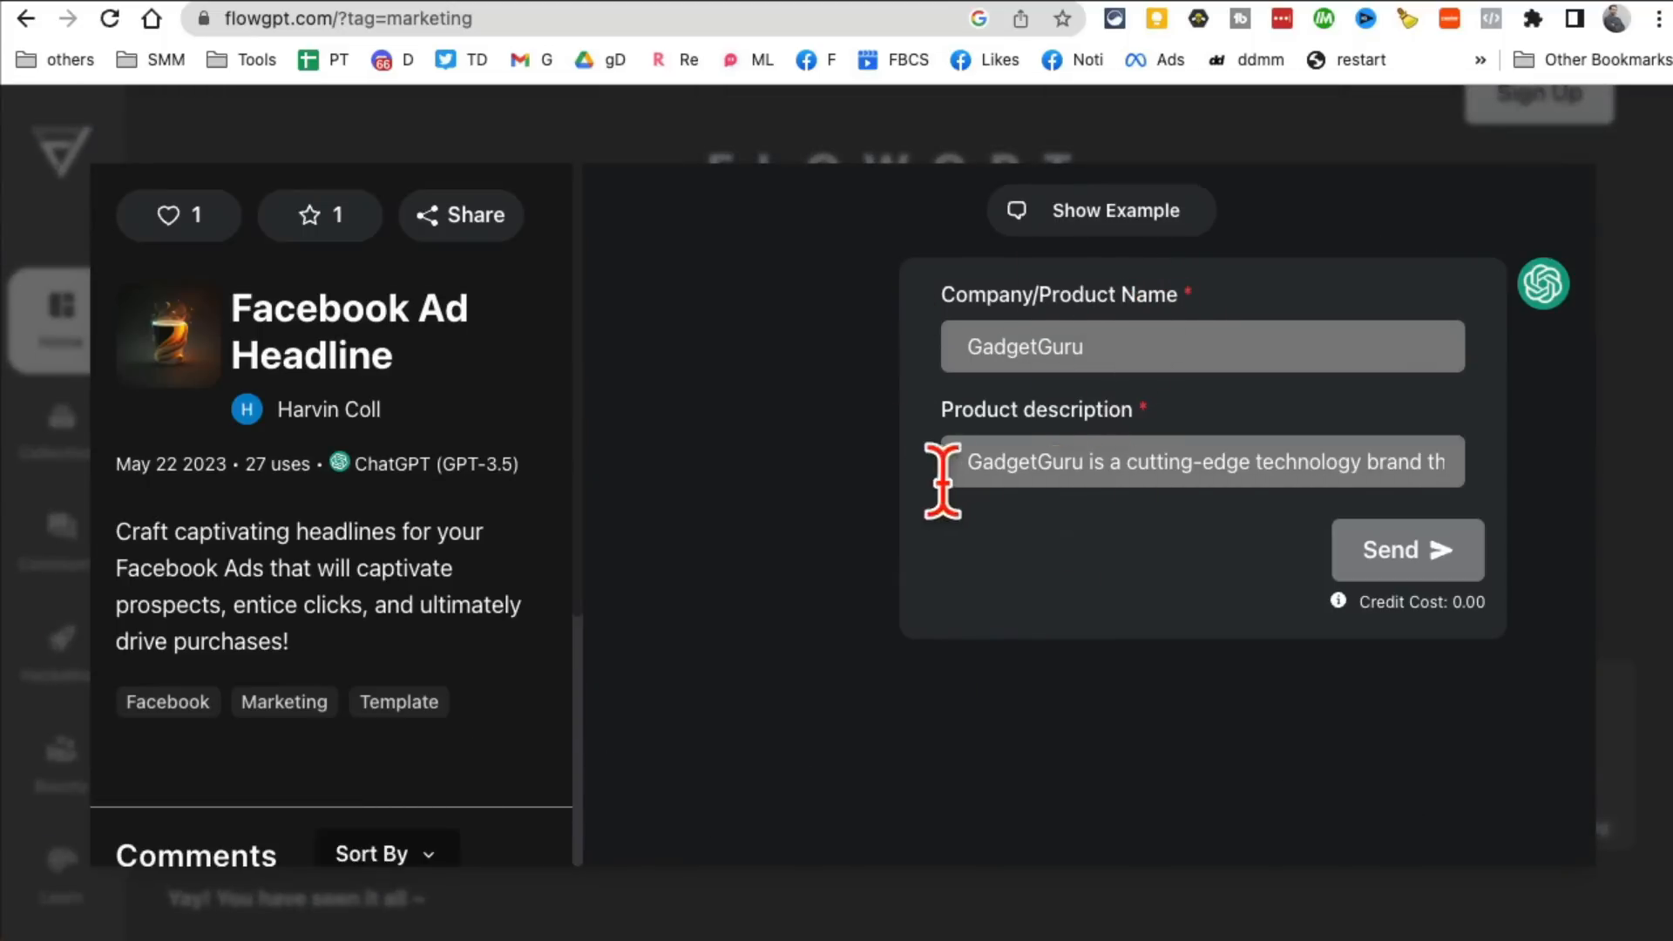
pyautogui.moveTo(1047, 688)
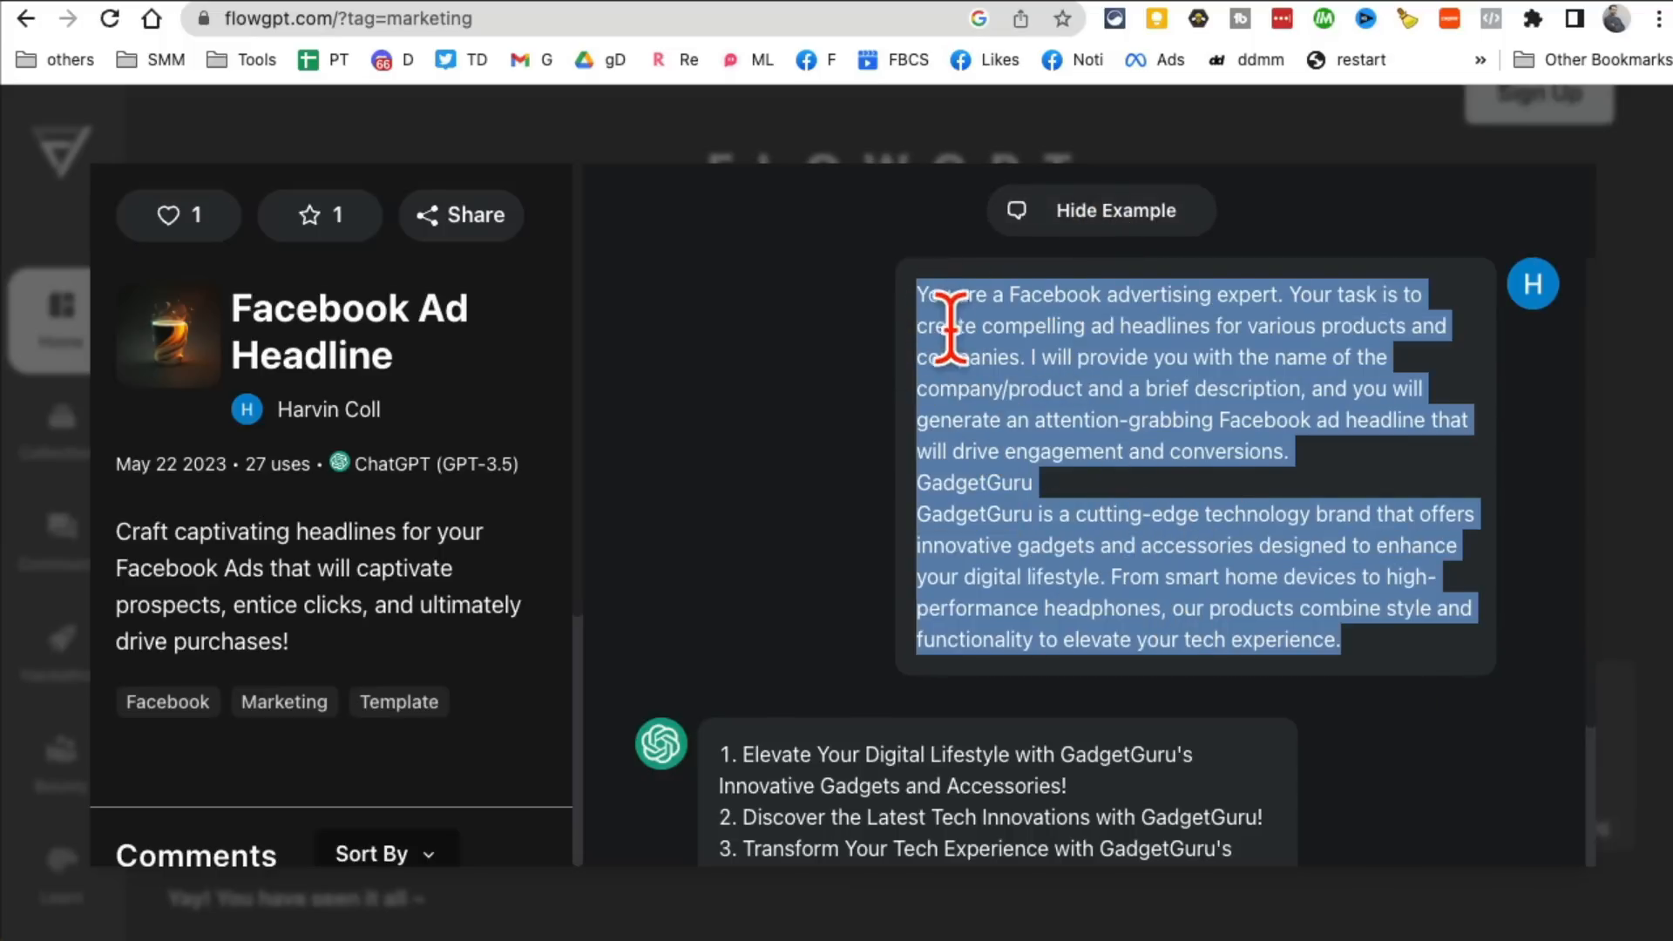
pyautogui.moveTo(1347, 359)
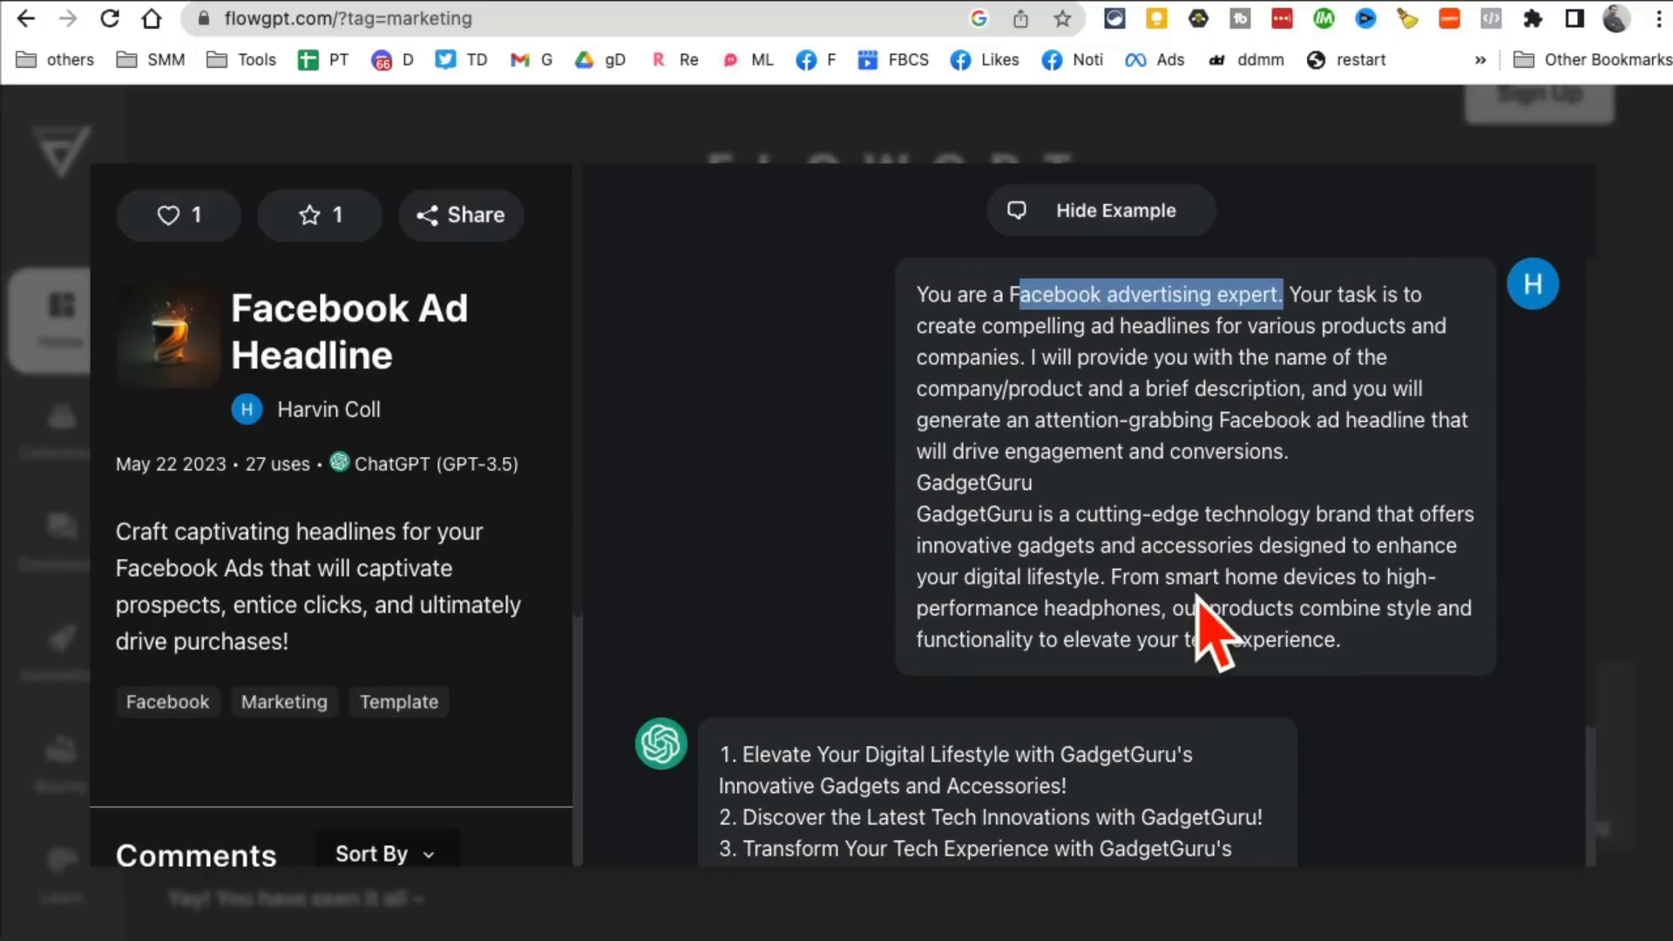
pyautogui.moveTo(547, 176)
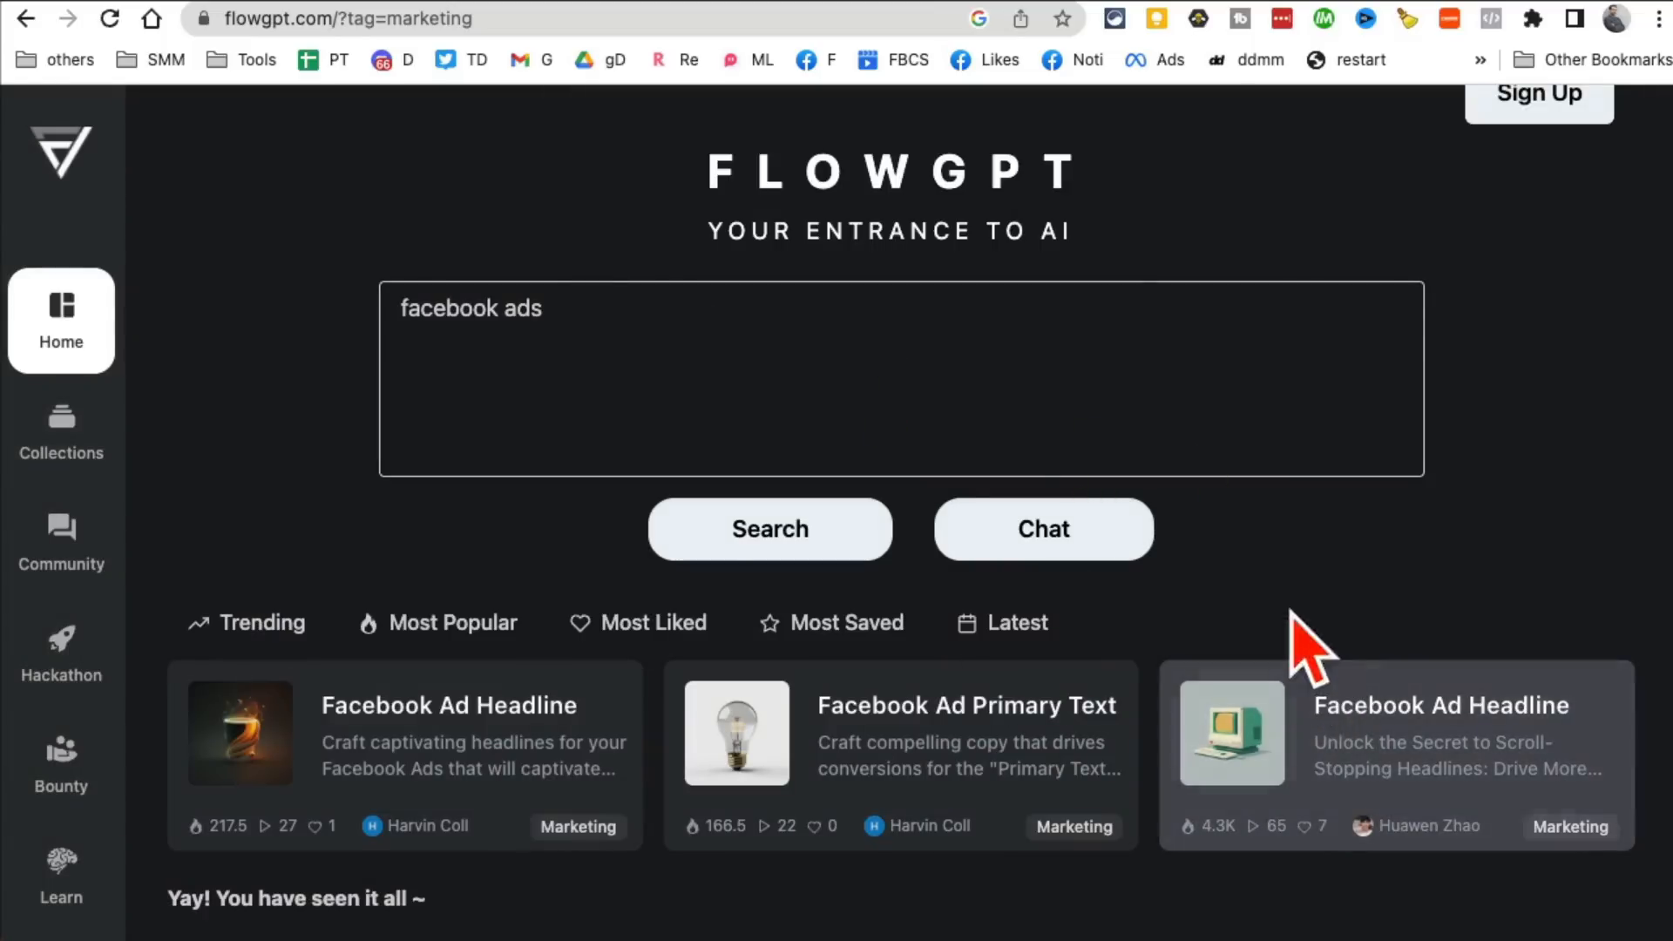
# Step: Search FlowGPT for 'blog' and scroll the resulting blog prompt cards
pyautogui.write('b')
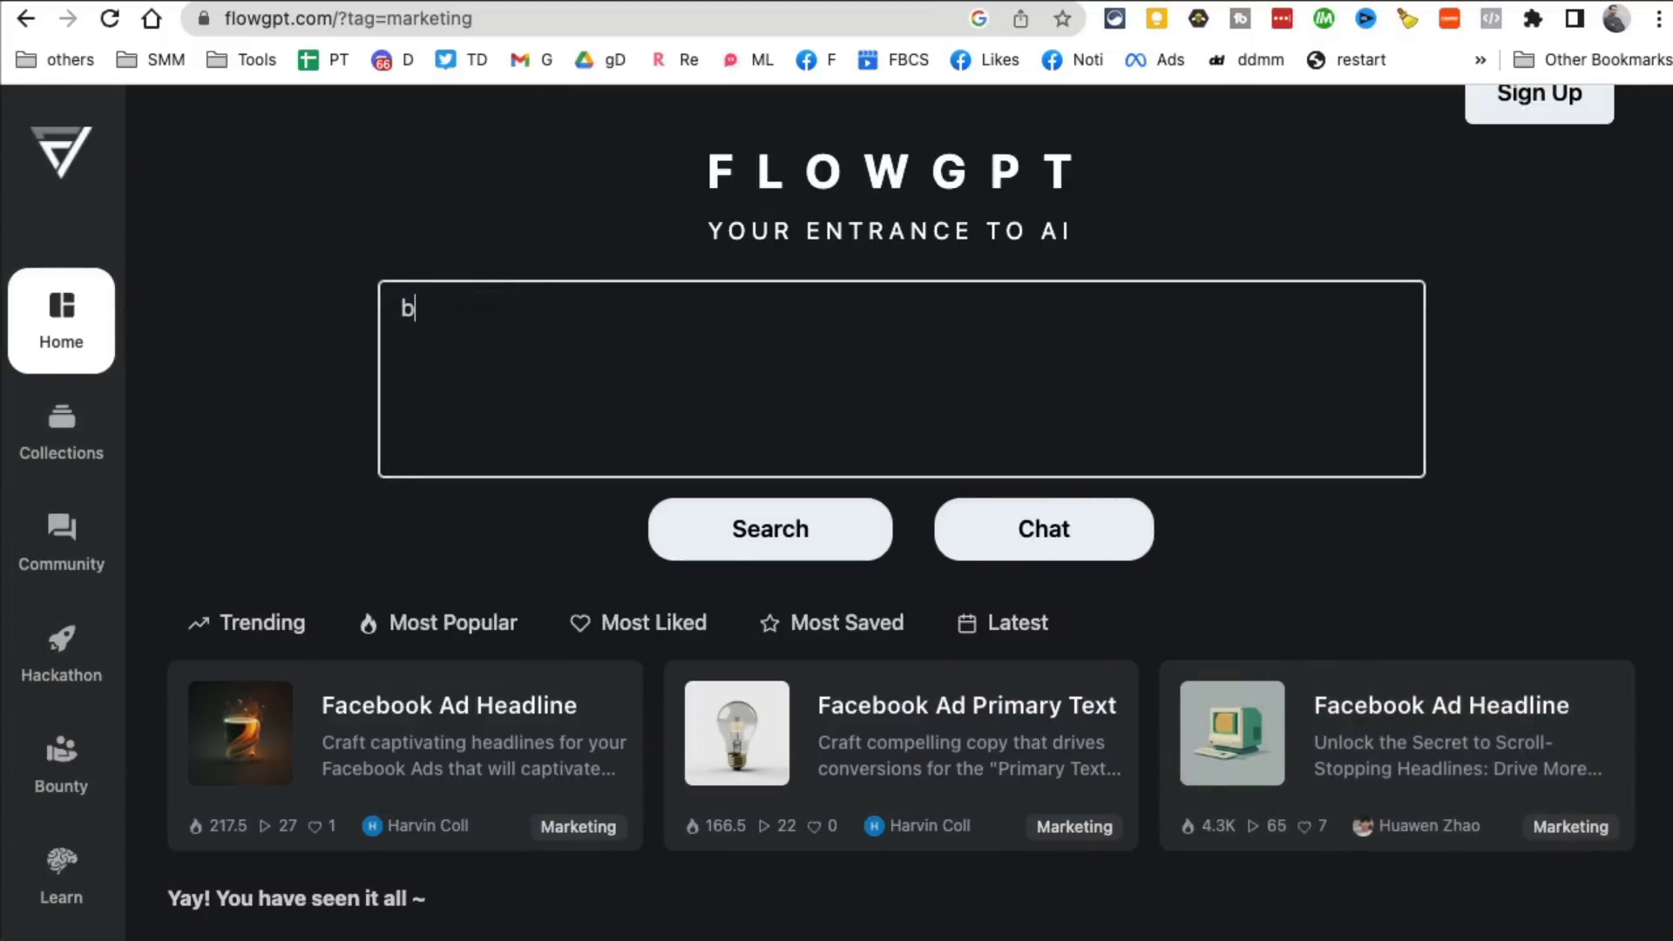
pyautogui.write('log')
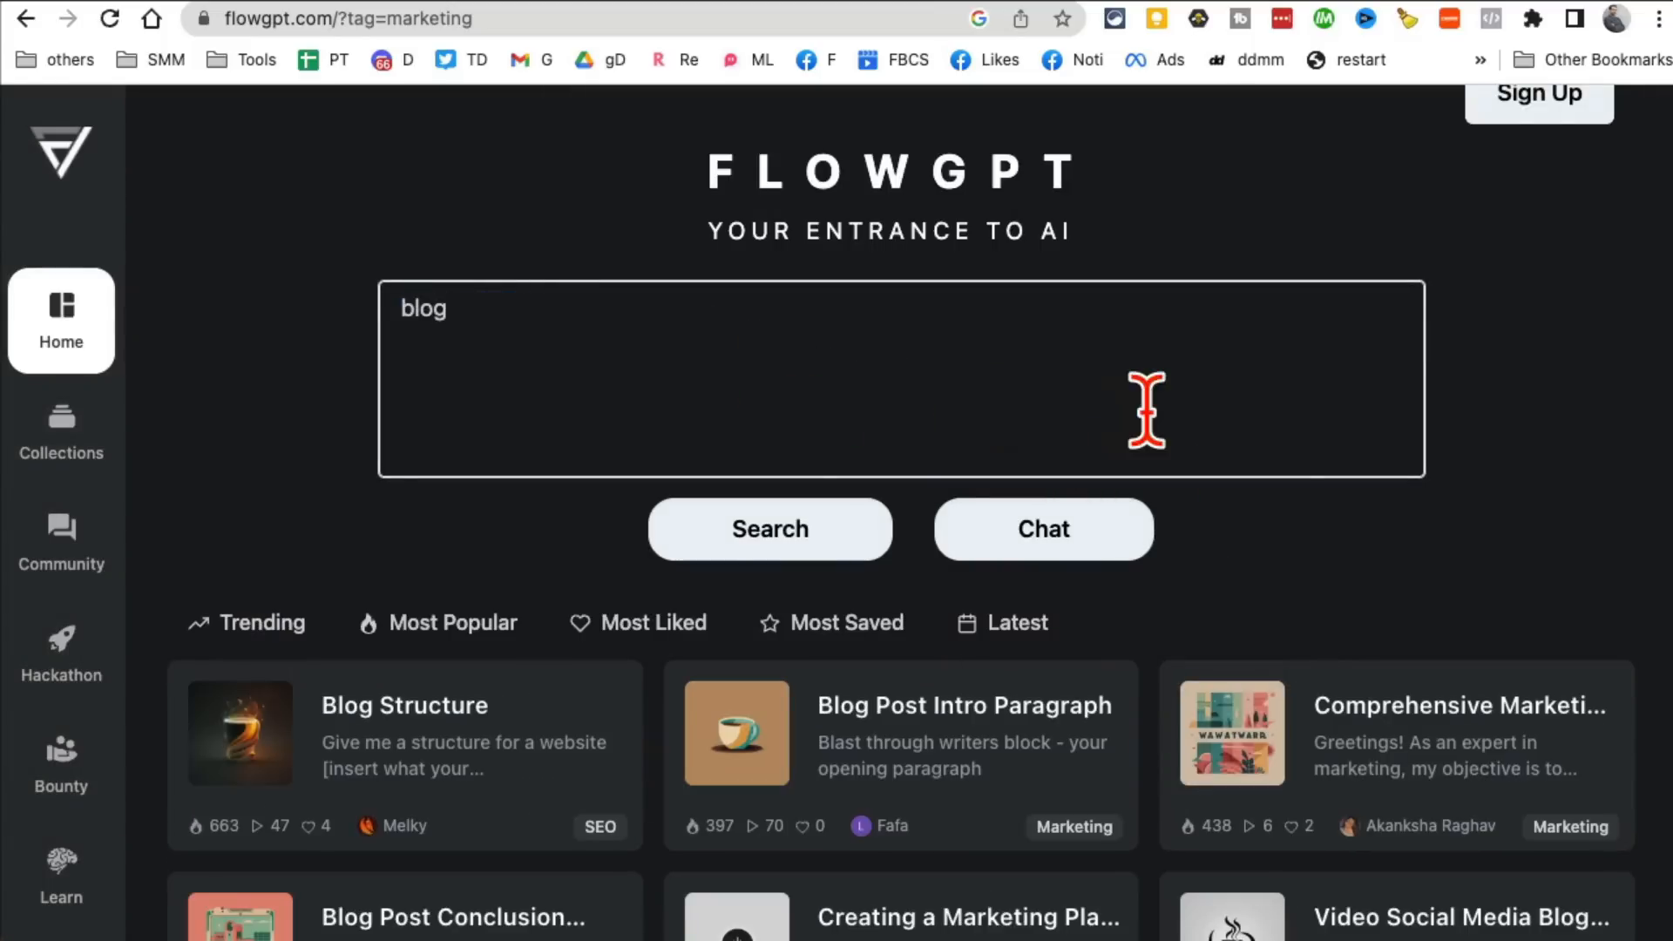
pyautogui.scroll(-3)
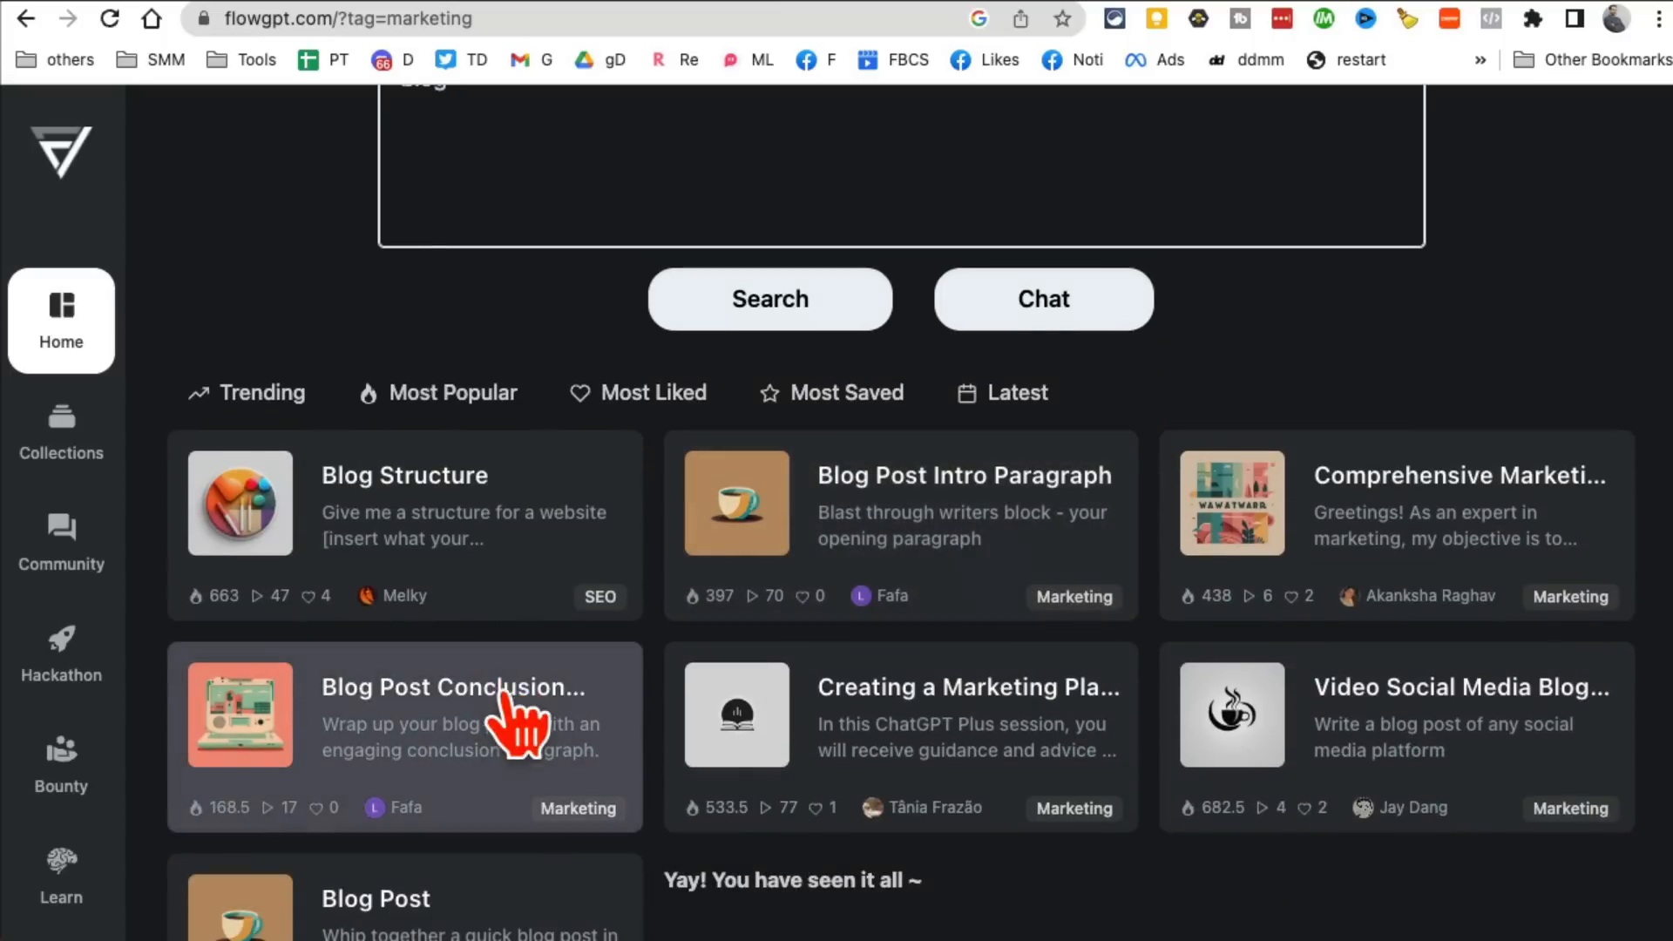
pyautogui.moveTo(1446, 657)
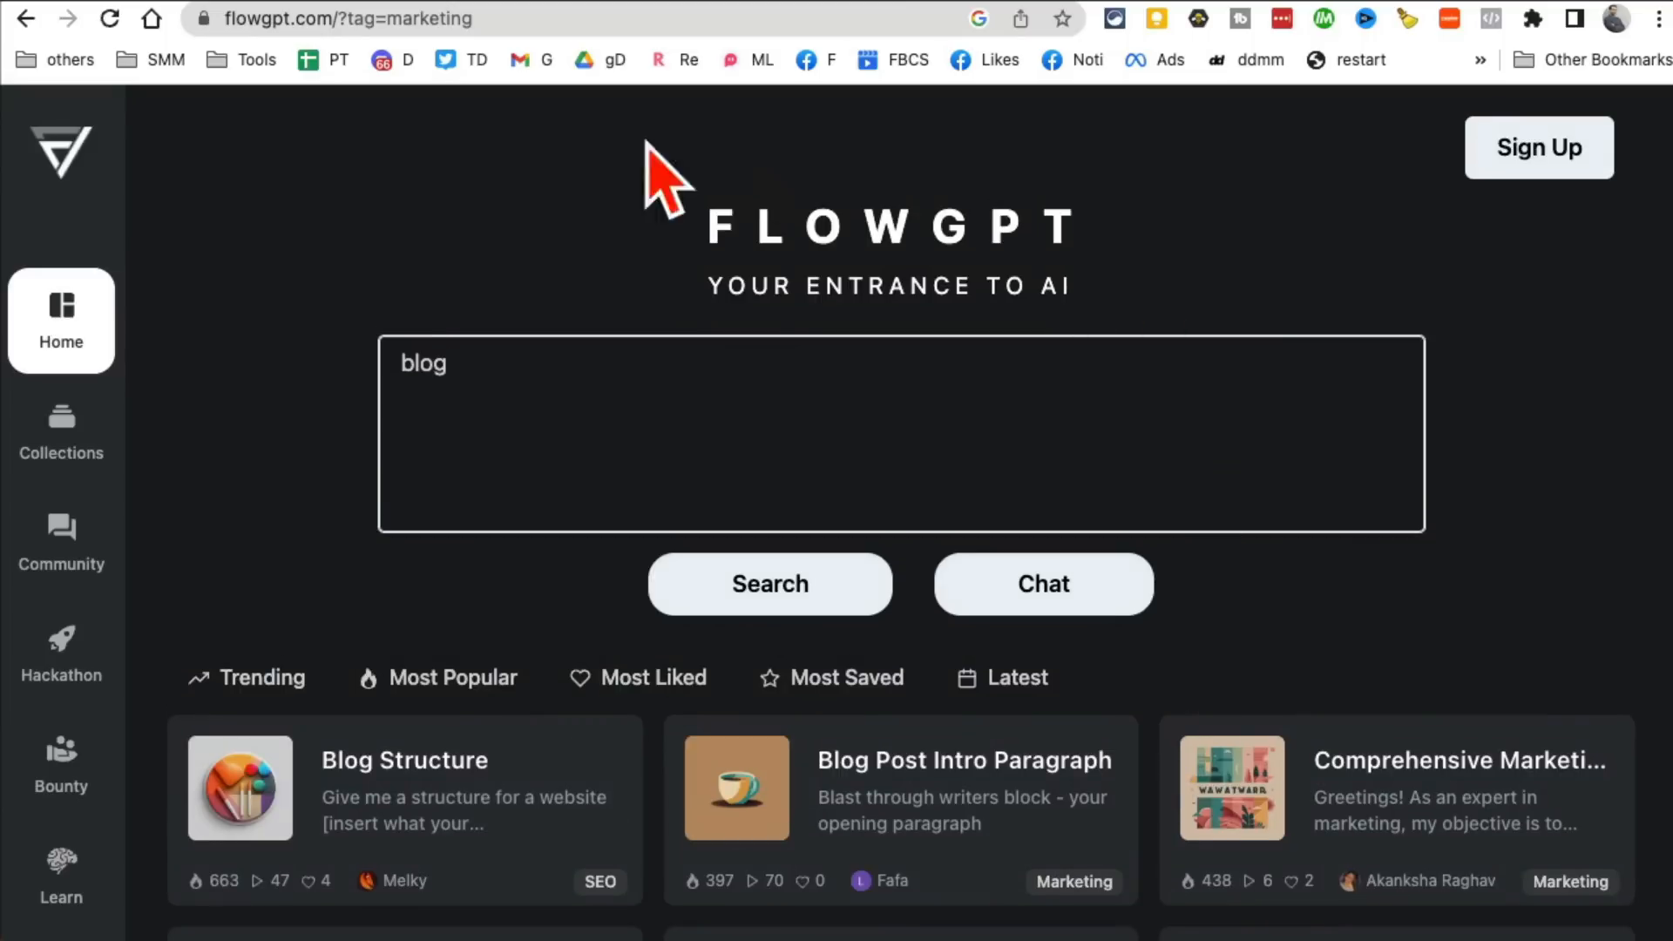
pyautogui.moveTo(68, 187)
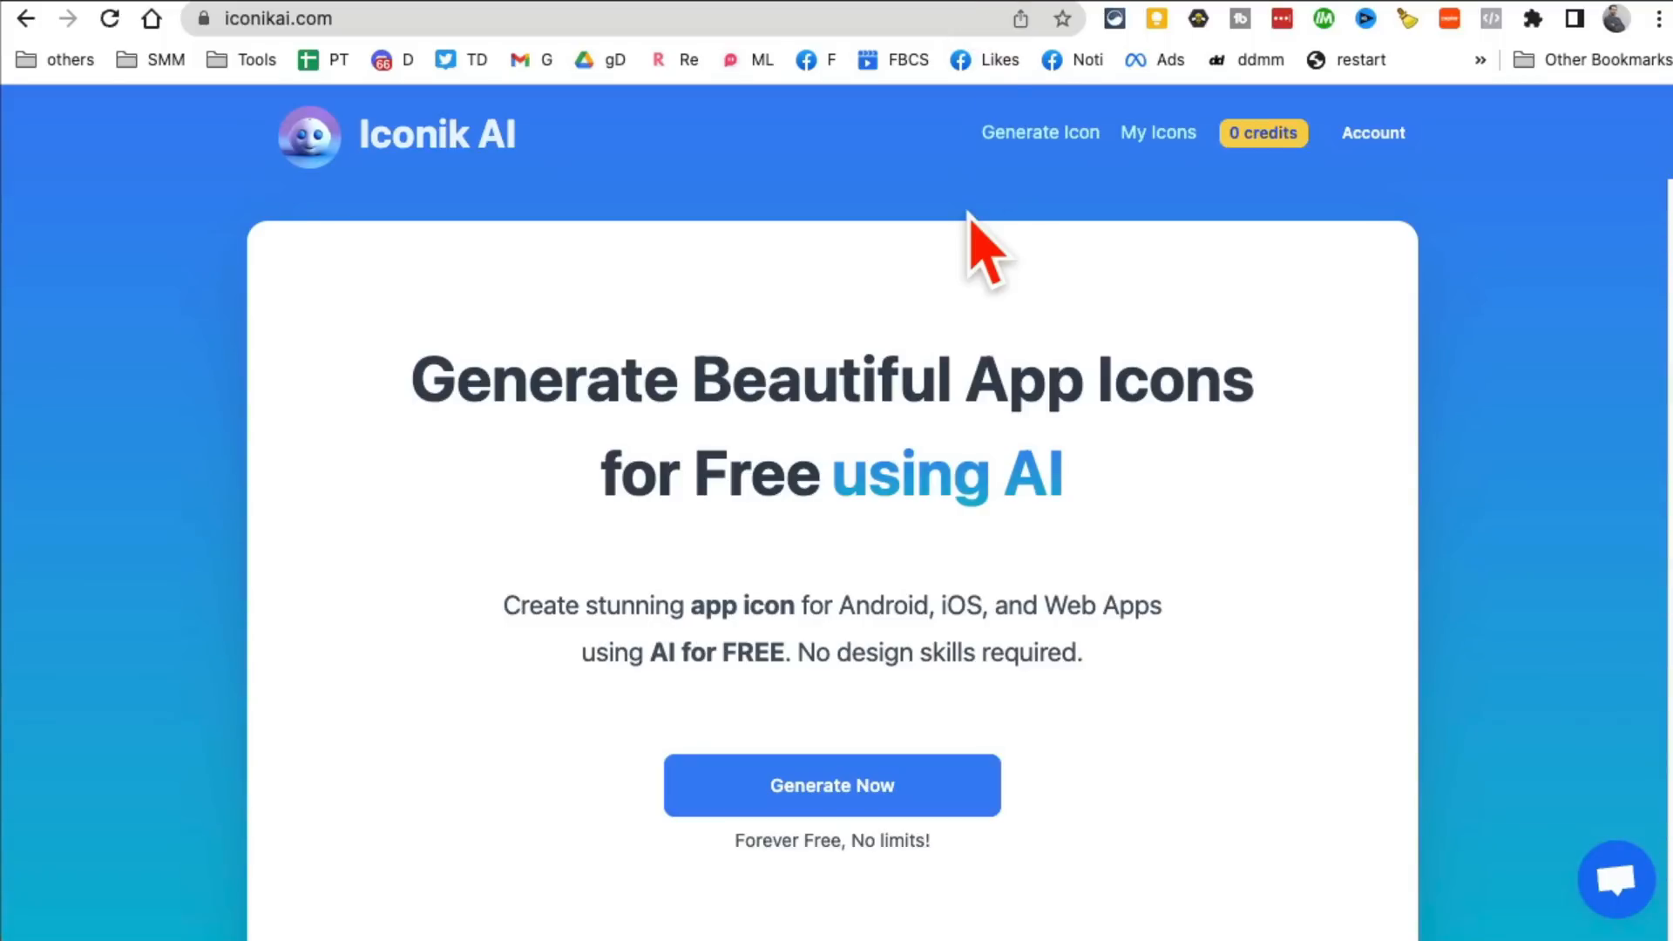
pyautogui.moveTo(597, 171)
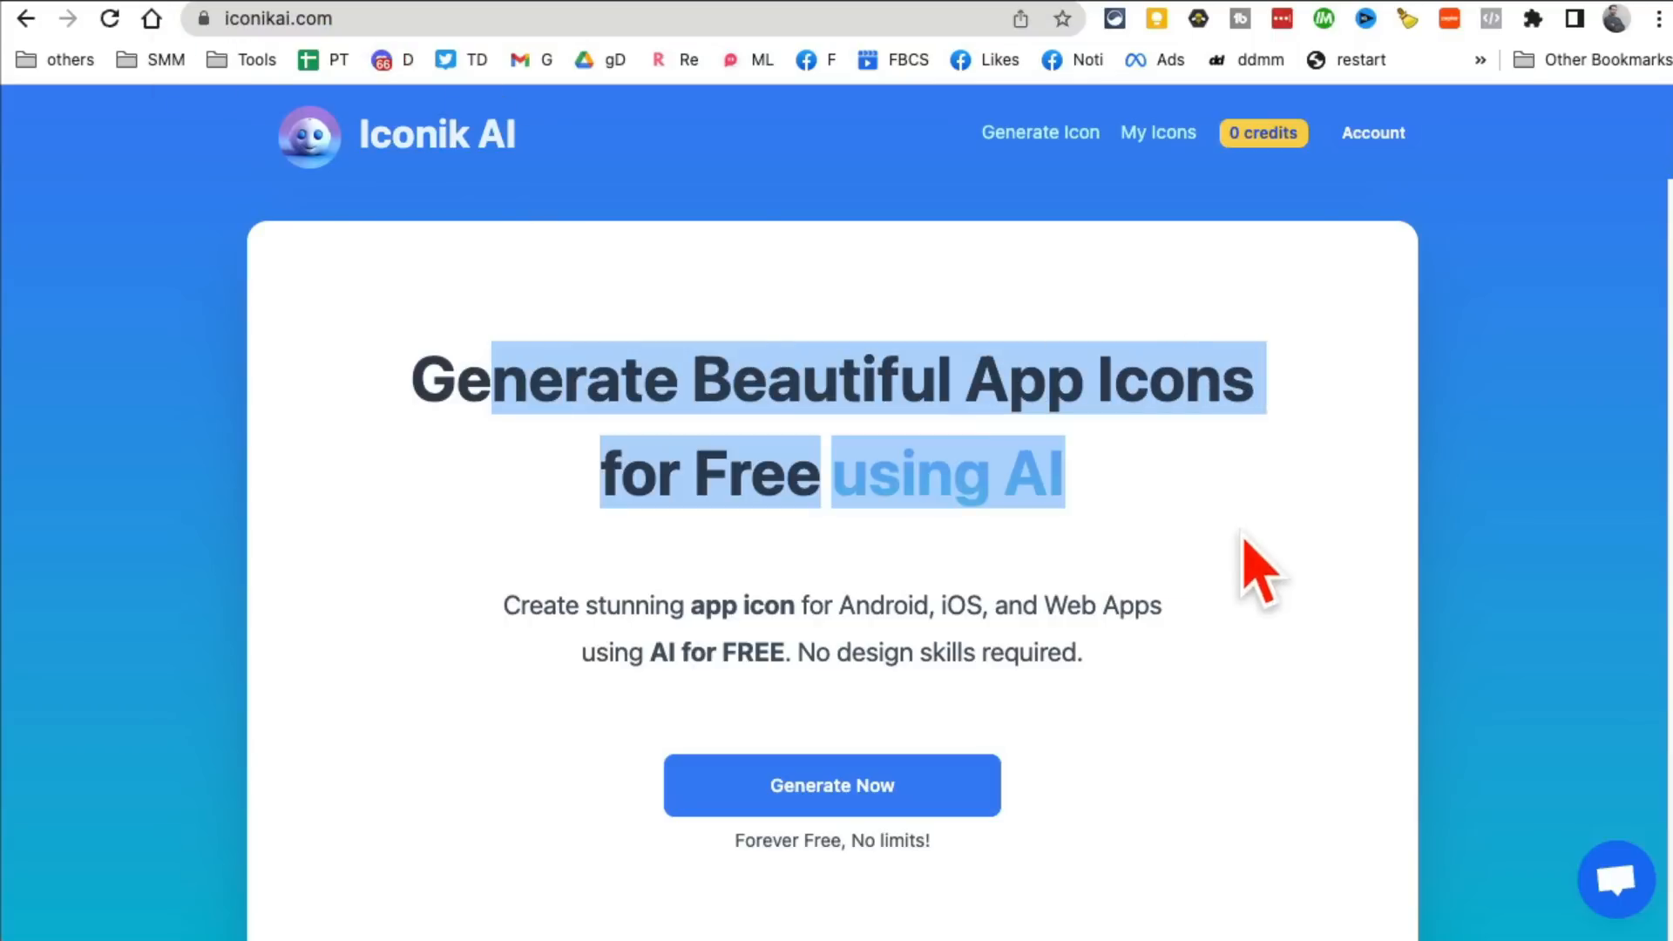
# Step: Scroll down the Iconik AI home page to the 'Checkout our AI-generated Icons' sample gallery
pyautogui.scroll(-3)
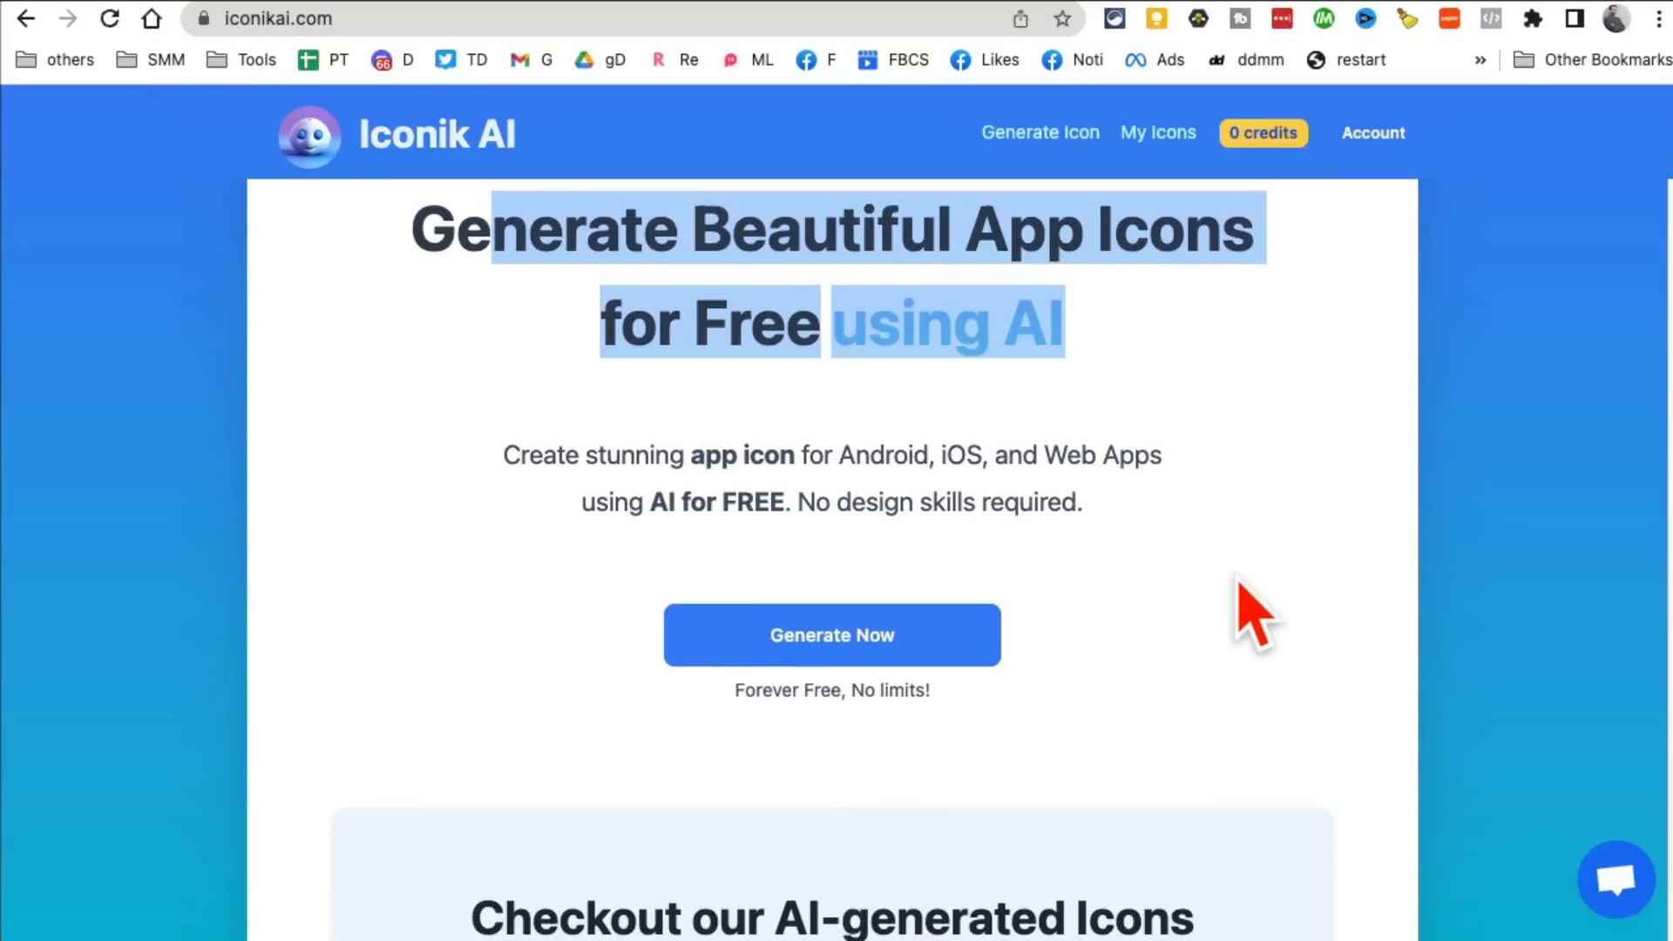
pyautogui.scroll(-3)
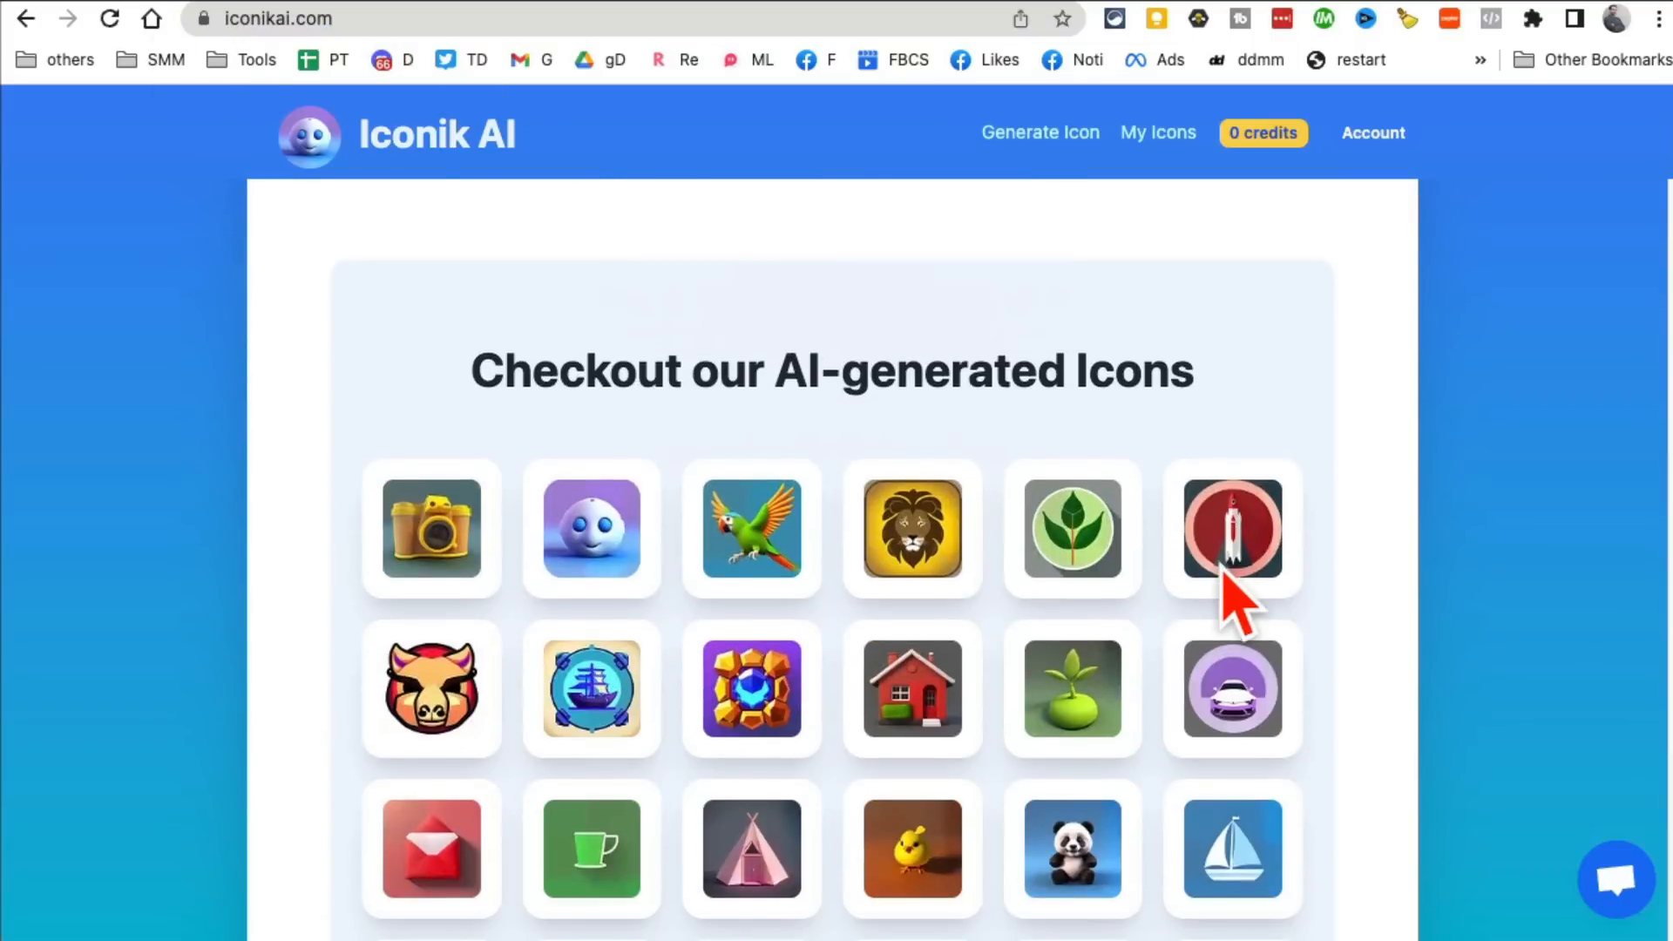
pyautogui.scroll(-3)
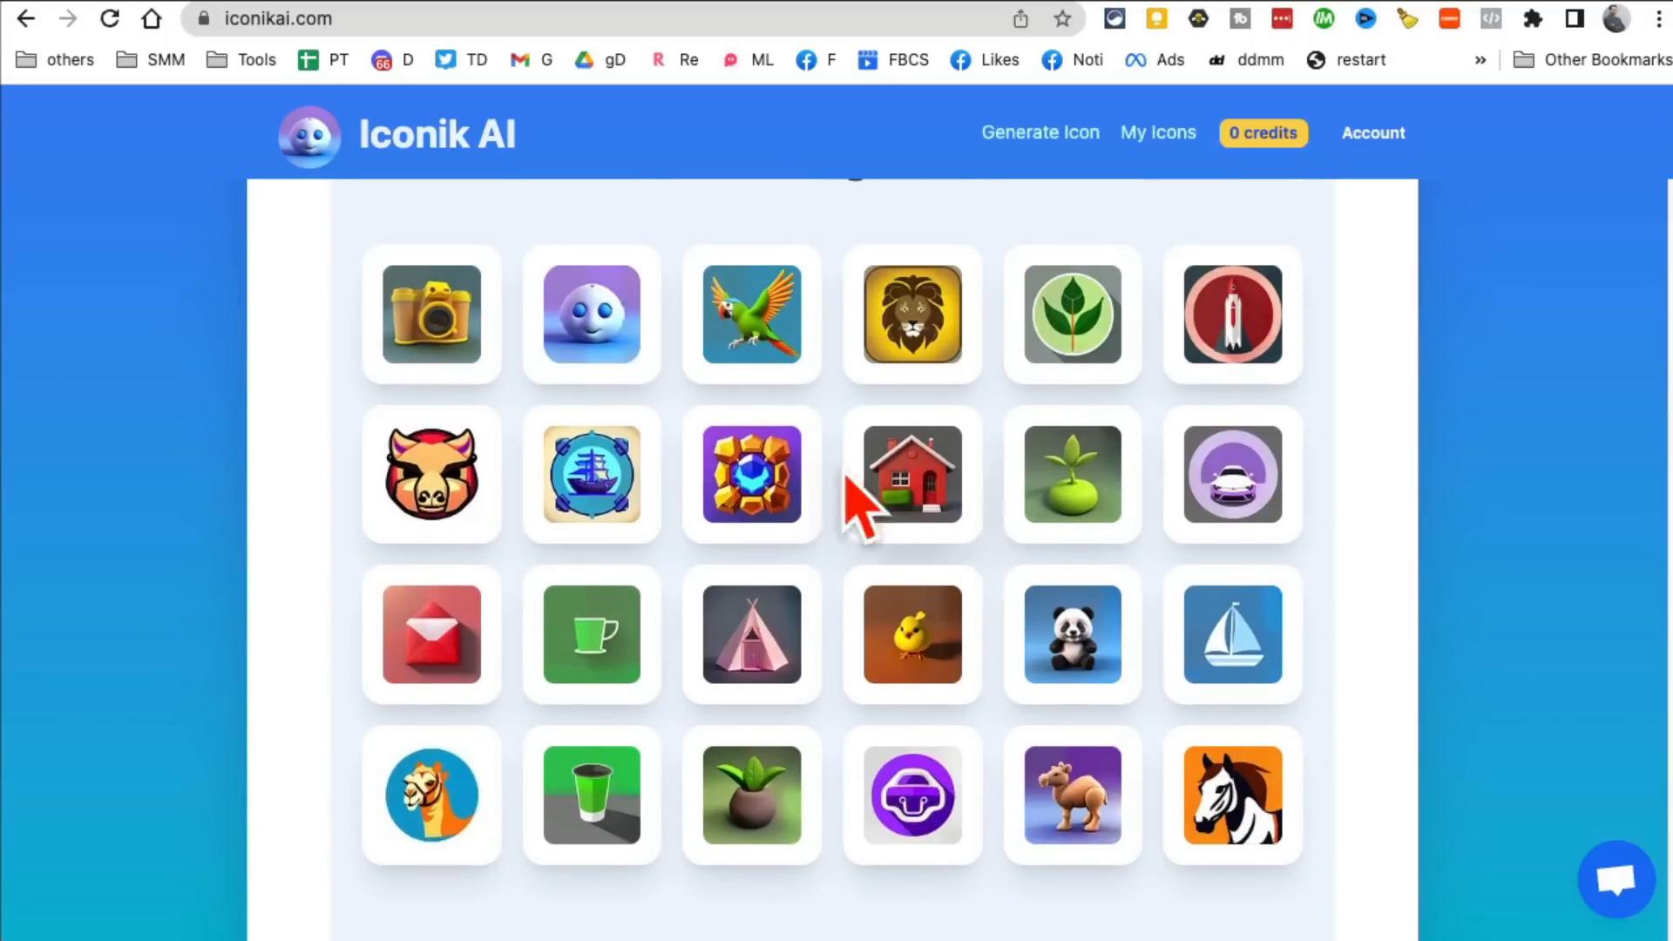
pyautogui.moveTo(1291, 693)
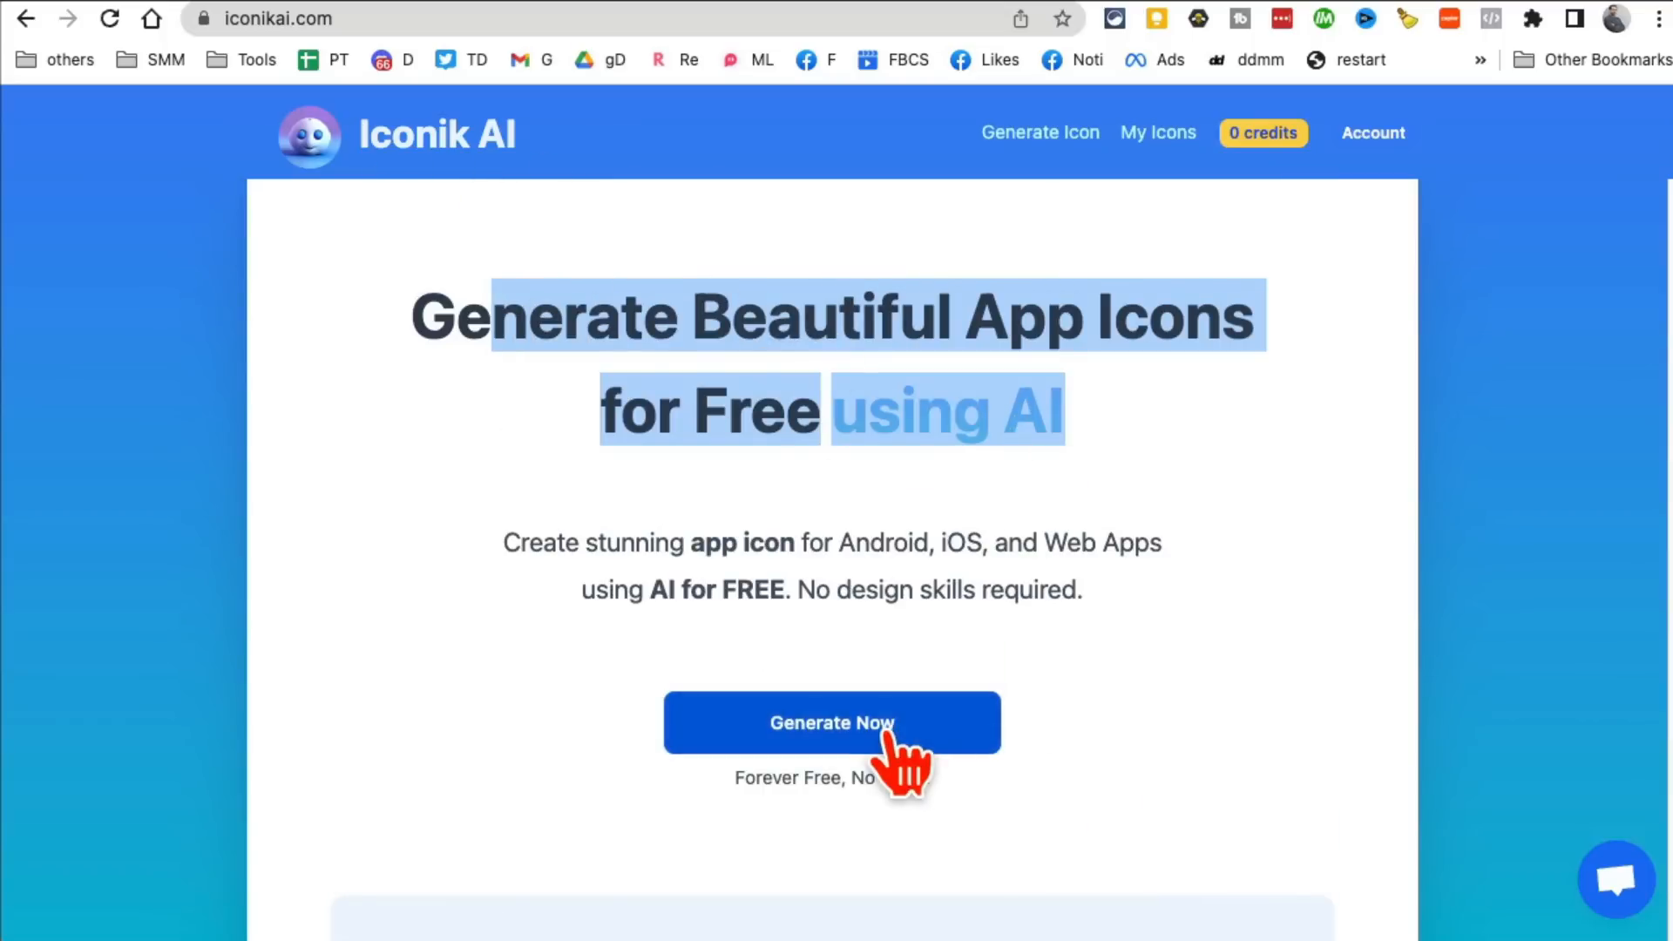
# Step: Start a new icon request on the Generate Now form with 'pencil' as the object
pyautogui.click(831, 722)
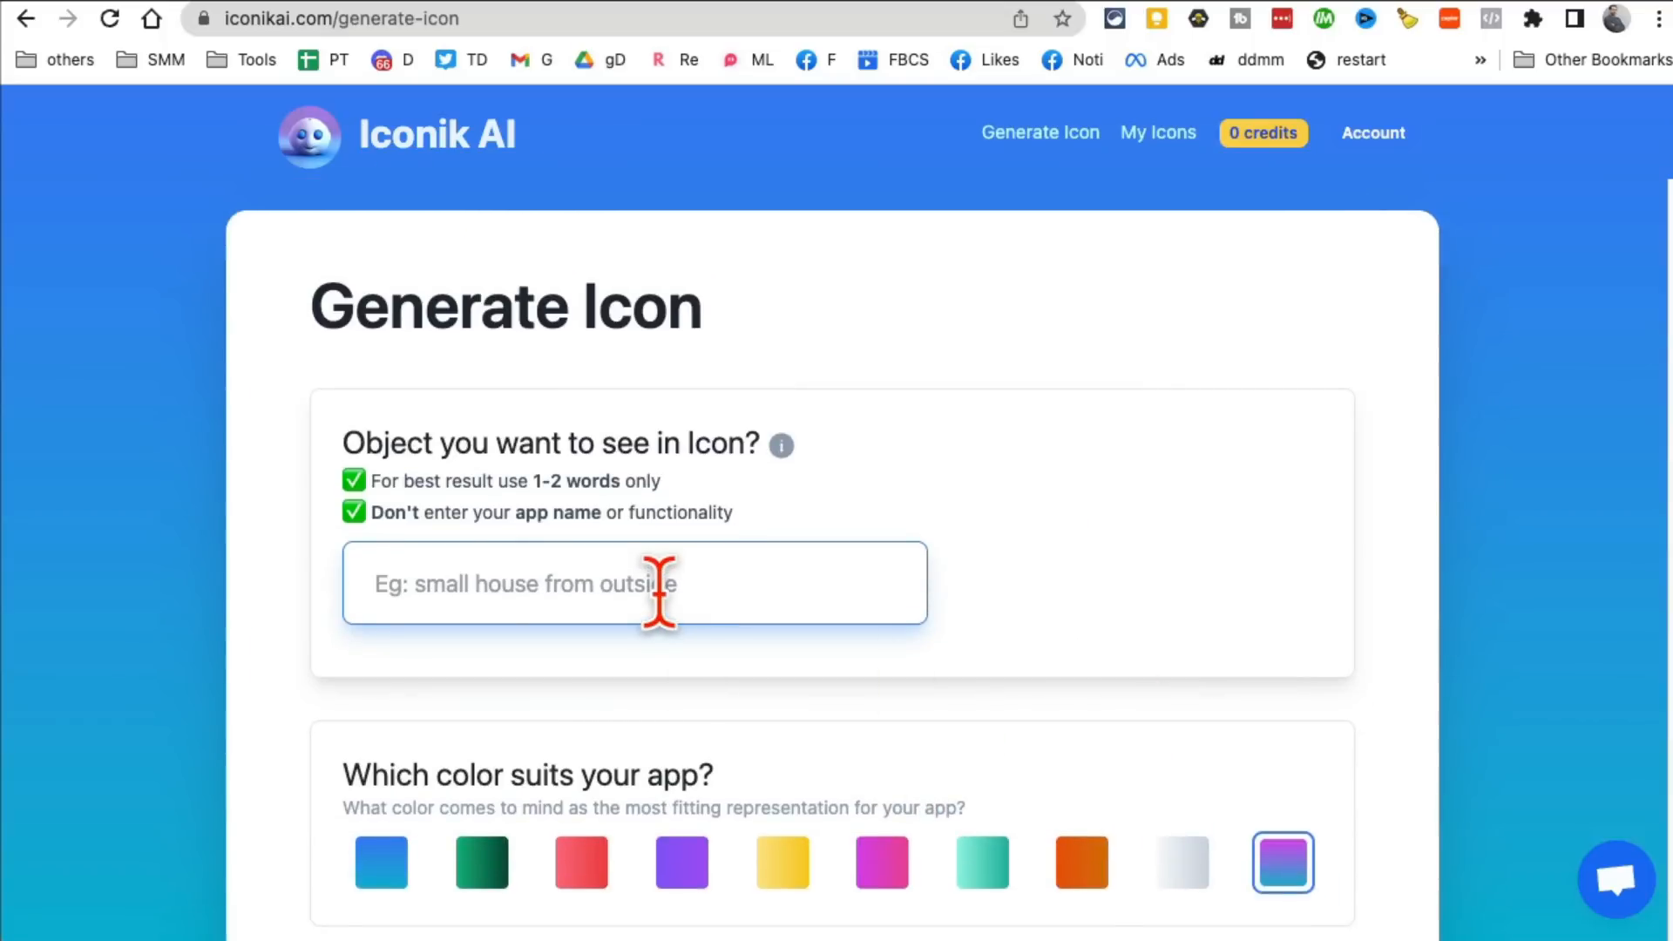
pyautogui.scroll(-3)
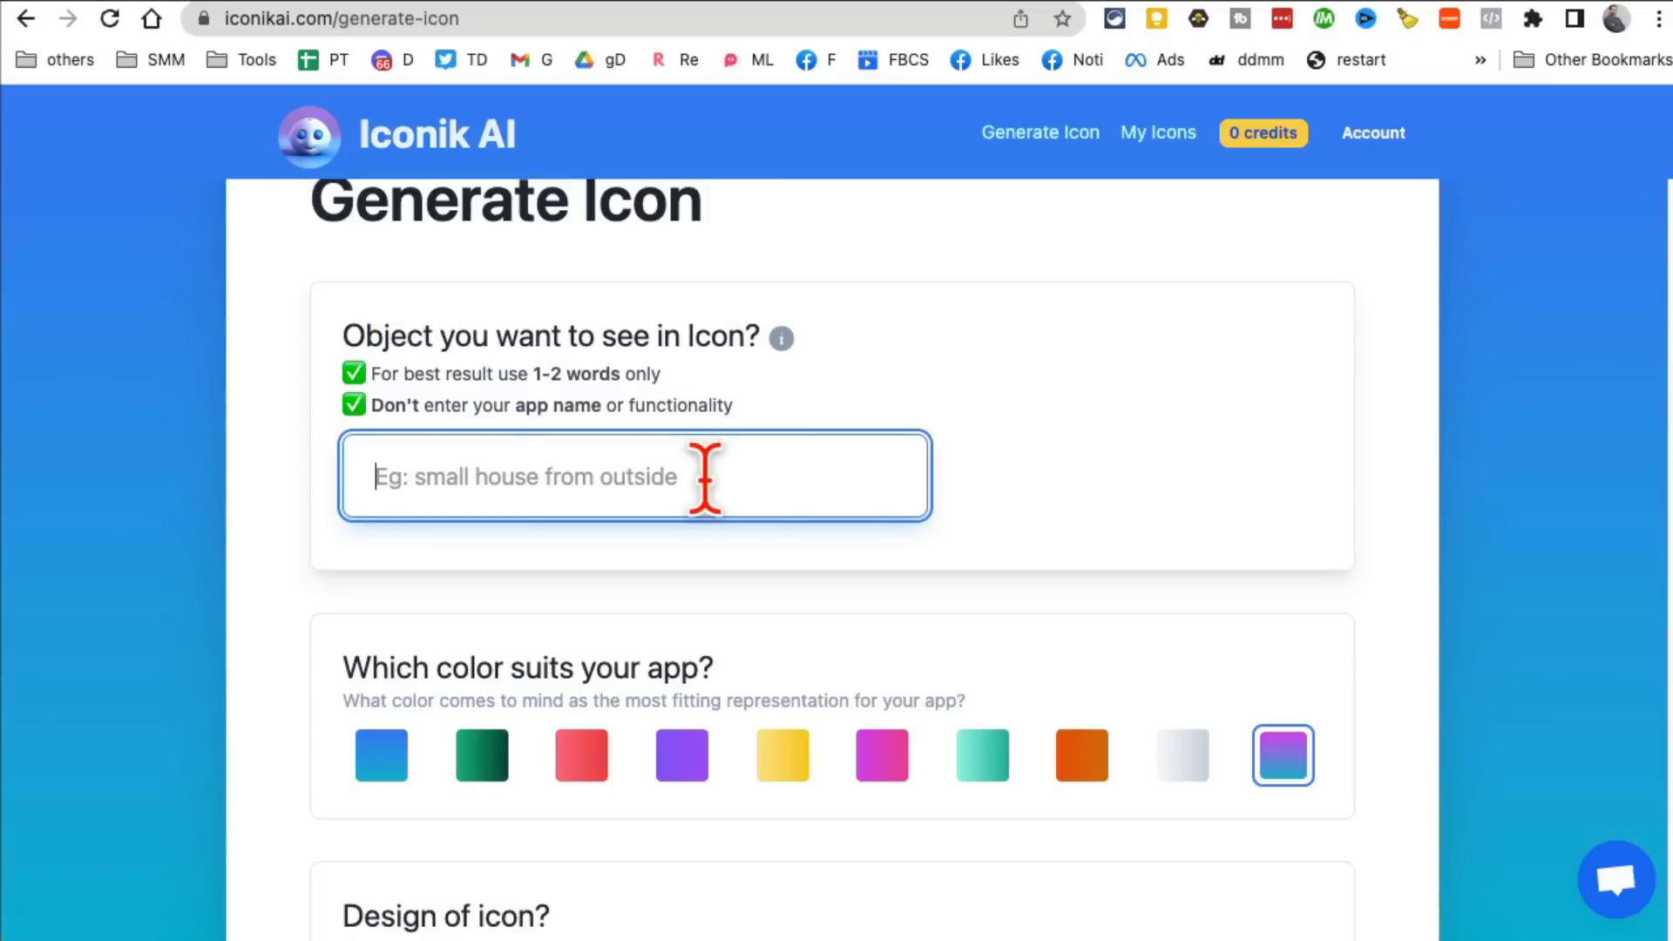
pyautogui.write('pencil')
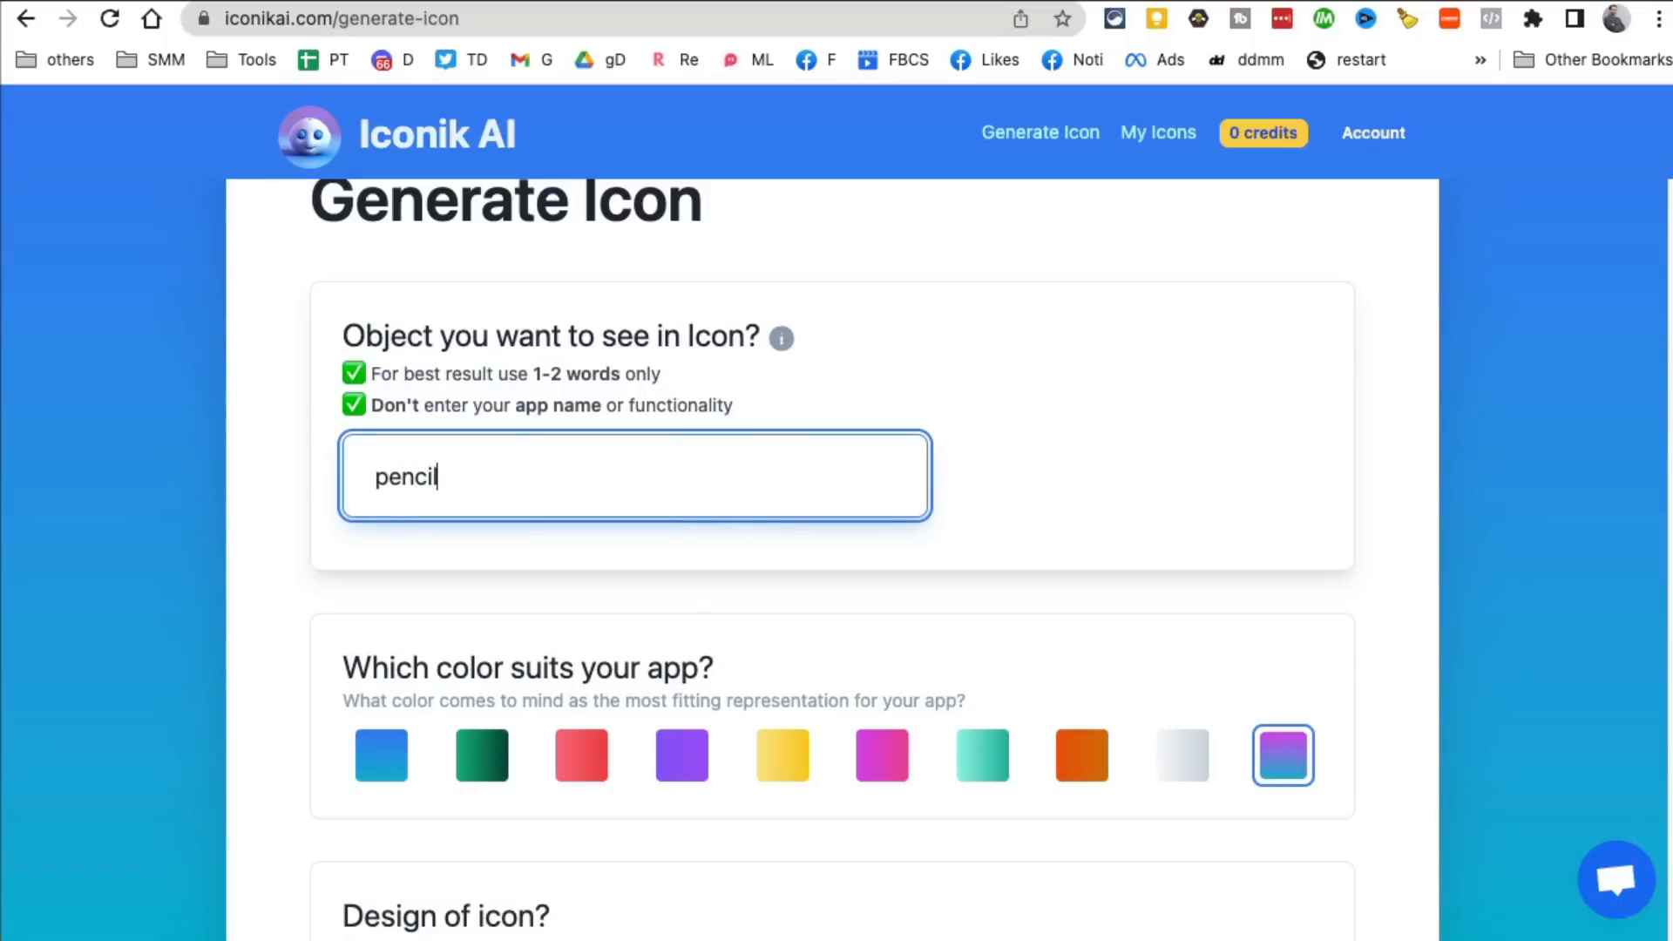
pyautogui.moveTo(821, 511)
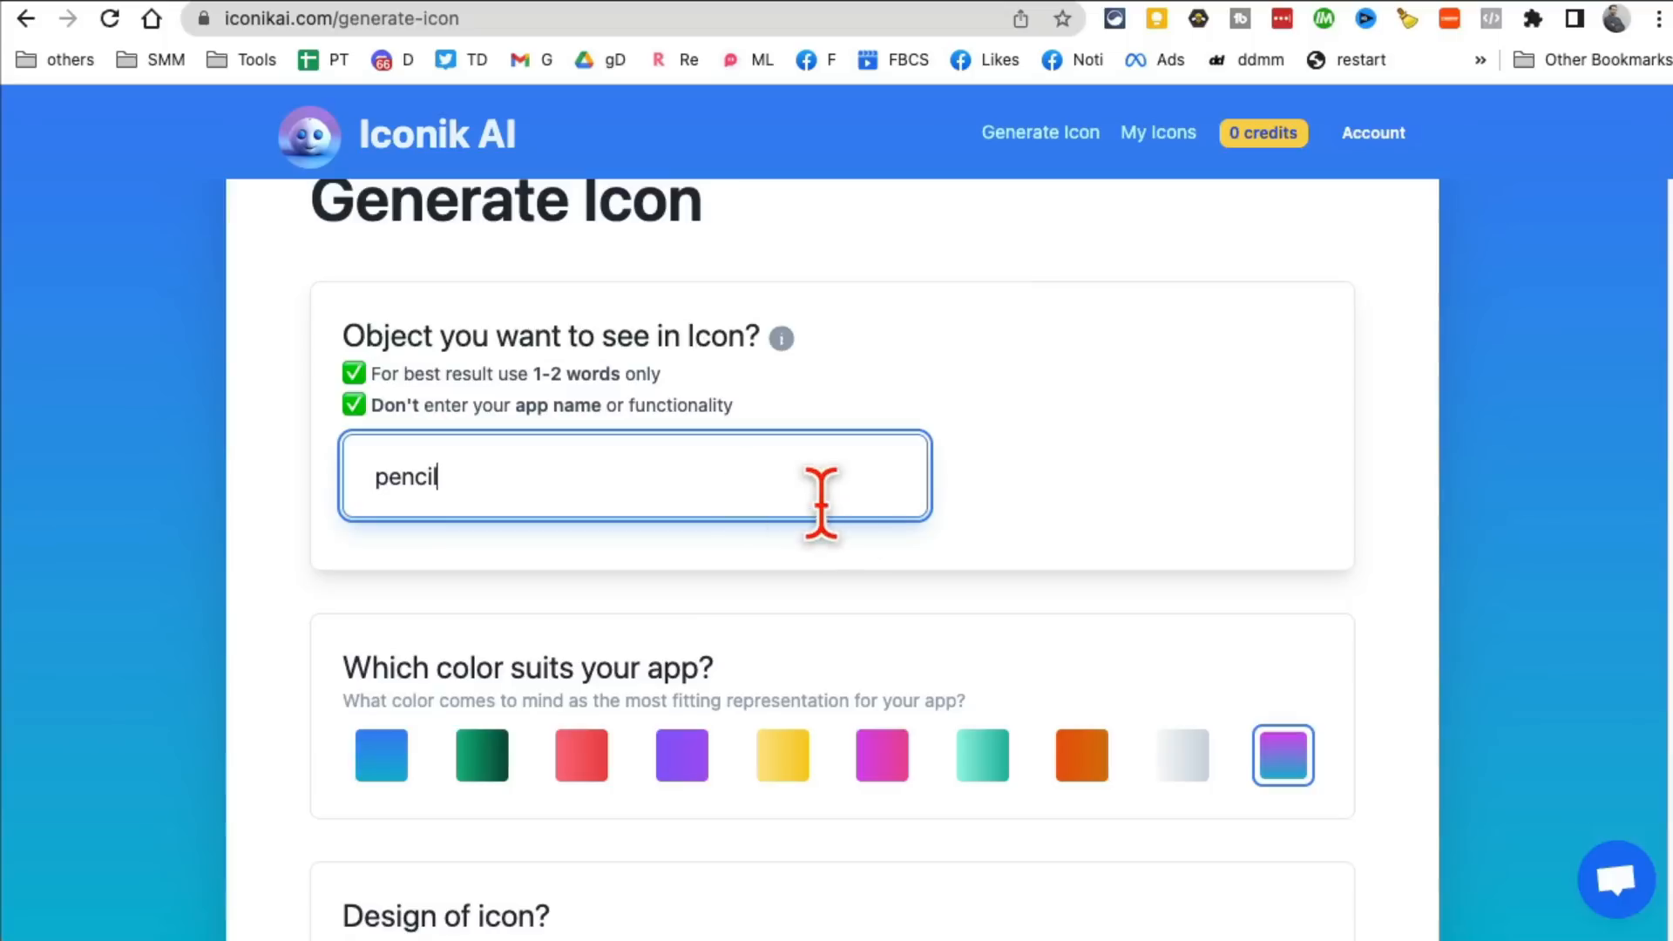
pyautogui.scroll(-3)
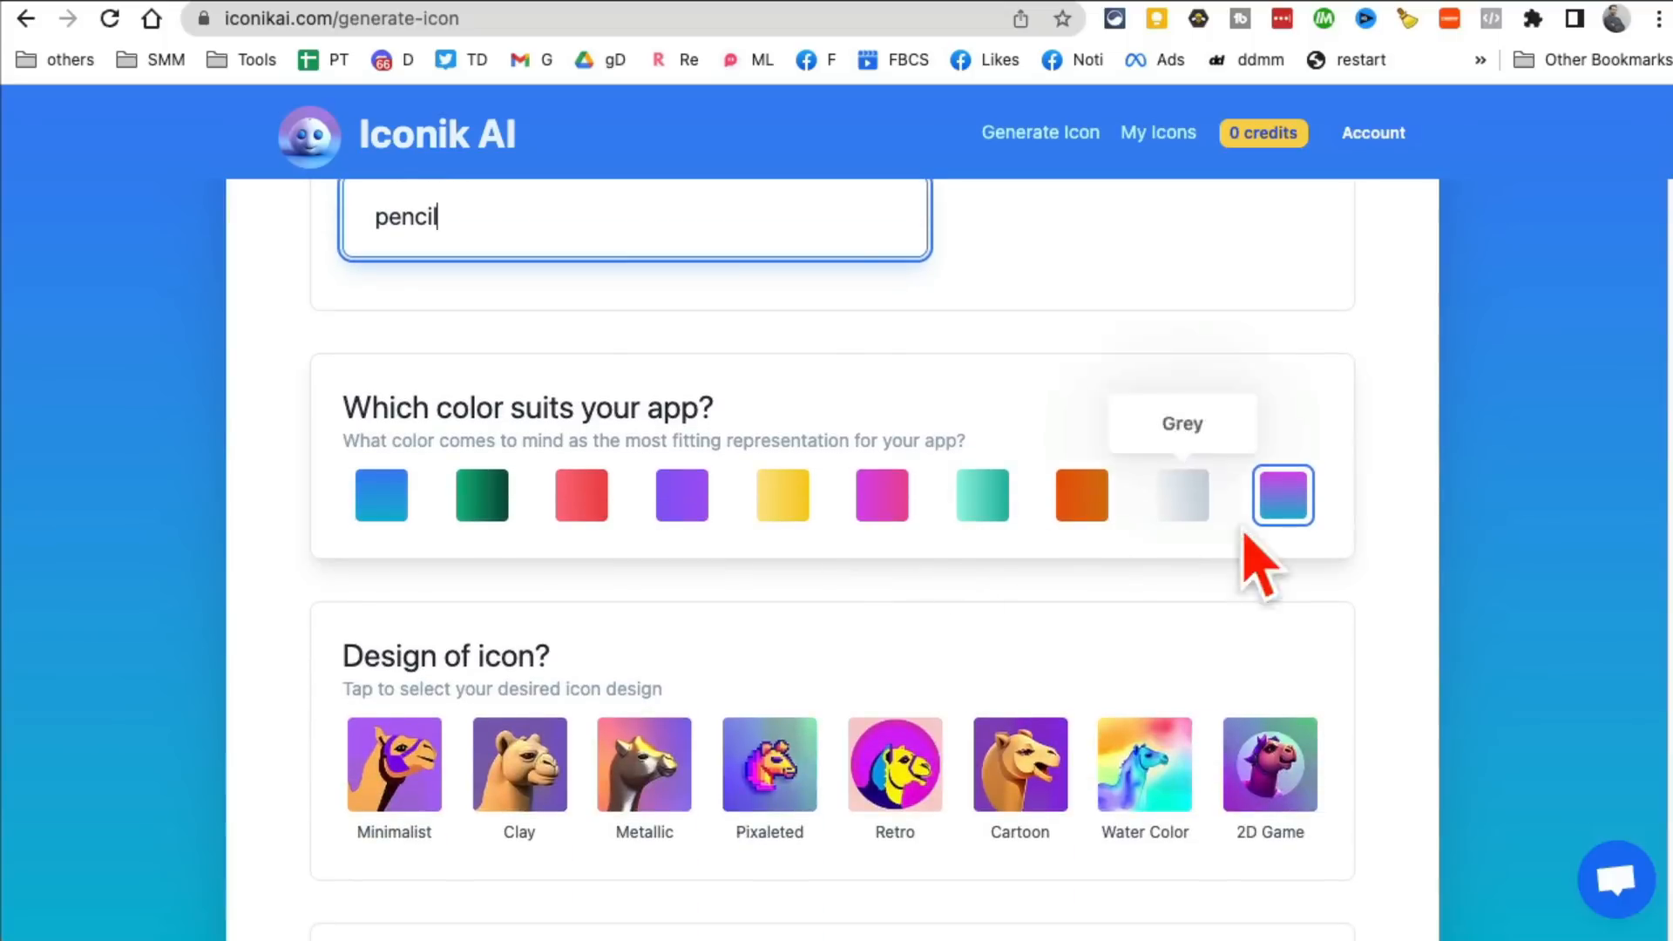
pyautogui.moveTo(481, 493)
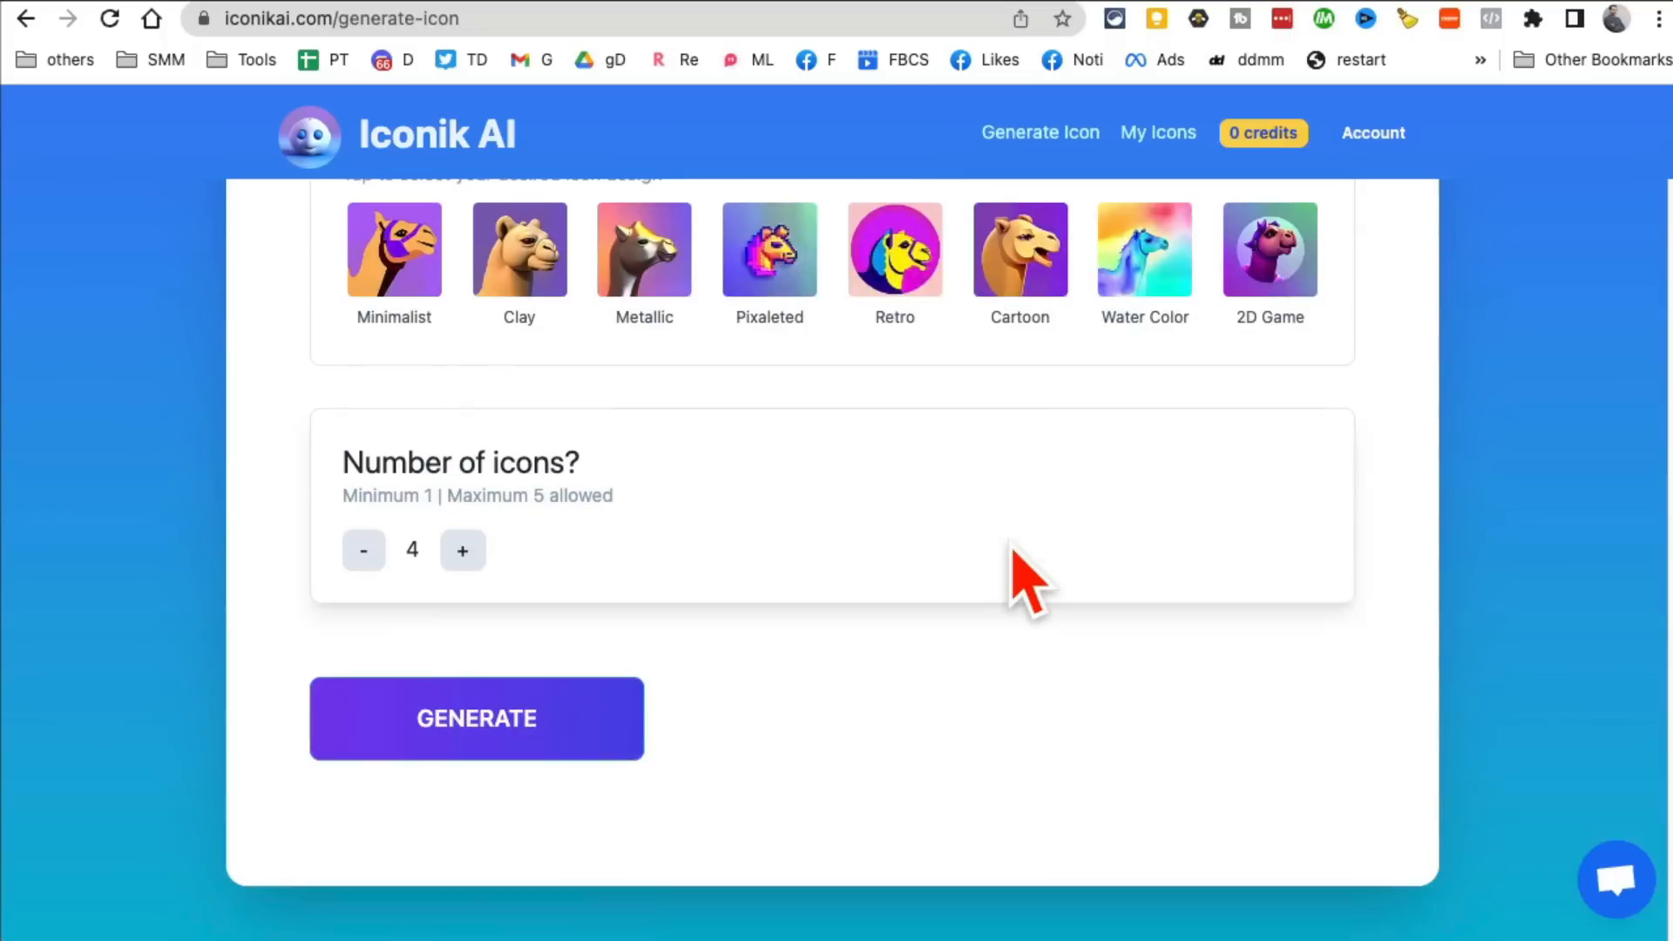
pyautogui.moveTo(894, 296)
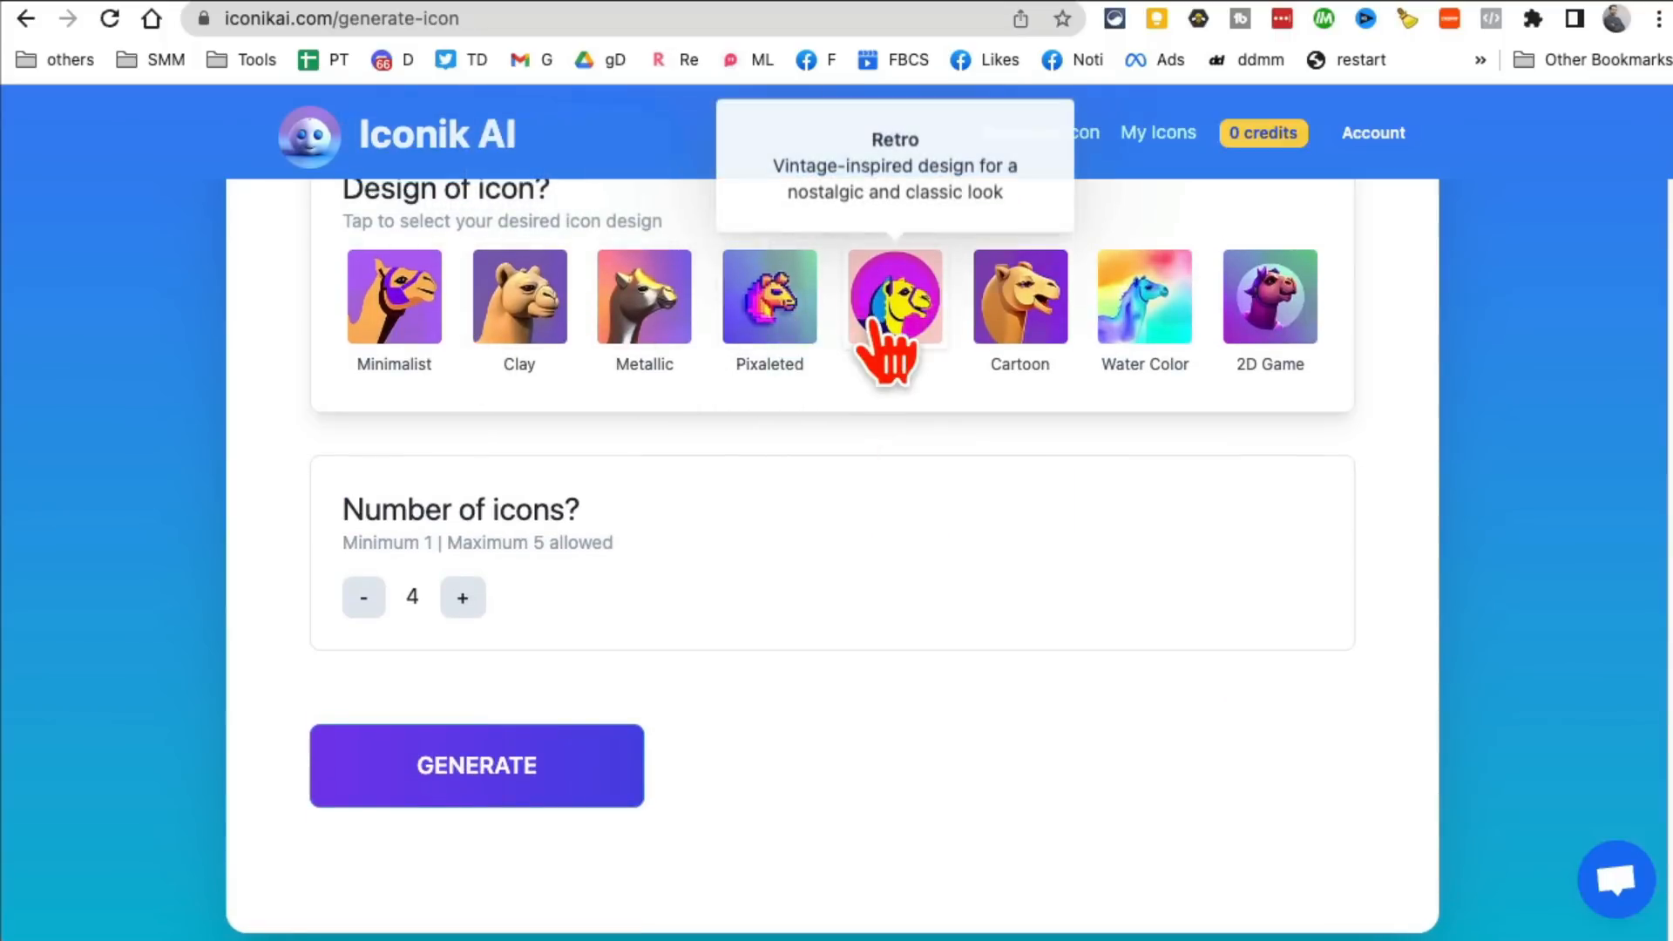
# Step: Choose the Retro design, set the number of icons to 3, and generate the pencil icons
pyautogui.click(894, 296)
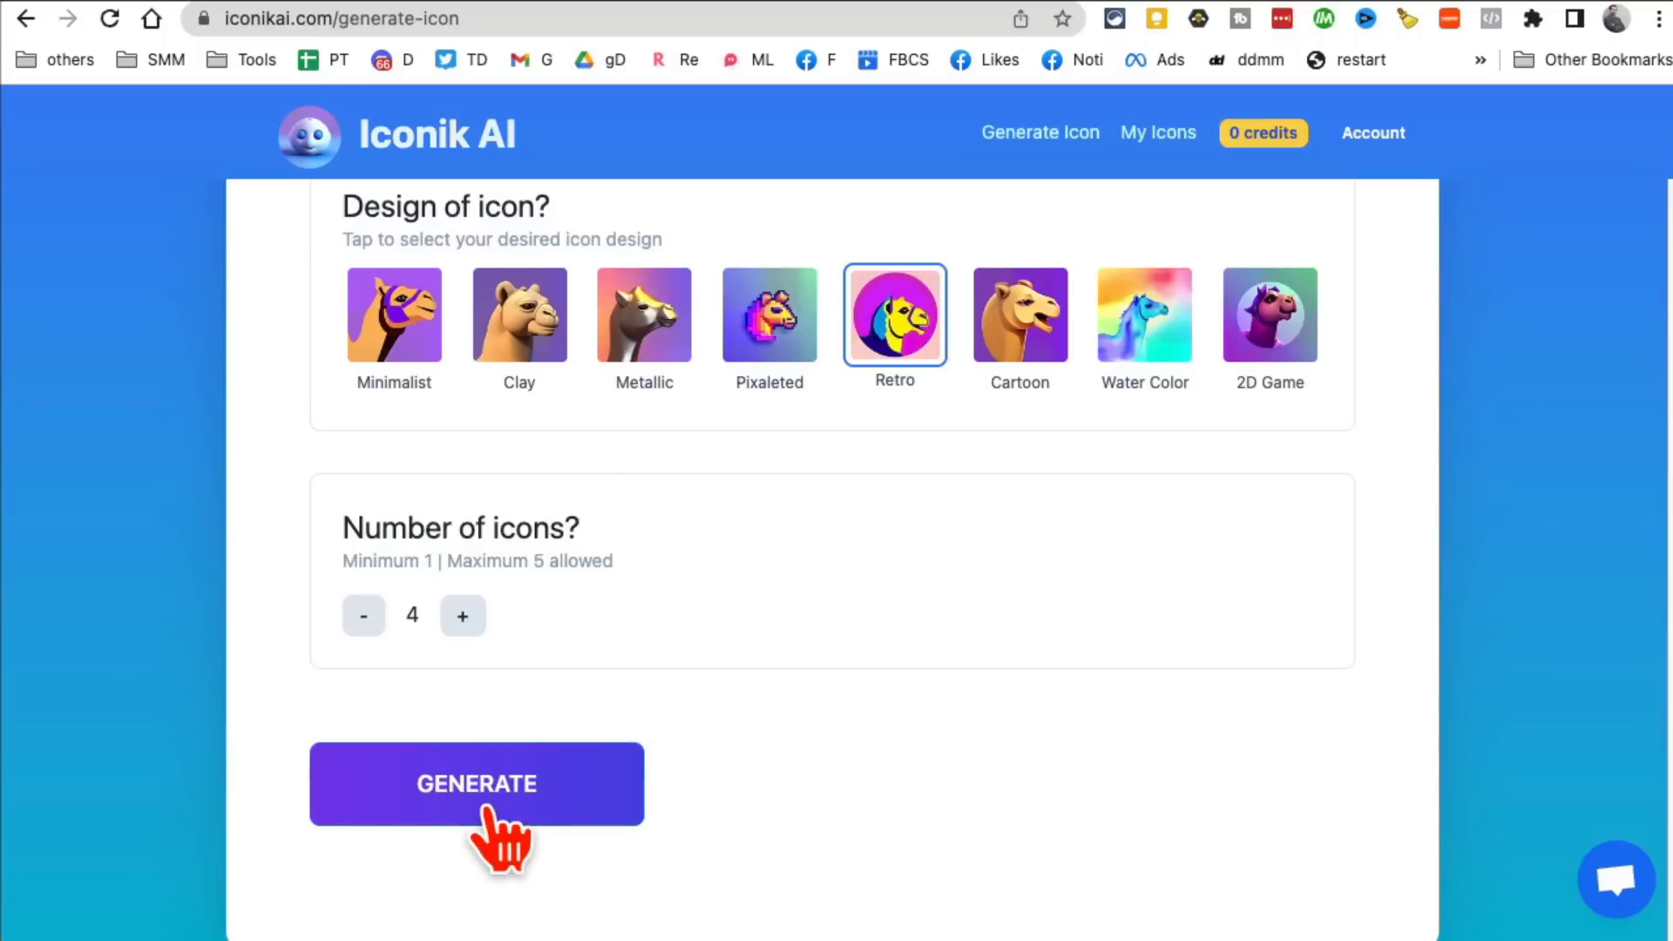
pyautogui.click(363, 615)
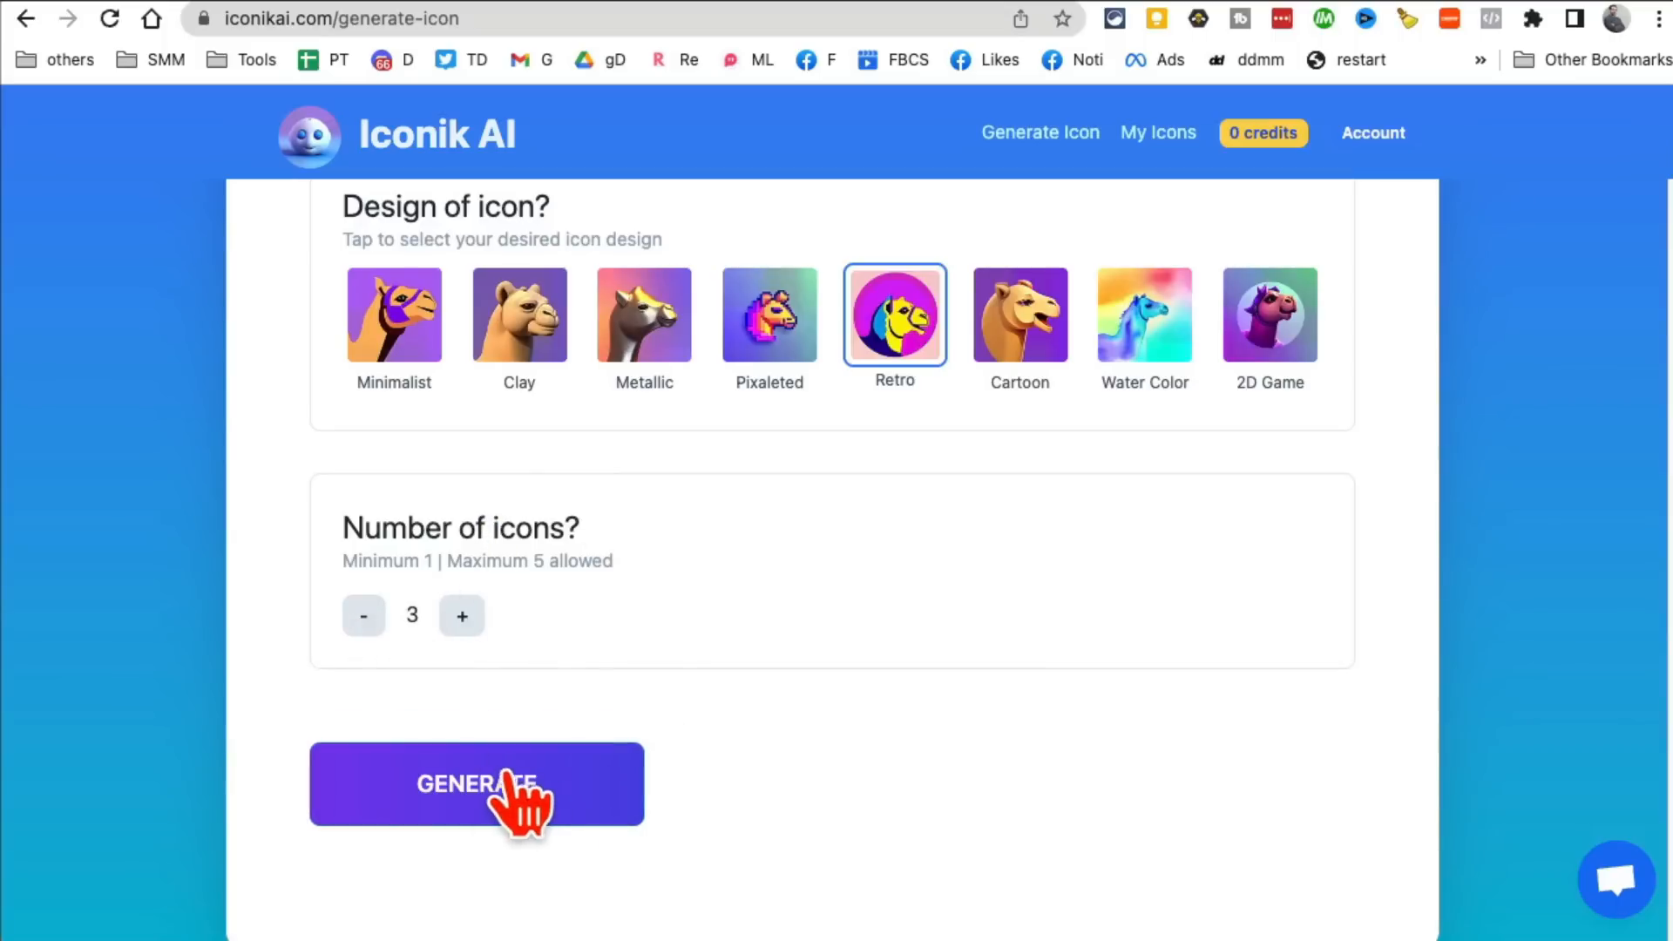
pyautogui.click(476, 783)
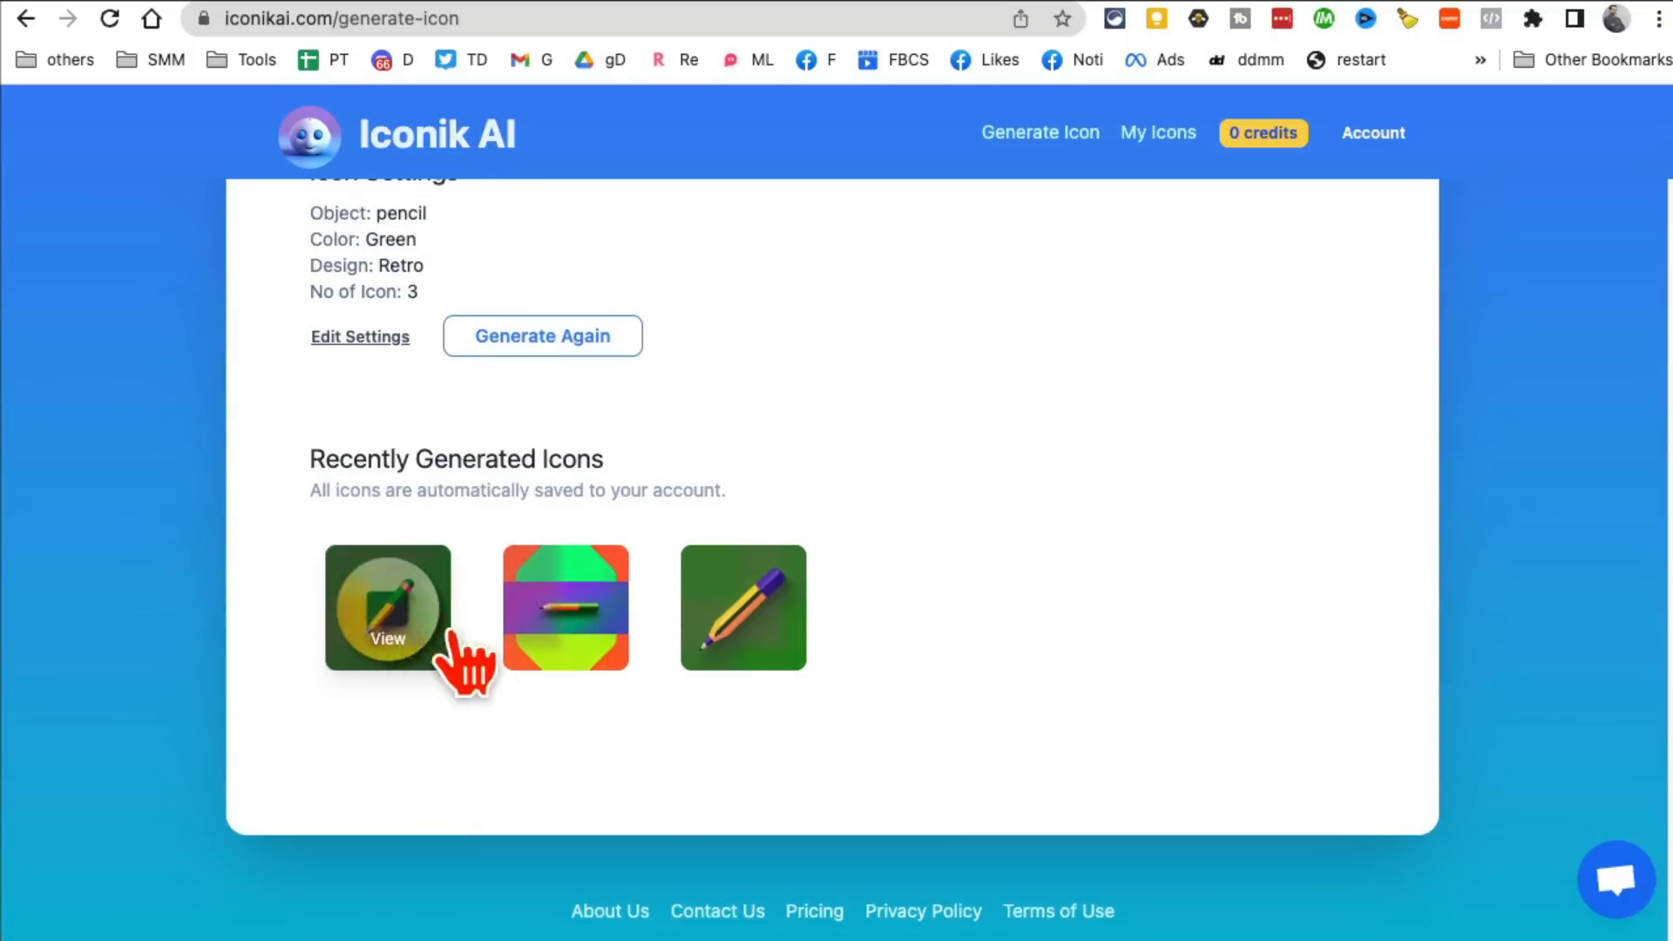
# Step: View the green Retro pencil icon's Icon Detail with its one-credit download, then close it
pyautogui.click(387, 608)
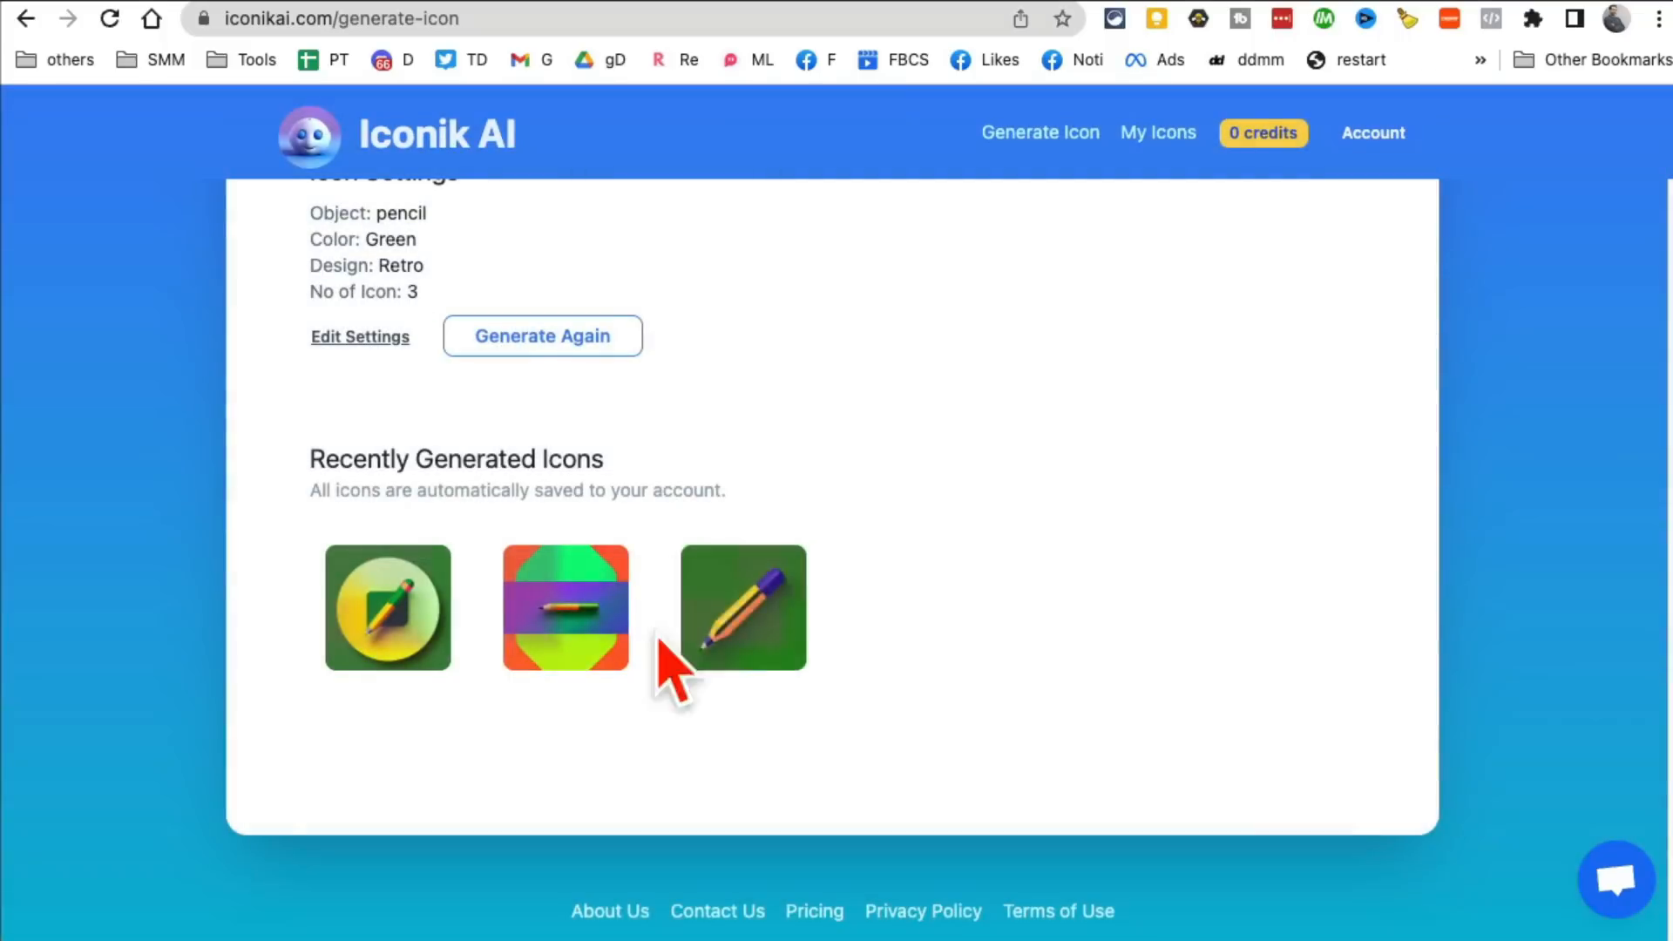
pyautogui.click(742, 606)
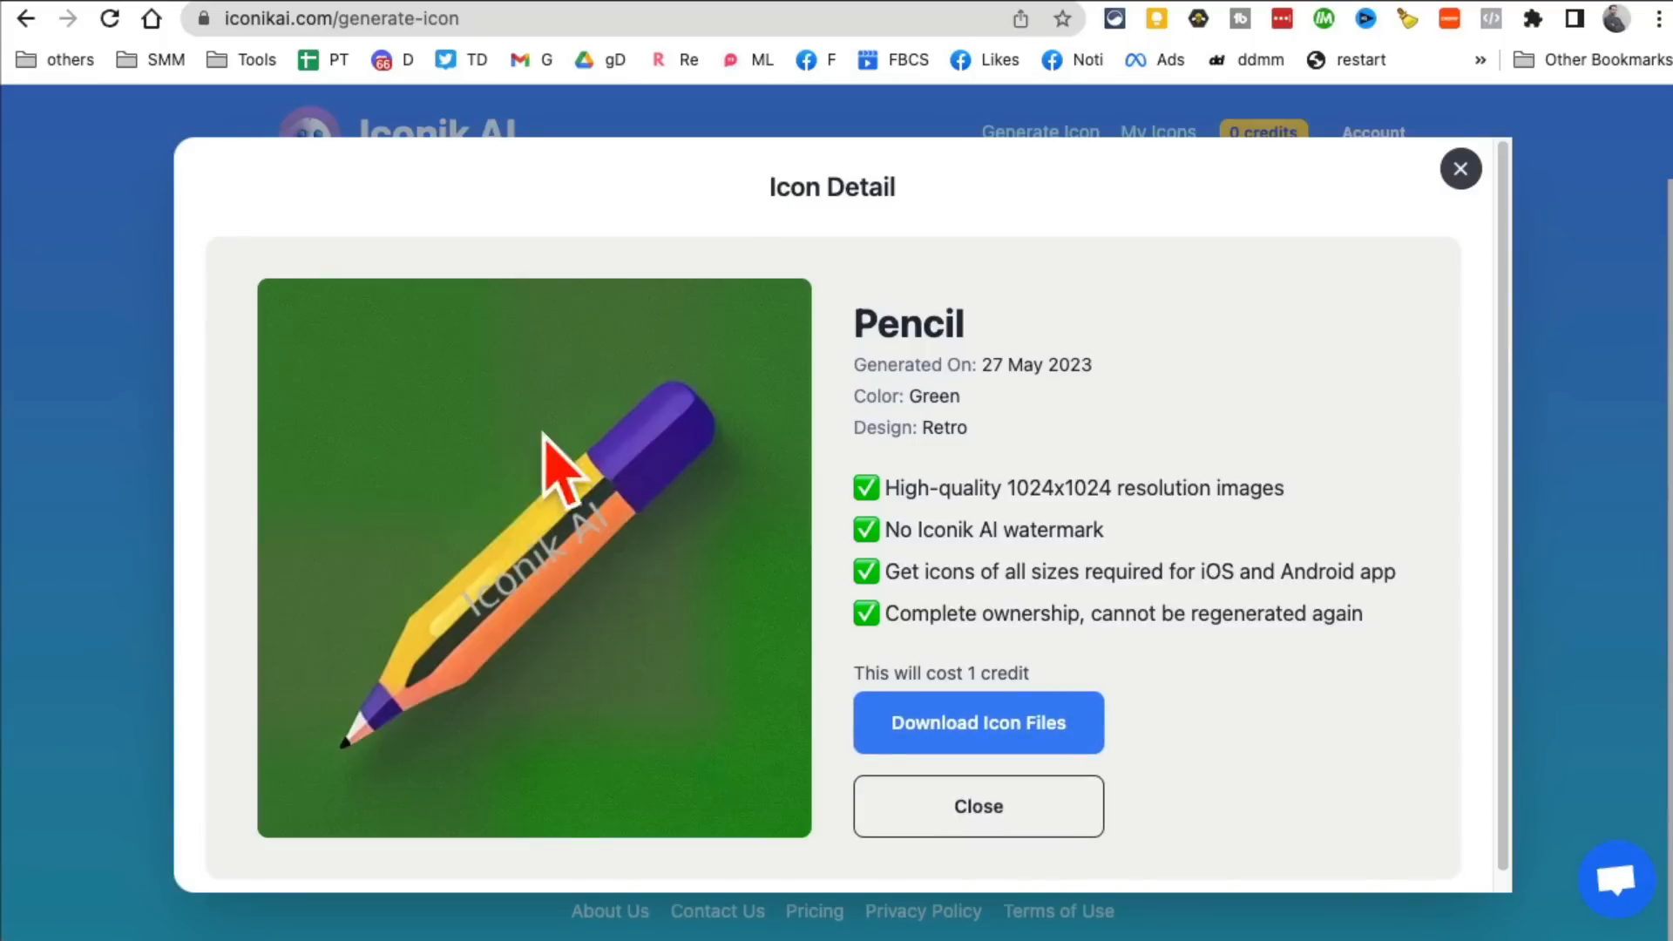
pyautogui.moveTo(1474, 241)
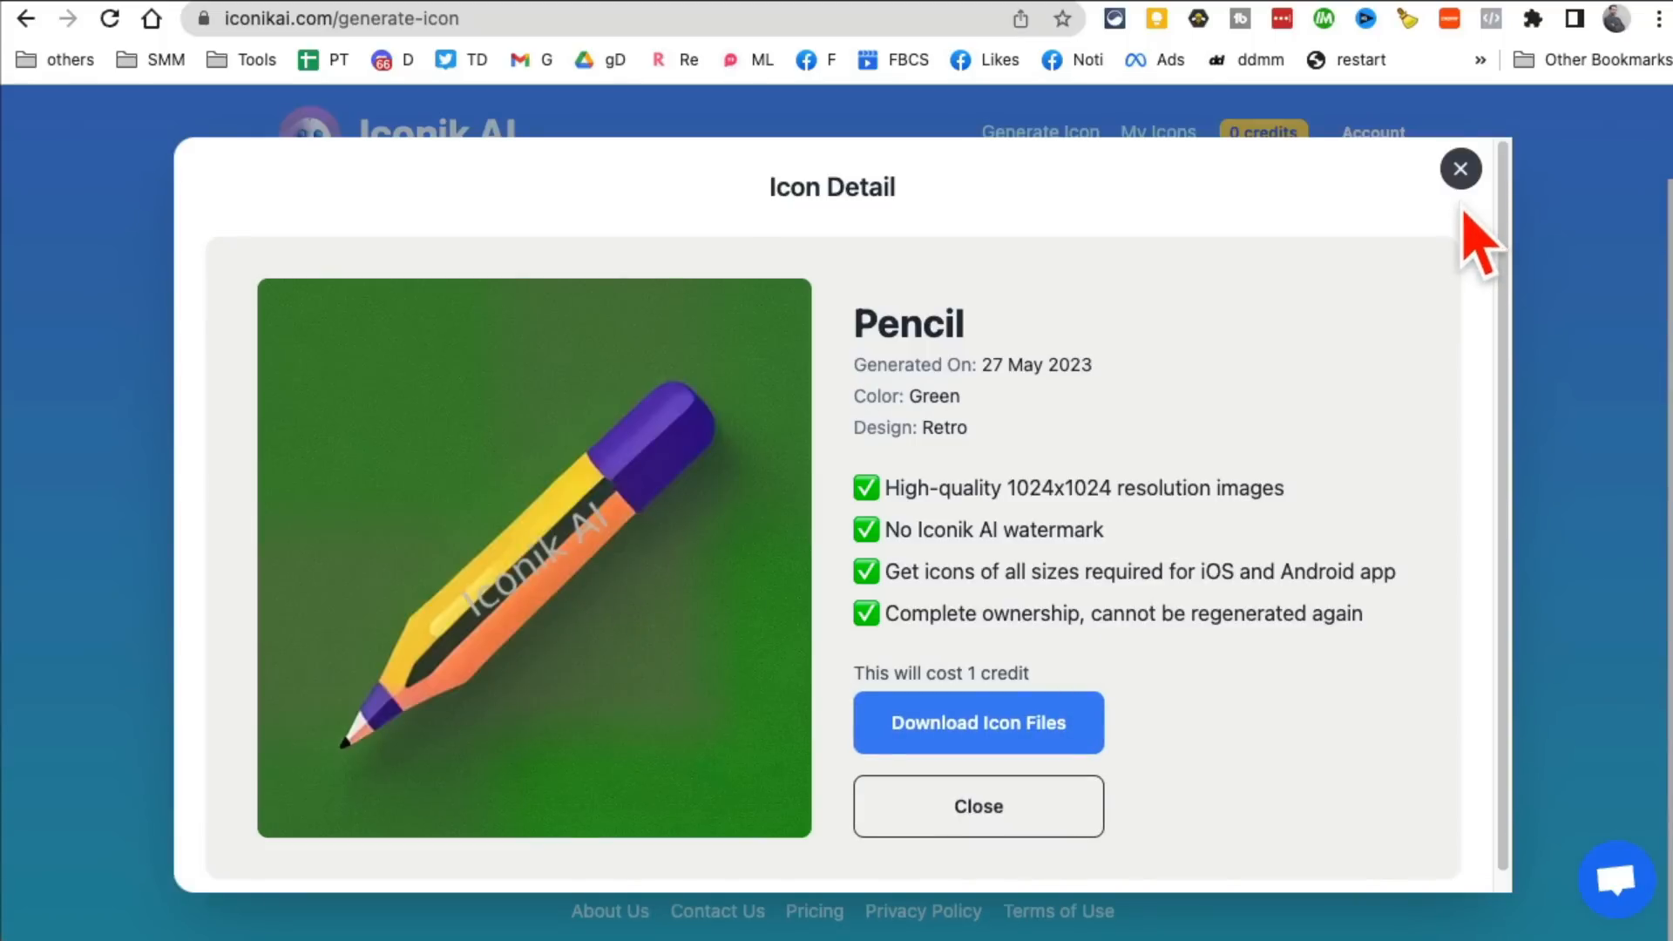
pyautogui.click(1460, 169)
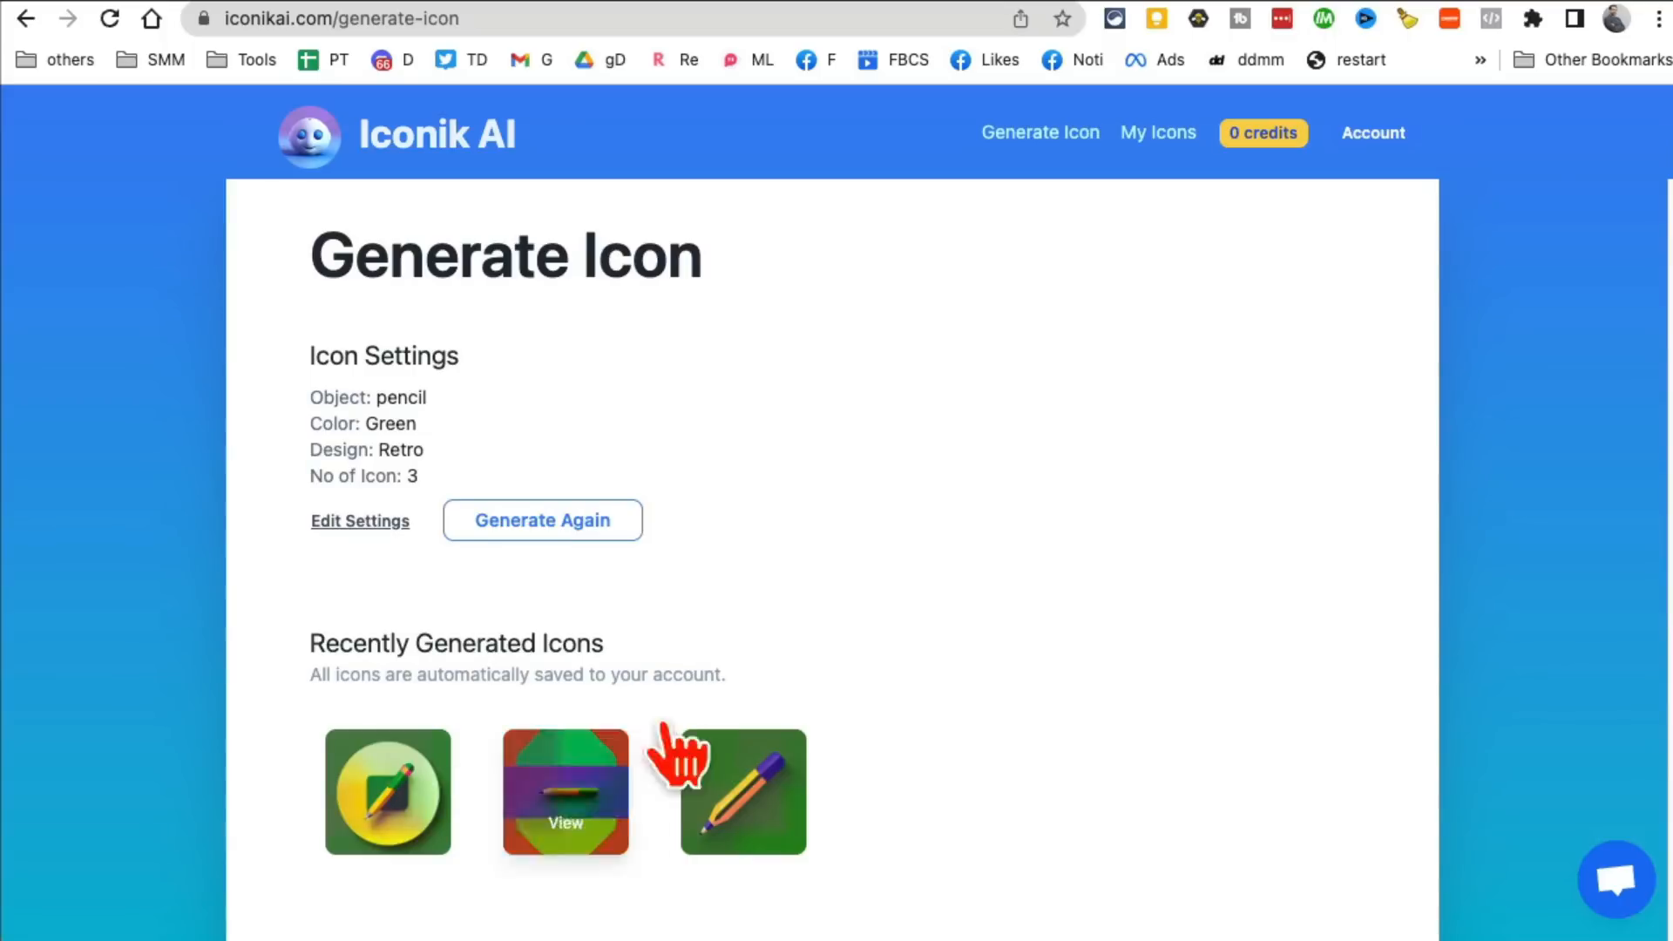
pyautogui.moveTo(934, 491)
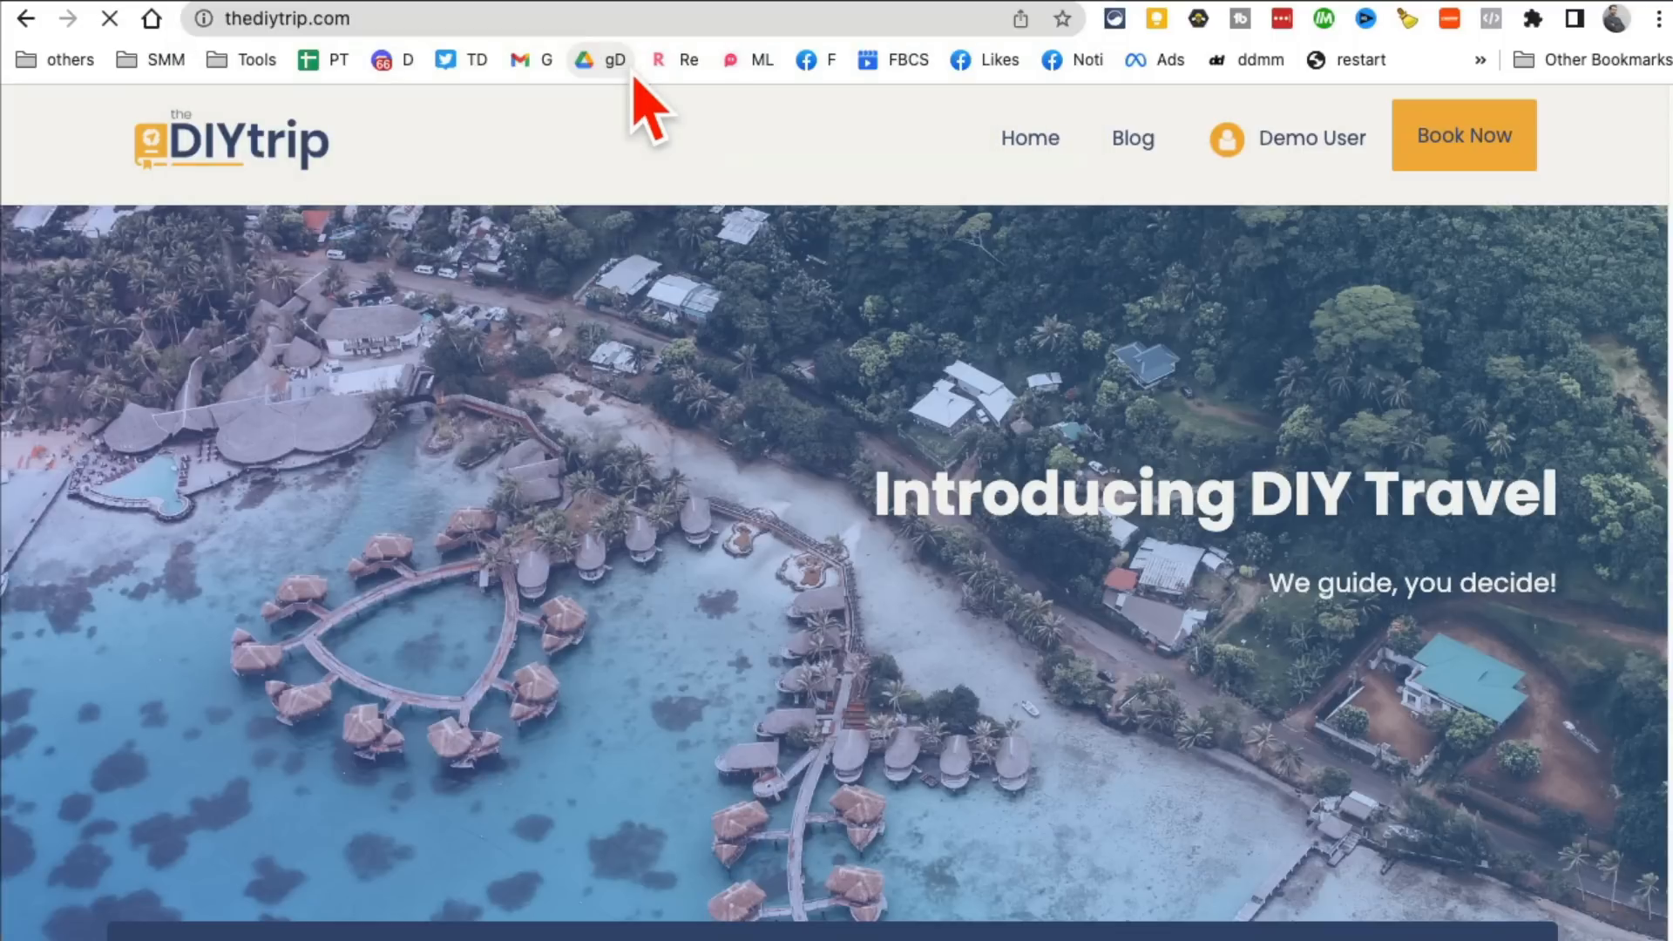
# Step: Set the trip destination to New York with dates 06/07/2023–06/09/2023
pyautogui.scroll(-3)
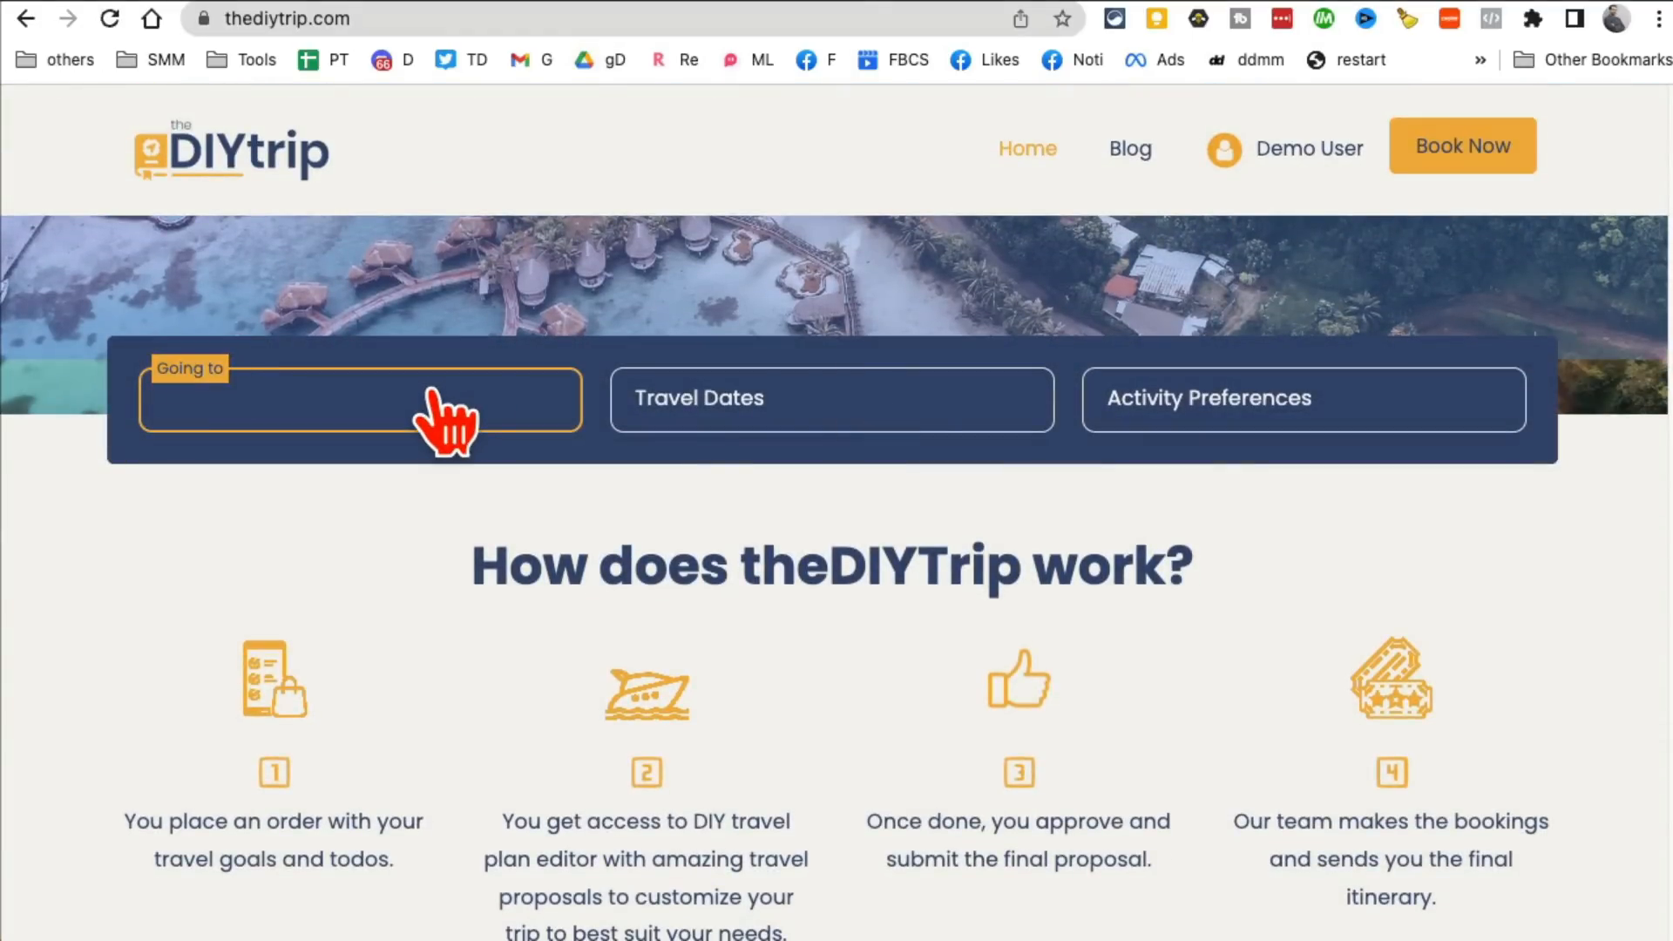
pyautogui.write('new york')
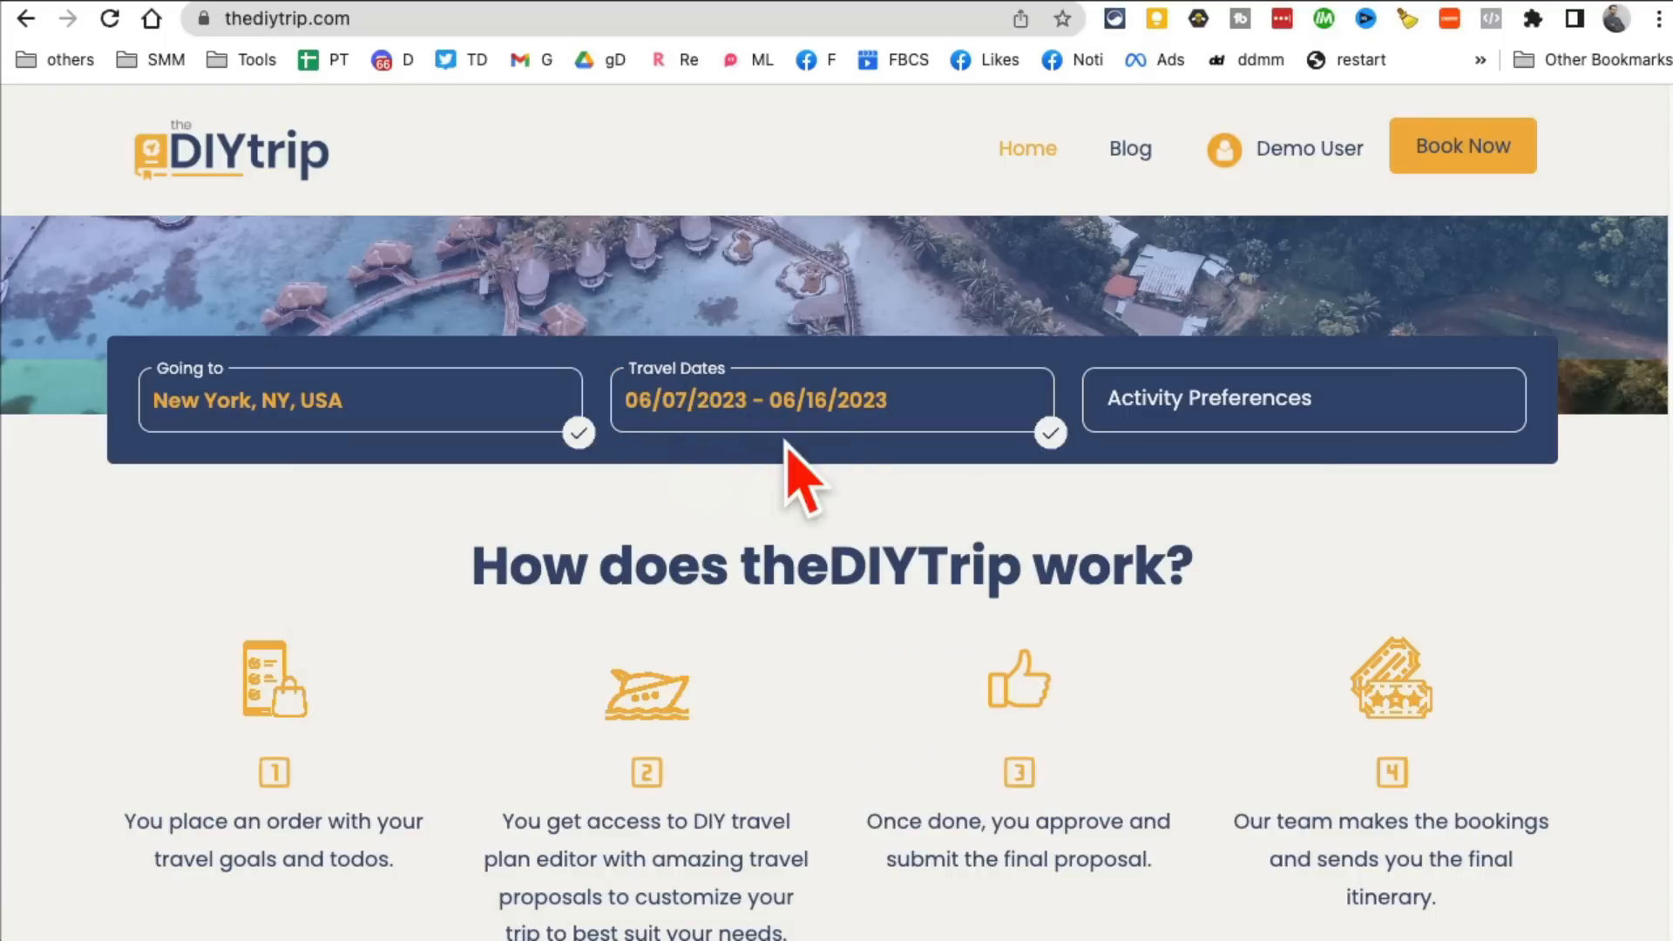
pyautogui.click(833, 400)
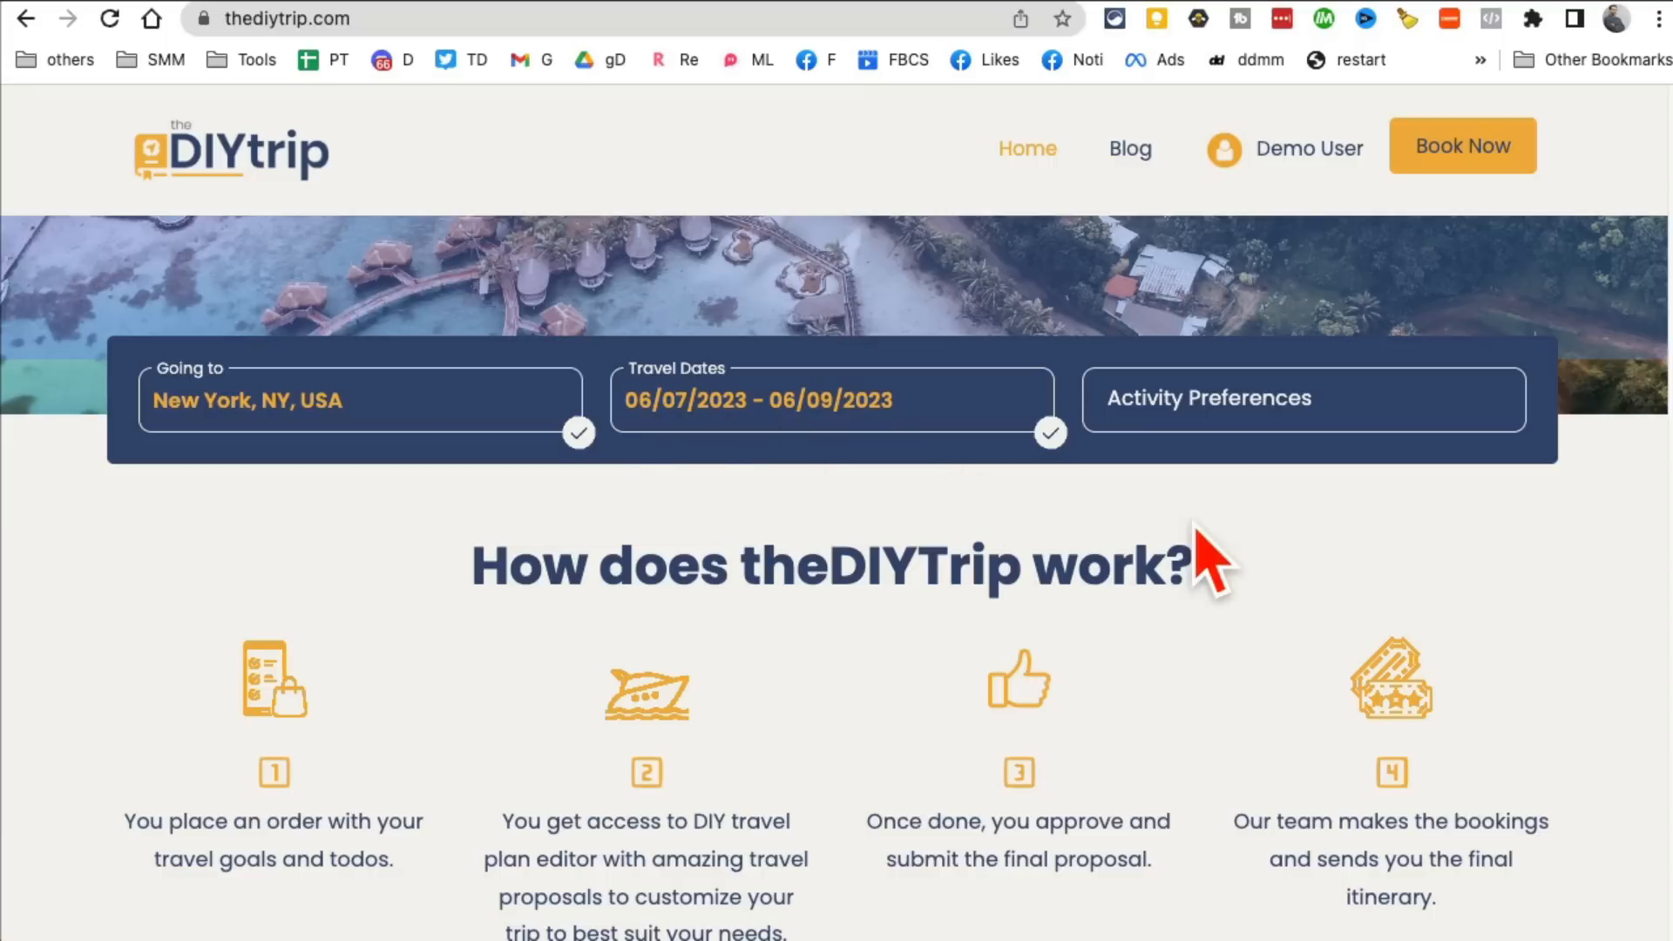
# Step: Add Shopping, Arts & Culture and Outdoors as the trip's activity preferences
pyautogui.click(1301, 397)
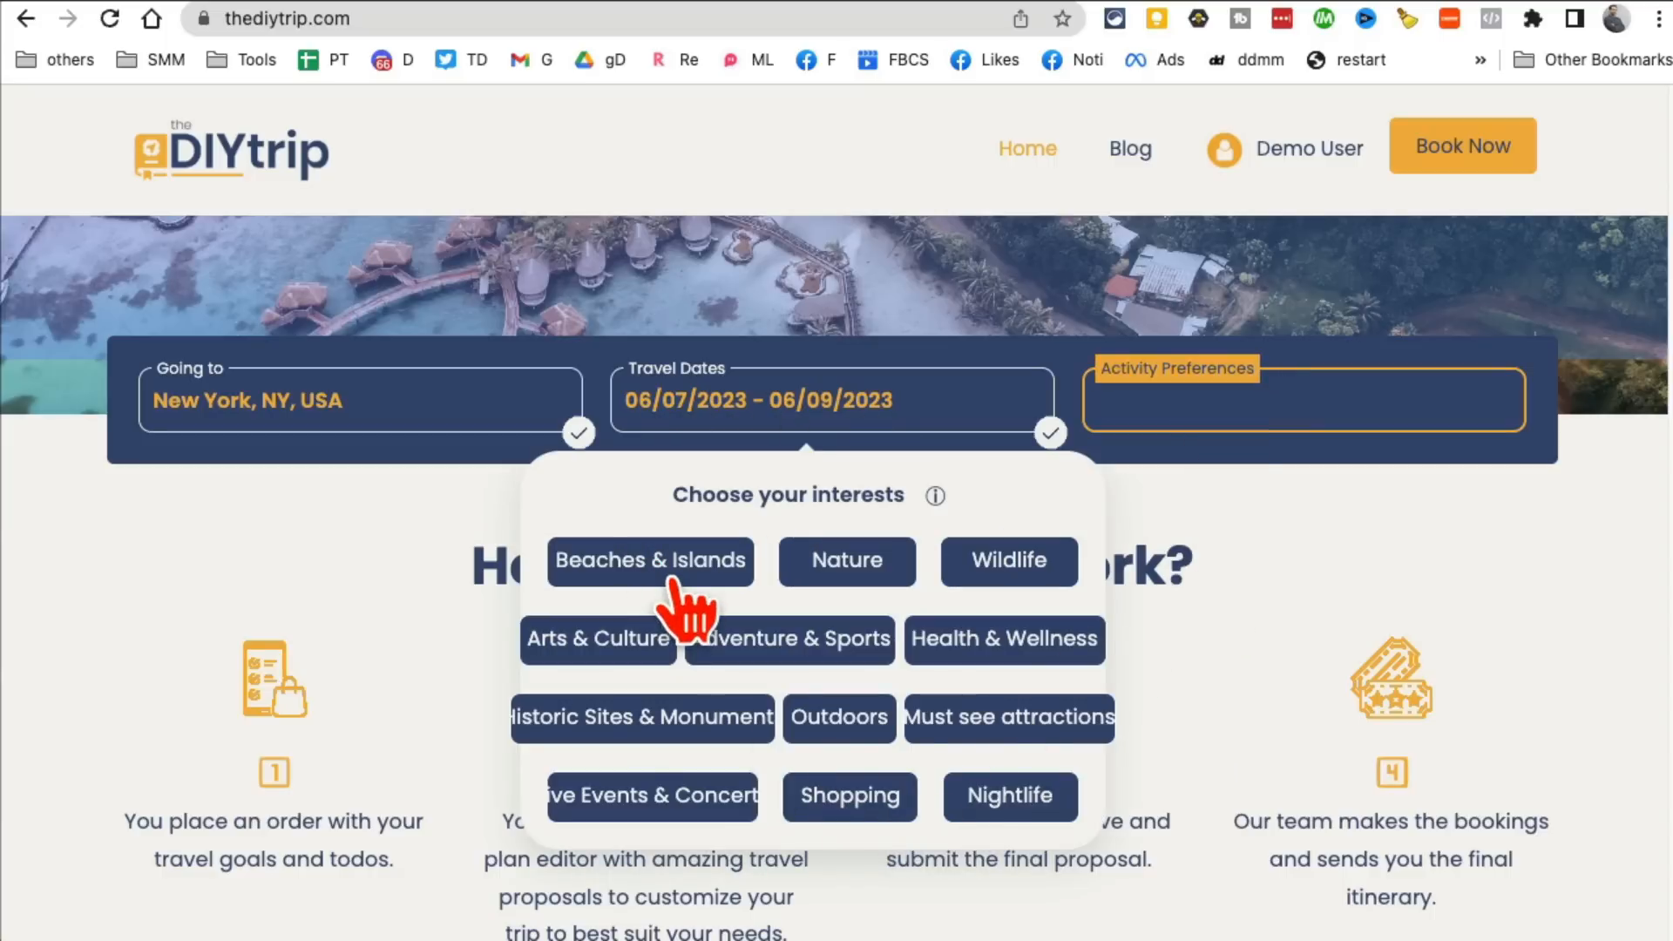
pyautogui.click(849, 796)
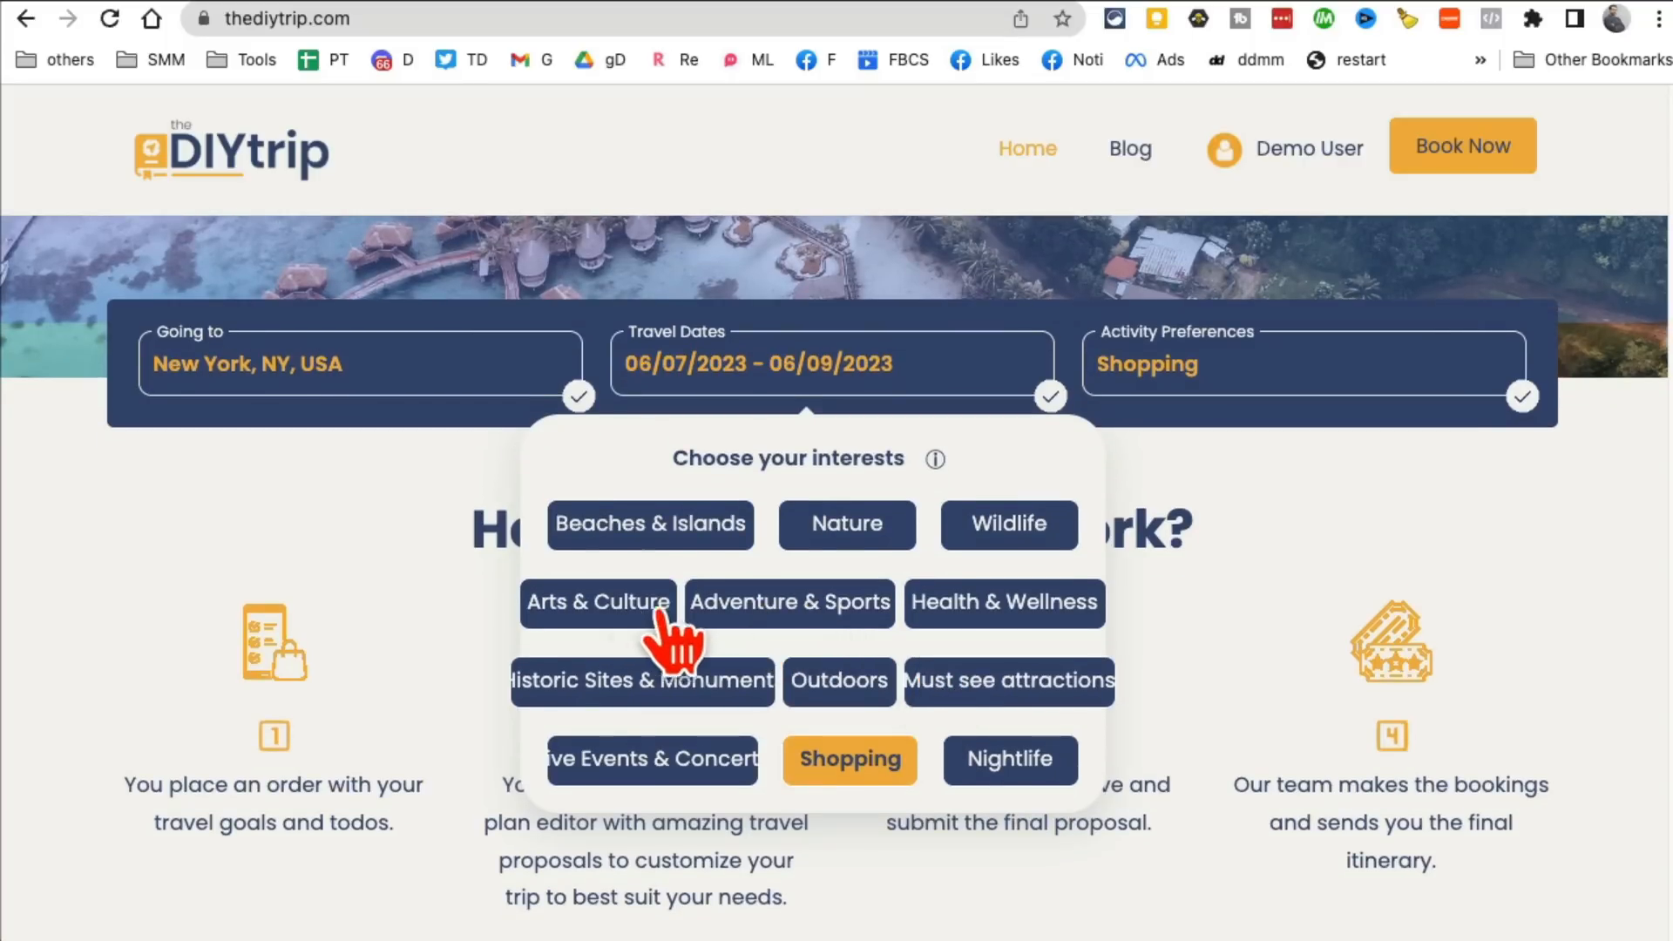
pyautogui.click(598, 602)
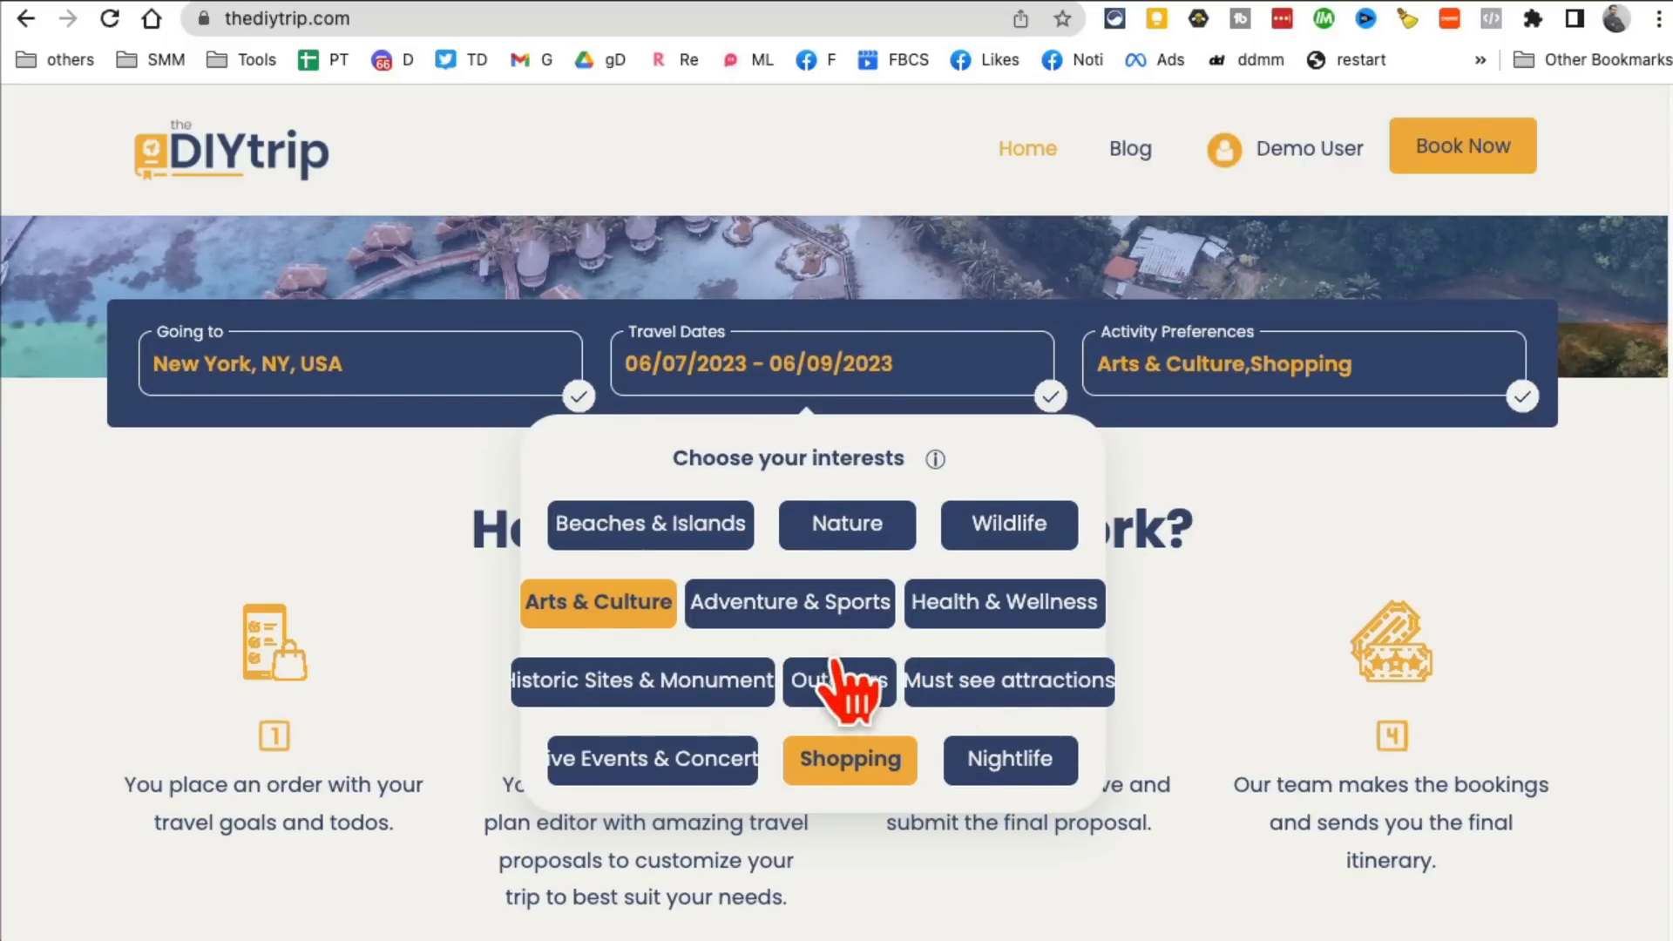
pyautogui.click(838, 681)
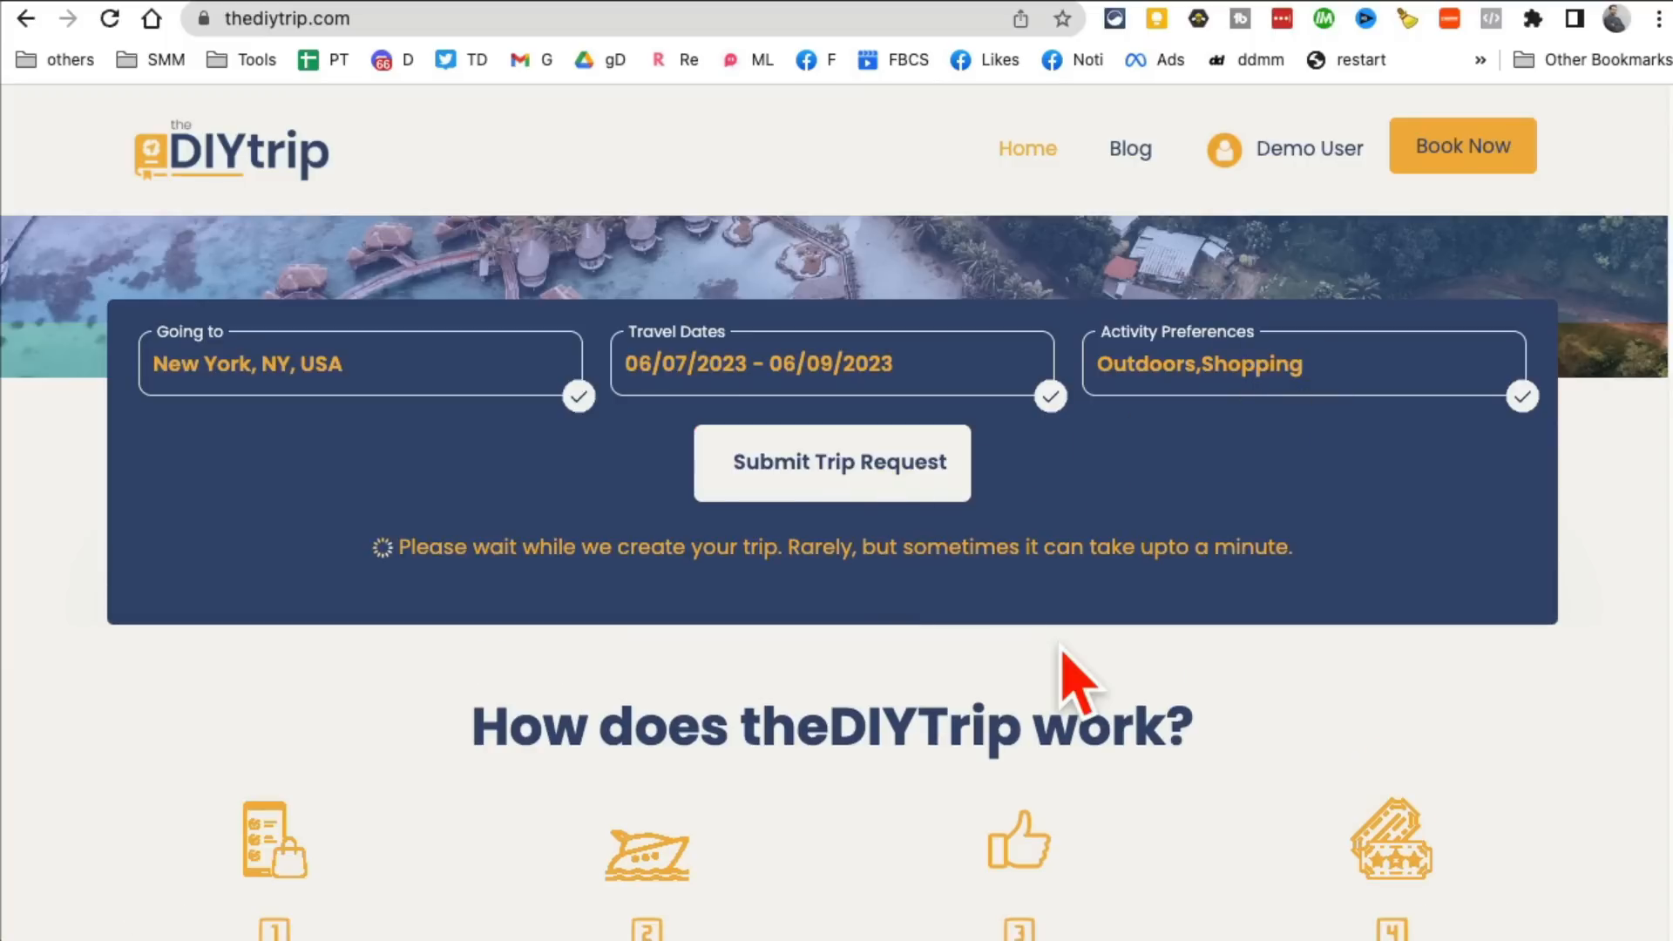
# Step: Submit the New York trip request and look over the generated three-day planner
pyautogui.click(831, 462)
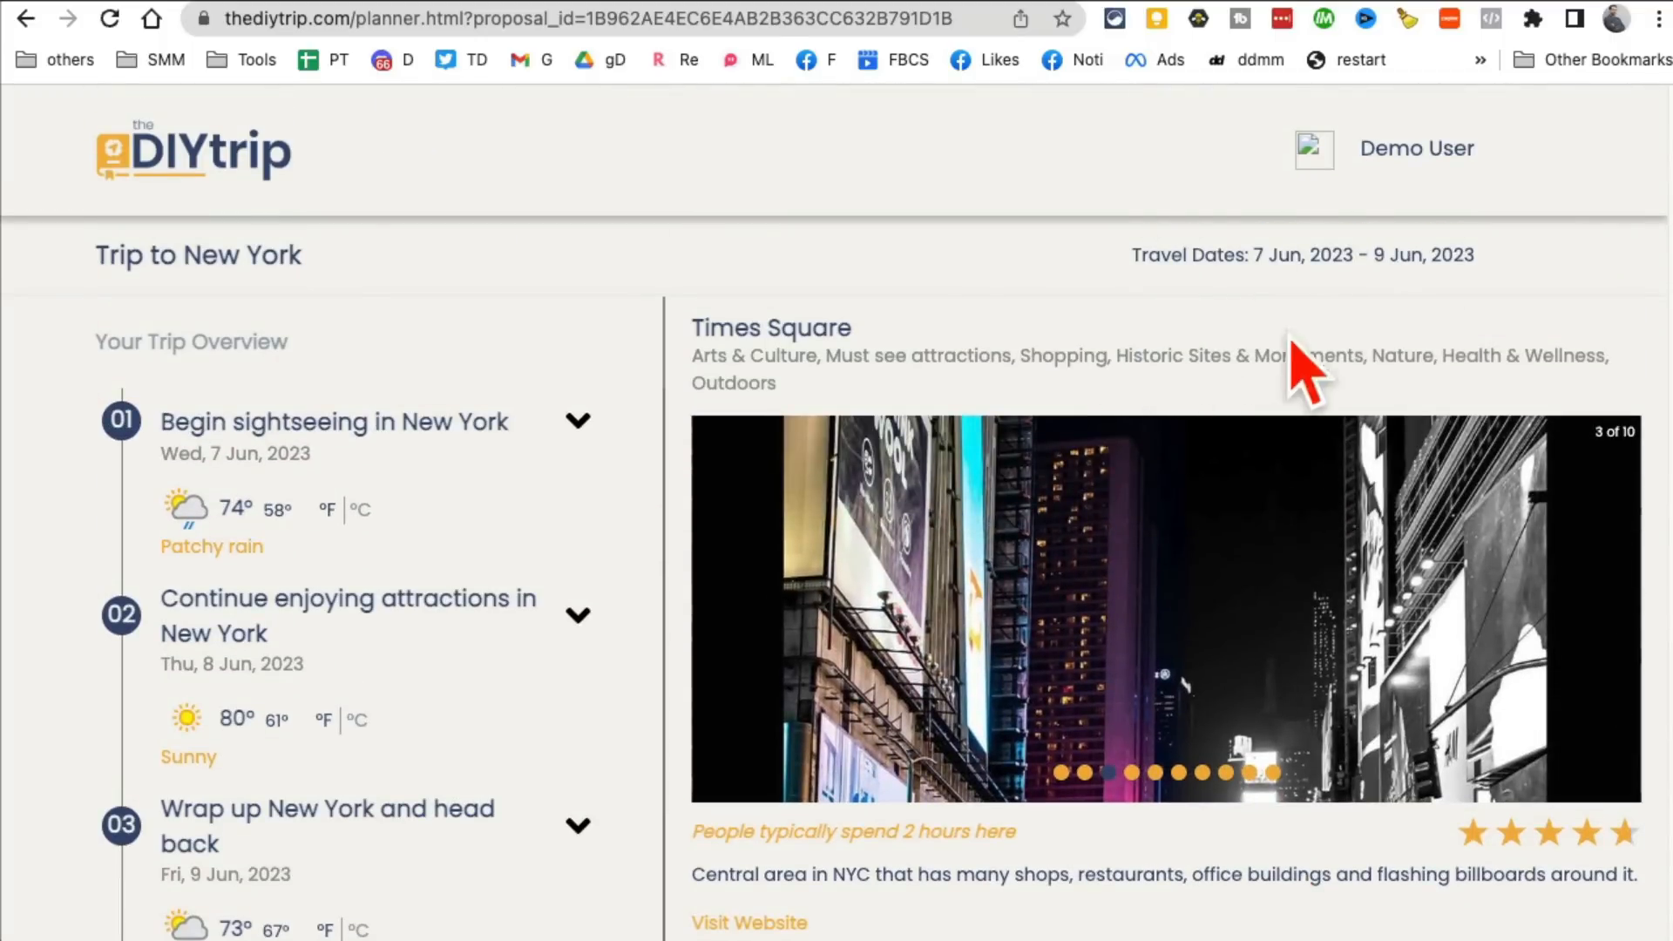
pyautogui.scroll(-3)
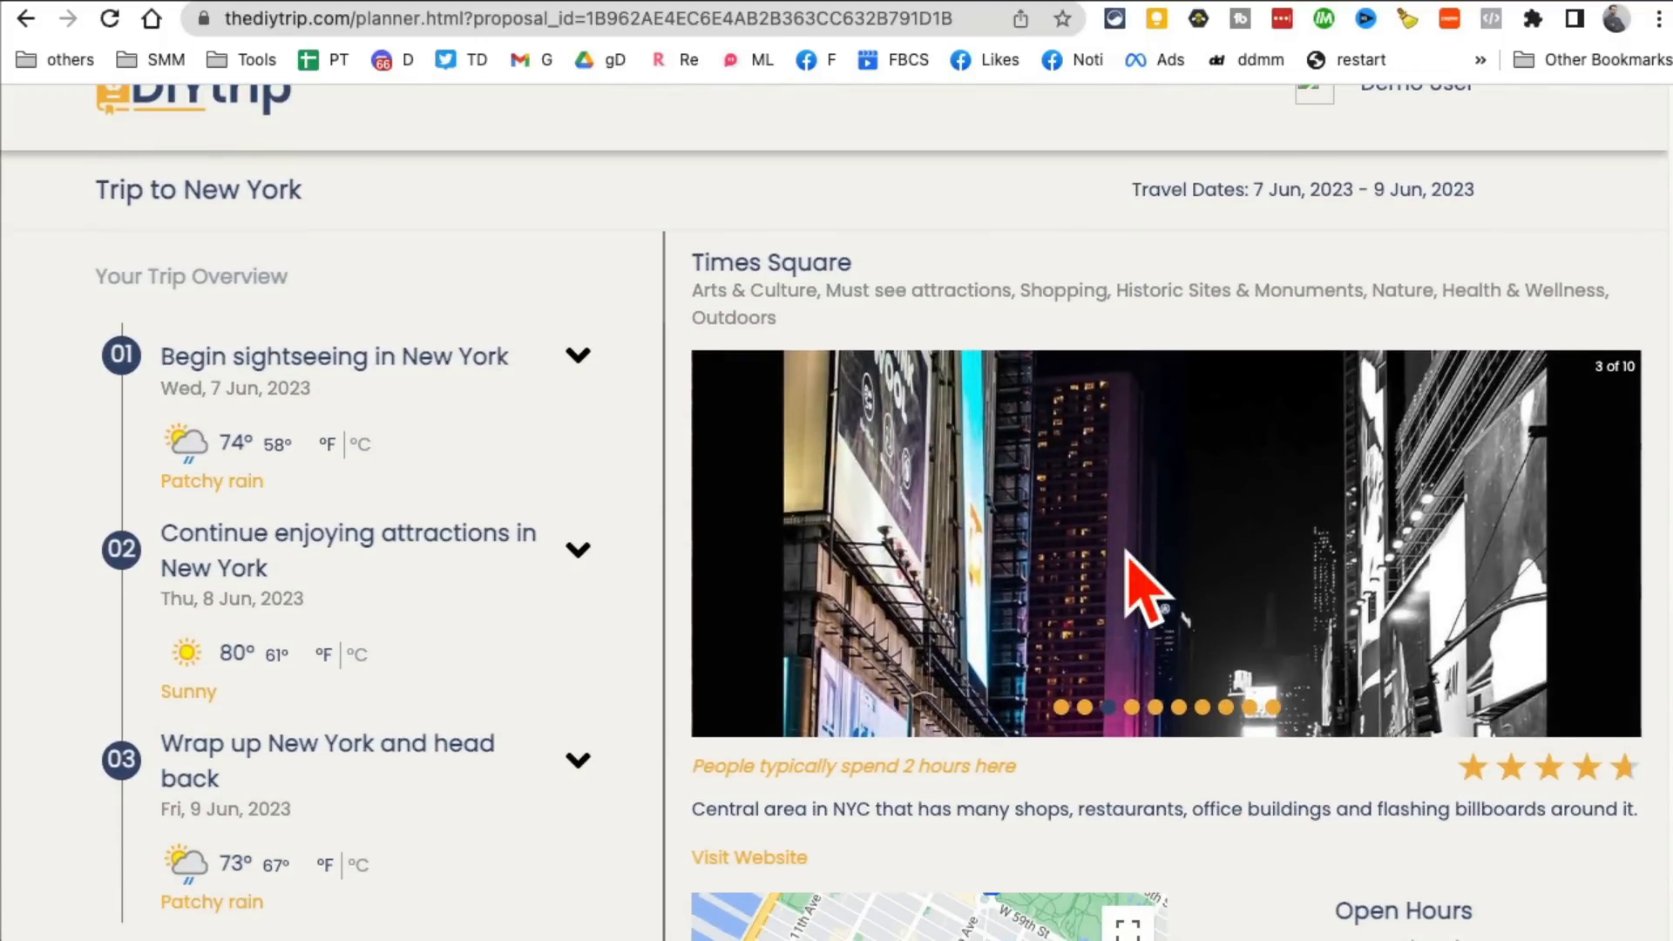
pyautogui.scroll(-3)
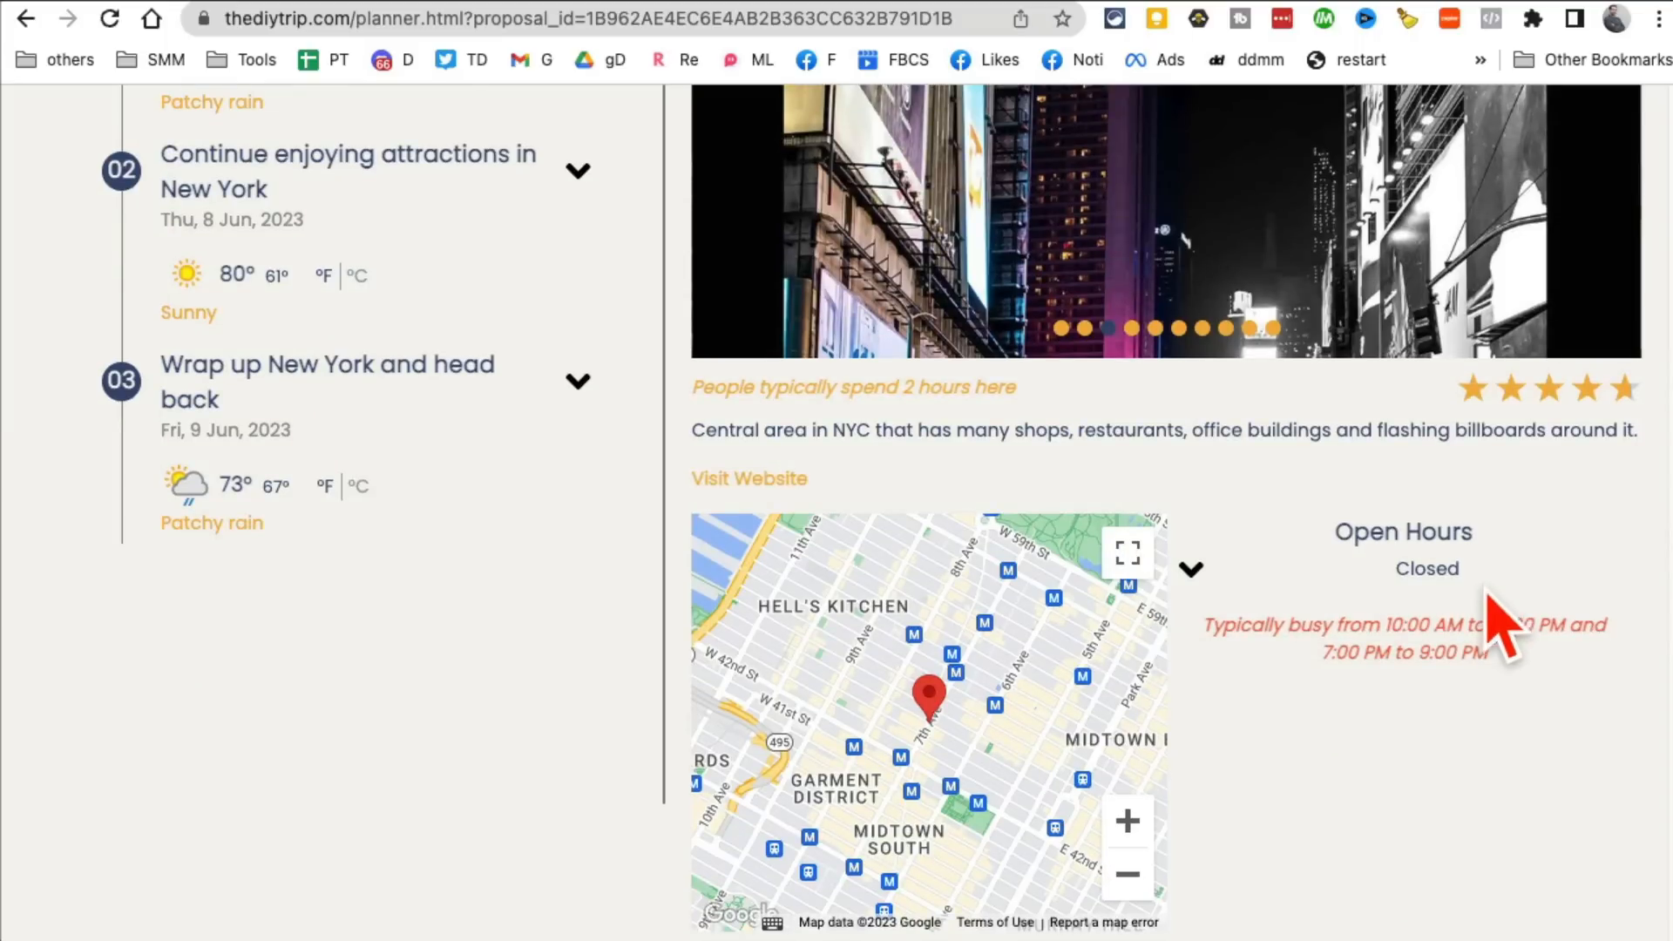
pyautogui.scroll(3)
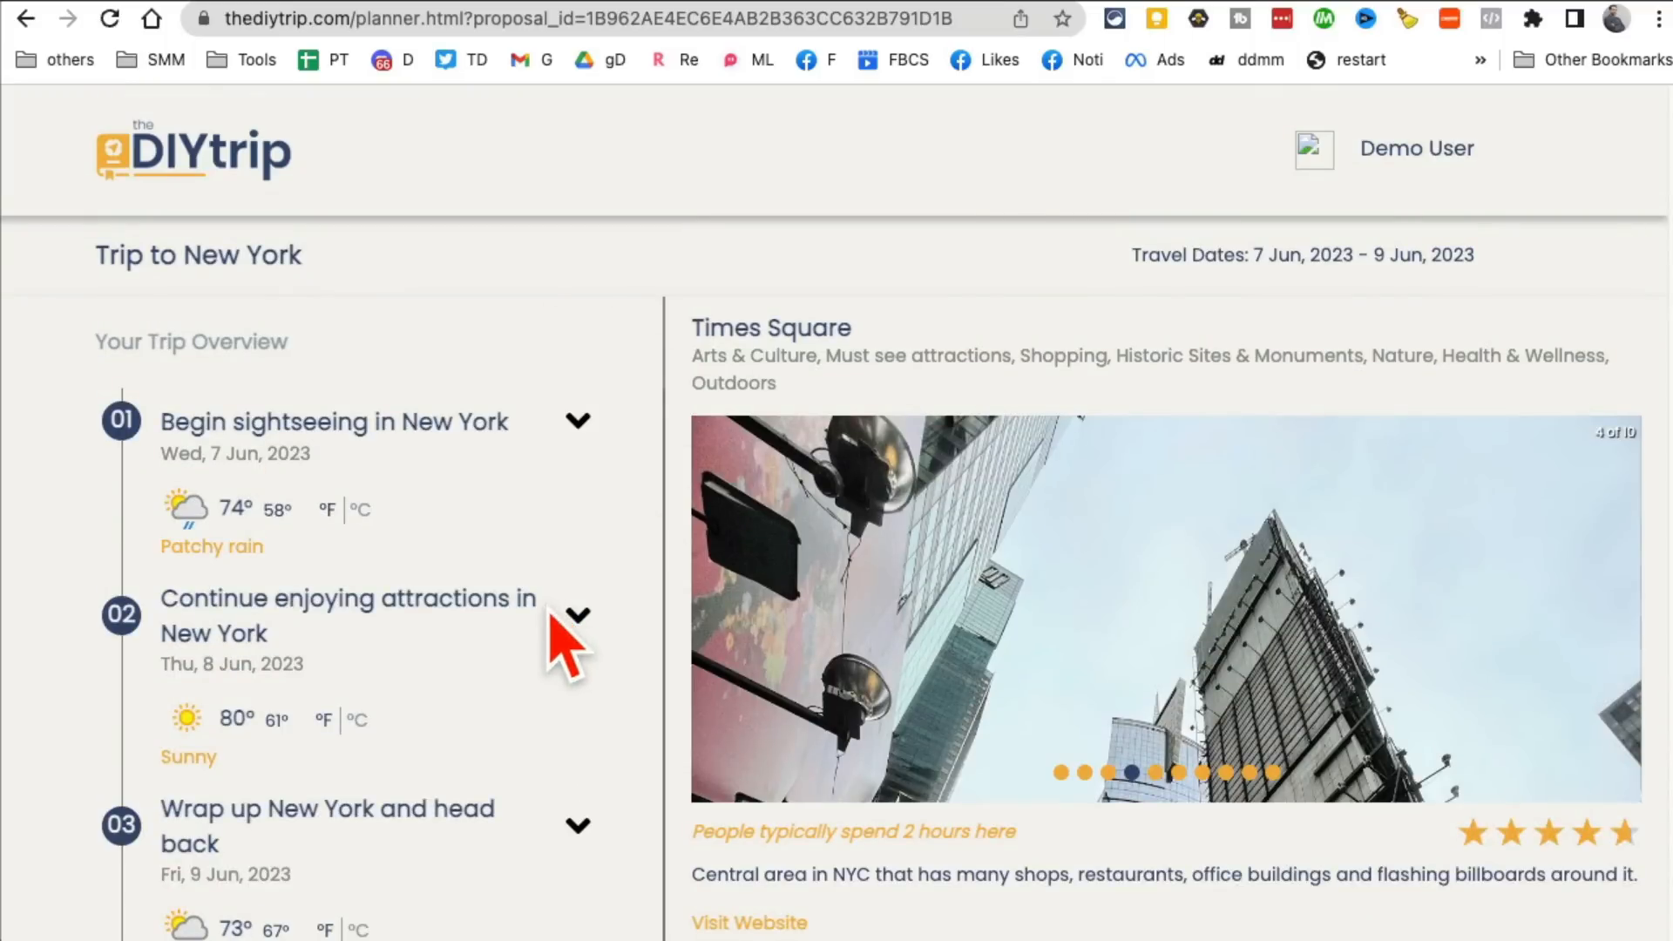
# Step: Review day 02's Queens College stop and day 03's Discover TRAINWORLD stop
pyautogui.click(577, 615)
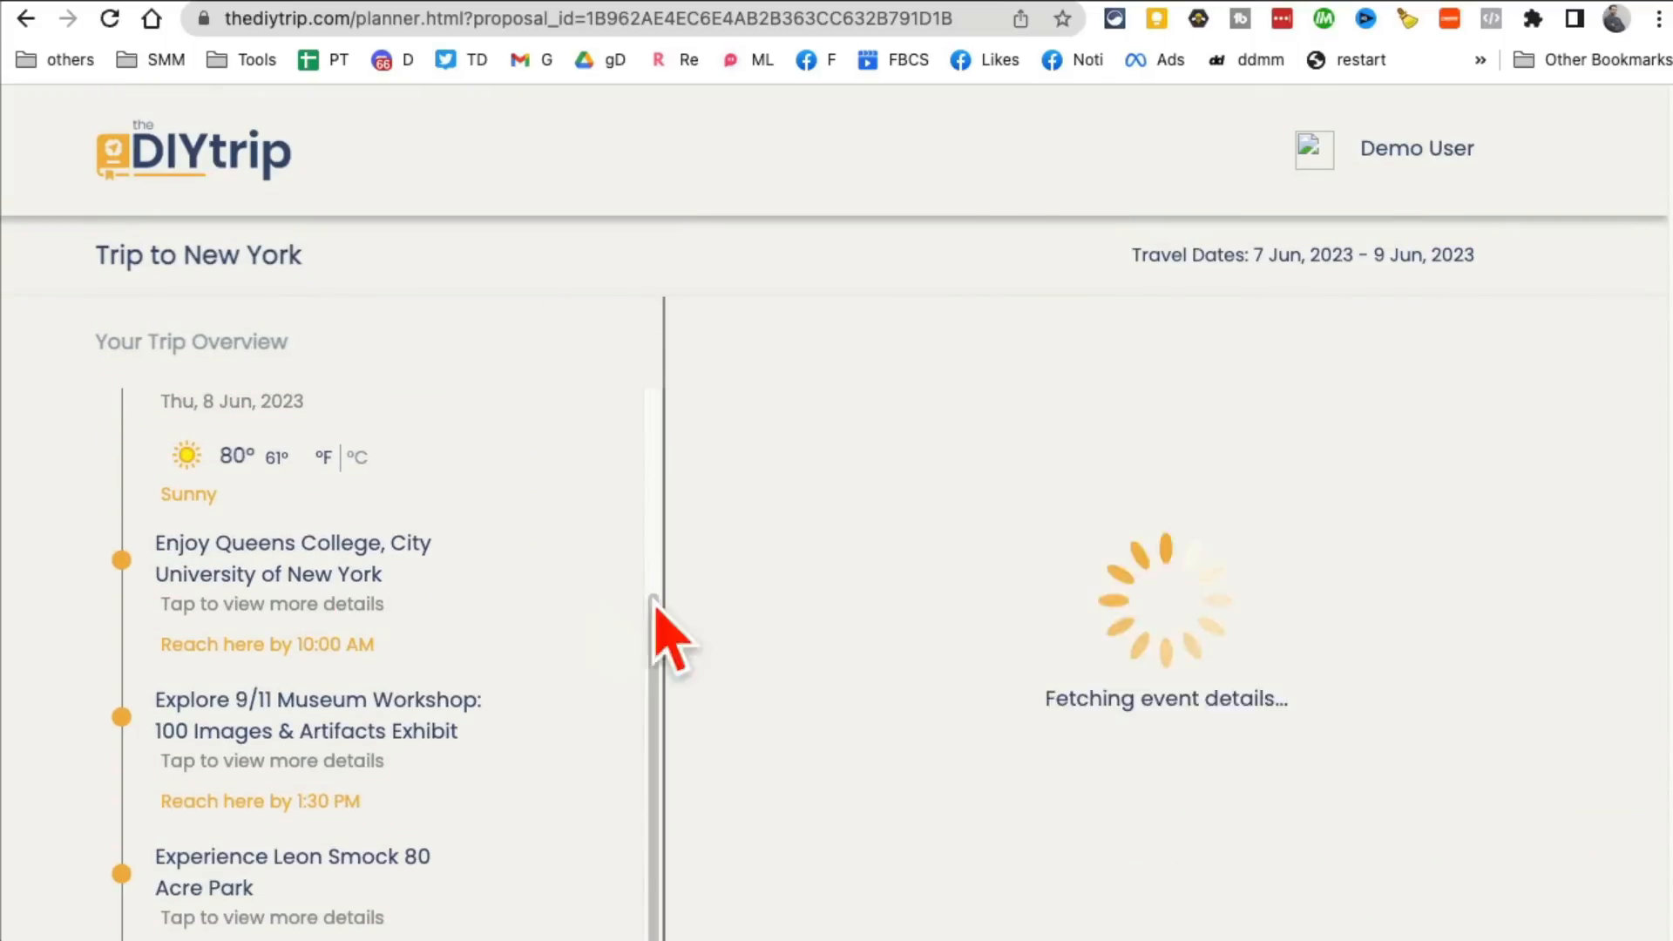
pyautogui.click(292, 558)
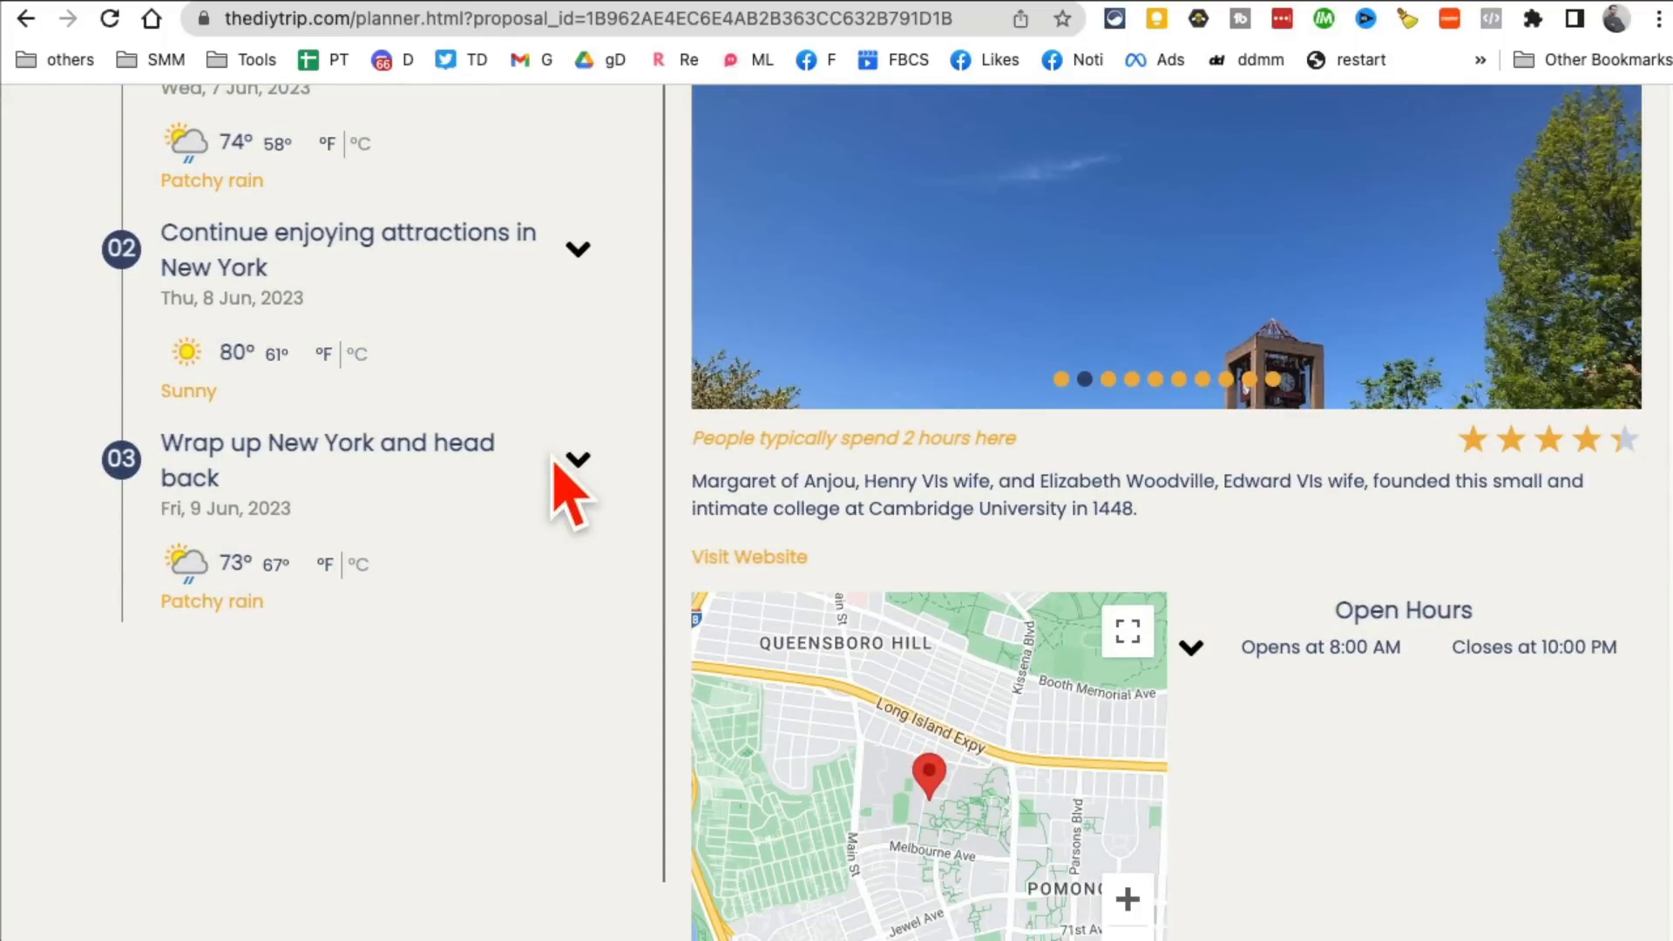
pyautogui.click(577, 460)
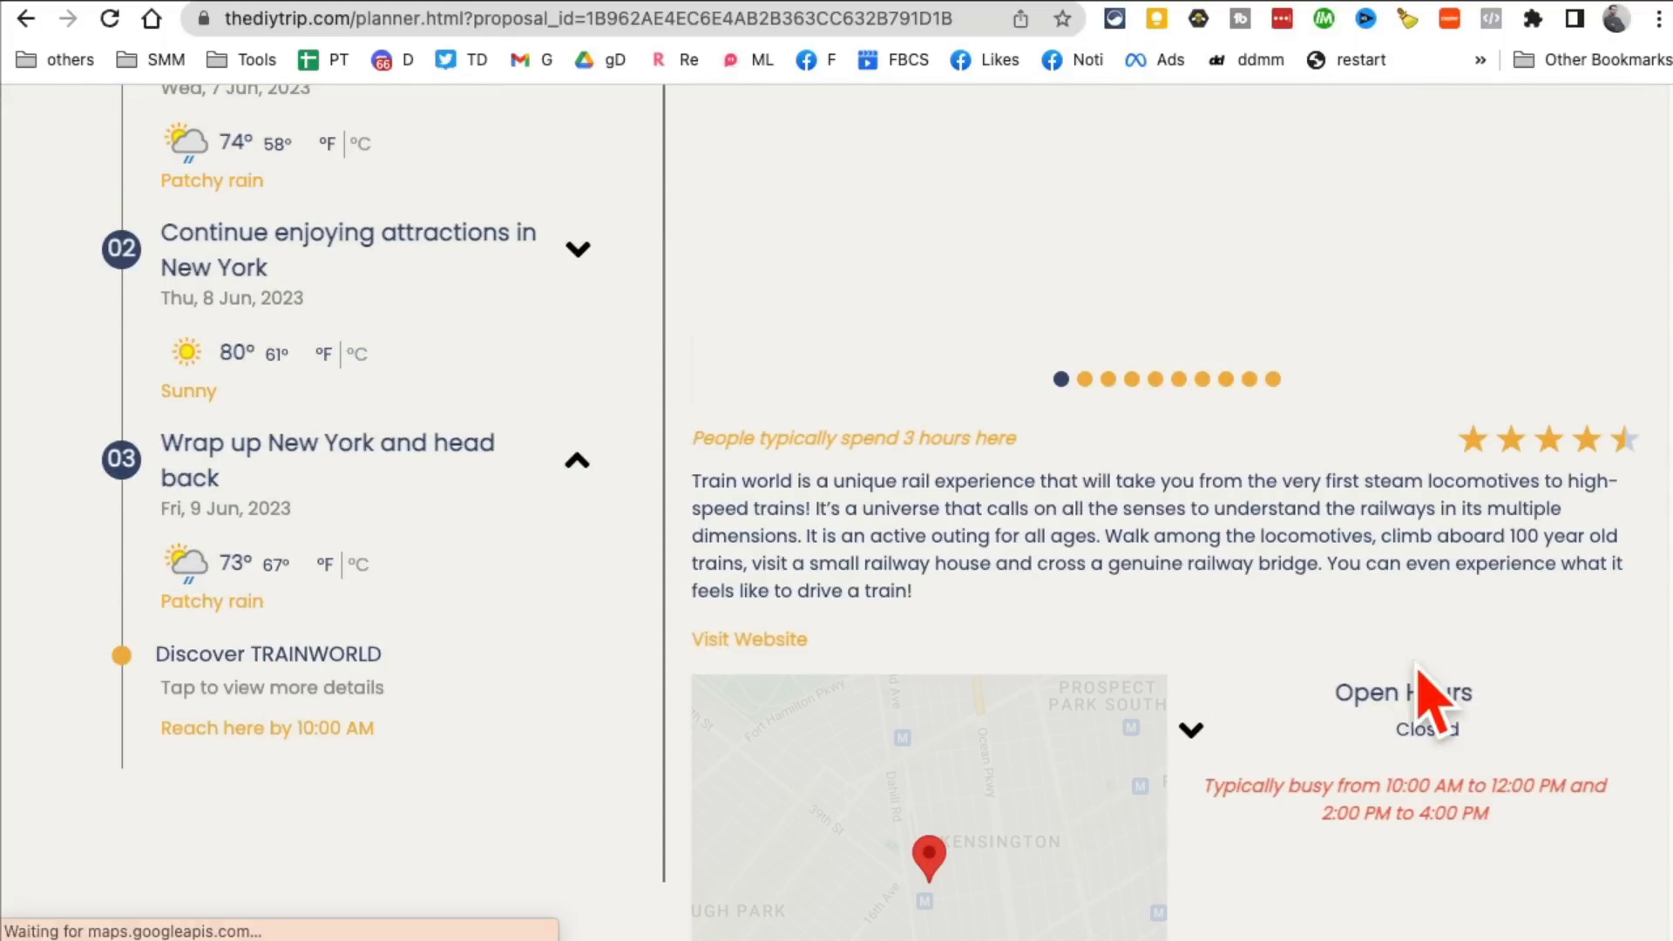
pyautogui.scroll(-3)
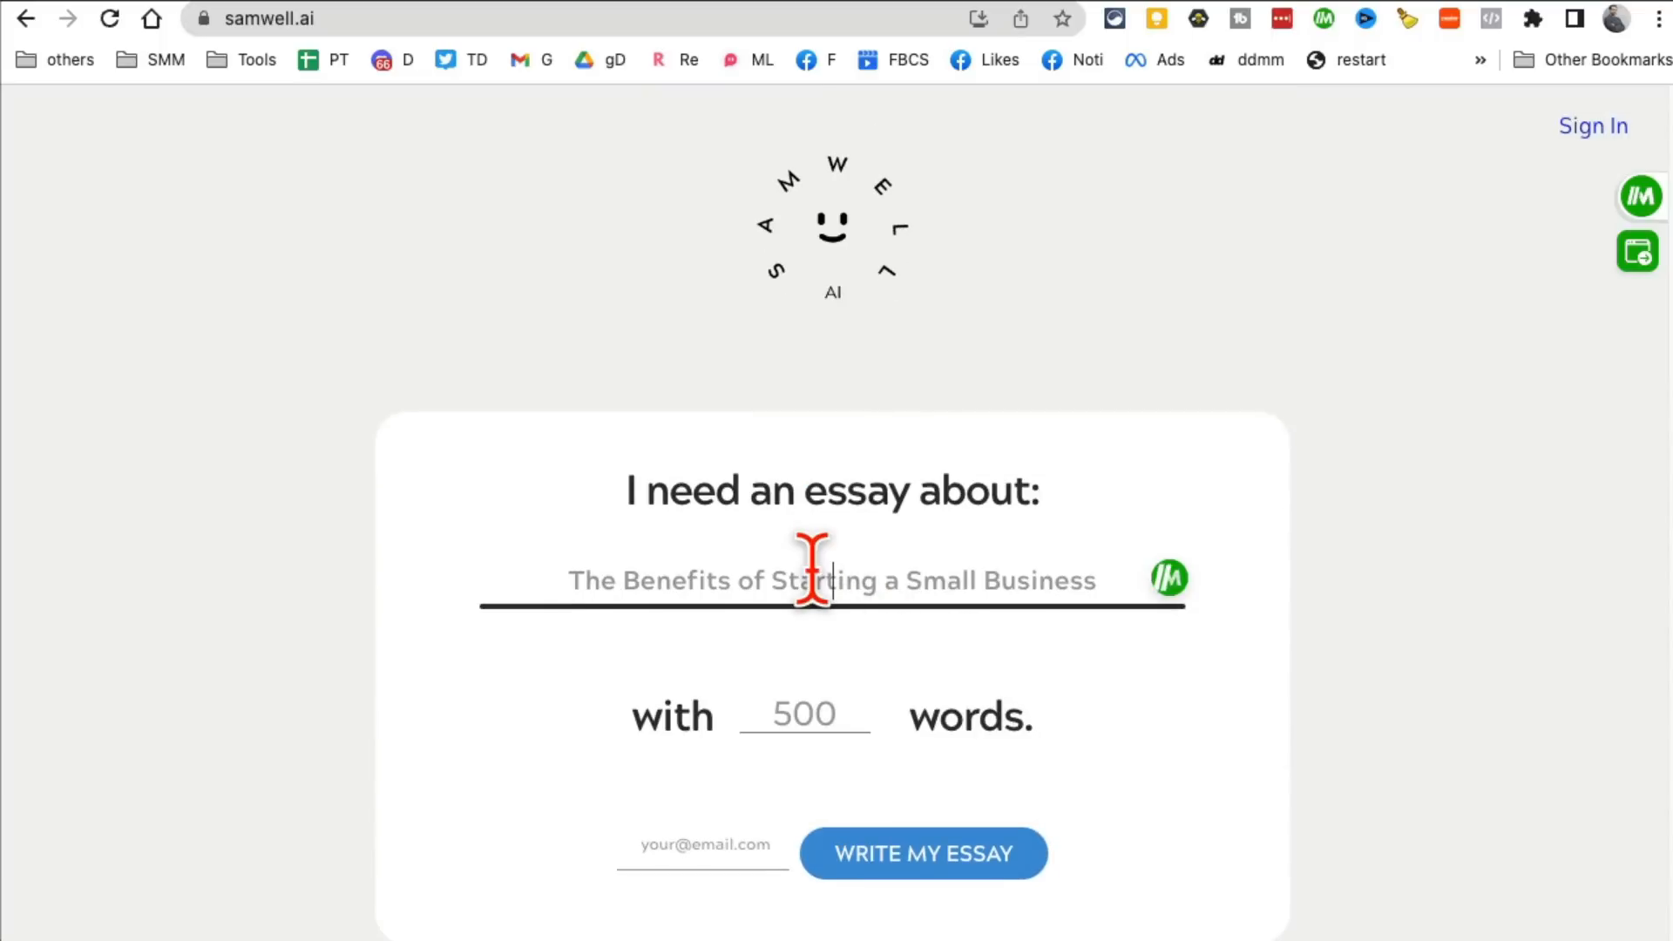
# Step: Enter 'tiktok marketing tips' as the Samwell.ai essay topic and scroll past Write My Essay
pyautogui.write('tiktok ti')
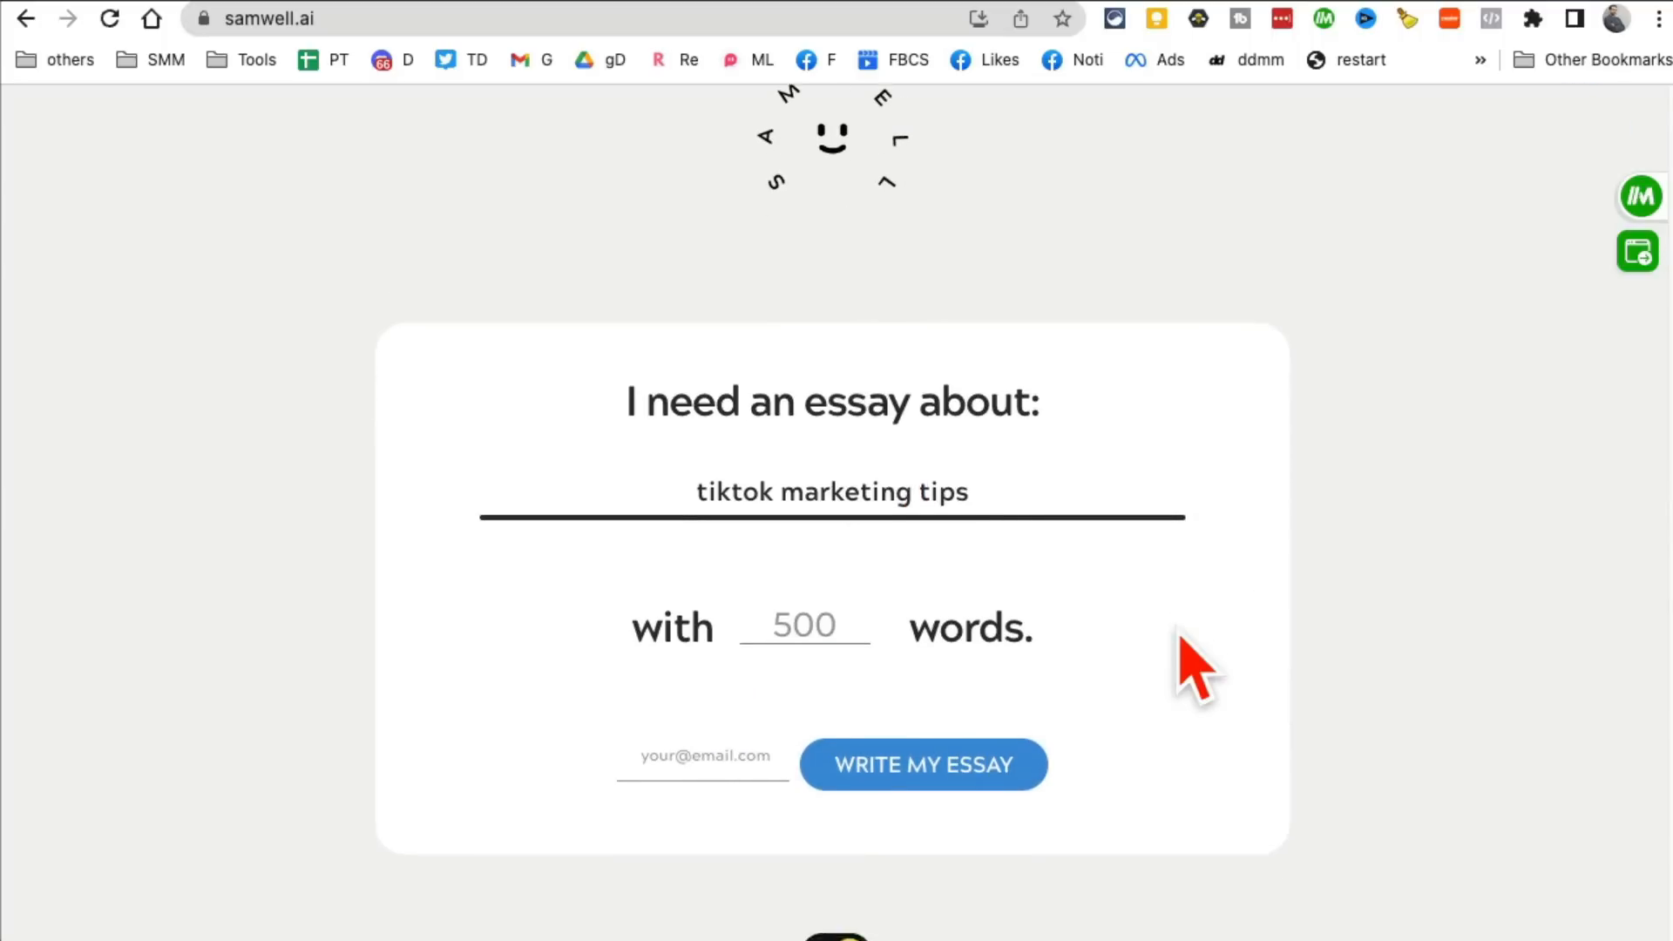
pyautogui.scroll(-3)
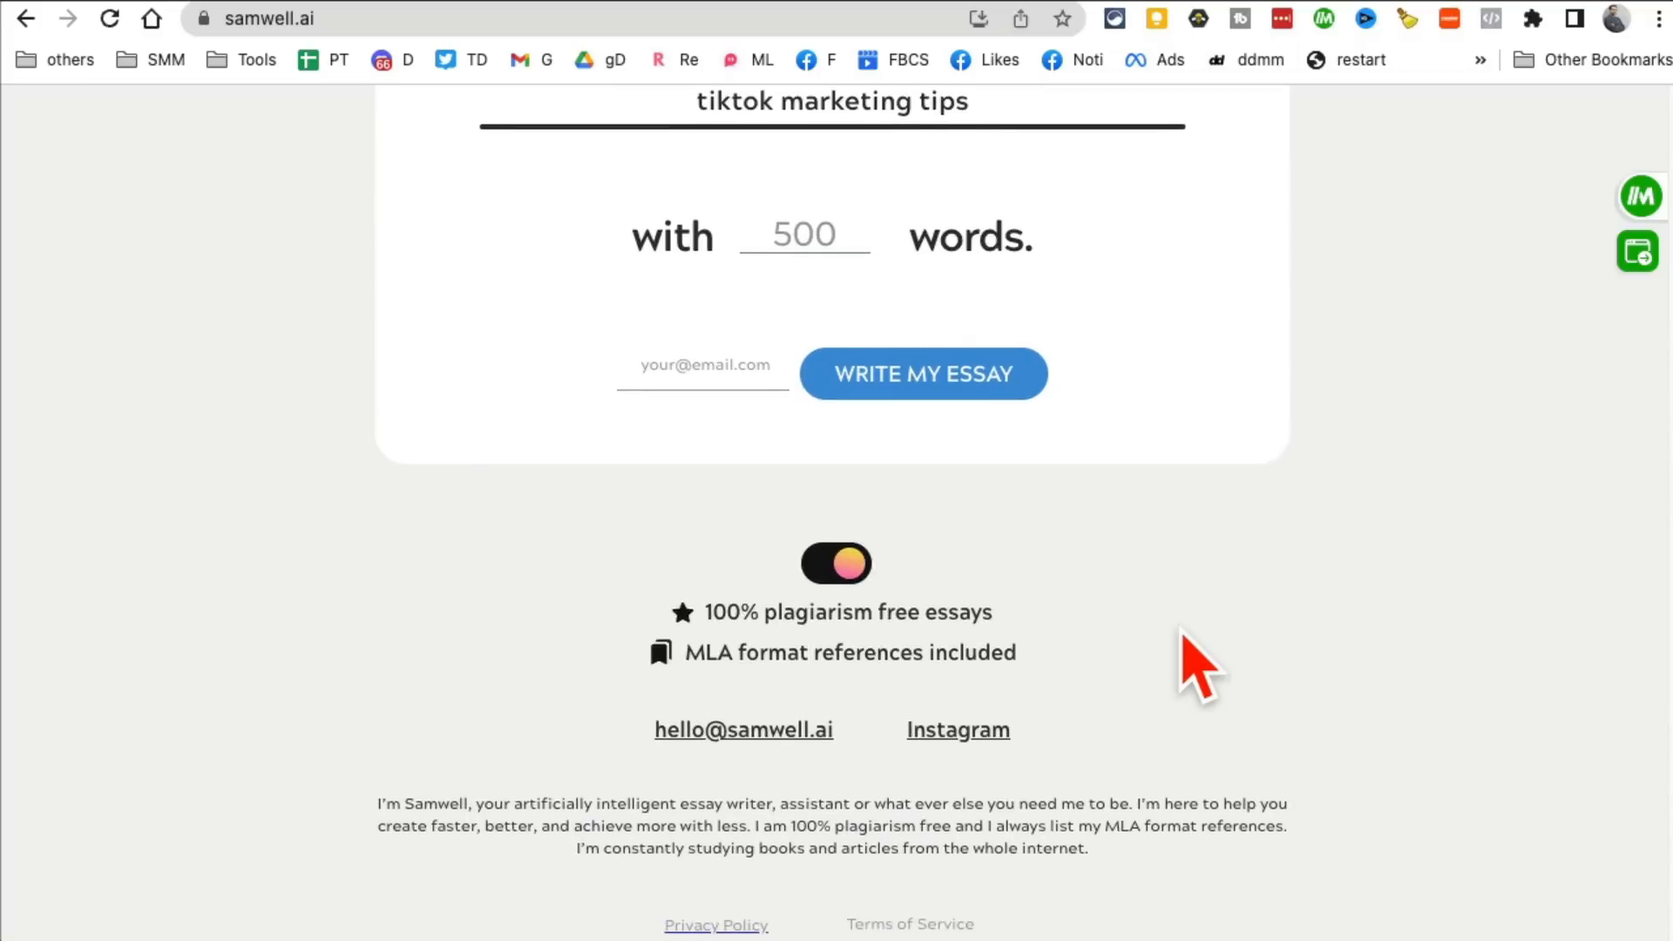
pyautogui.scroll(-3)
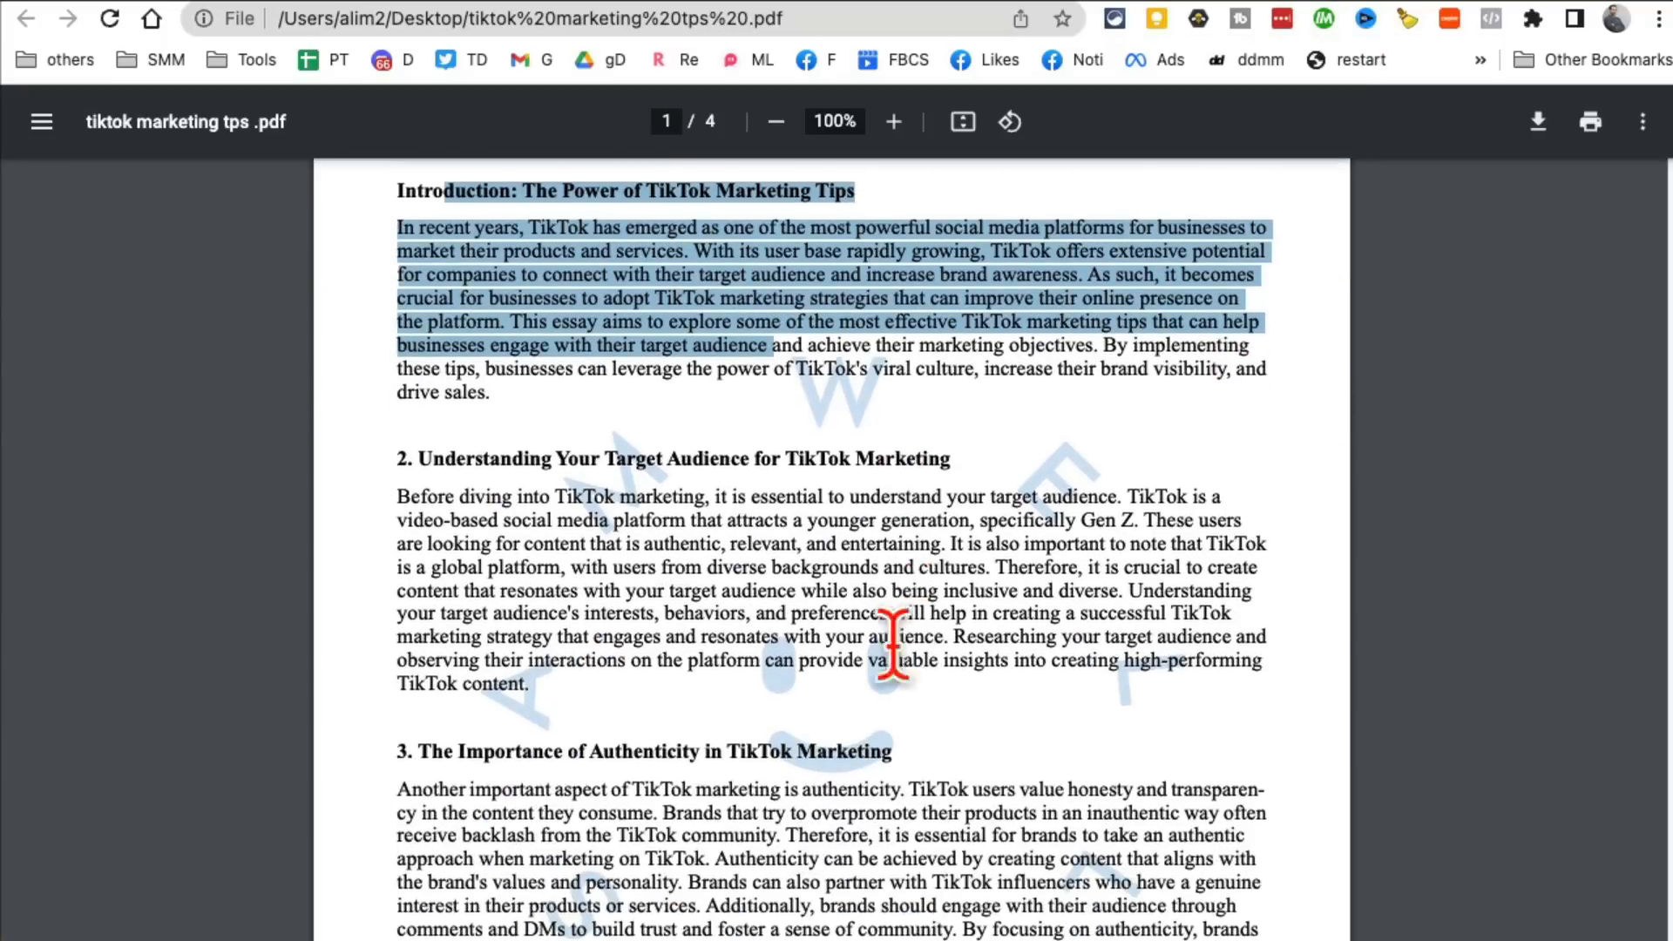
pyautogui.scroll(-3)
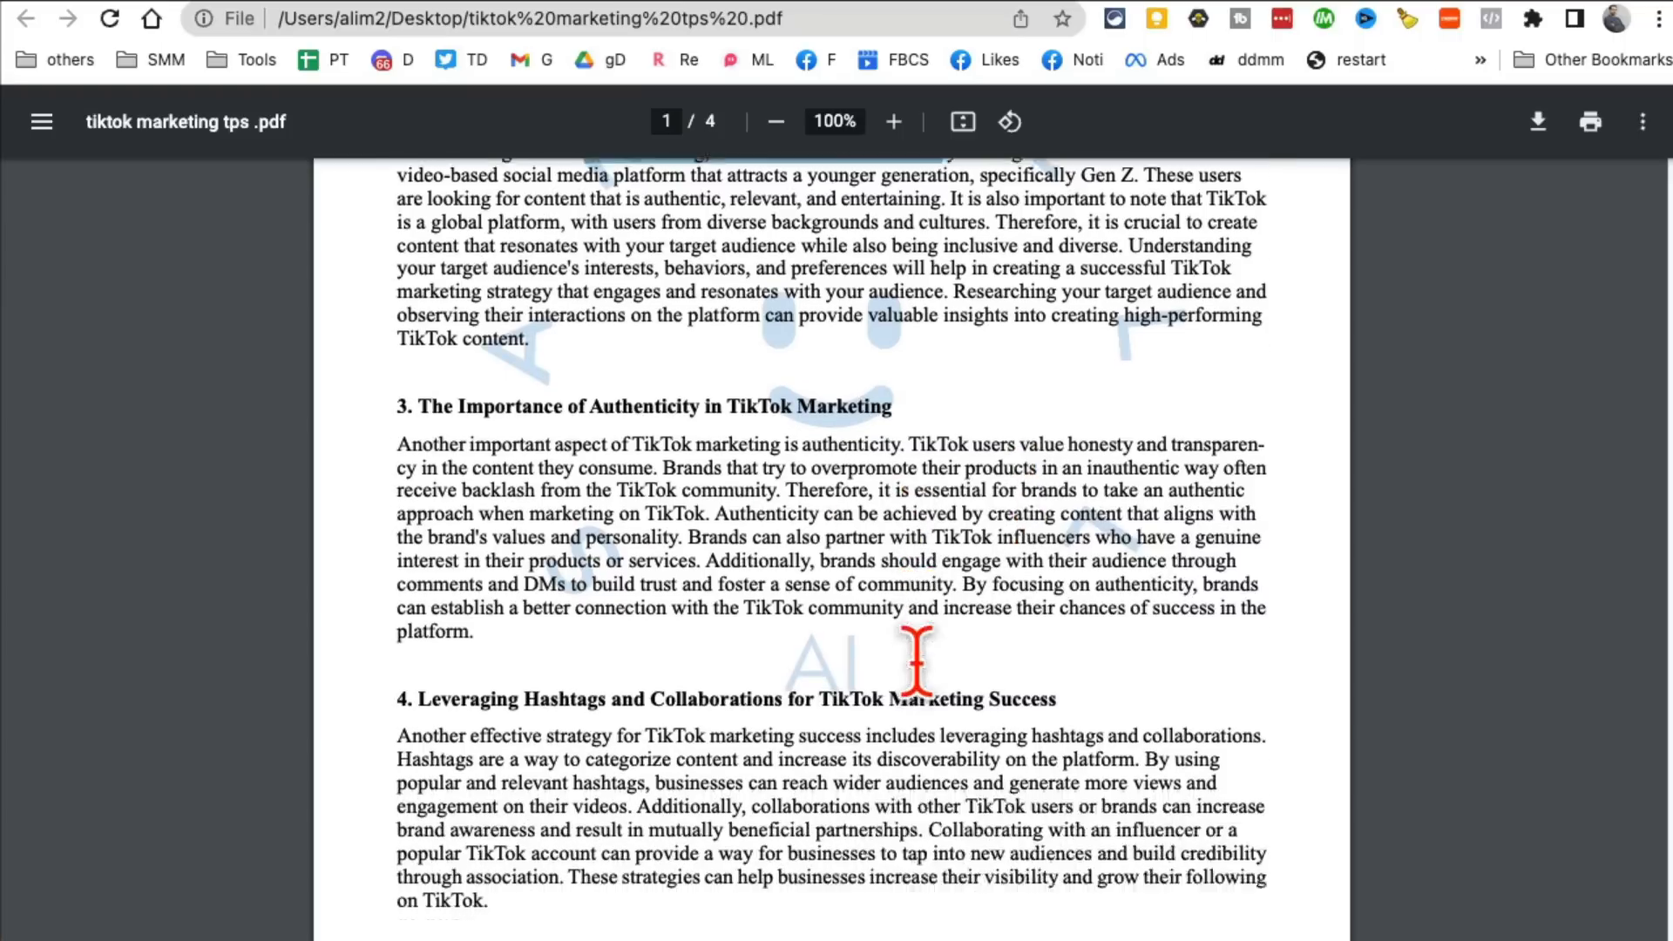
pyautogui.scroll(-3)
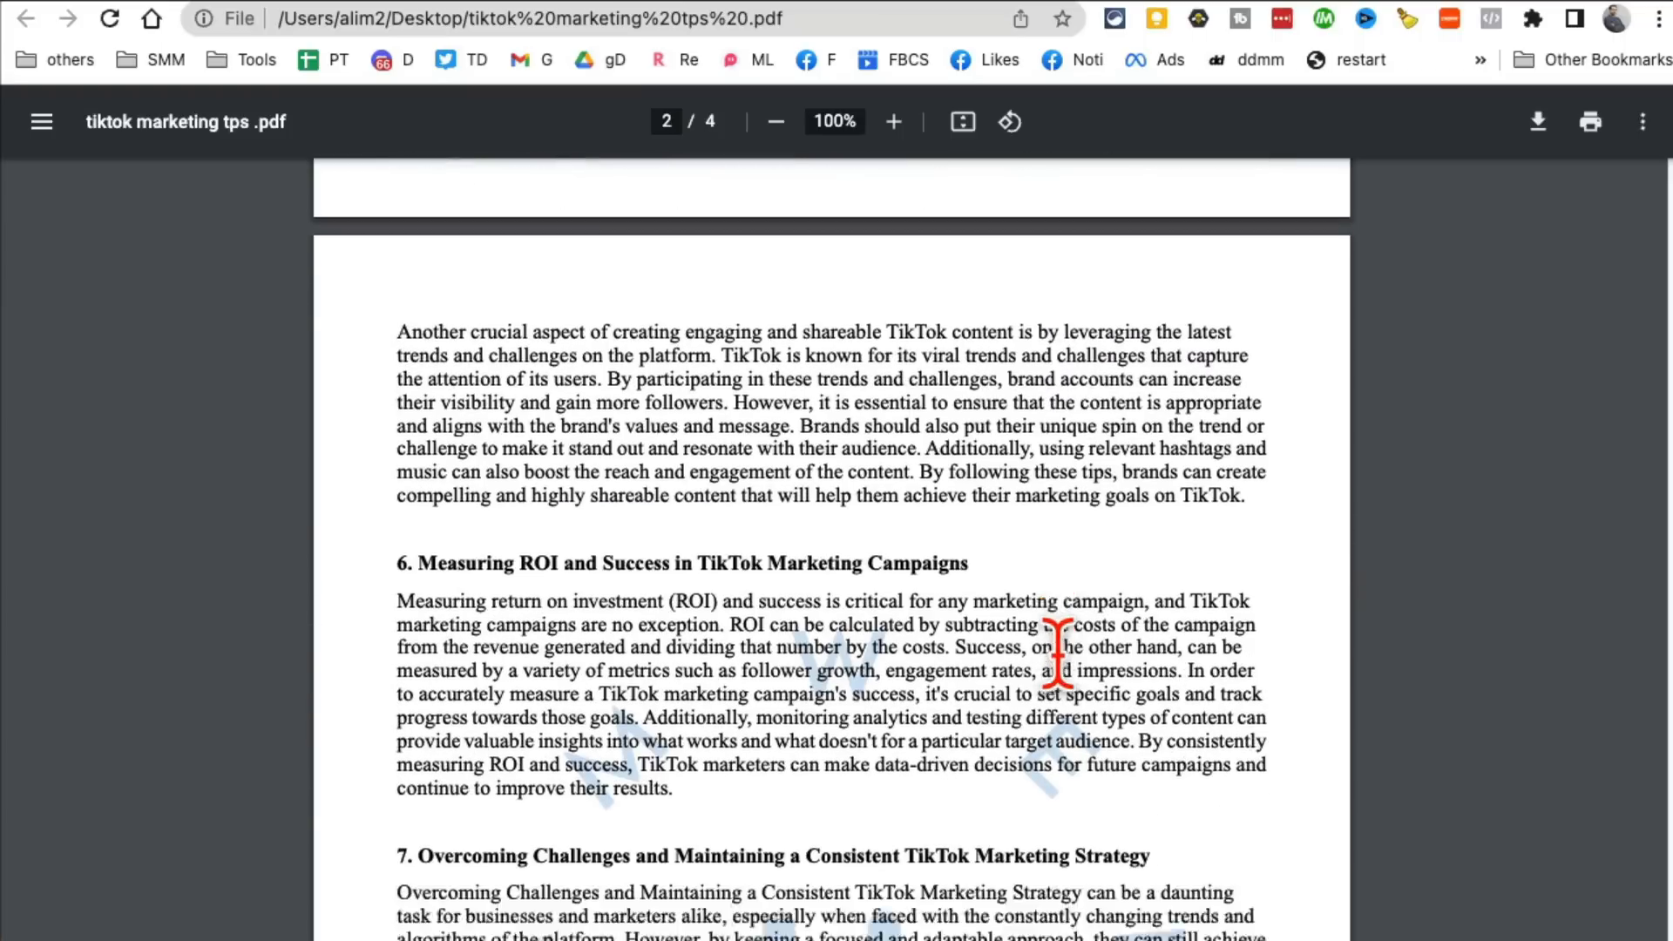
pyautogui.scroll(-3)
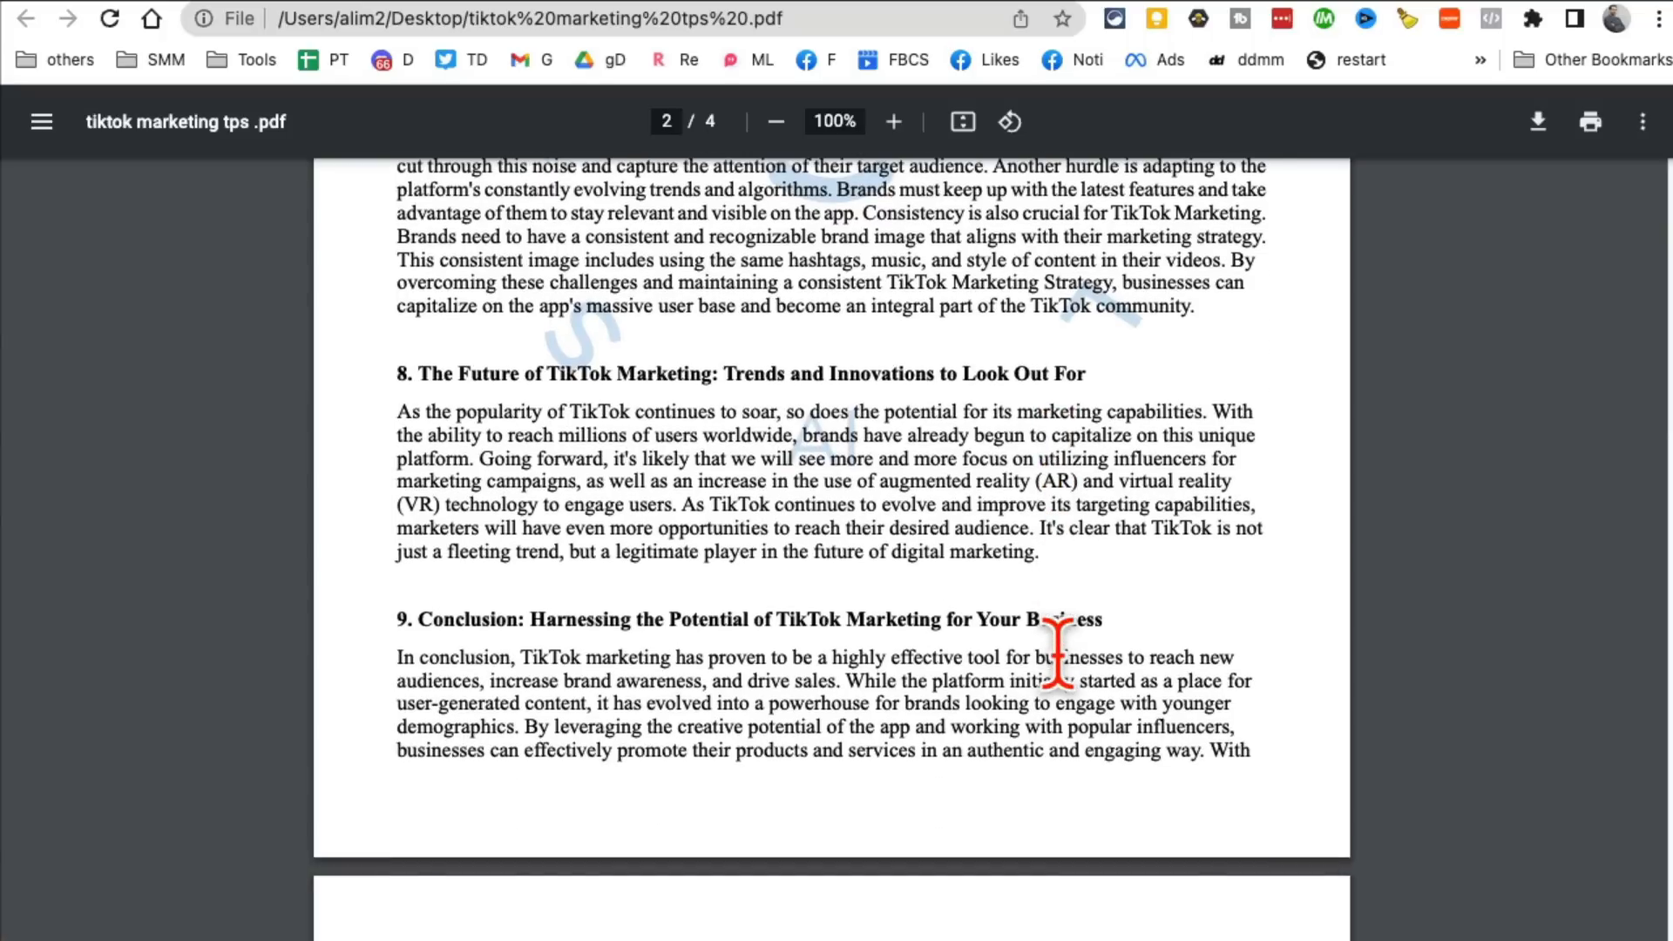
pyautogui.scroll(-3)
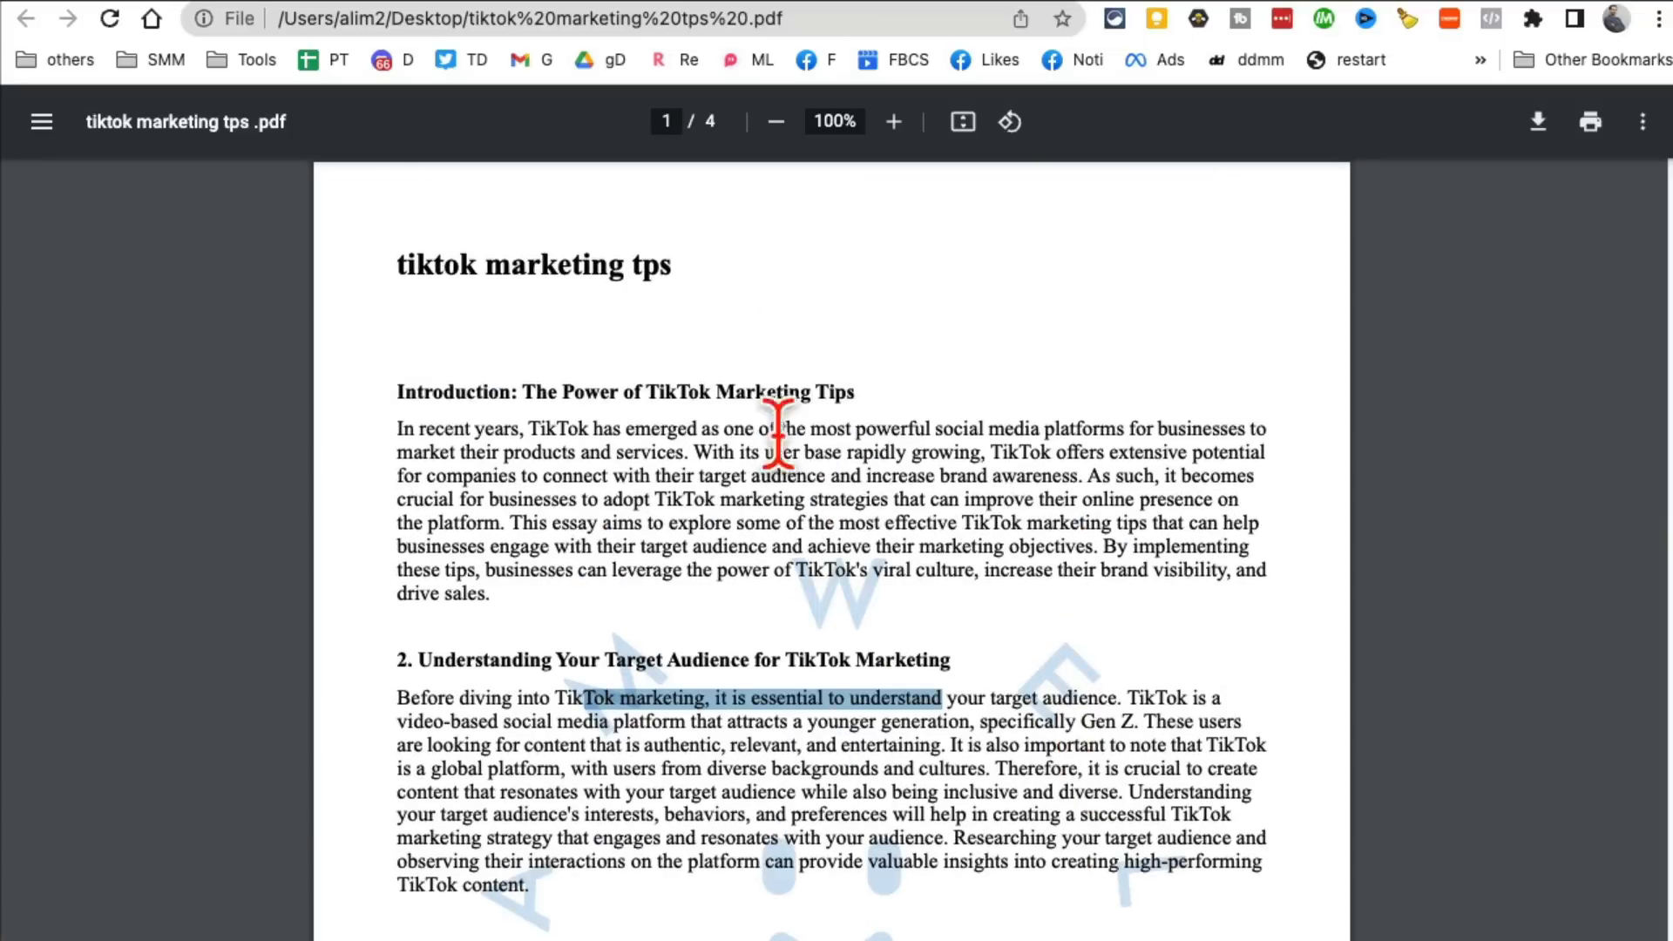
pyautogui.moveTo(848, 667)
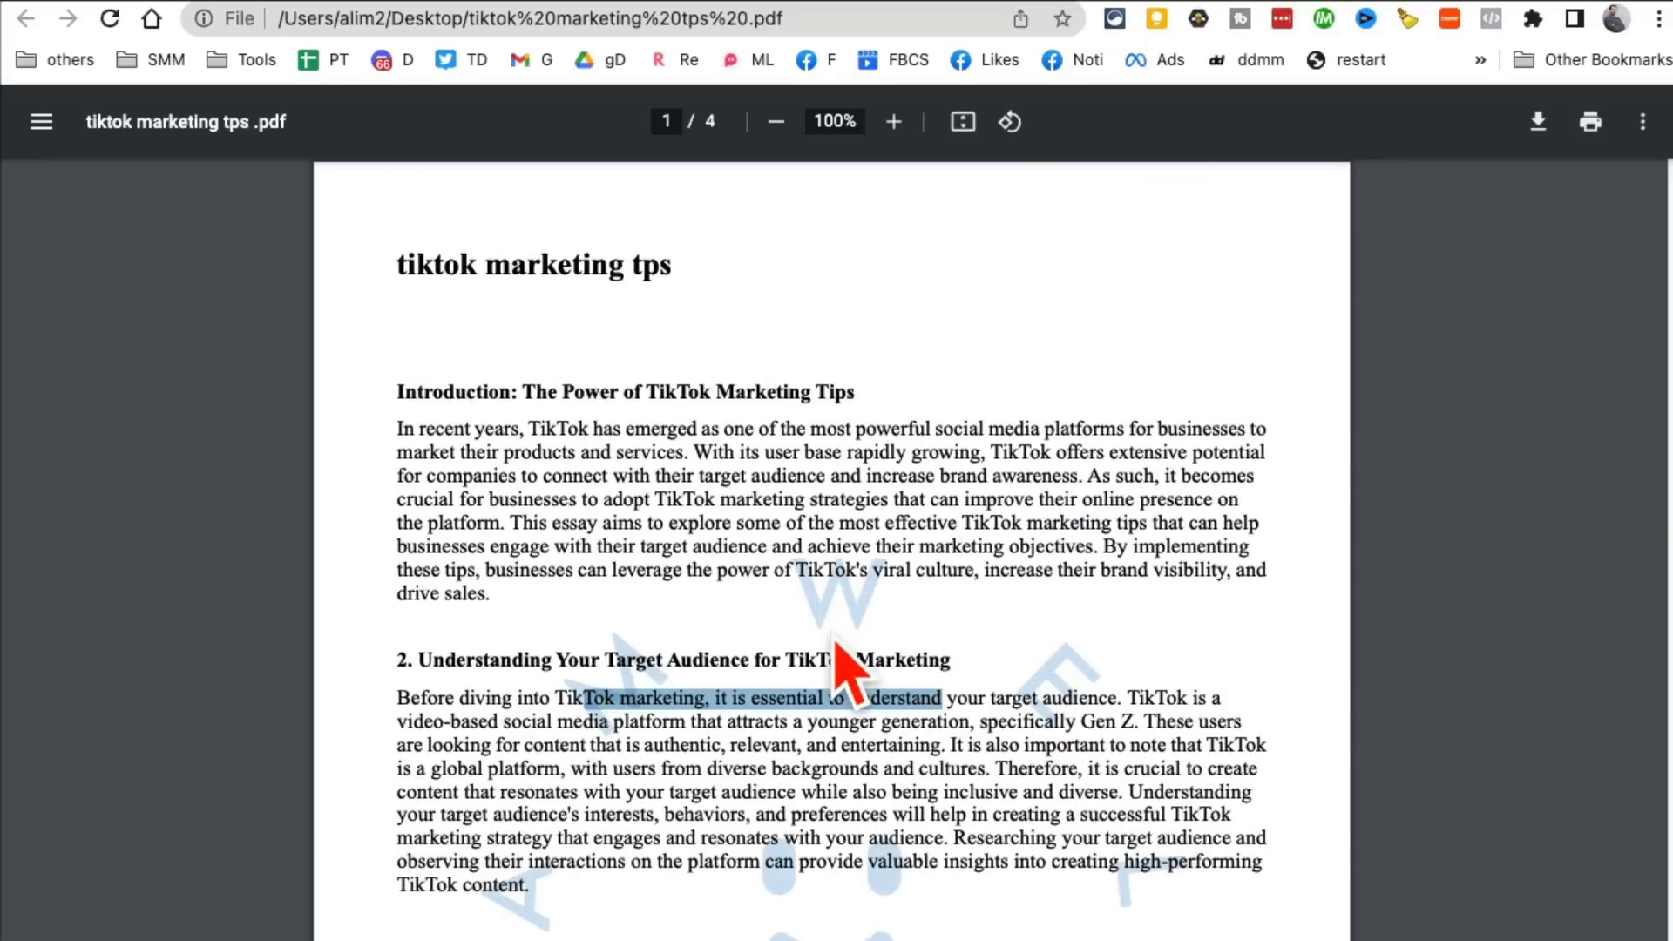